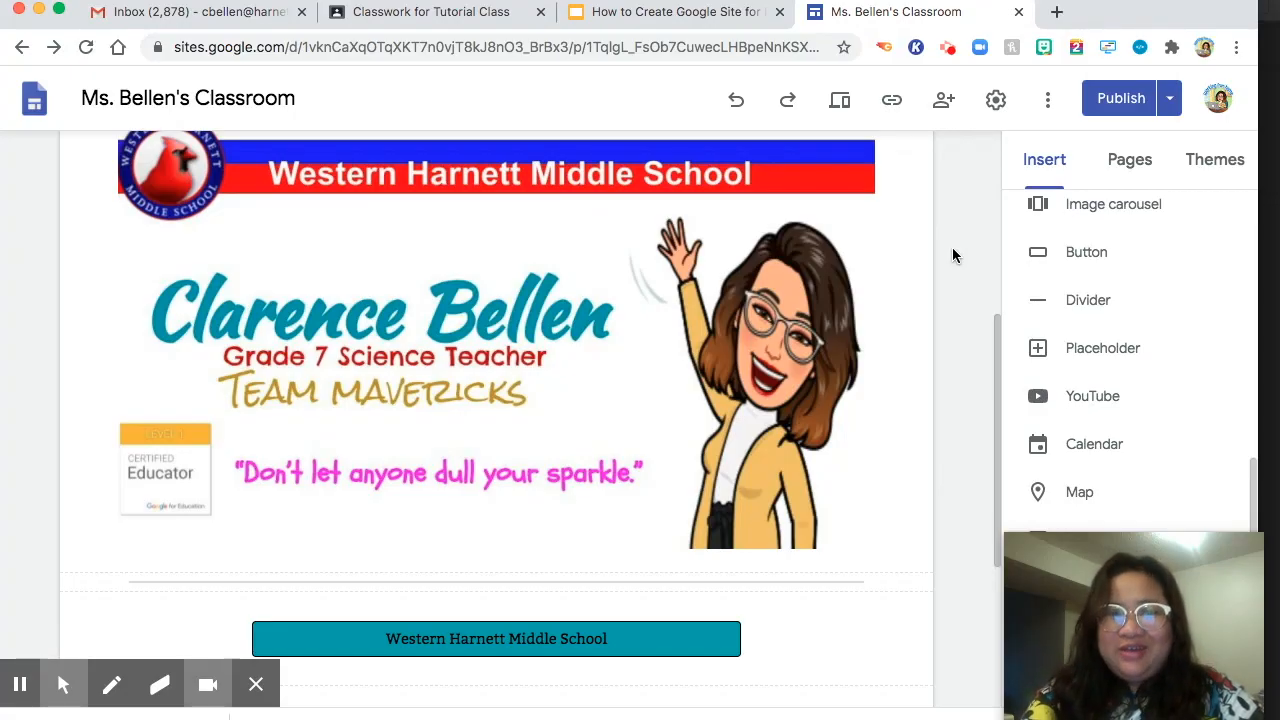
mouse_move(949, 243)
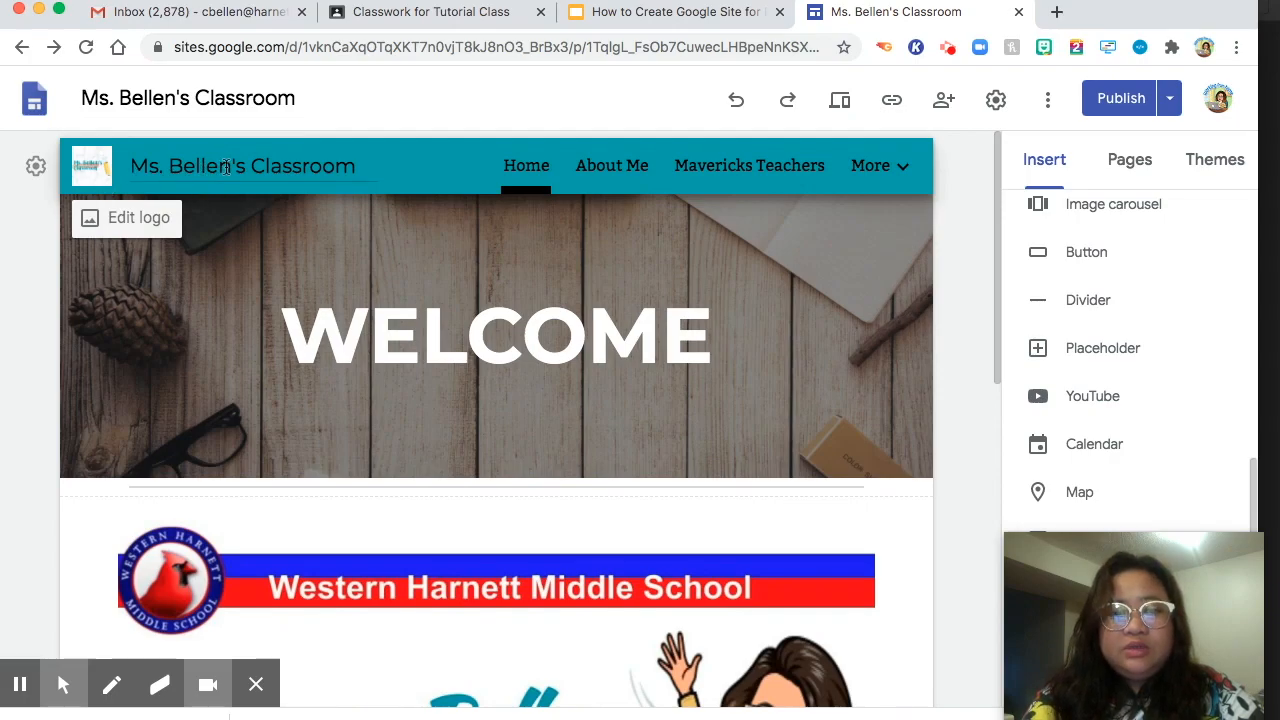
Step: Open the classroom site's About Me and Mavericks Teachers pages and reveal the subpage dropdown
click(611, 165)
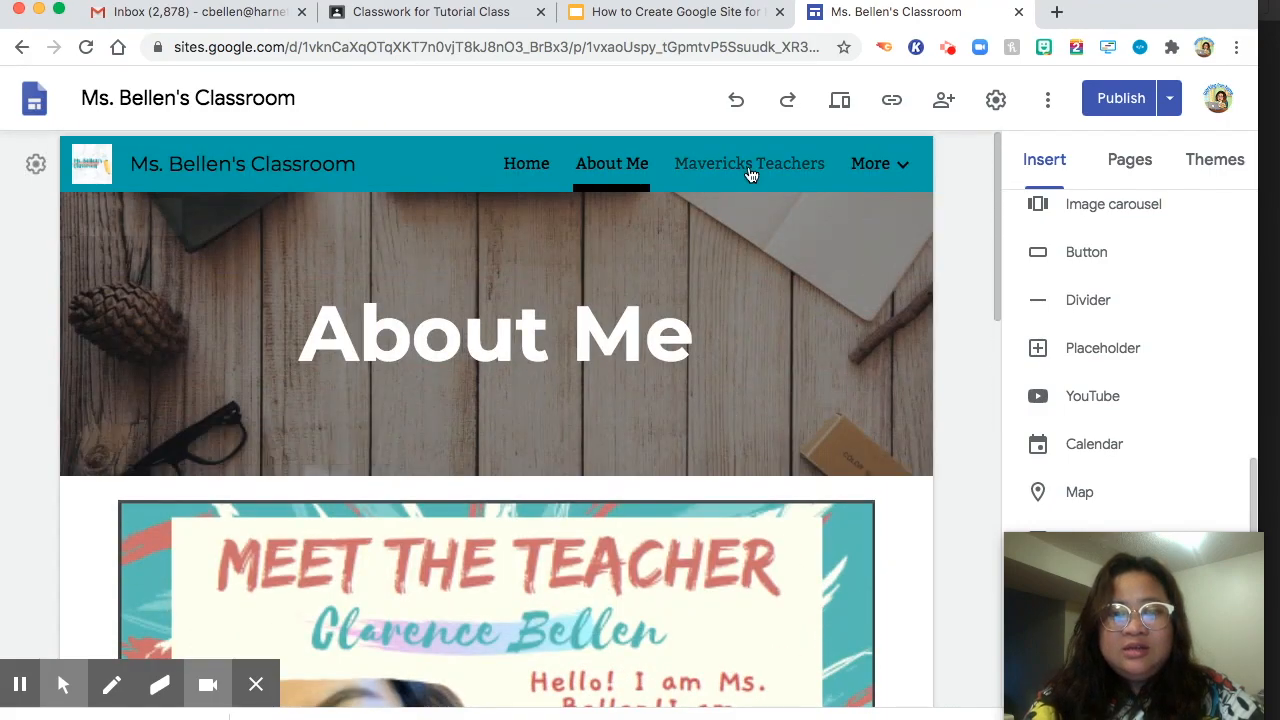
click(749, 164)
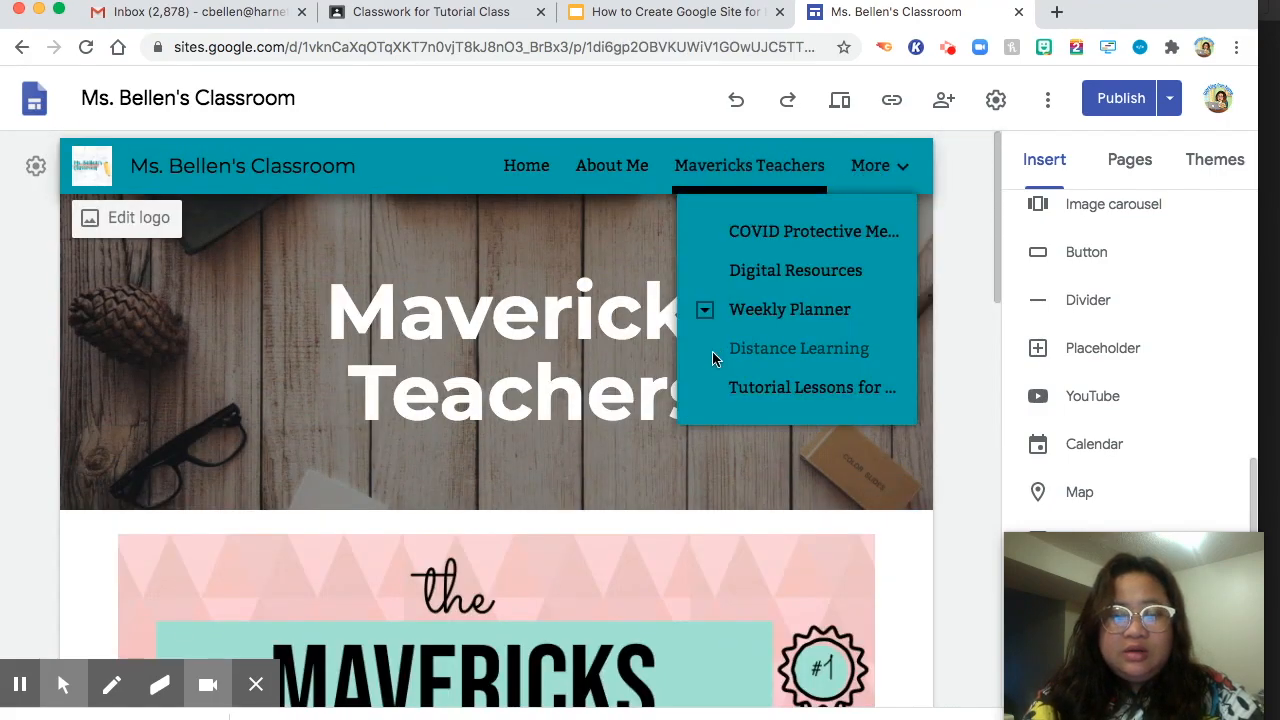
click(790, 445)
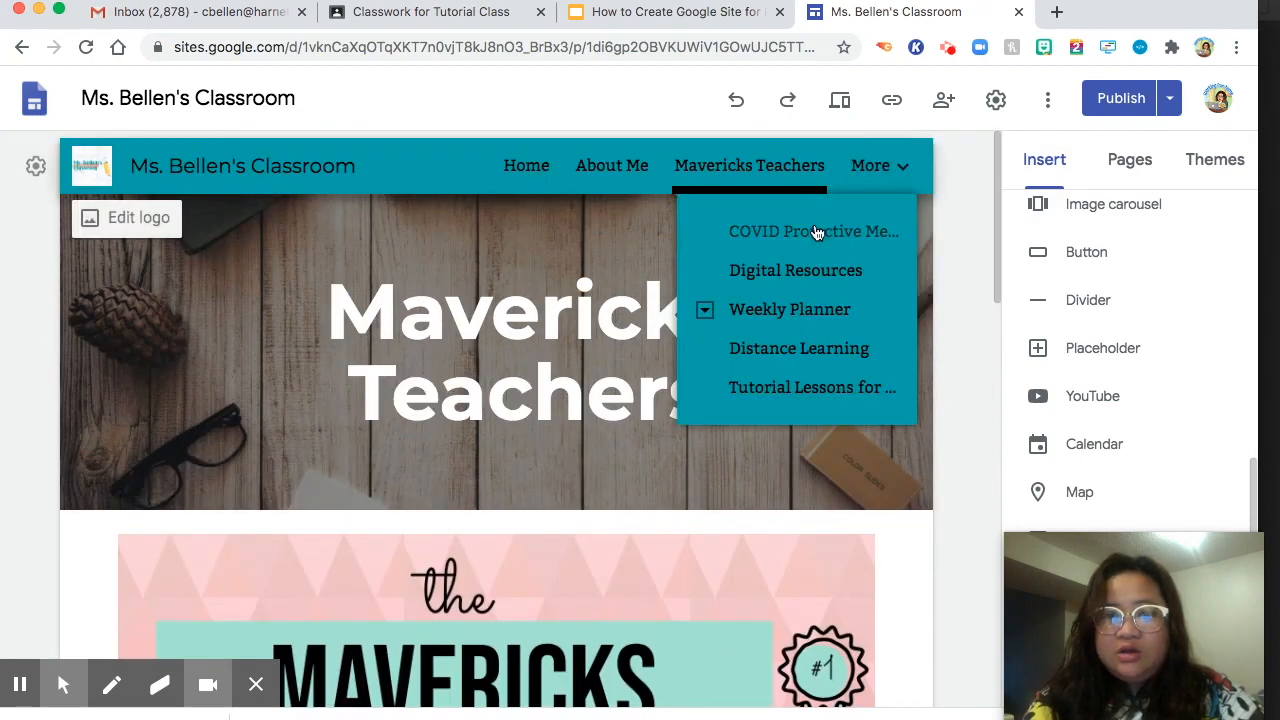
mouse_move(795, 270)
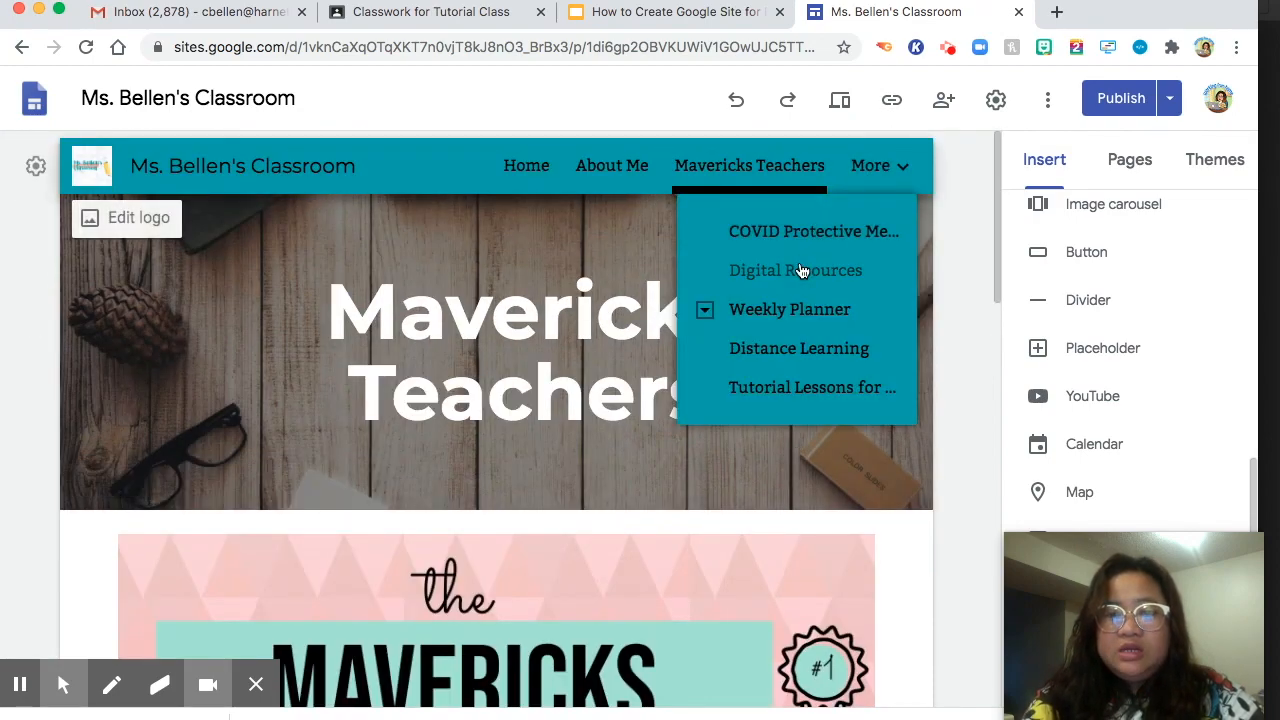
mouse_move(749, 348)
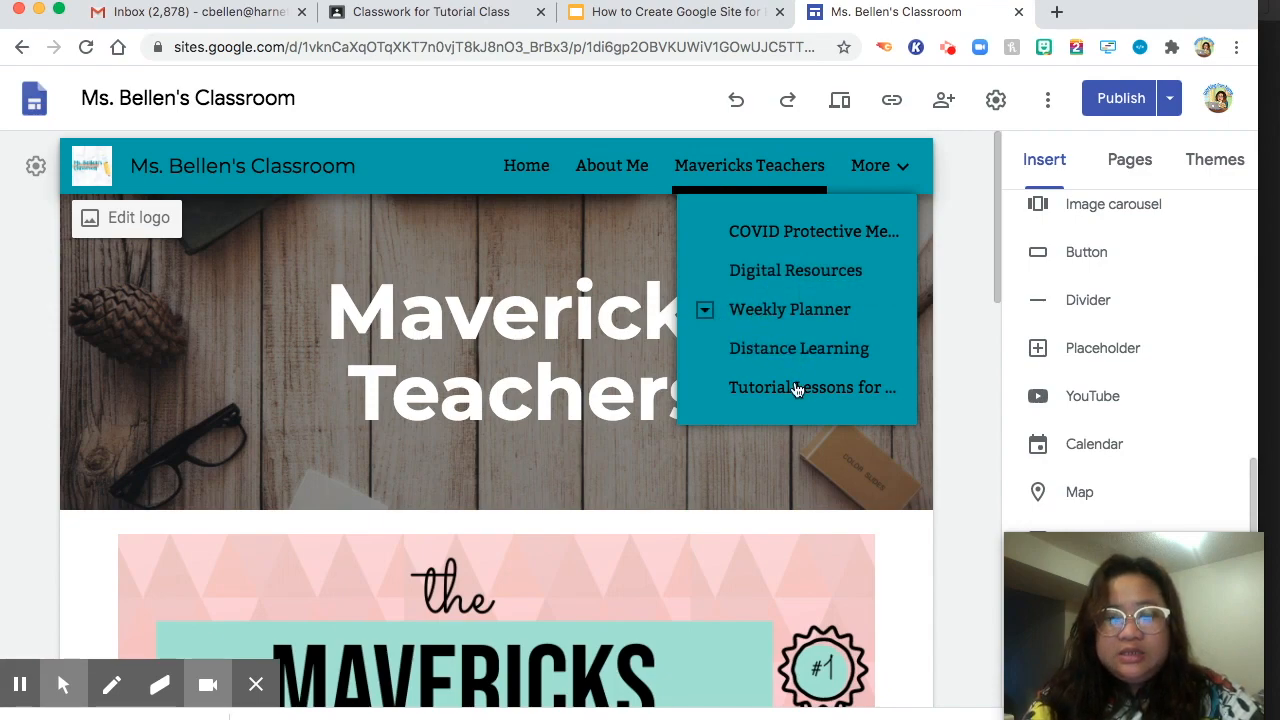
mouse_move(812, 387)
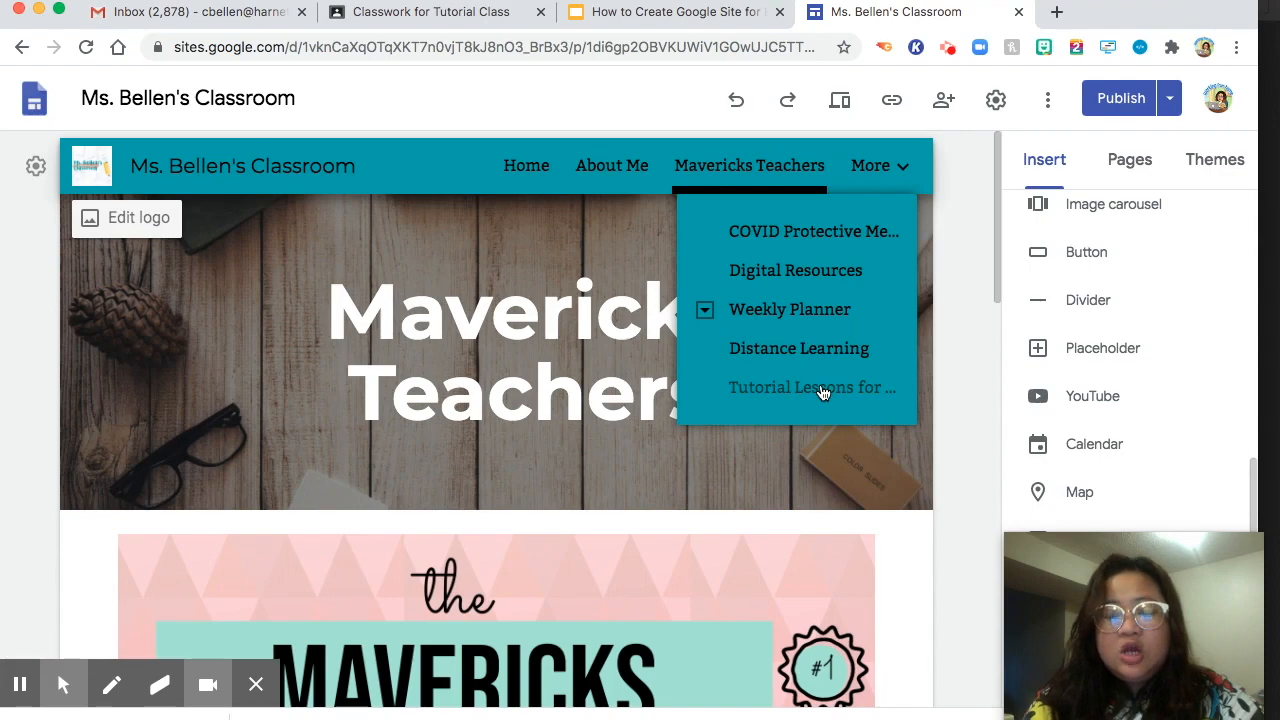
mouse_move(812, 387)
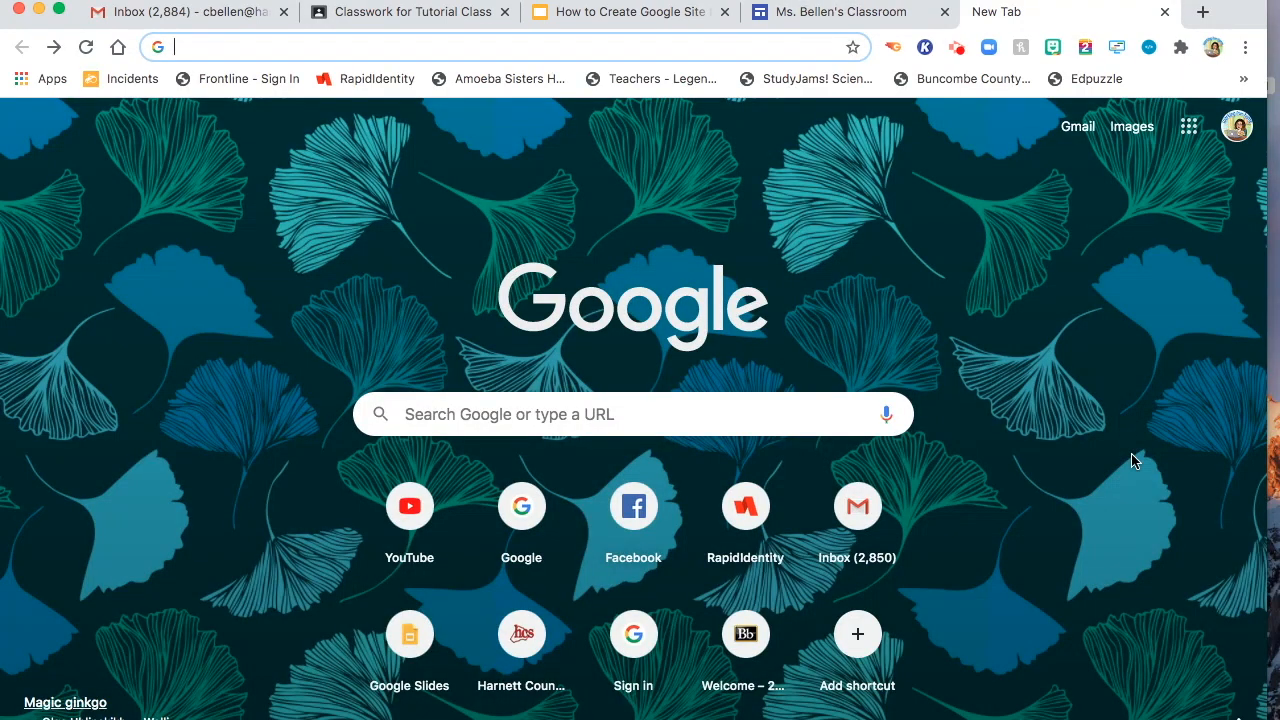
mouse_move(1190, 266)
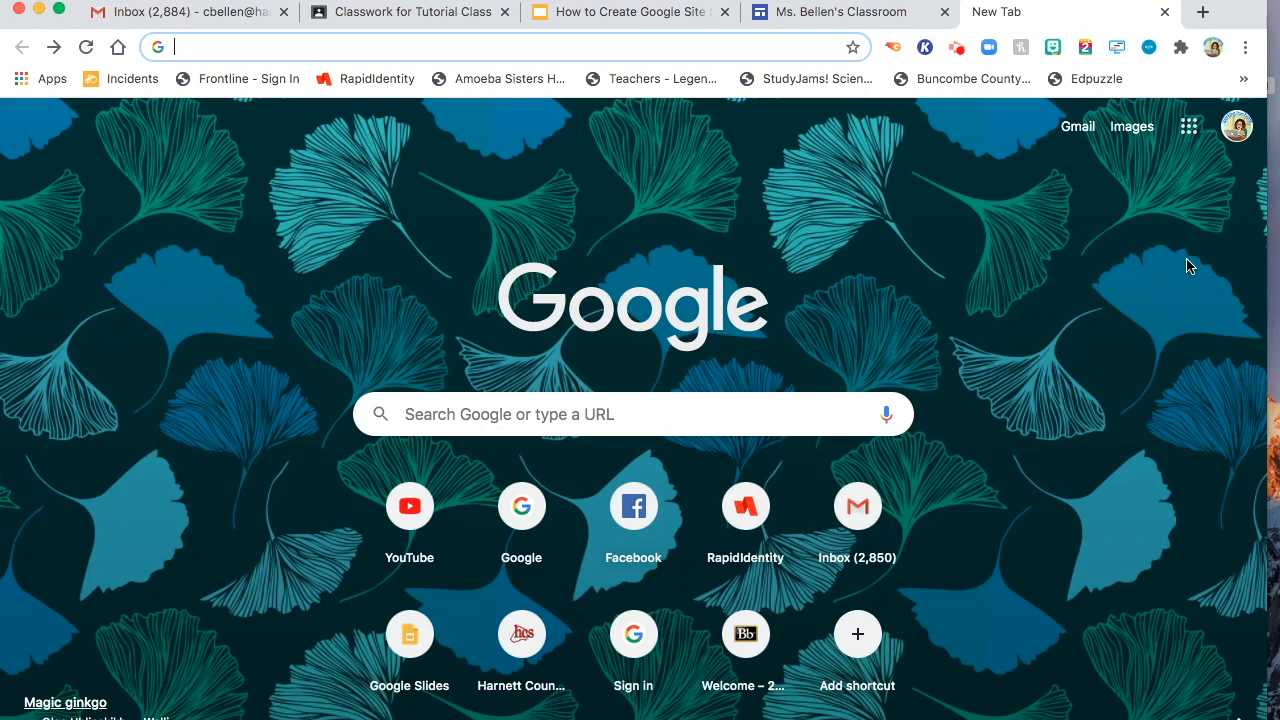
mouse_move(1189, 126)
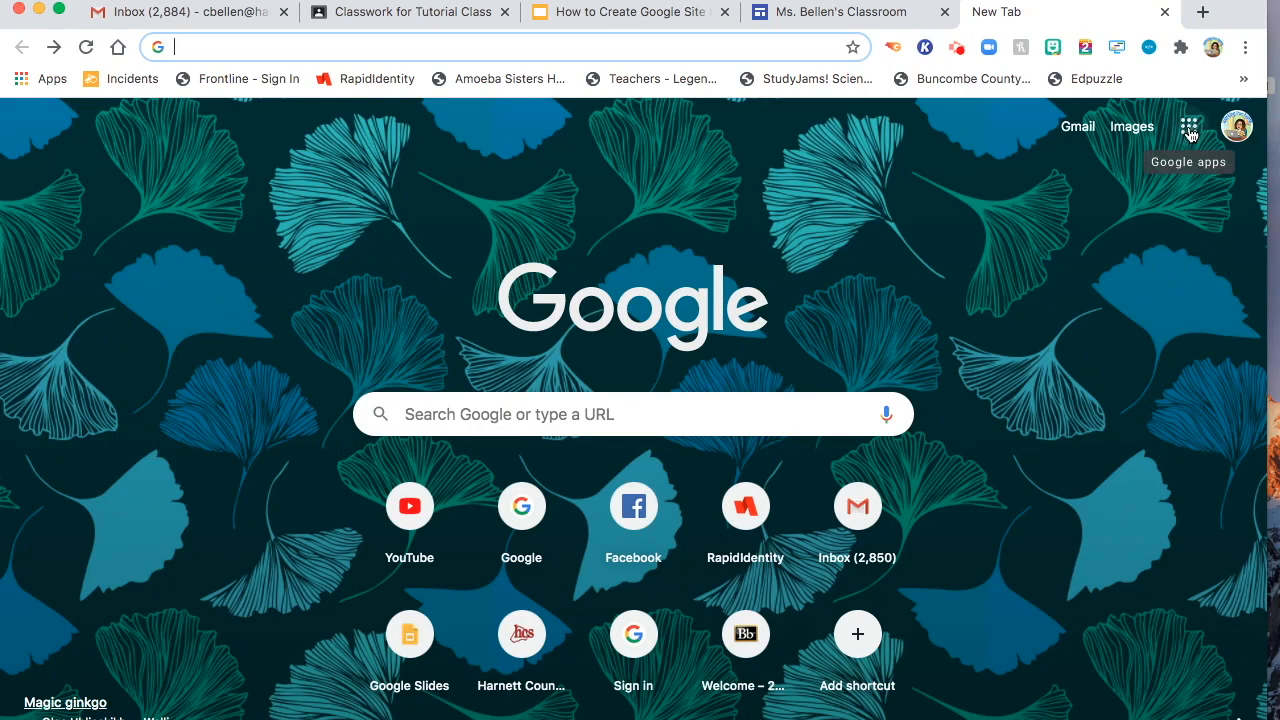
Step: Open Google Sites from the Chrome apps grid and start a blank new site
click(1189, 126)
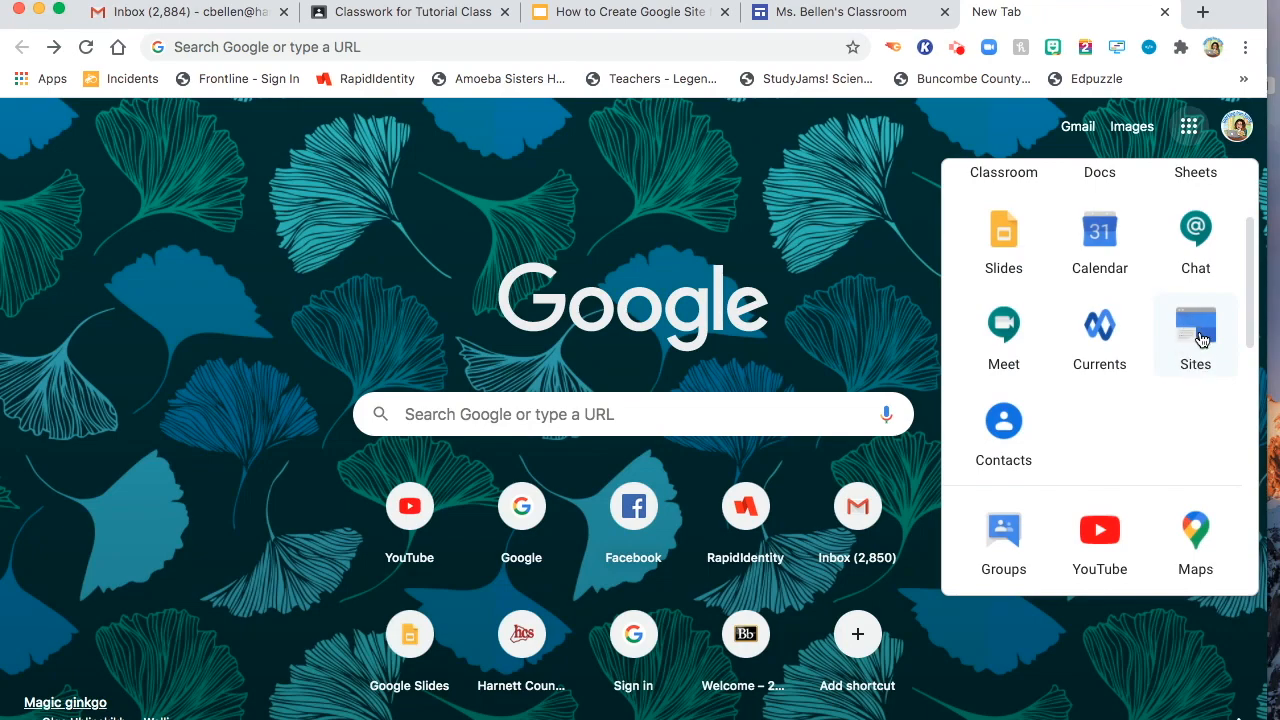
click(1195, 325)
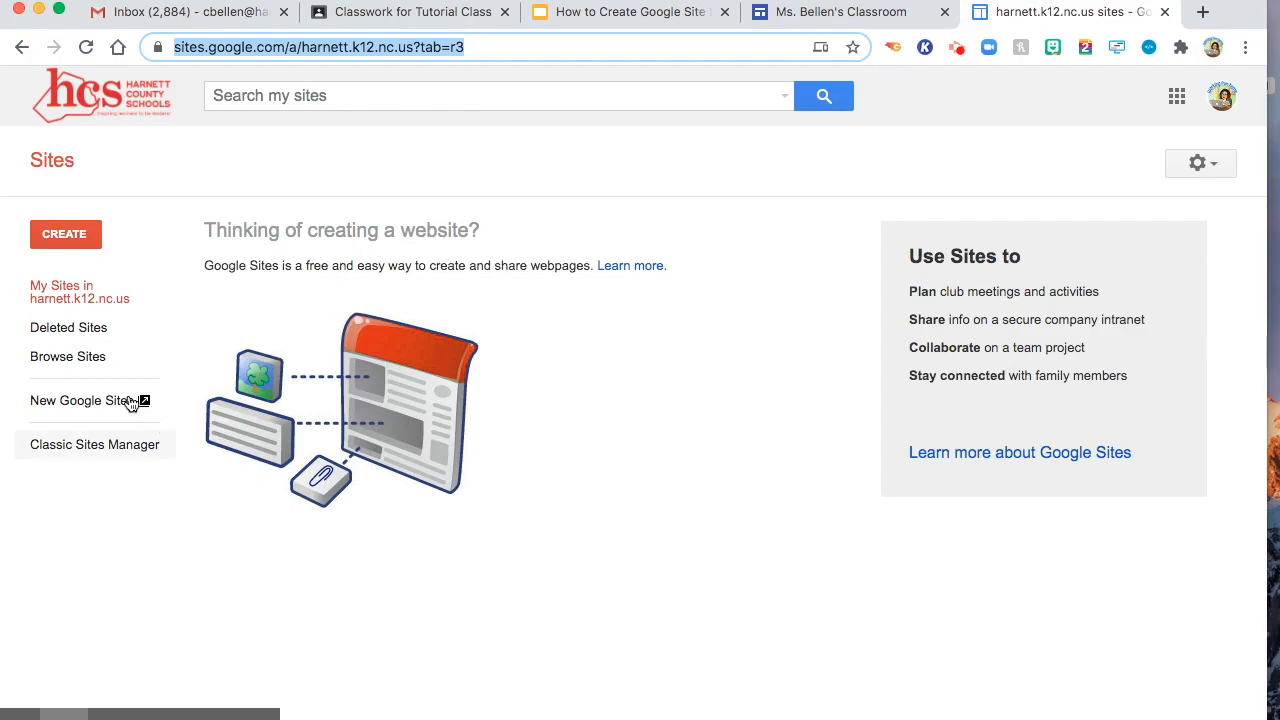
click(80, 400)
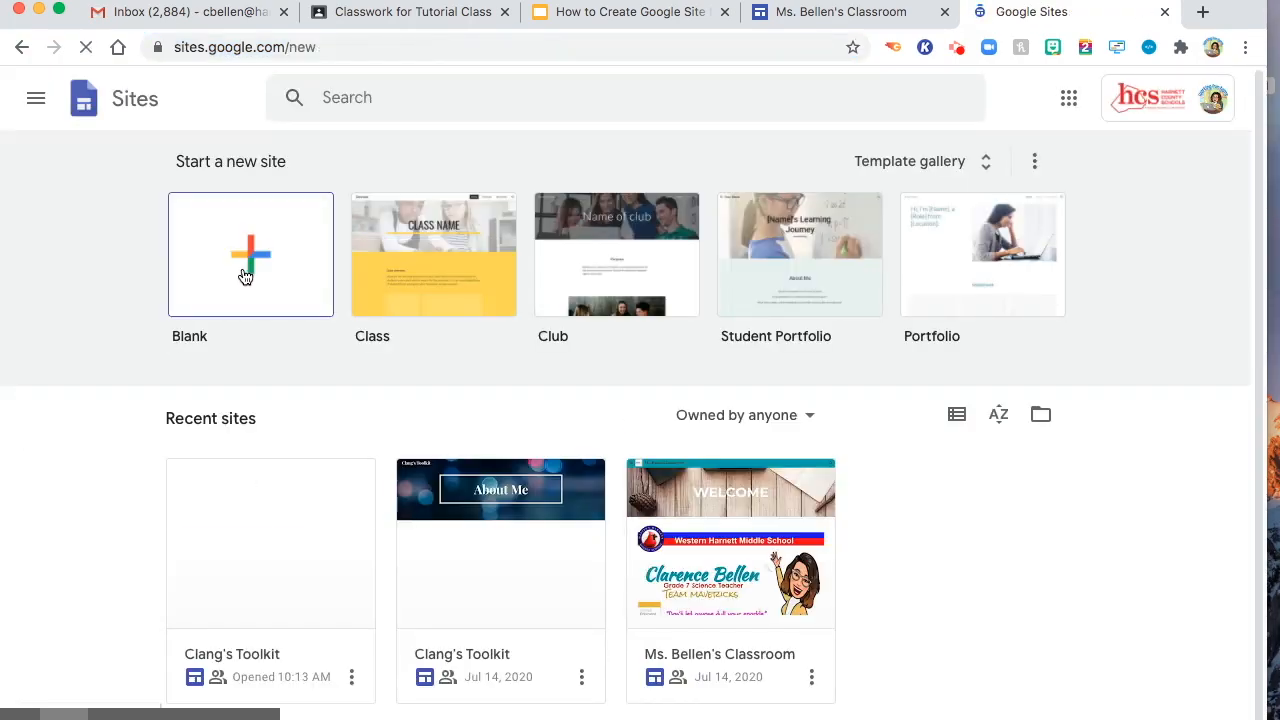
click(250, 254)
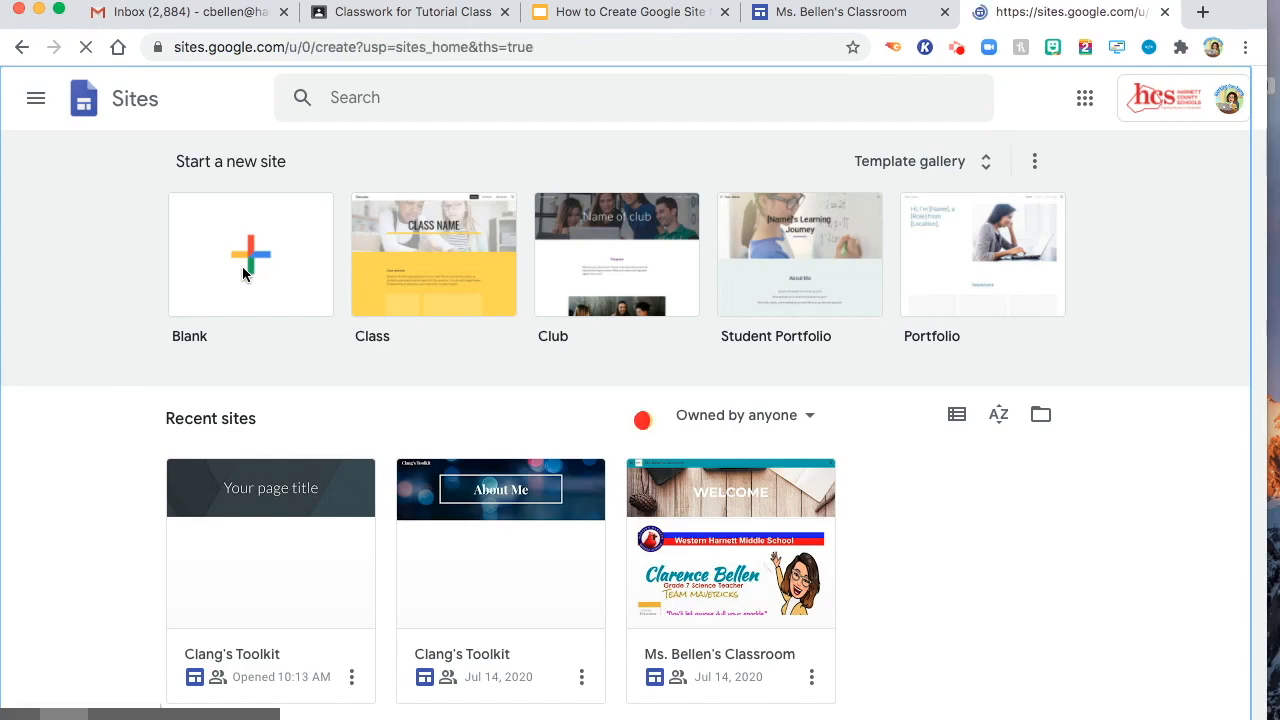
Step: Create the blank site and apply the Diplomat theme to it
click(250, 255)
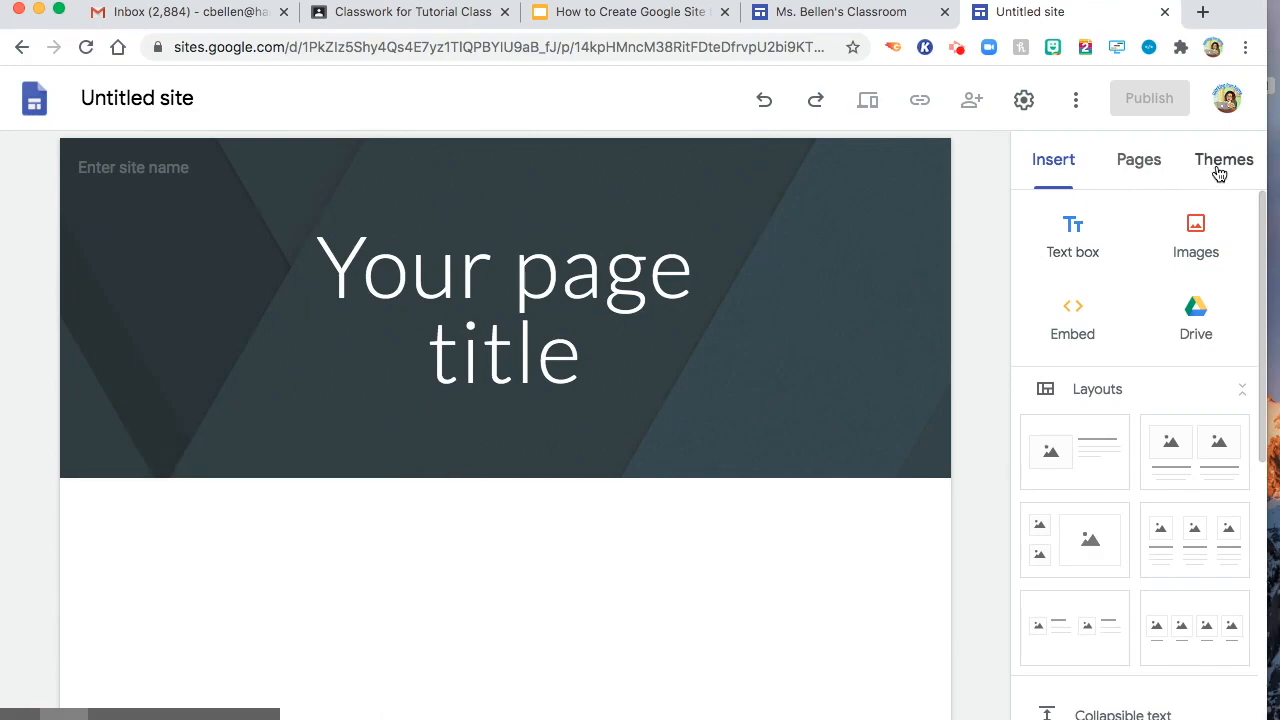
click(1223, 159)
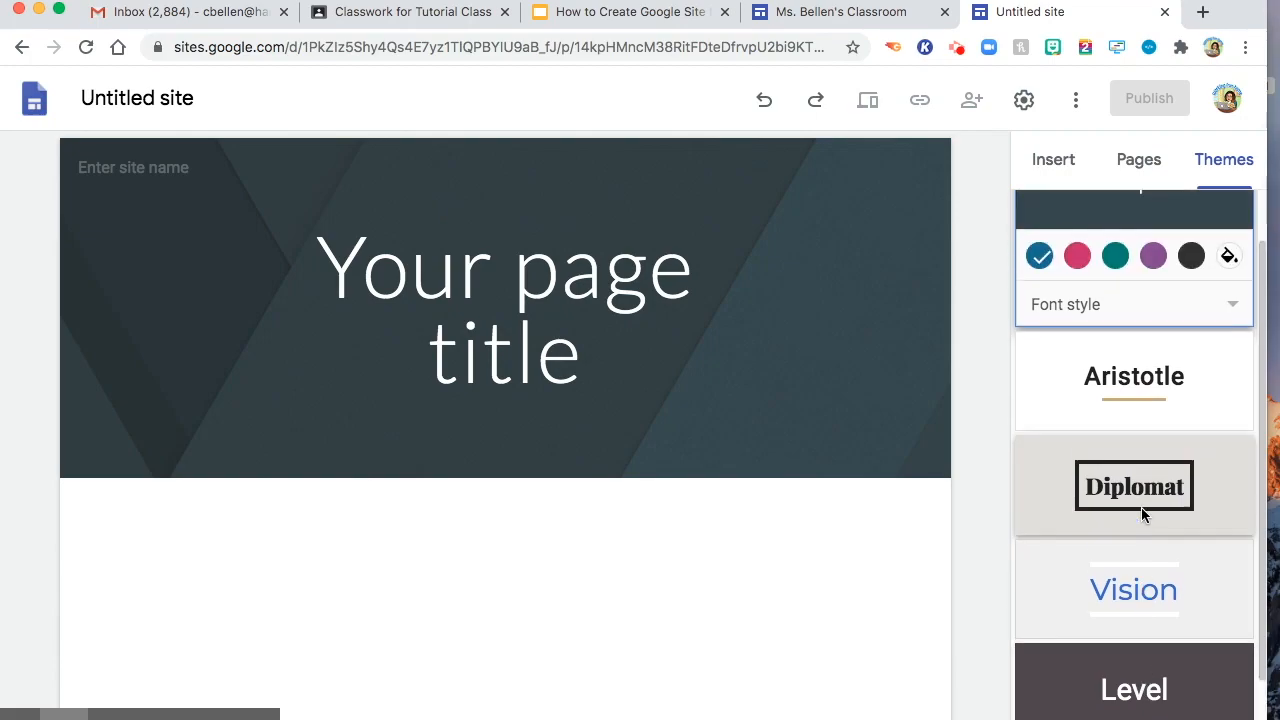
click(1134, 486)
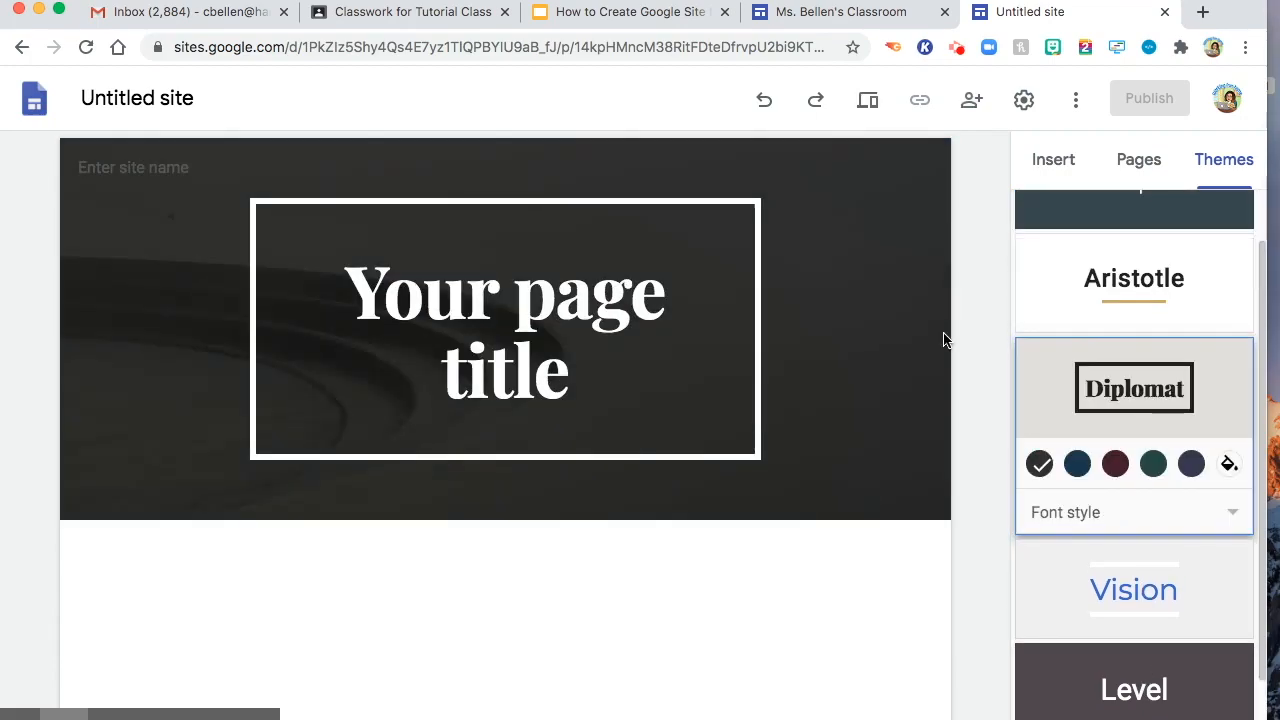
click(137, 97)
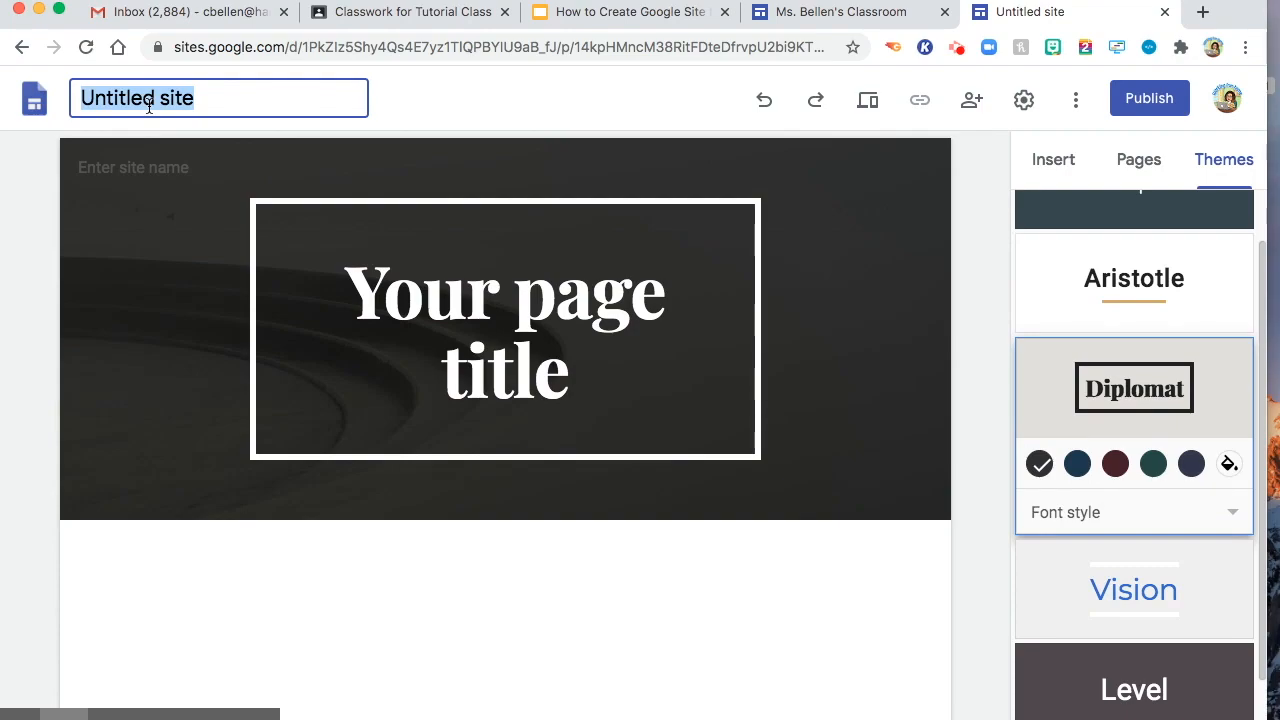
Step: Enter "Clang's Toolkit" as the site name
text(Clang)
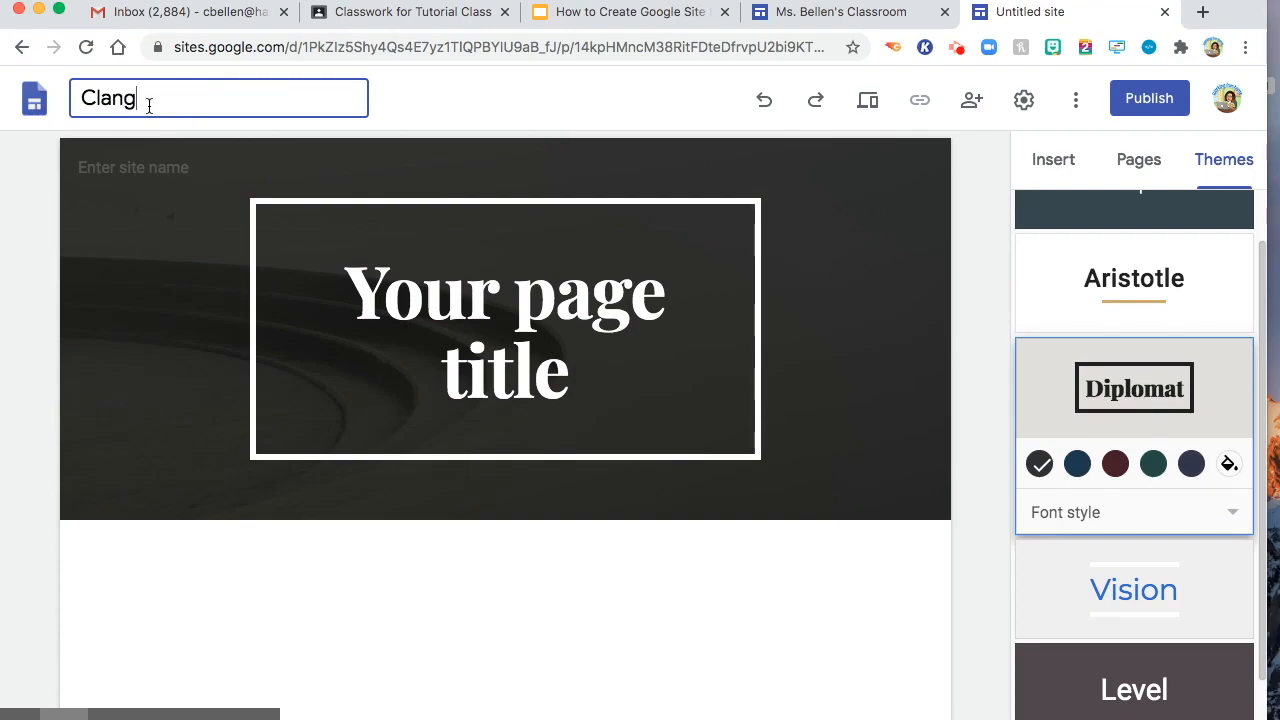
text('s T)
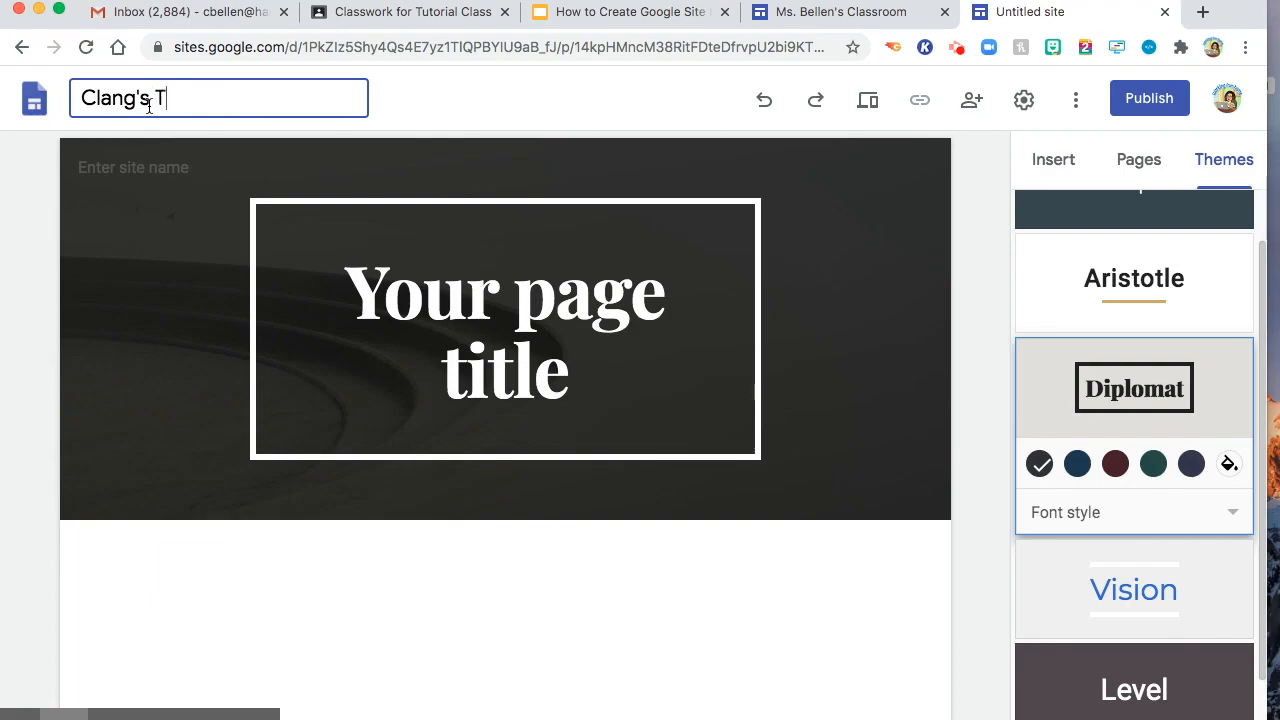
text(oolkit)
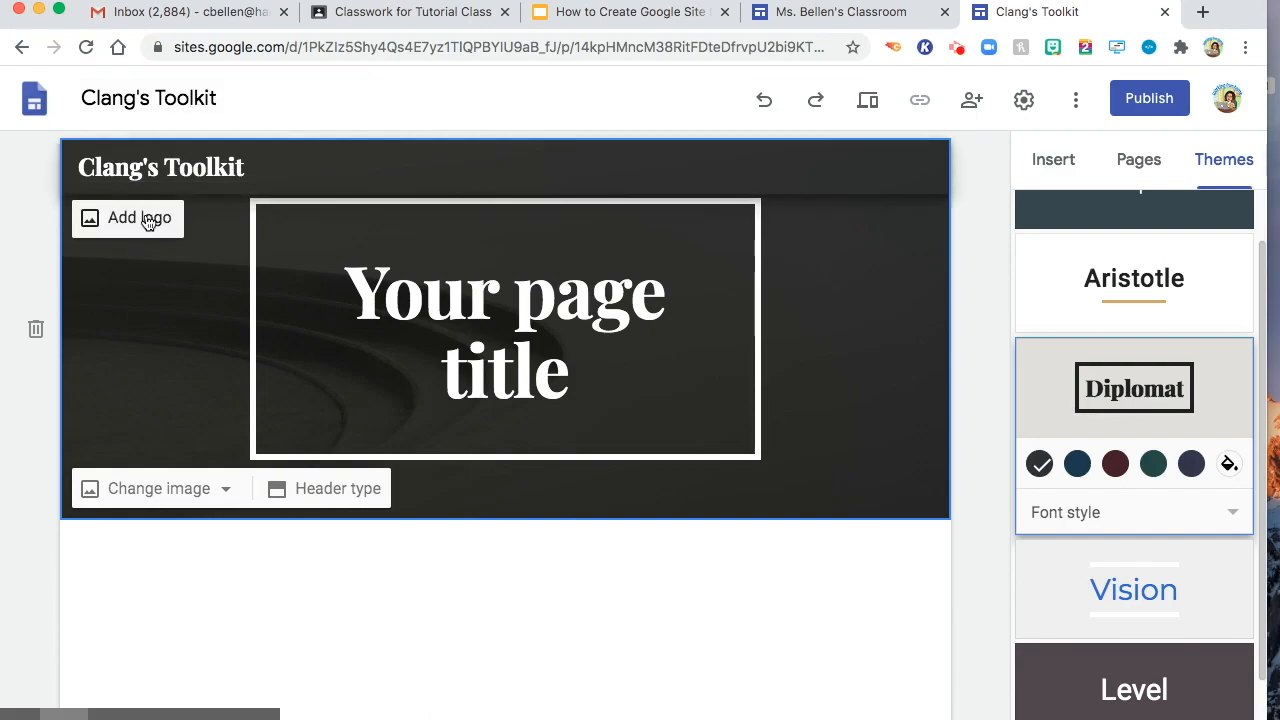
Step: Upload LEVEL 1 BADGE.png as the site logo under Brand images, then close Settings
click(128, 218)
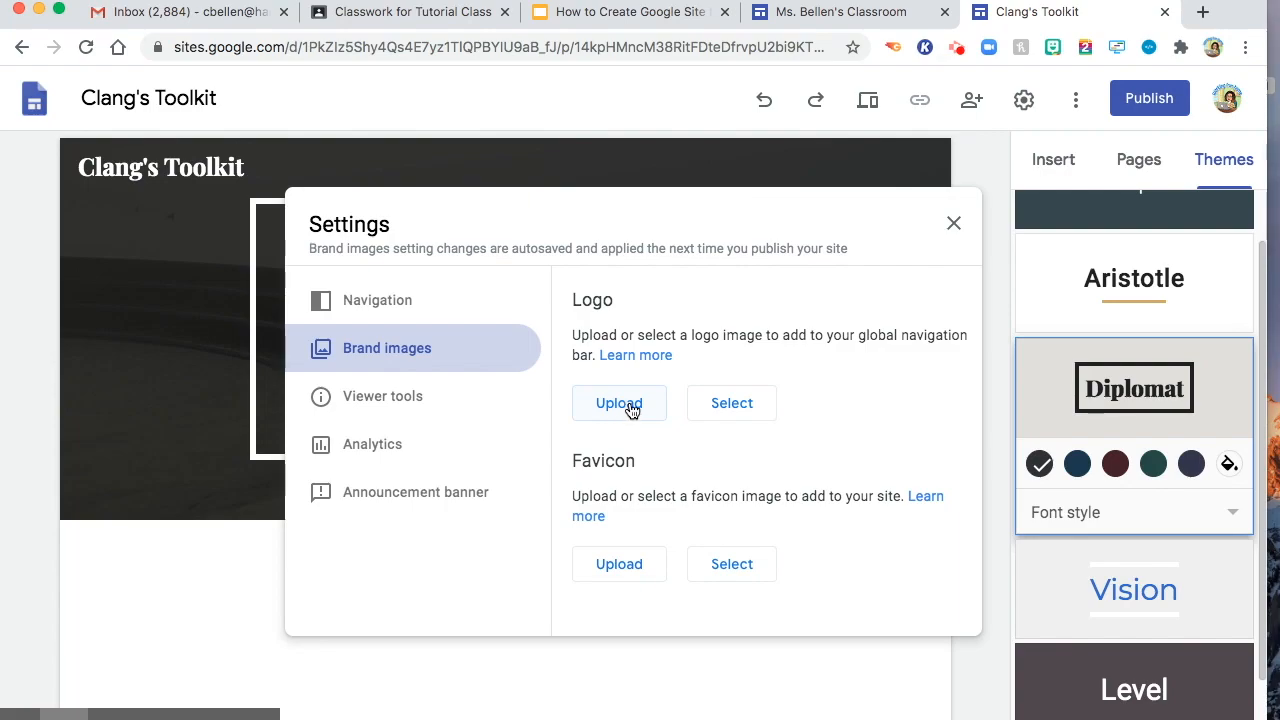
mouse_move(731, 410)
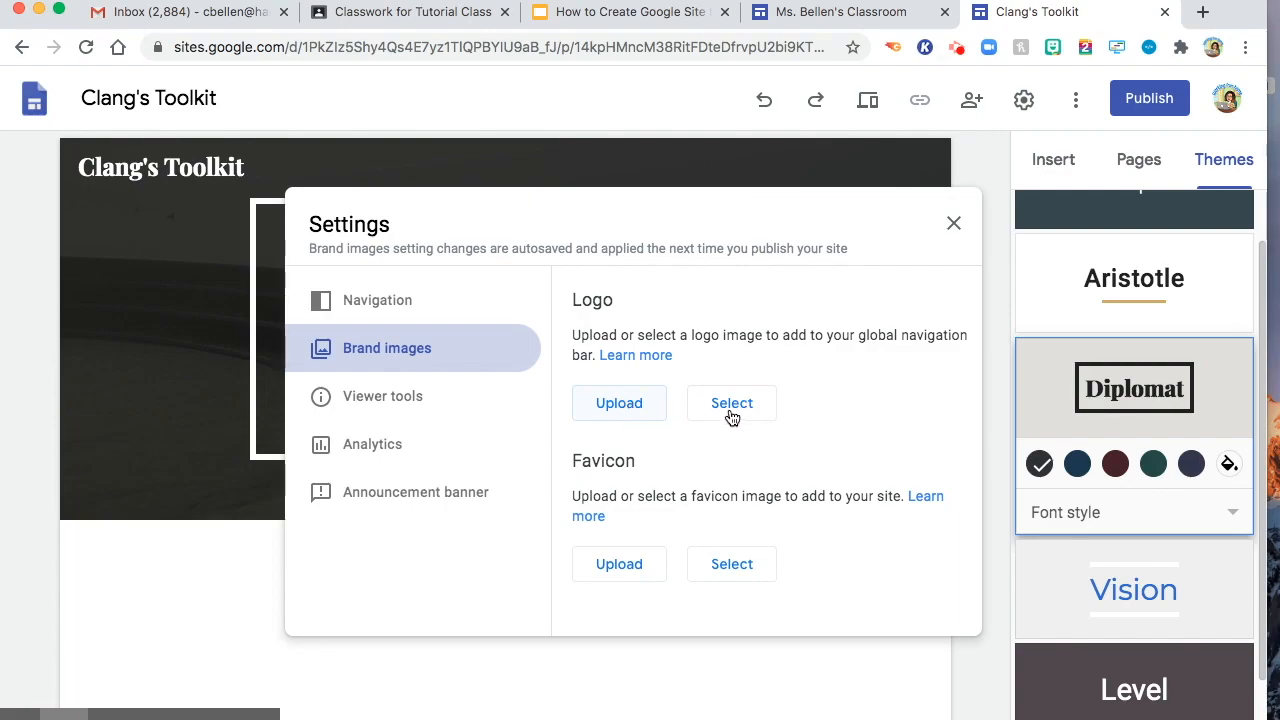
mouse_move(687, 427)
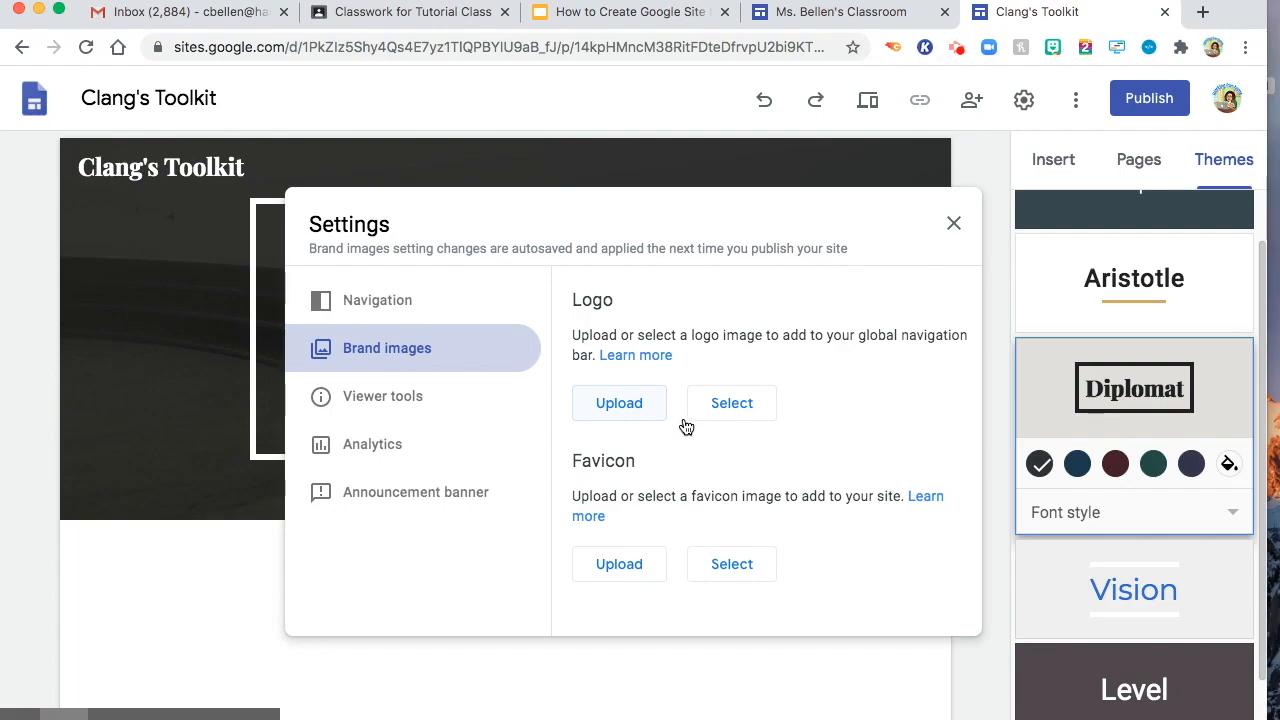
mouse_move(683, 403)
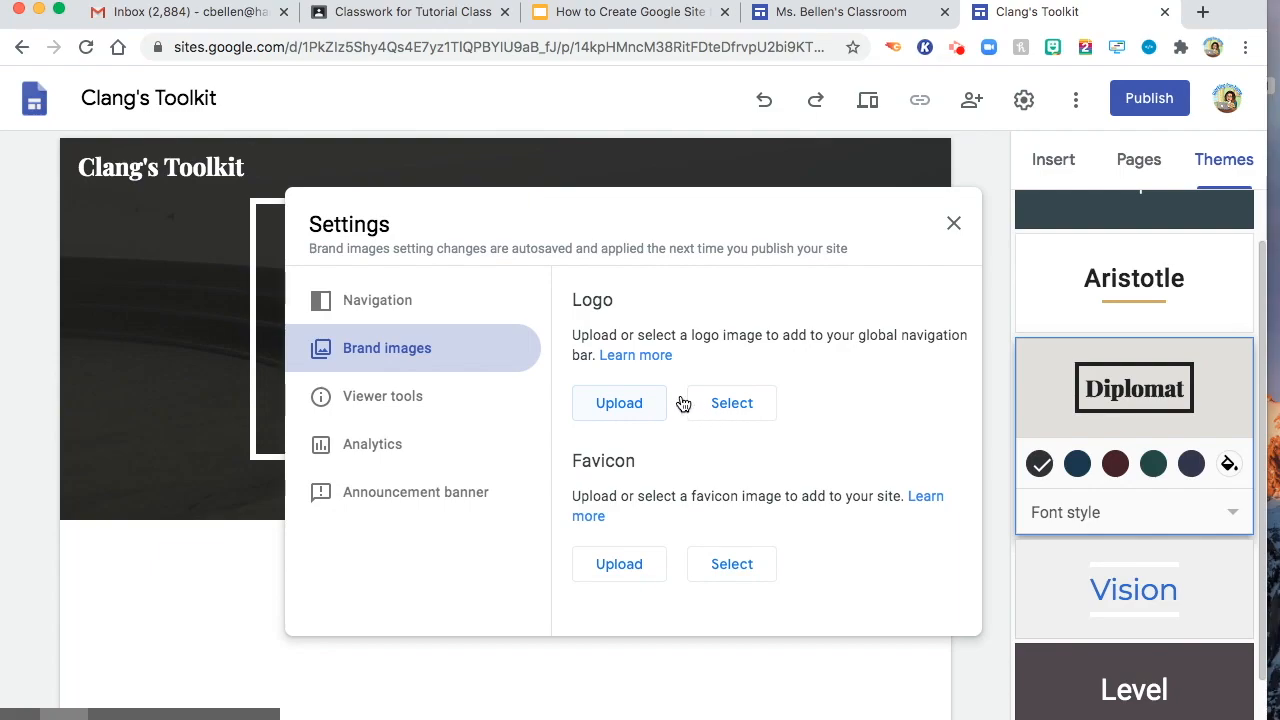
click(618, 403)
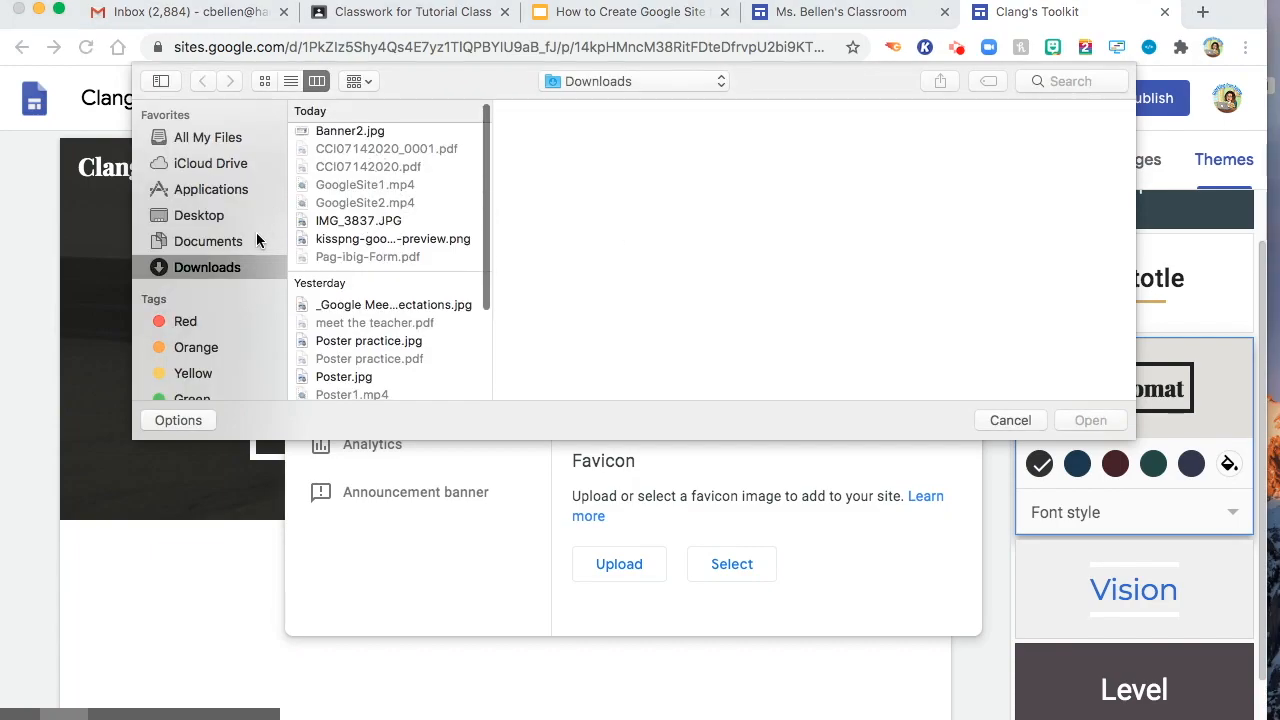
click(208, 241)
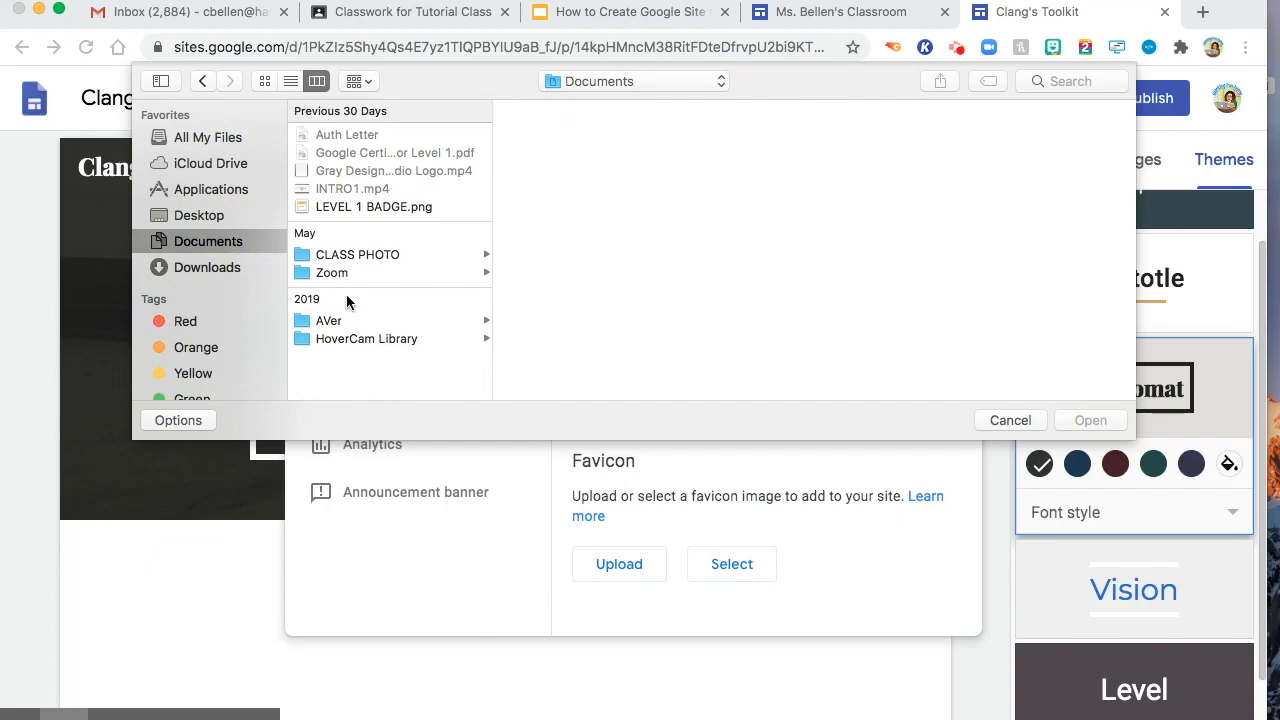
click(374, 206)
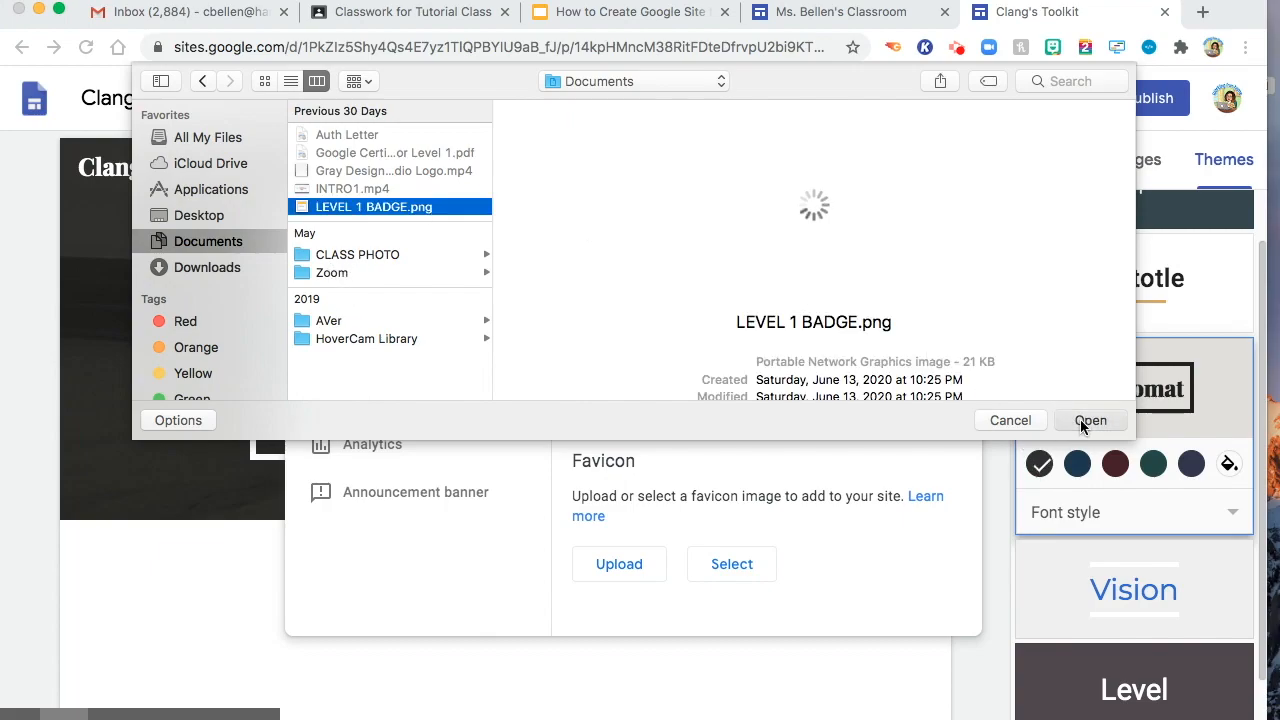
click(1090, 420)
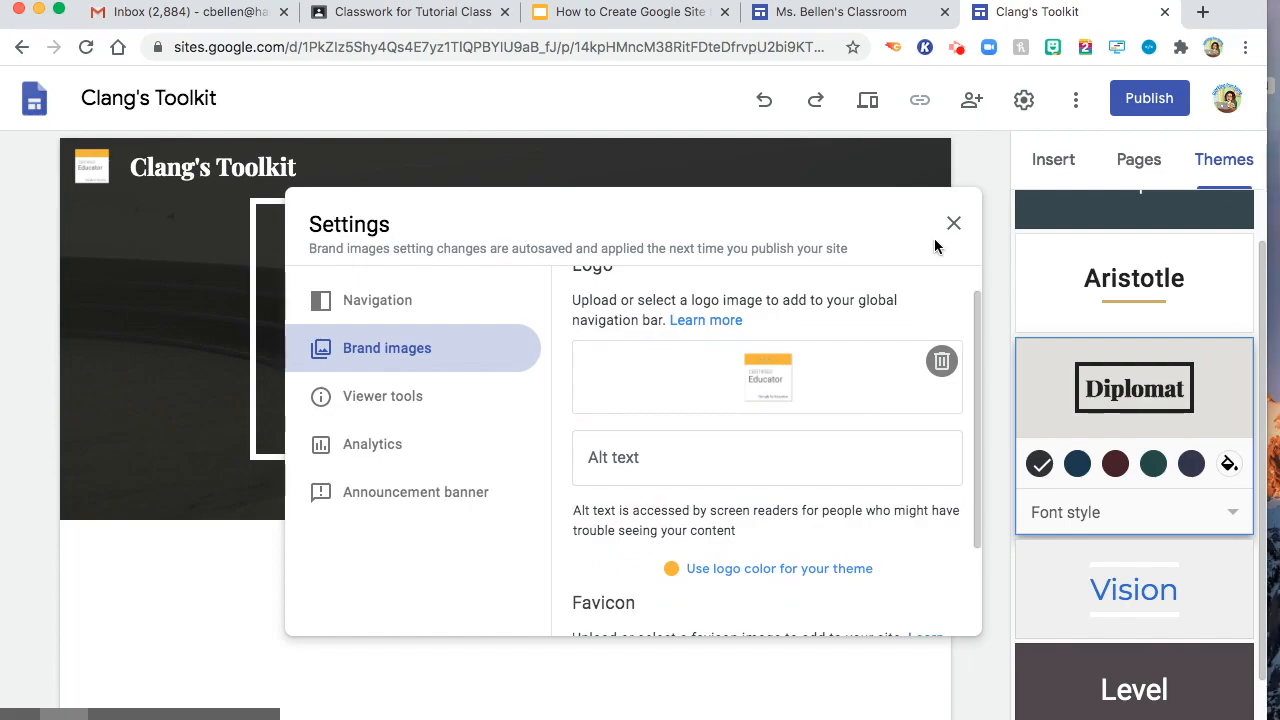
scroll(down, 3)
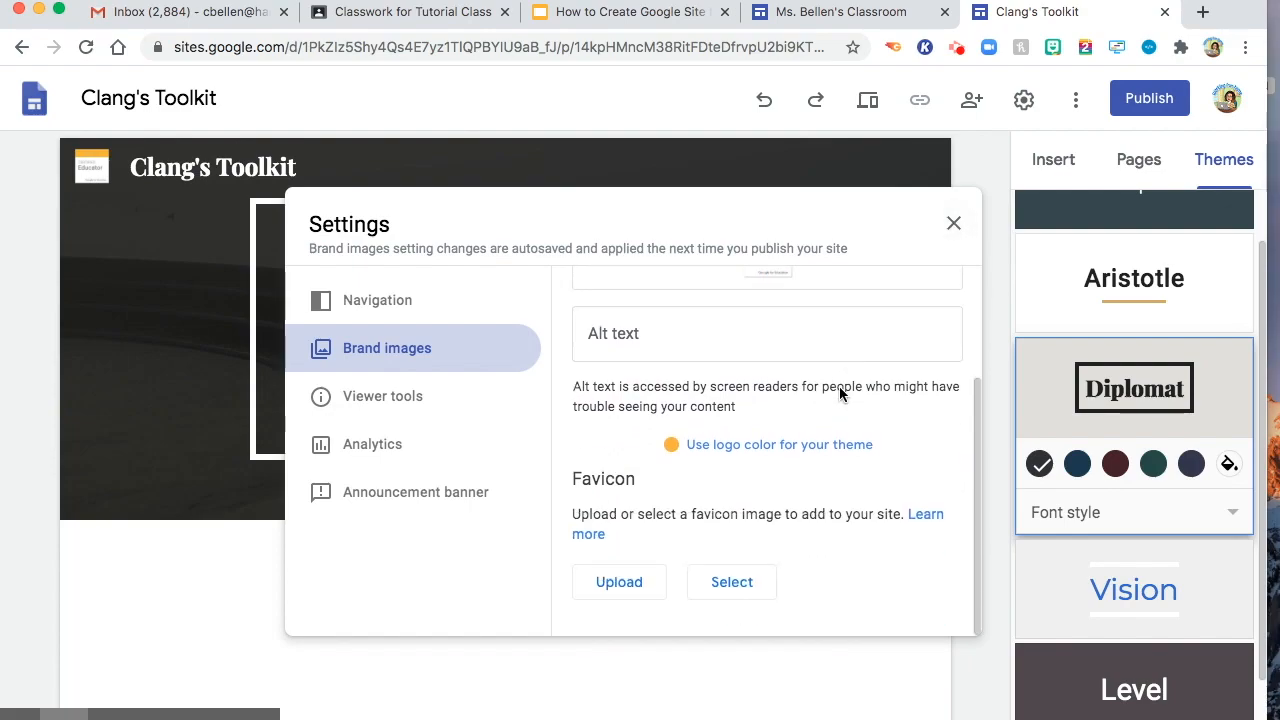
click(953, 223)
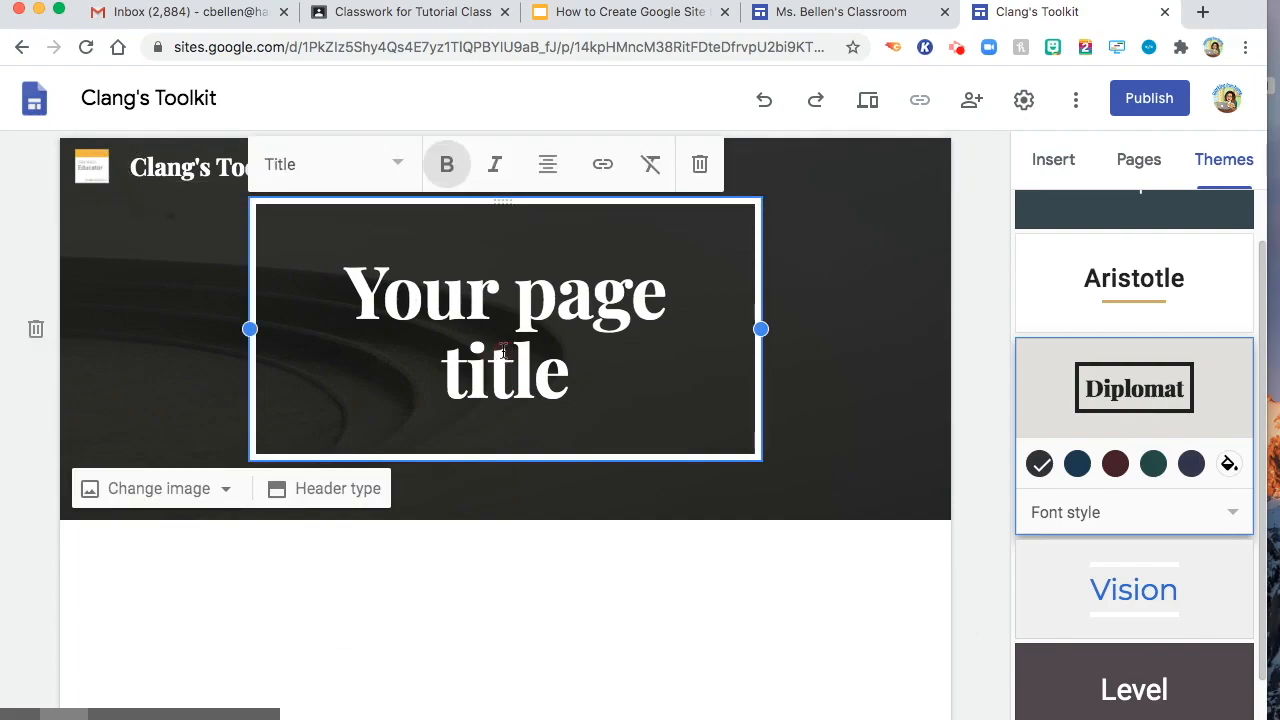
Step: Type 'About Me' as the header page title, removing the mistyped word
text(All)
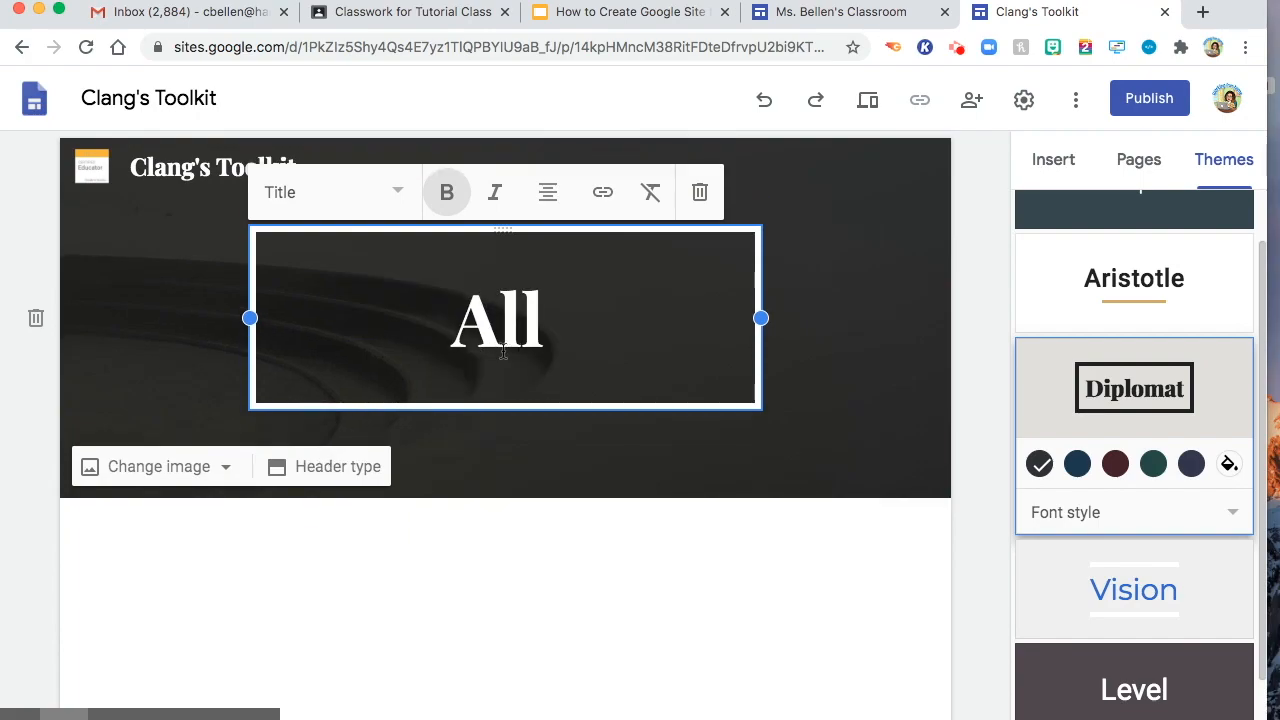
text(About)
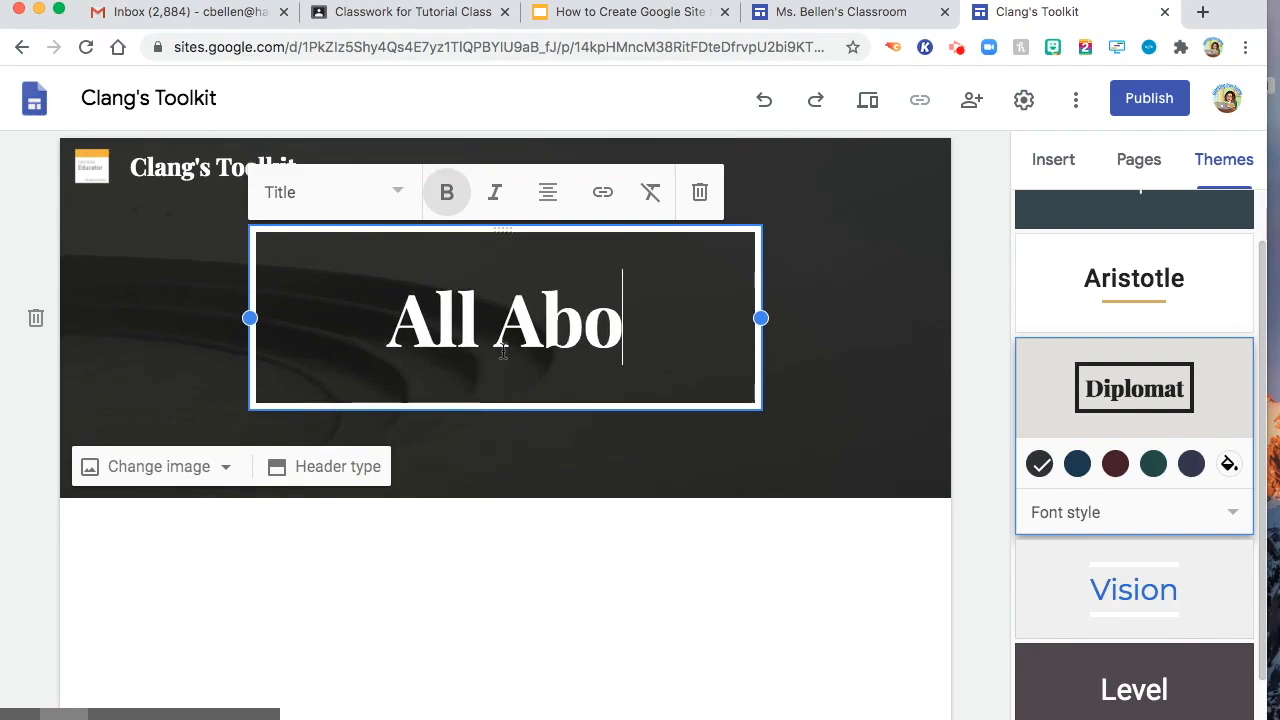
key(Backspace)
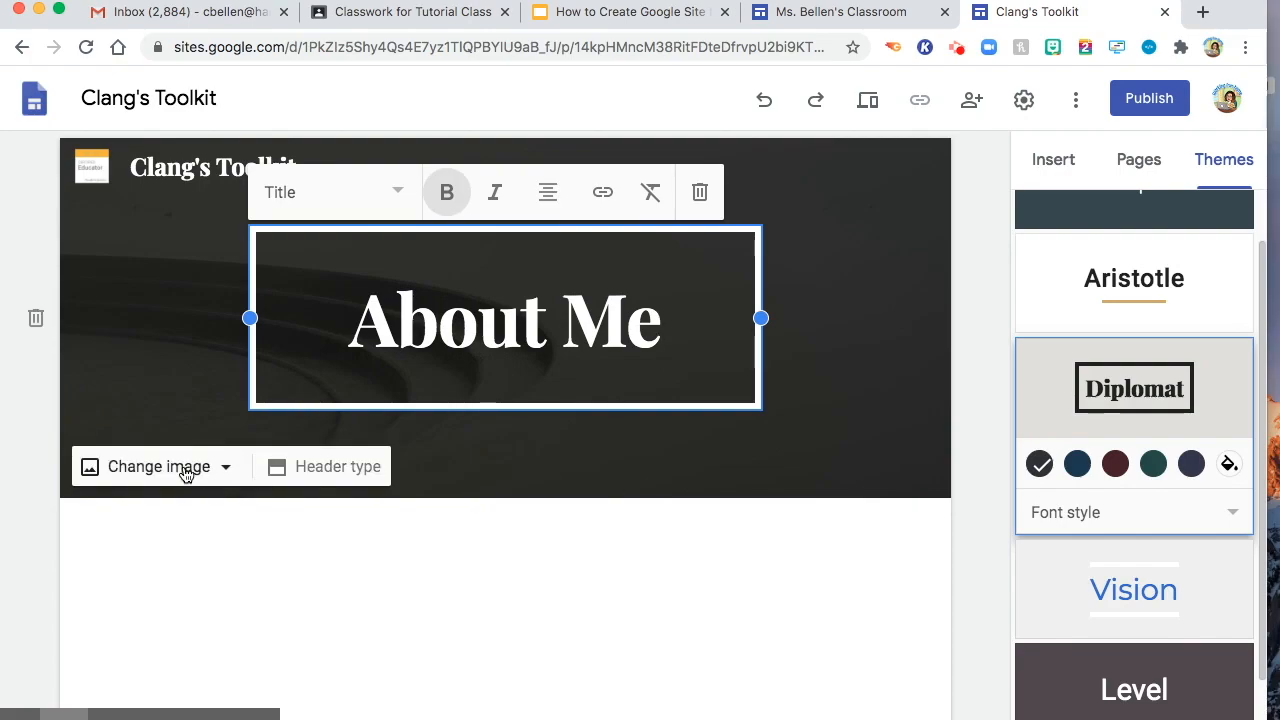
Step: Replace the header image with the blurred bokeh lights photo from the gallery
click(158, 466)
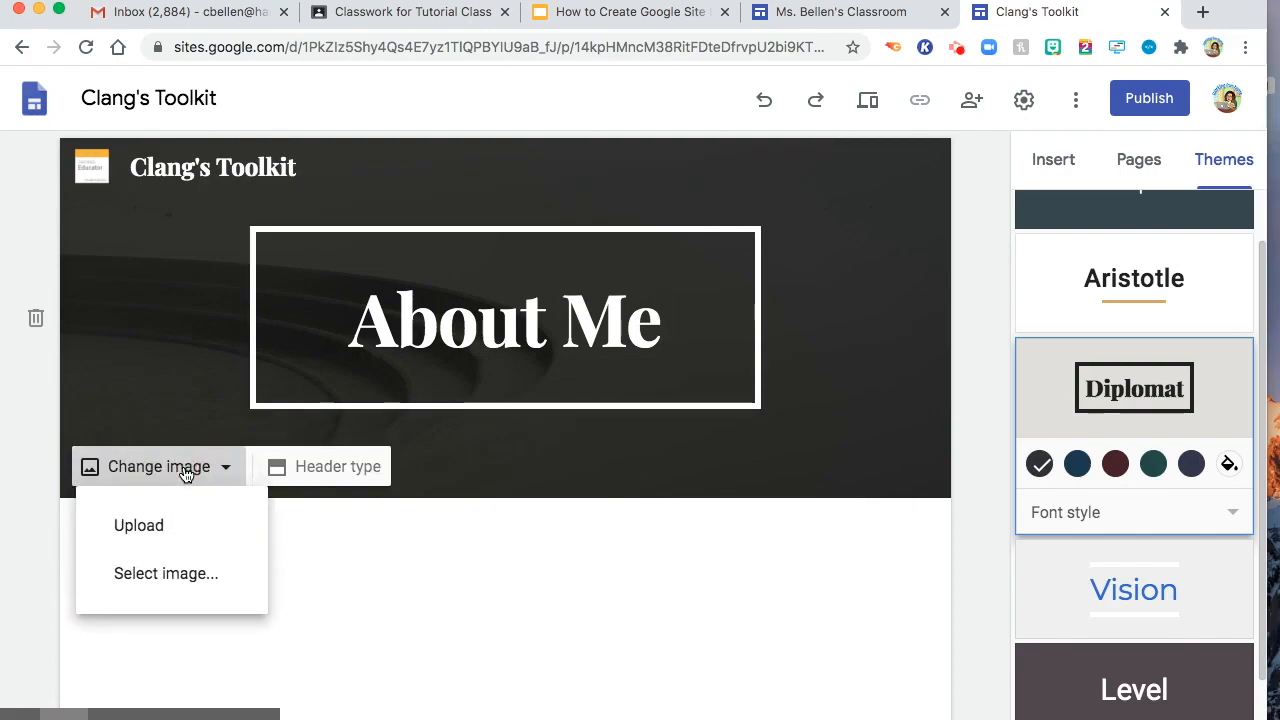
click(165, 573)
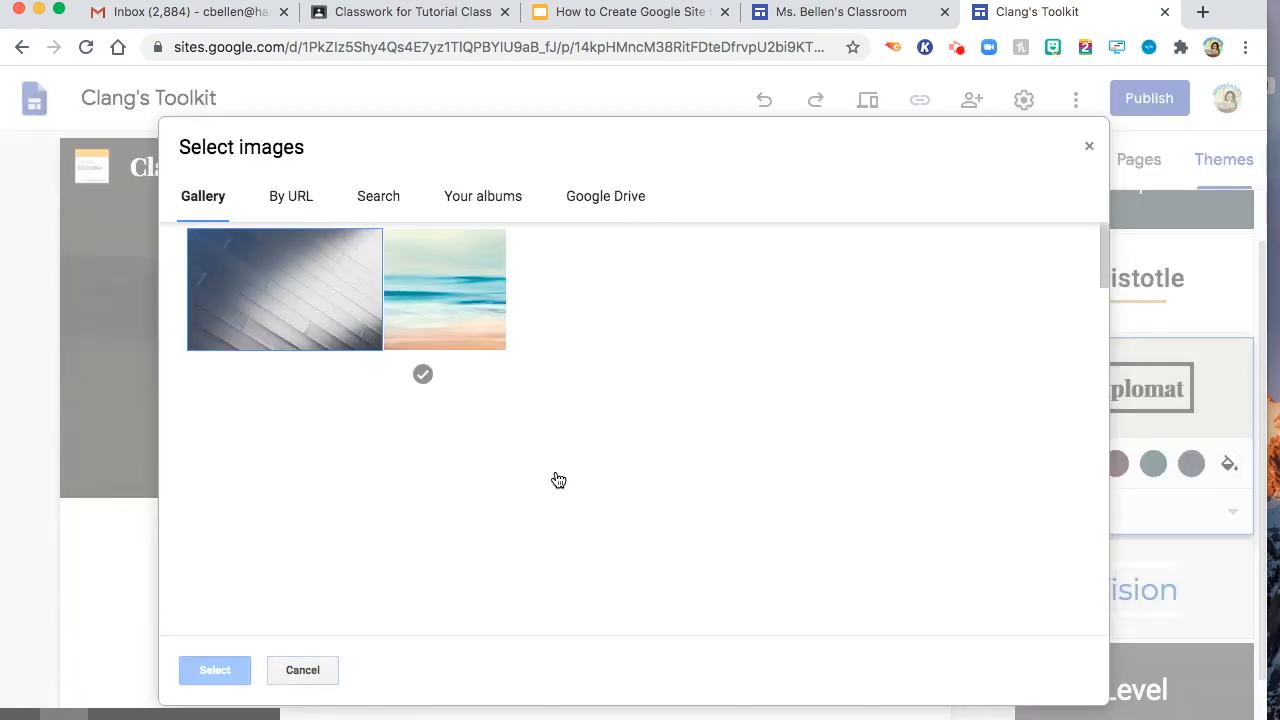
scroll(down, 3)
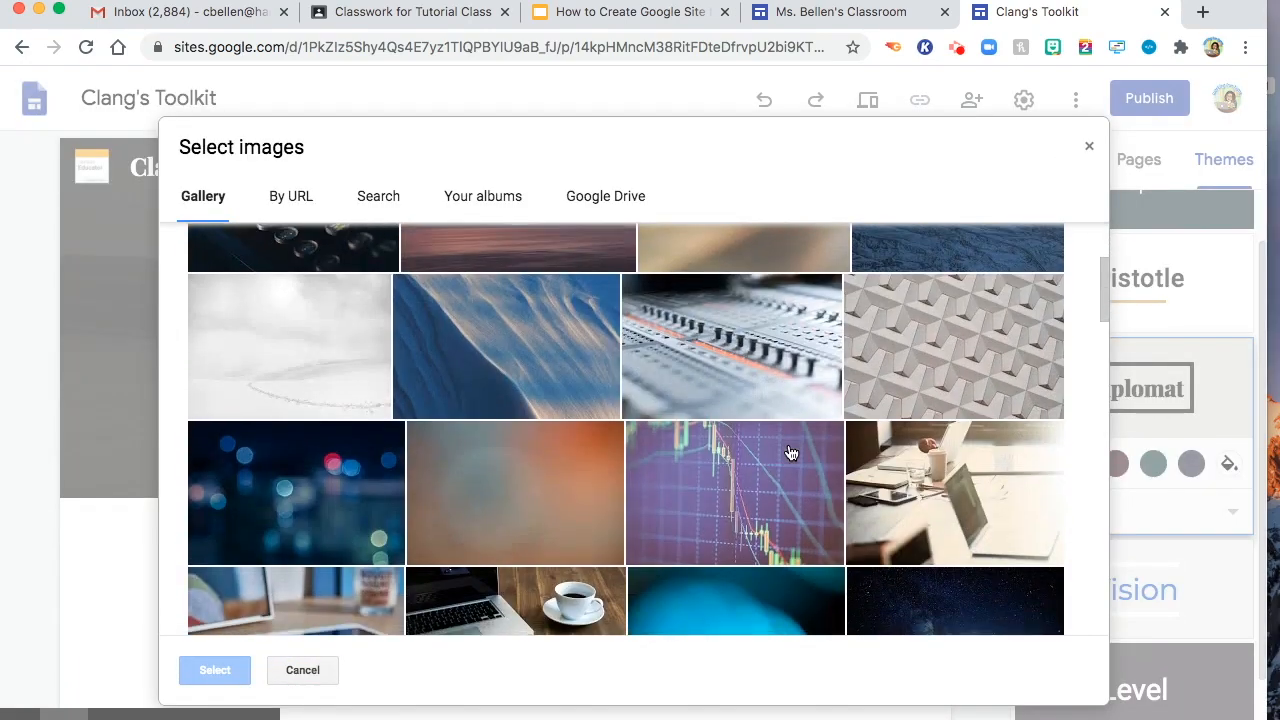
scroll(down, 3)
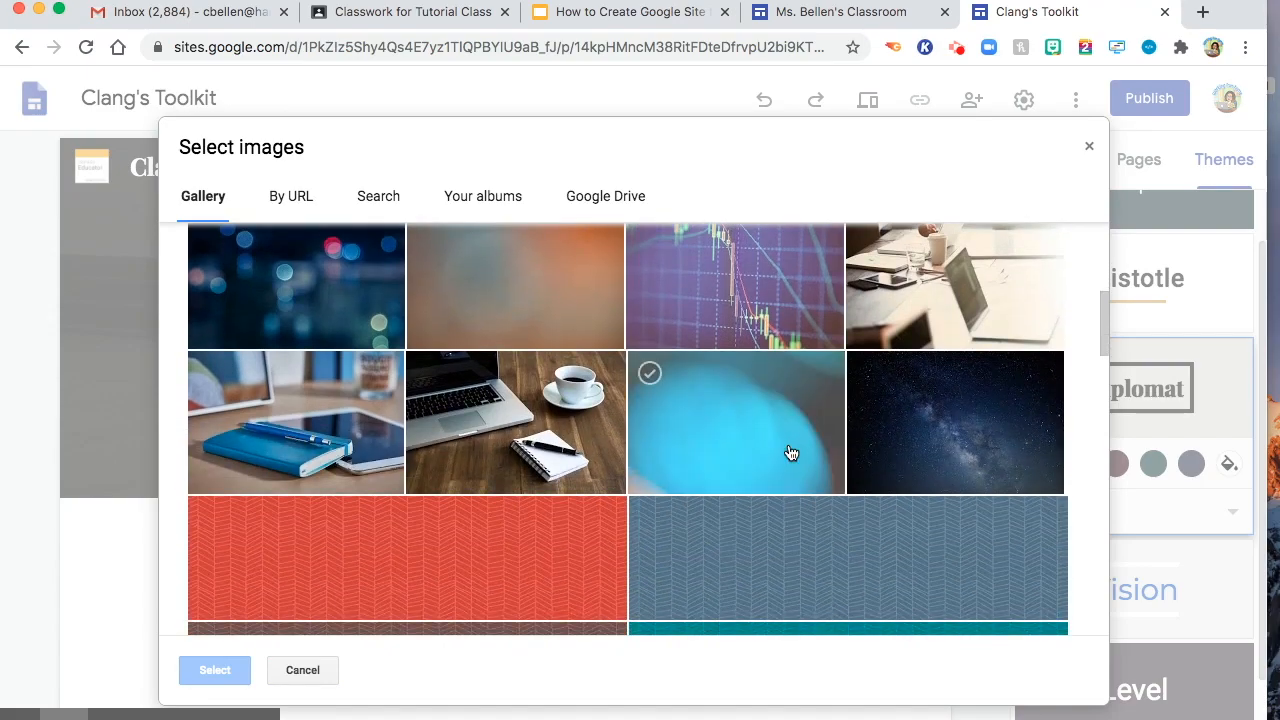
scroll(down, 3)
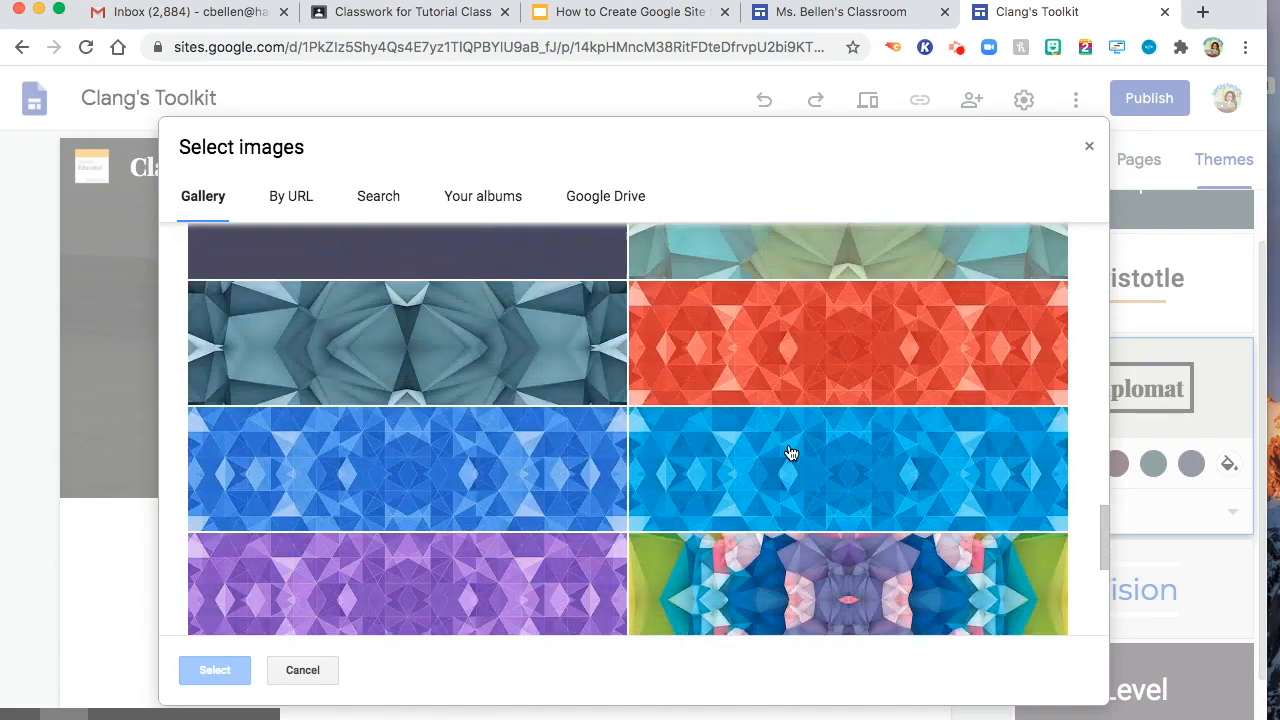
scroll(down, 3)
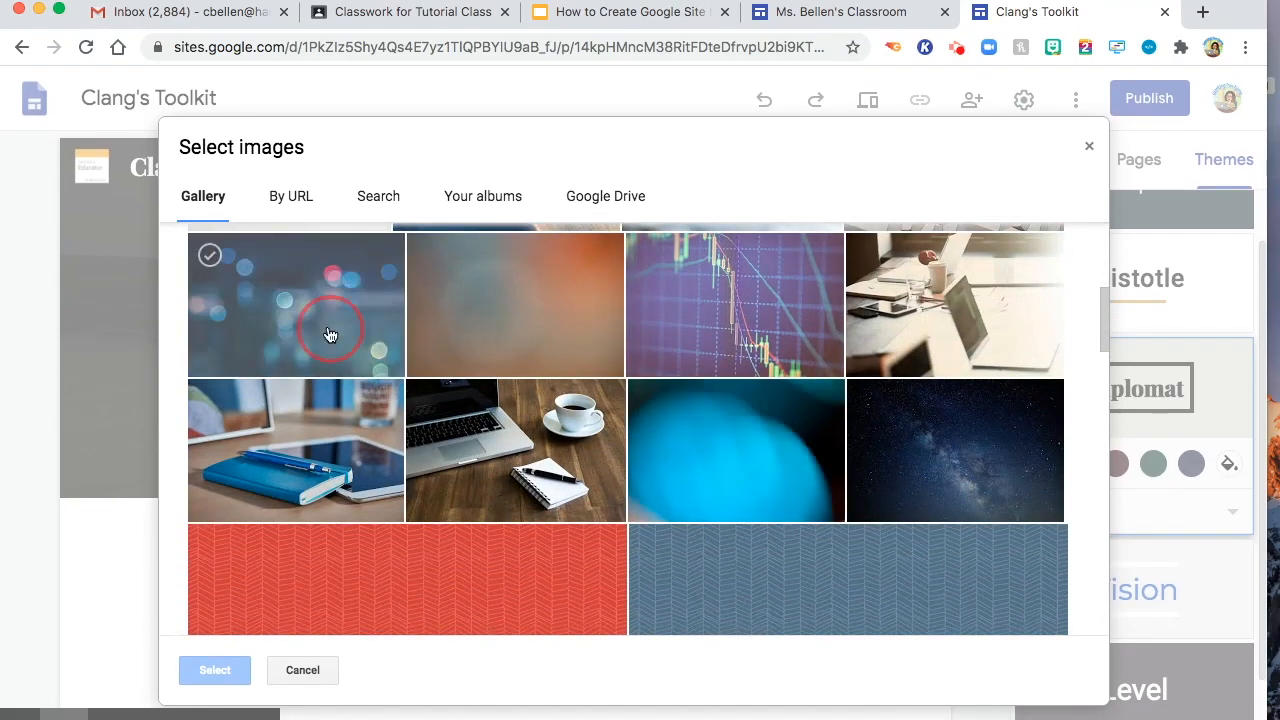
click(214, 670)
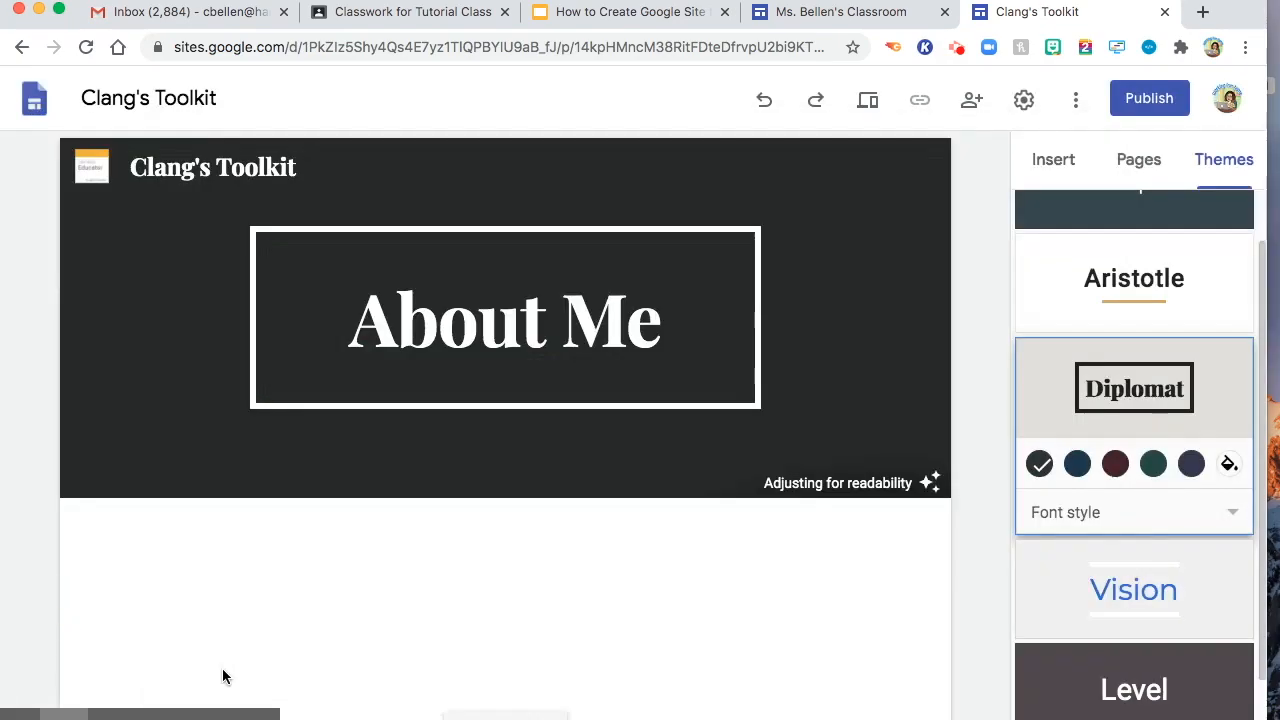
Step: Set the header type to Banner
click(505, 300)
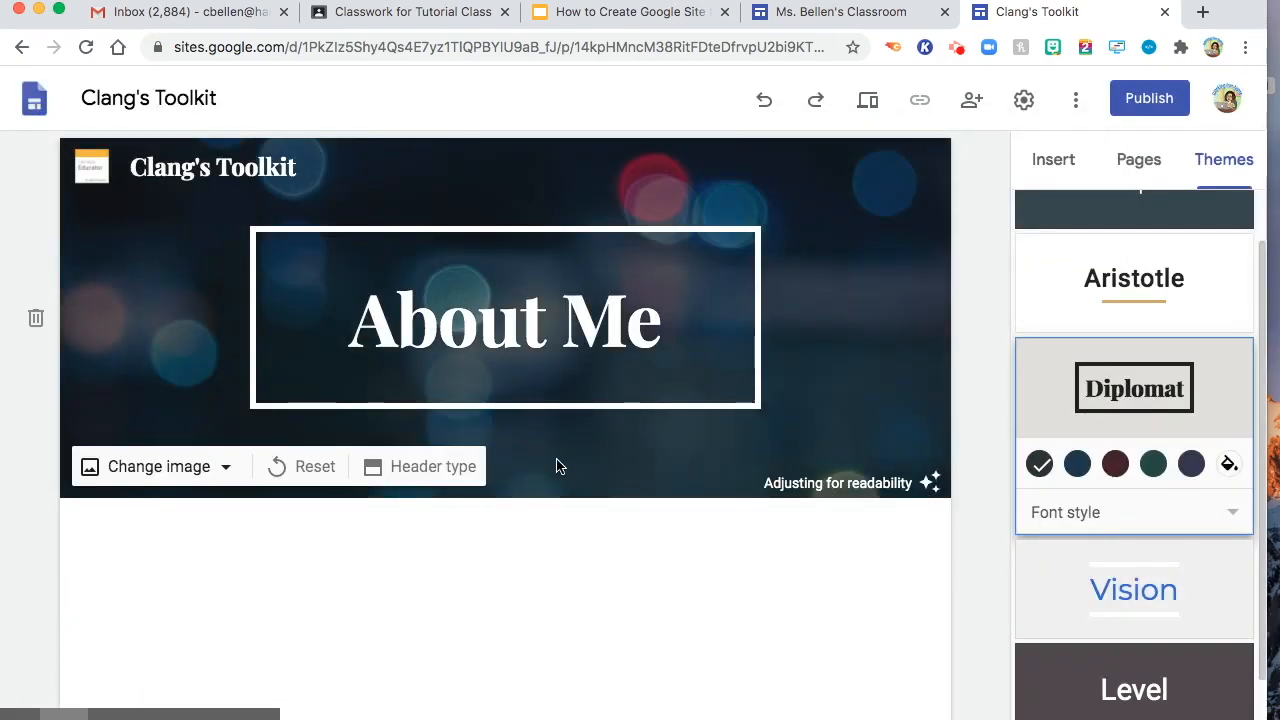
click(433, 466)
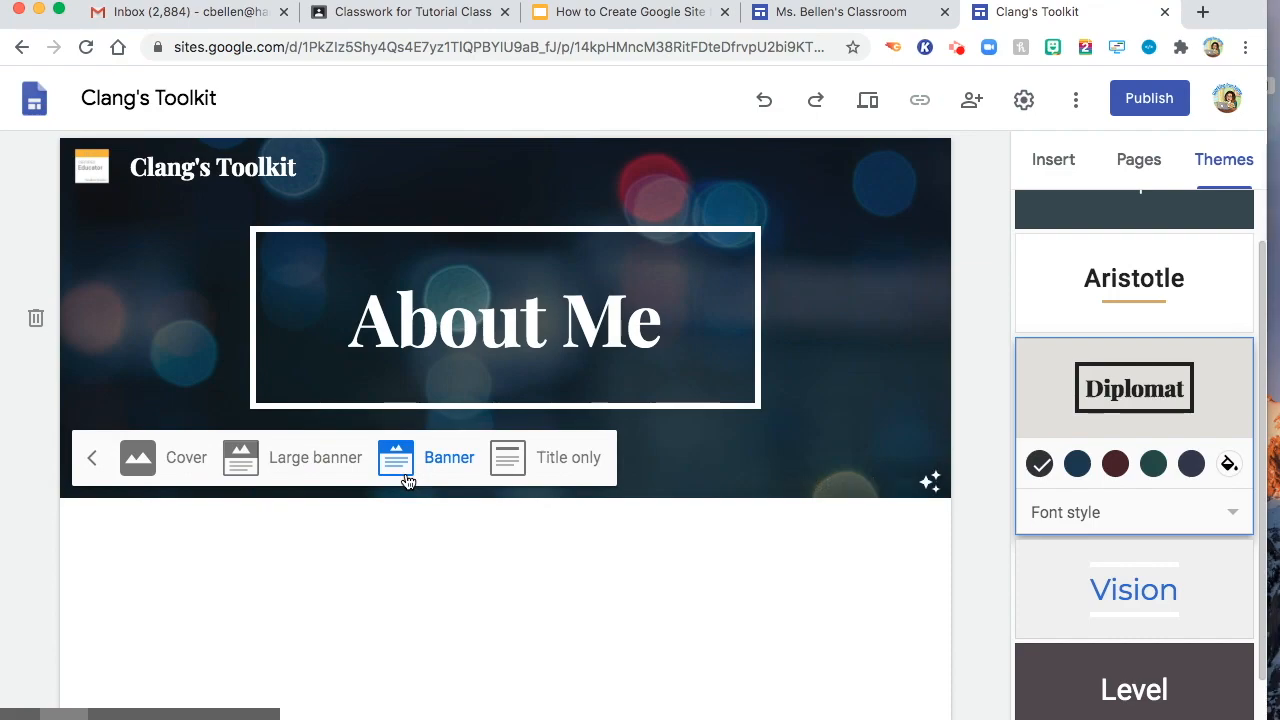
click(137, 457)
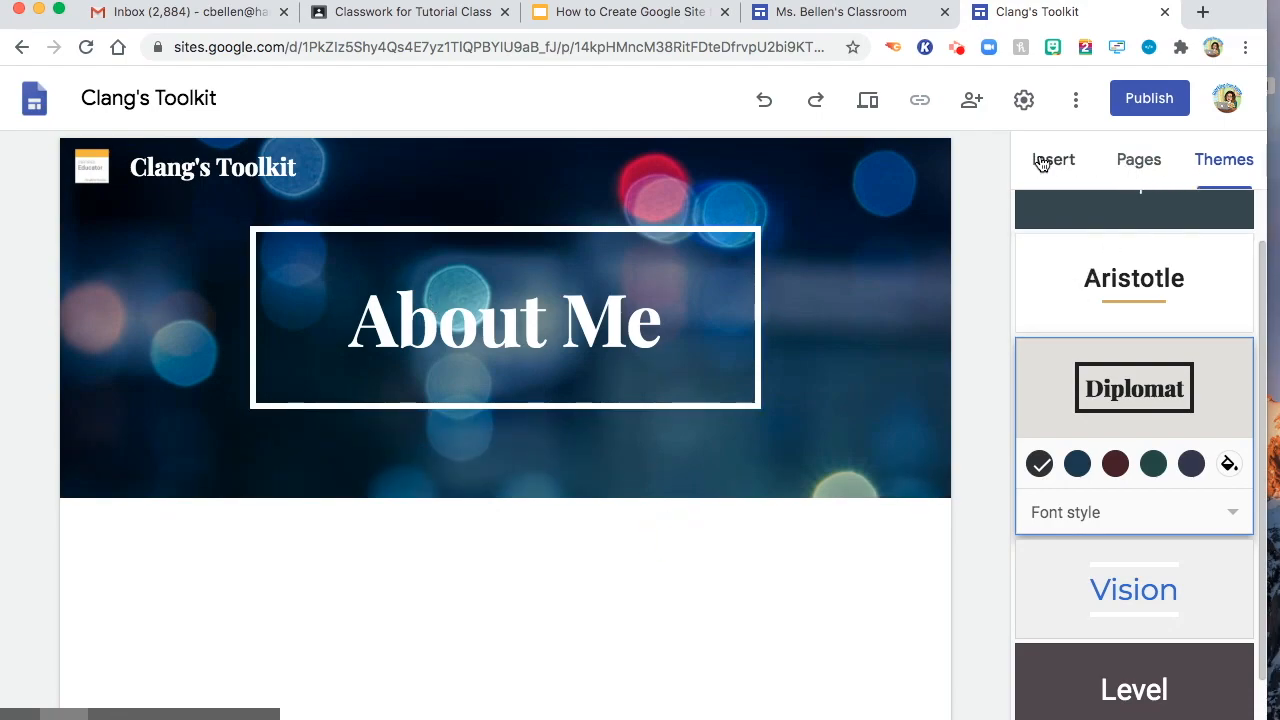
click(1052, 159)
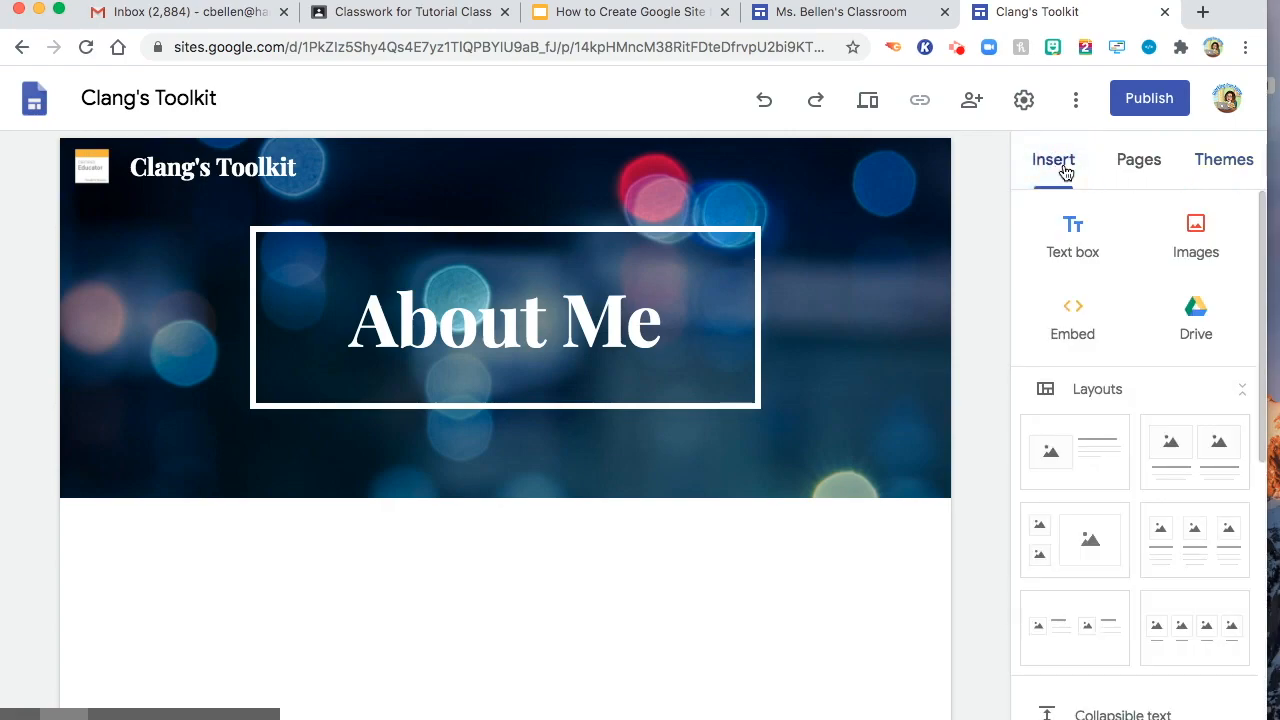
mouse_move(1081, 281)
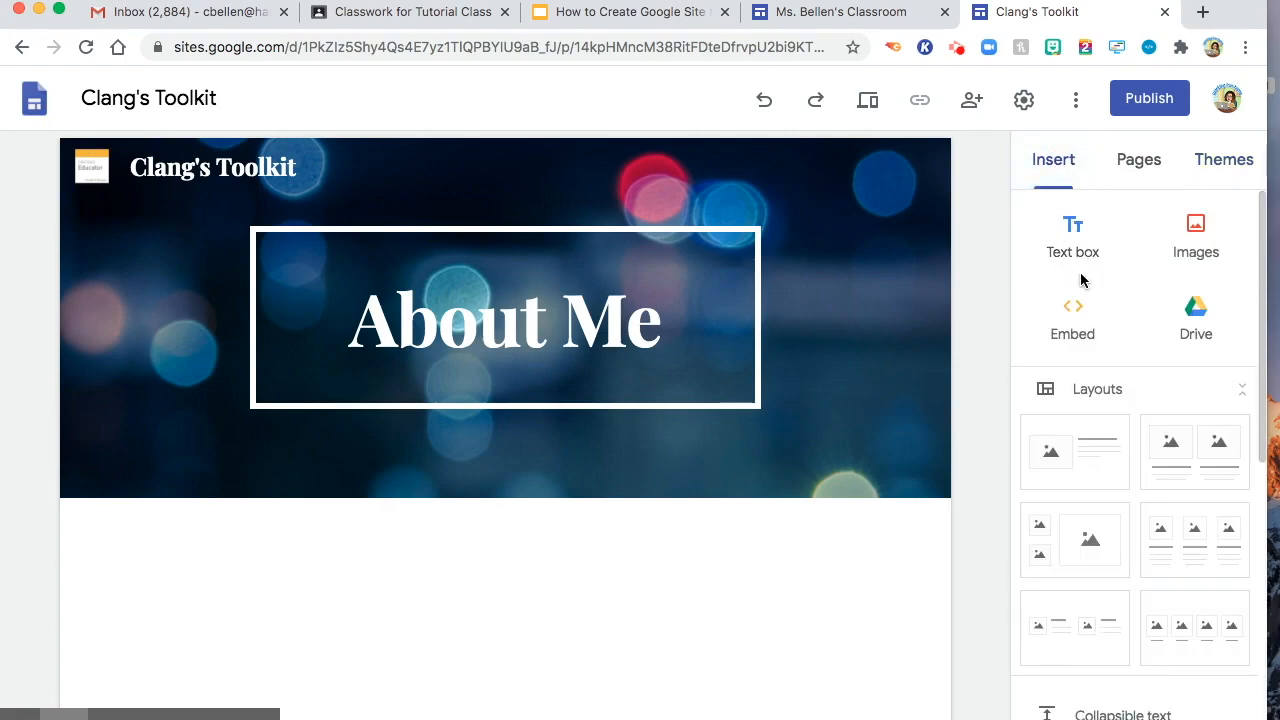
mouse_move(1110, 325)
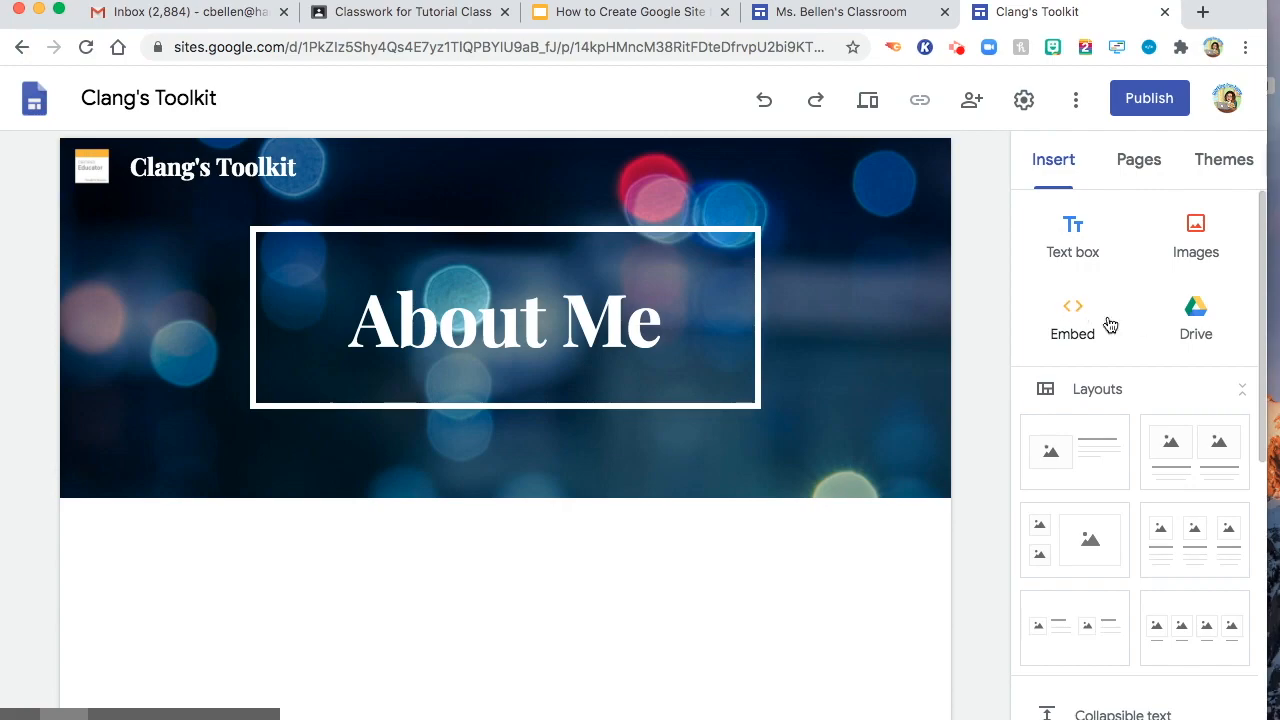
mouse_move(1195, 315)
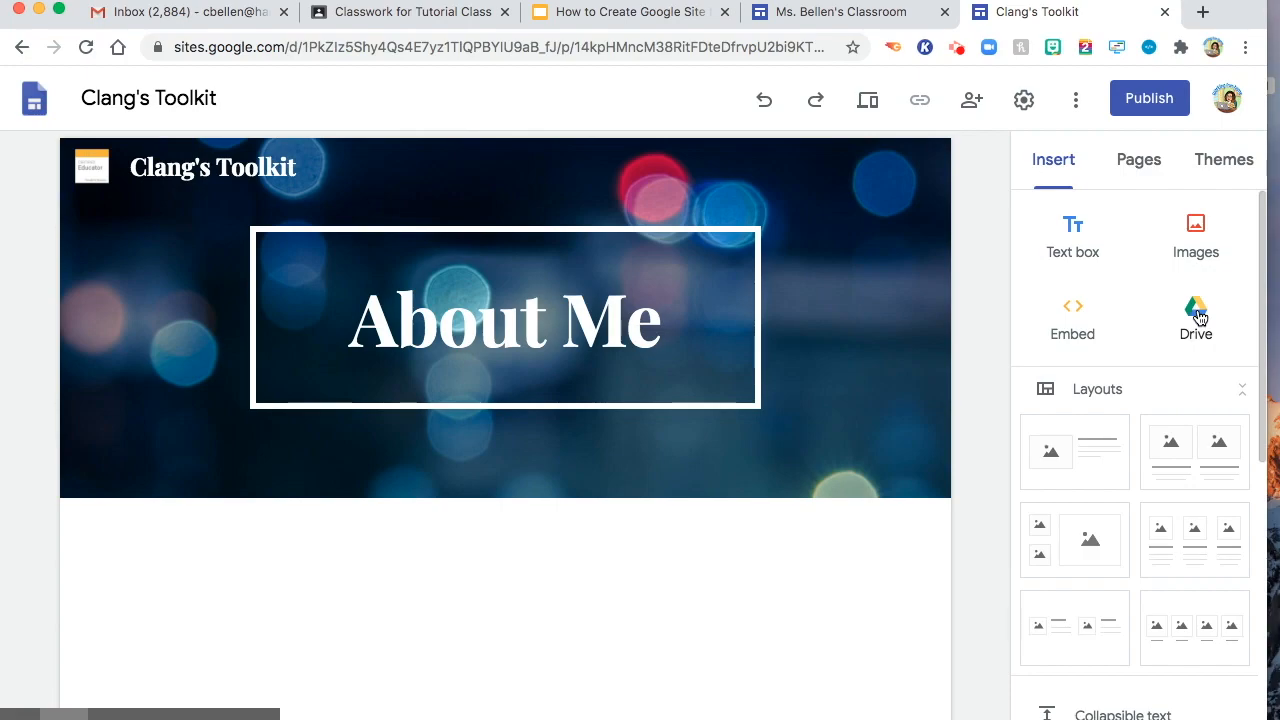
scroll(down, 3)
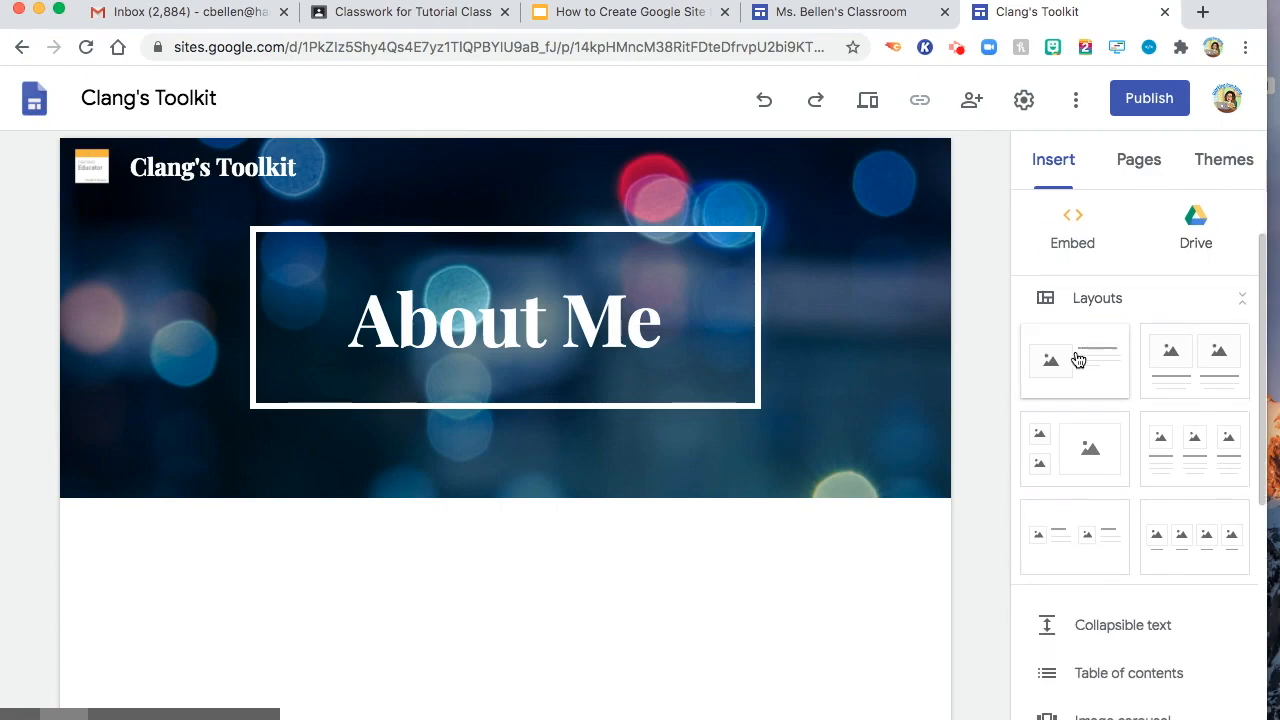
mouse_move(1148, 382)
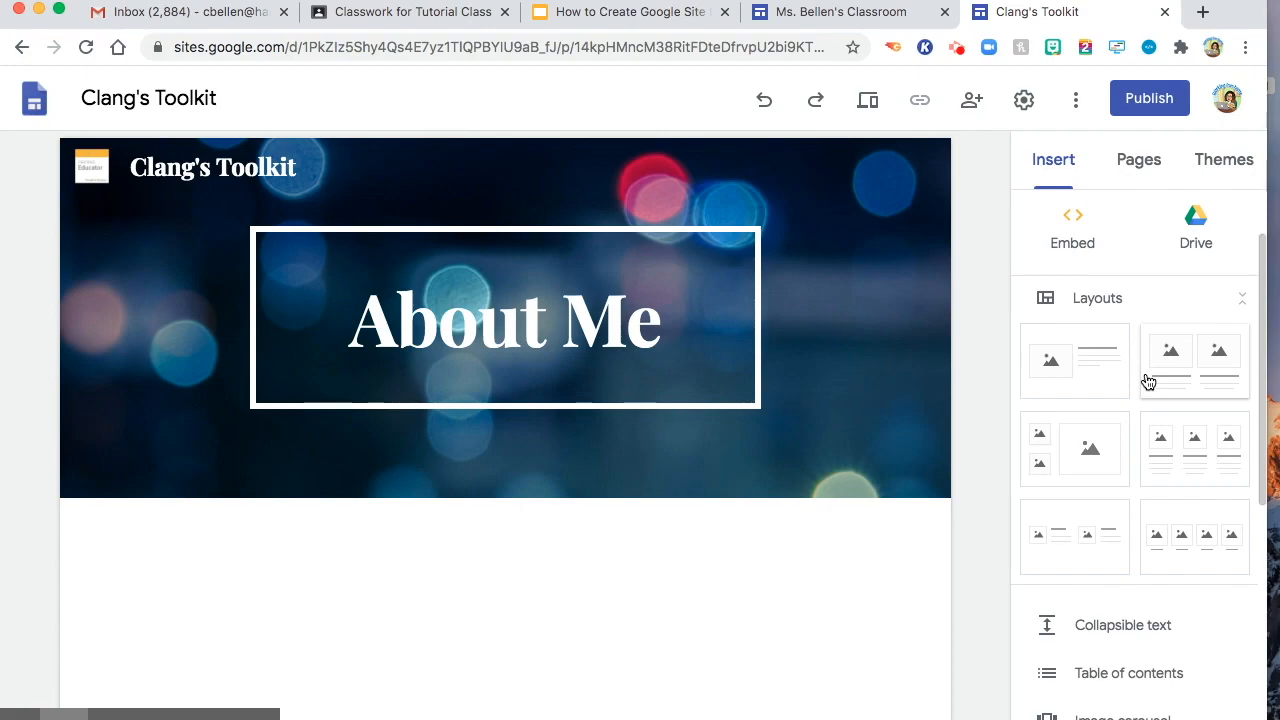
scroll(down, 3)
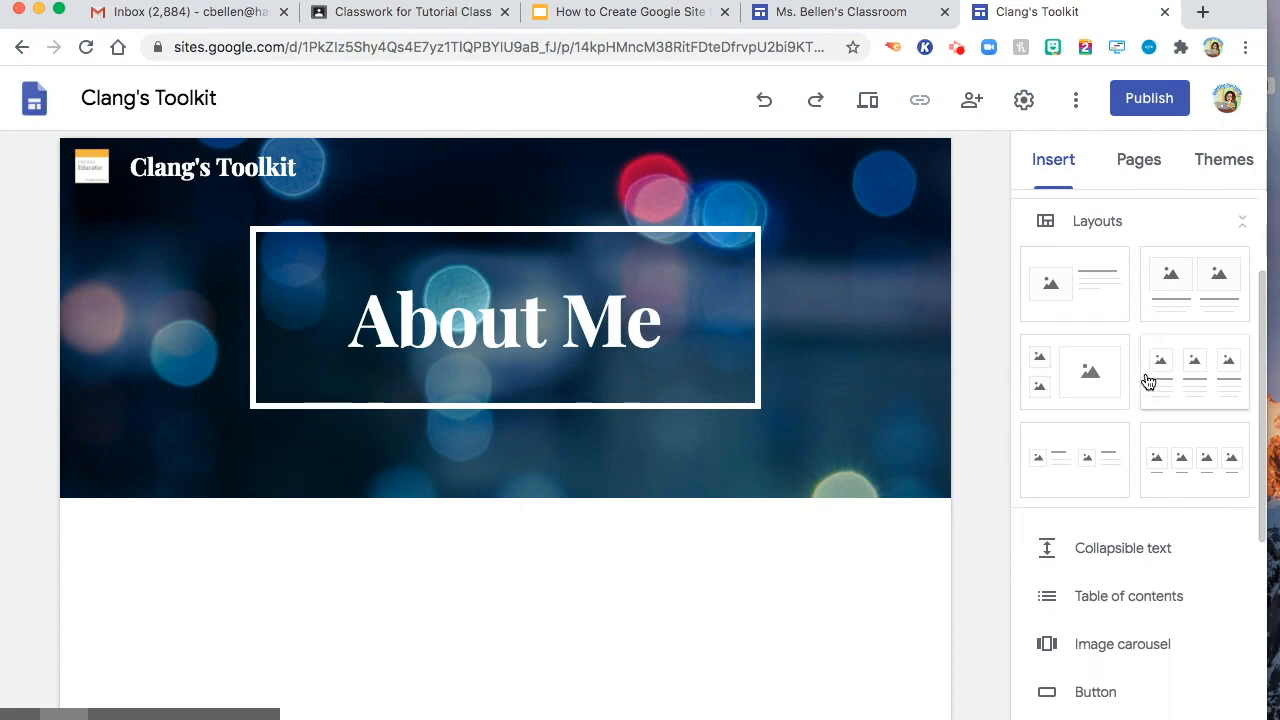
scroll(down, 3)
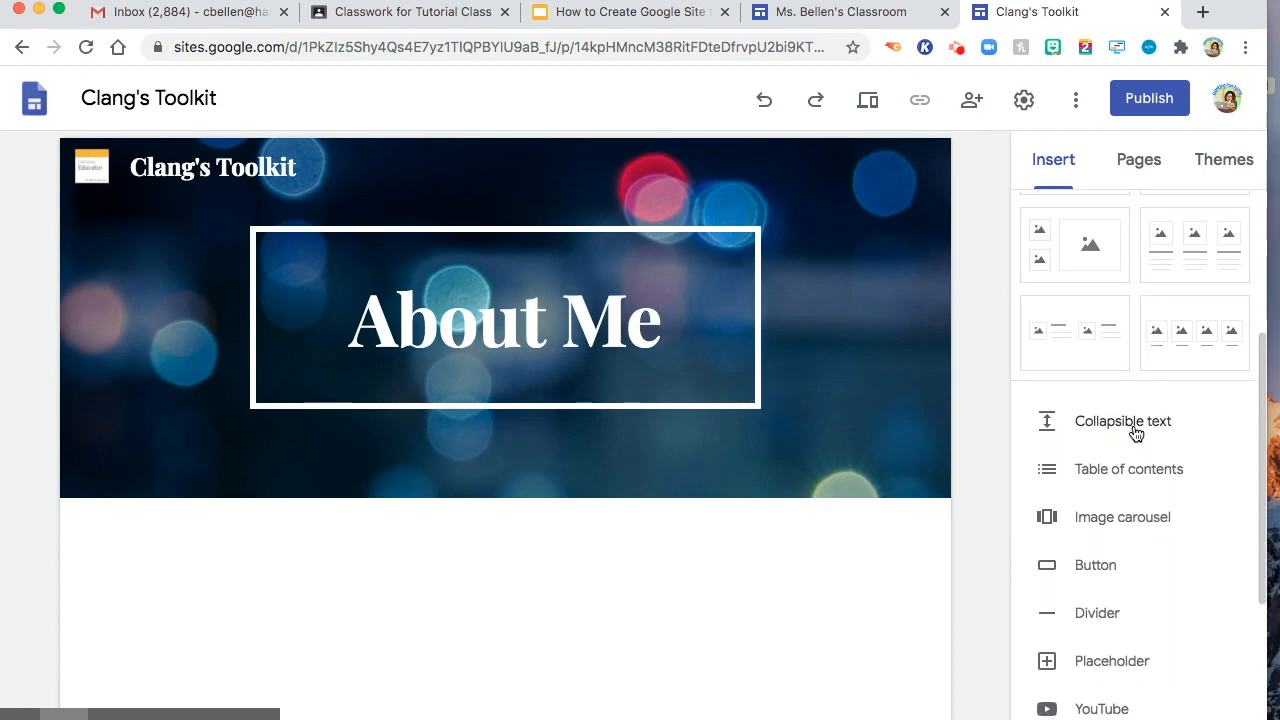
scroll(down, 3)
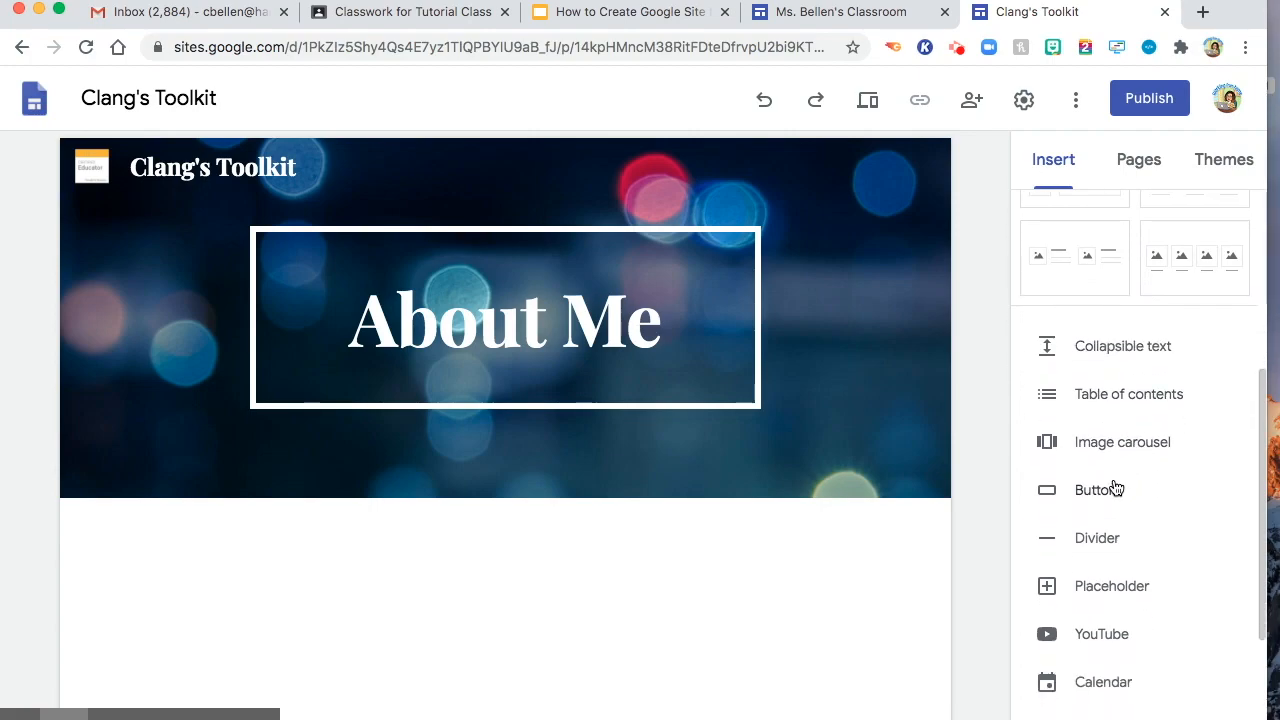
scroll(down, 3)
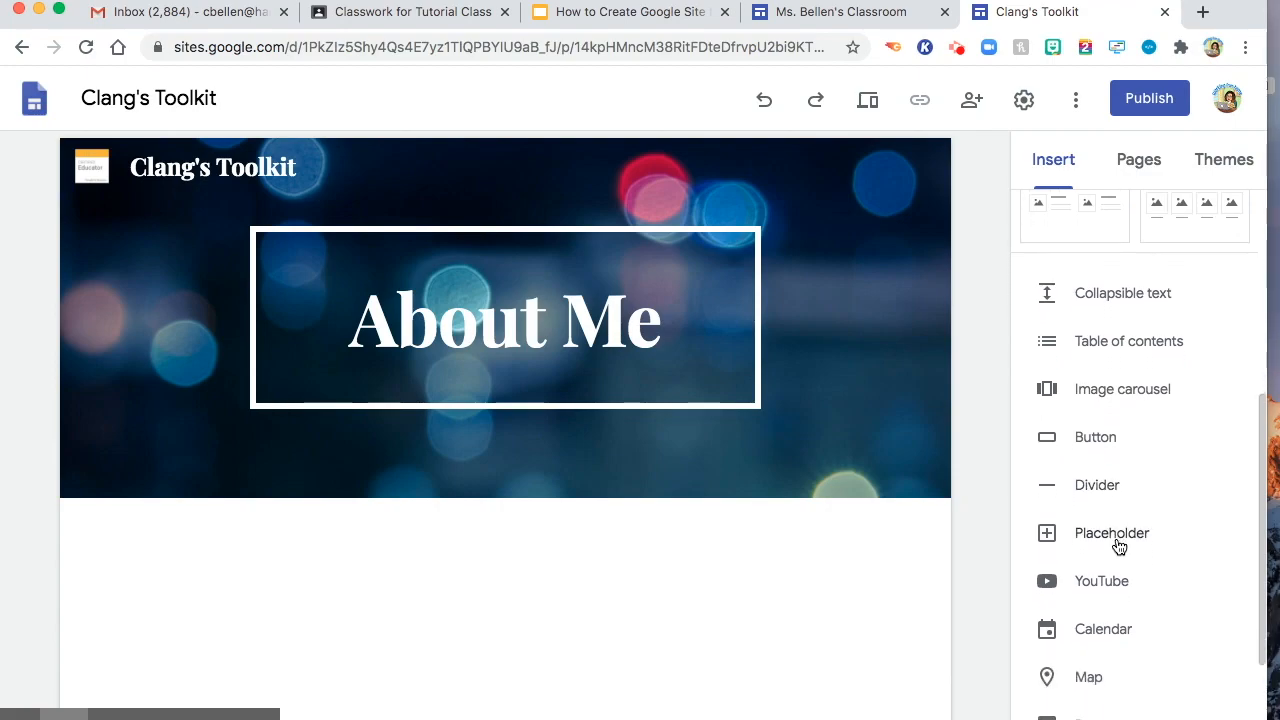
scroll(down, 3)
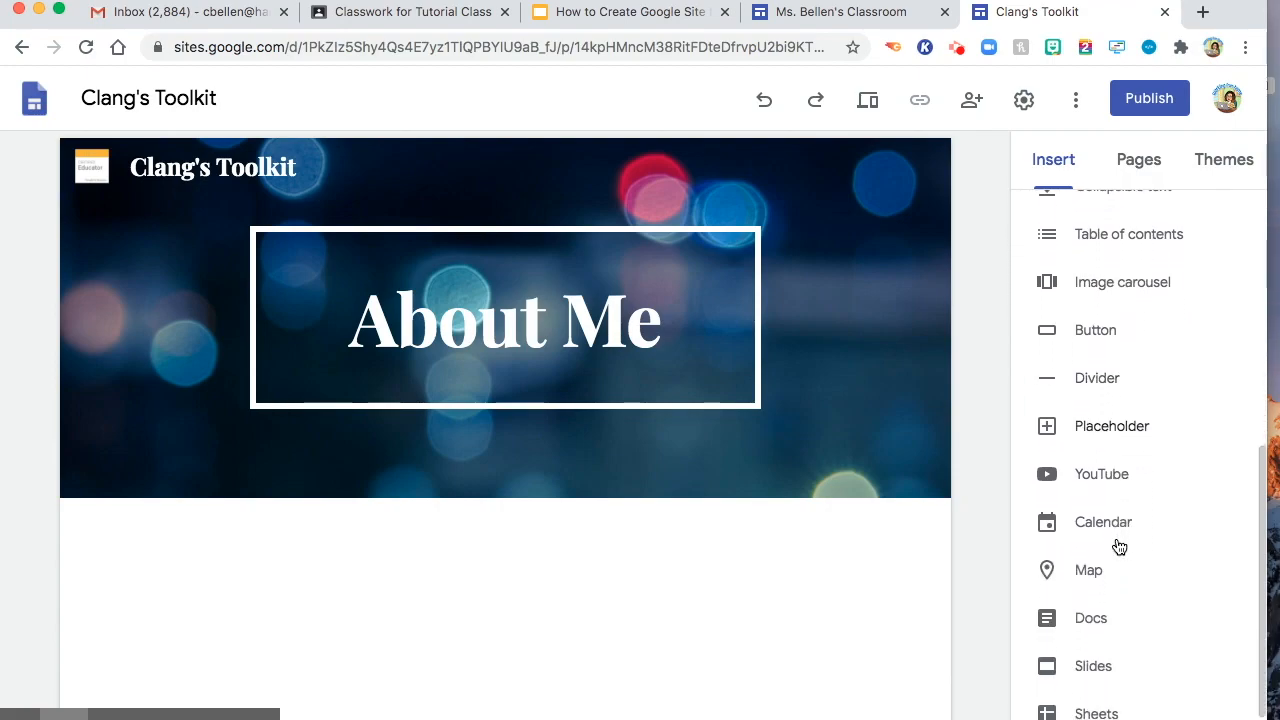
scroll(down, 3)
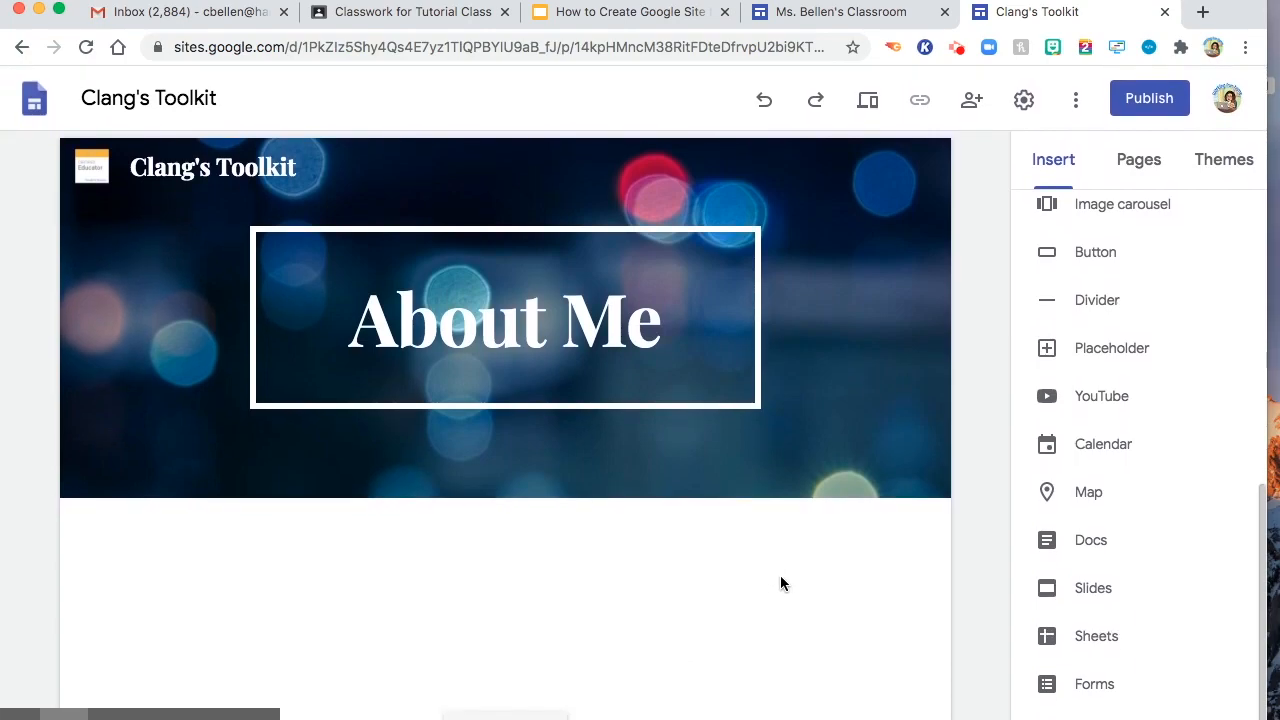
mouse_move(1088, 362)
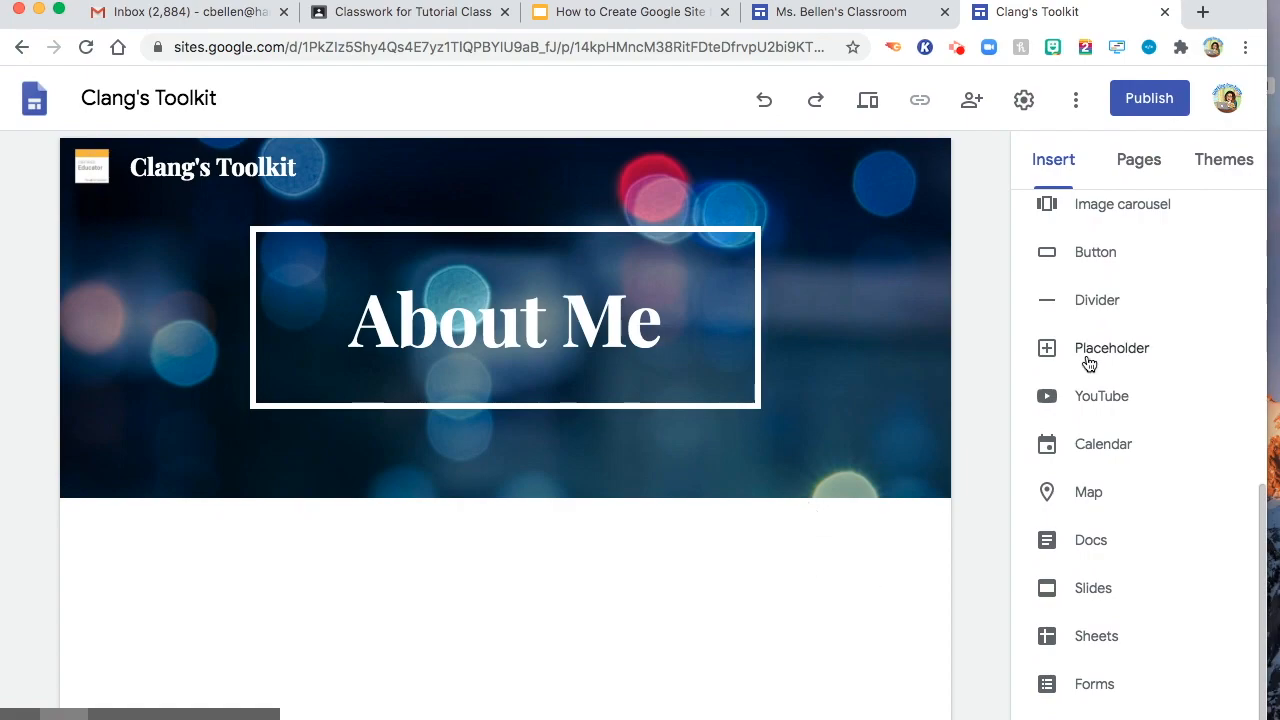
Step: Insert a 'Ms. Bellen's Classroom Site' button linking to the classroom's COVID Protective Measures page
click(1095, 251)
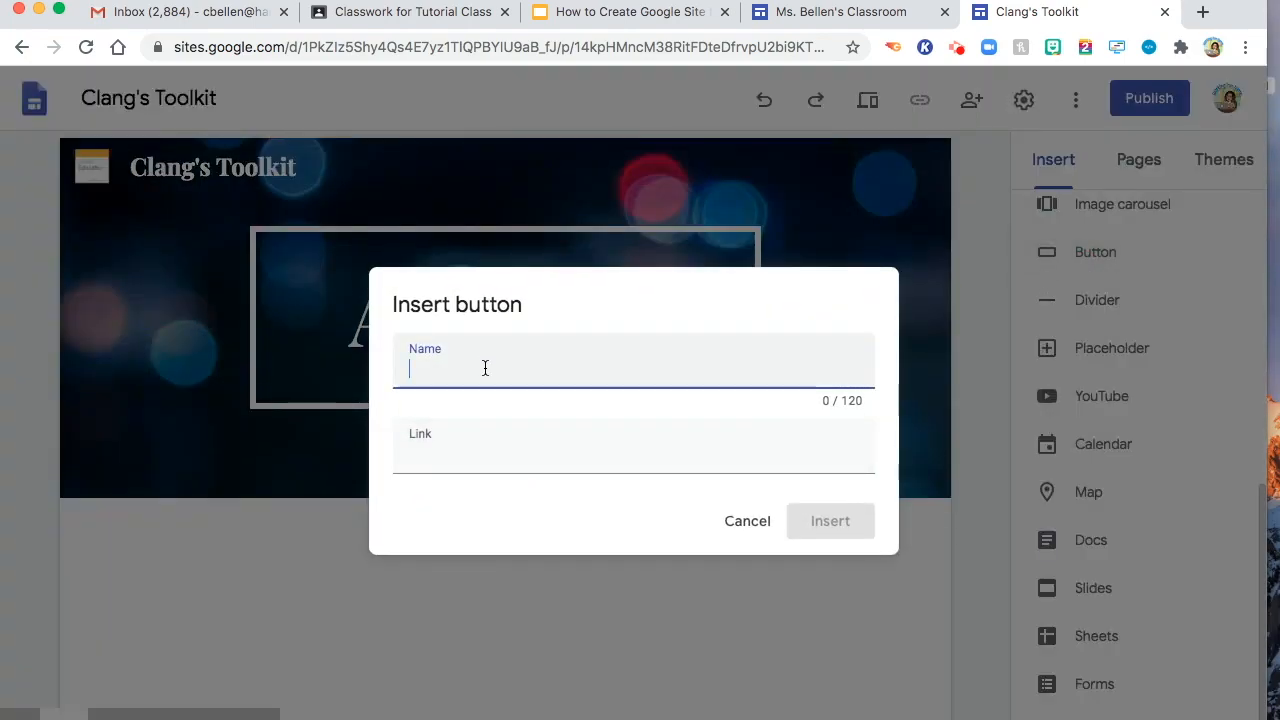
mouse_move(469, 375)
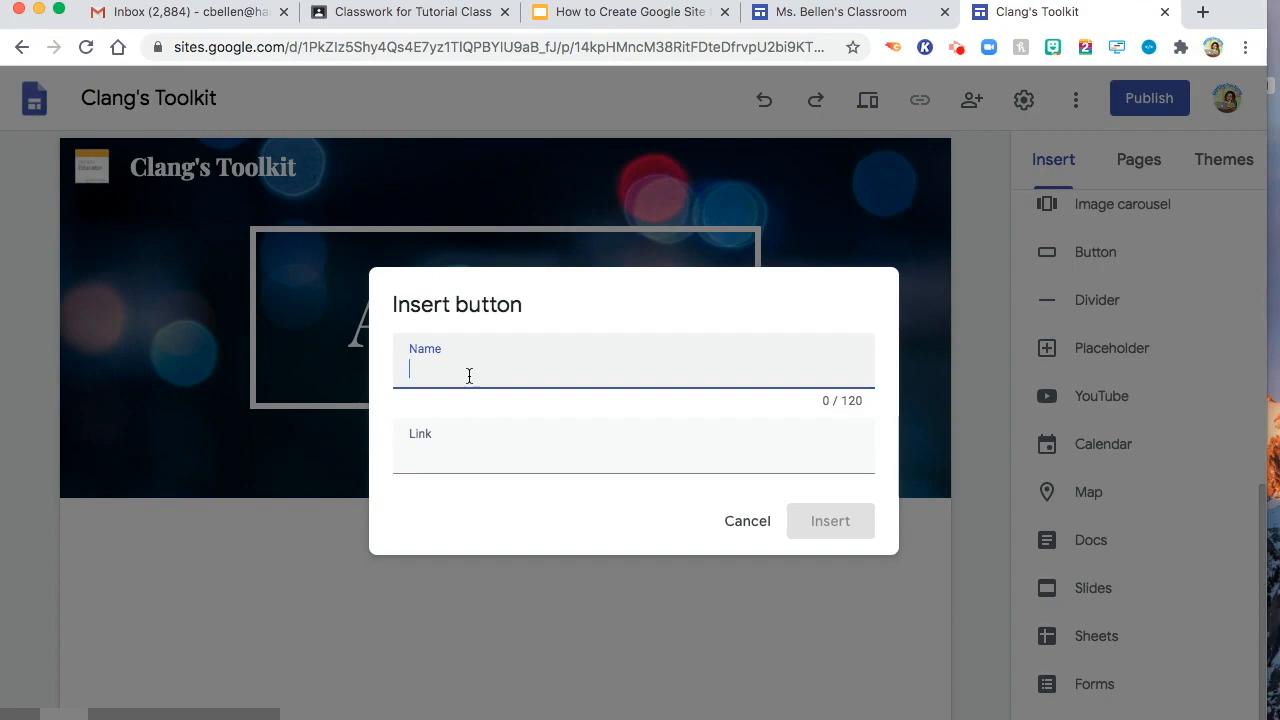
text(G)
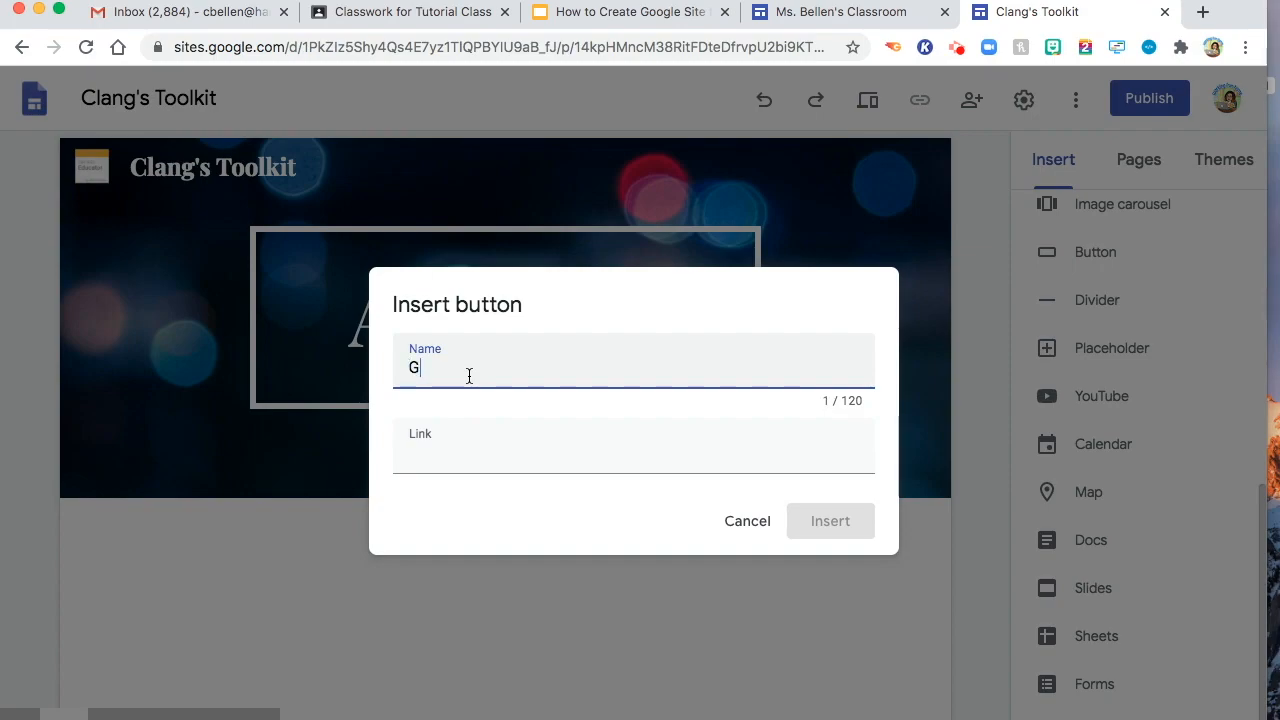
key(Backspace)
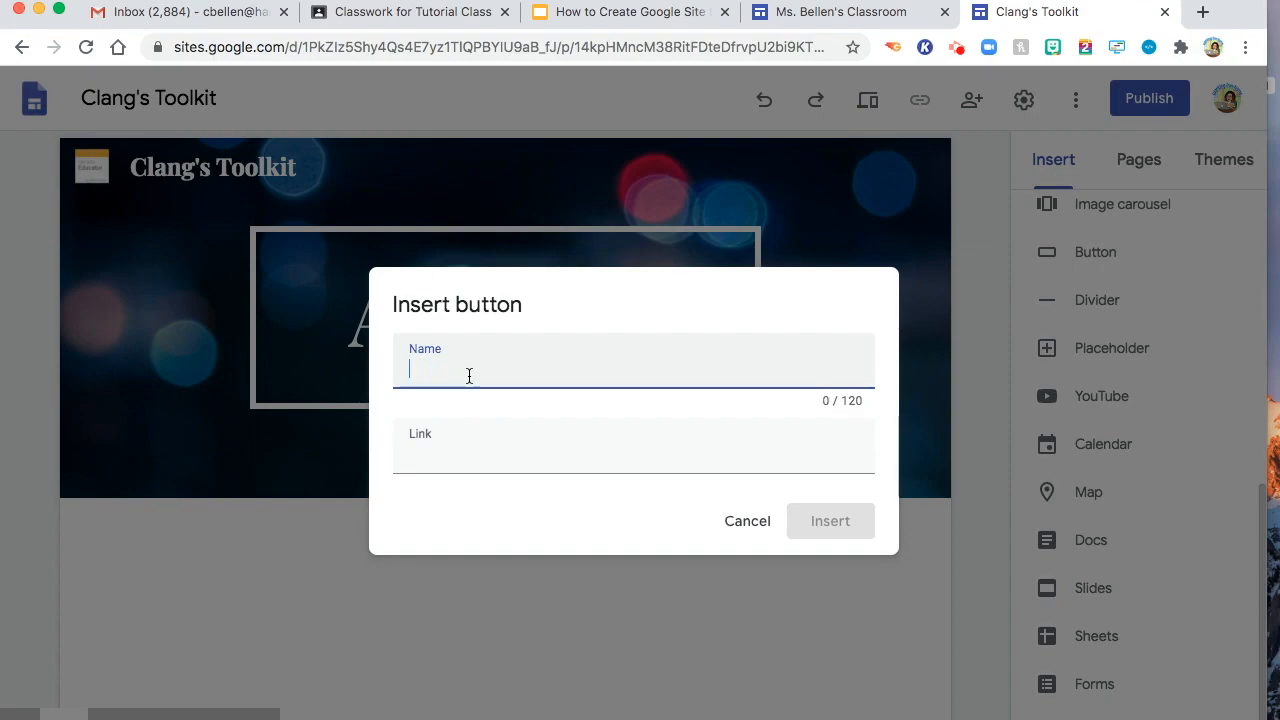
text(Ms. Belle)
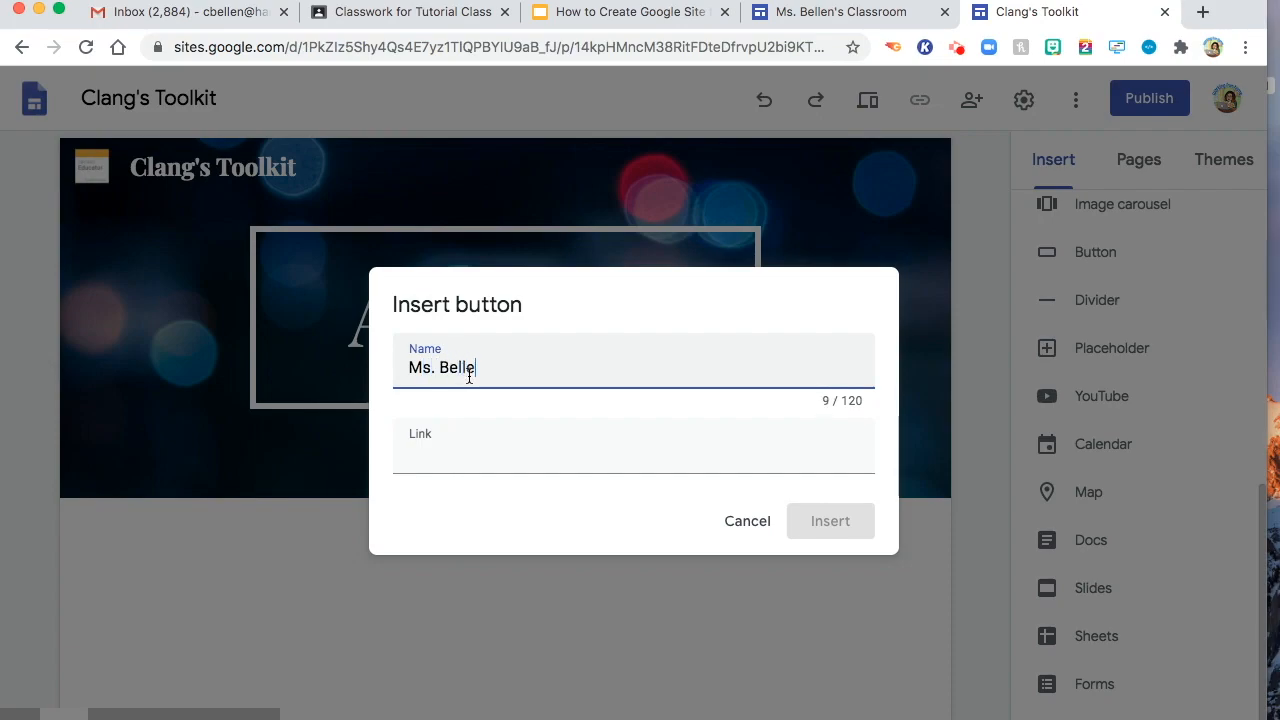
text(n's)
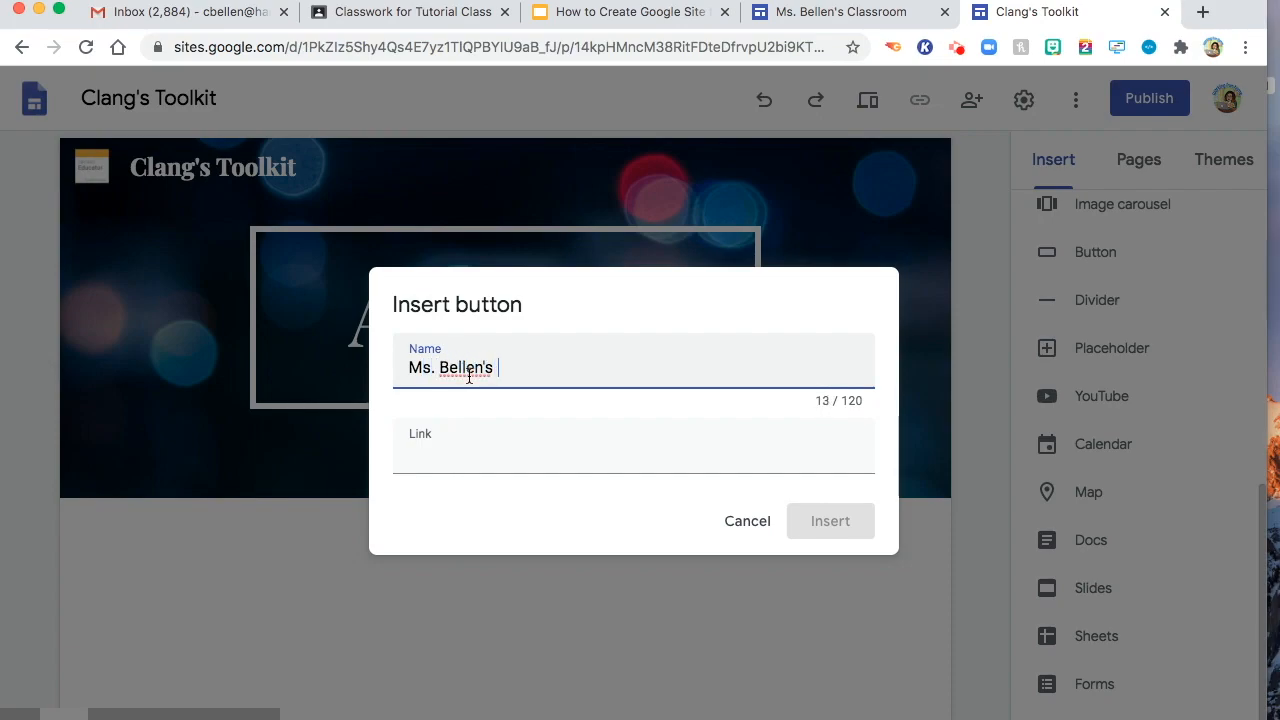
text(Classroom)
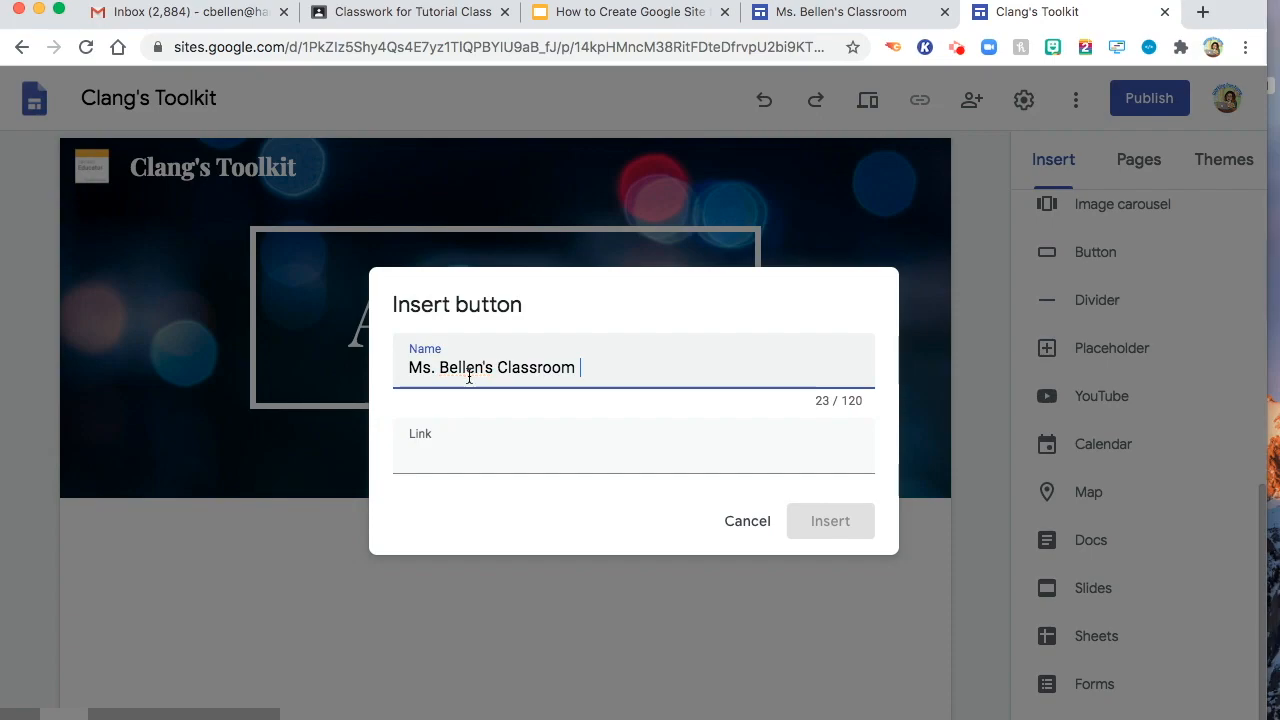
text(Site)
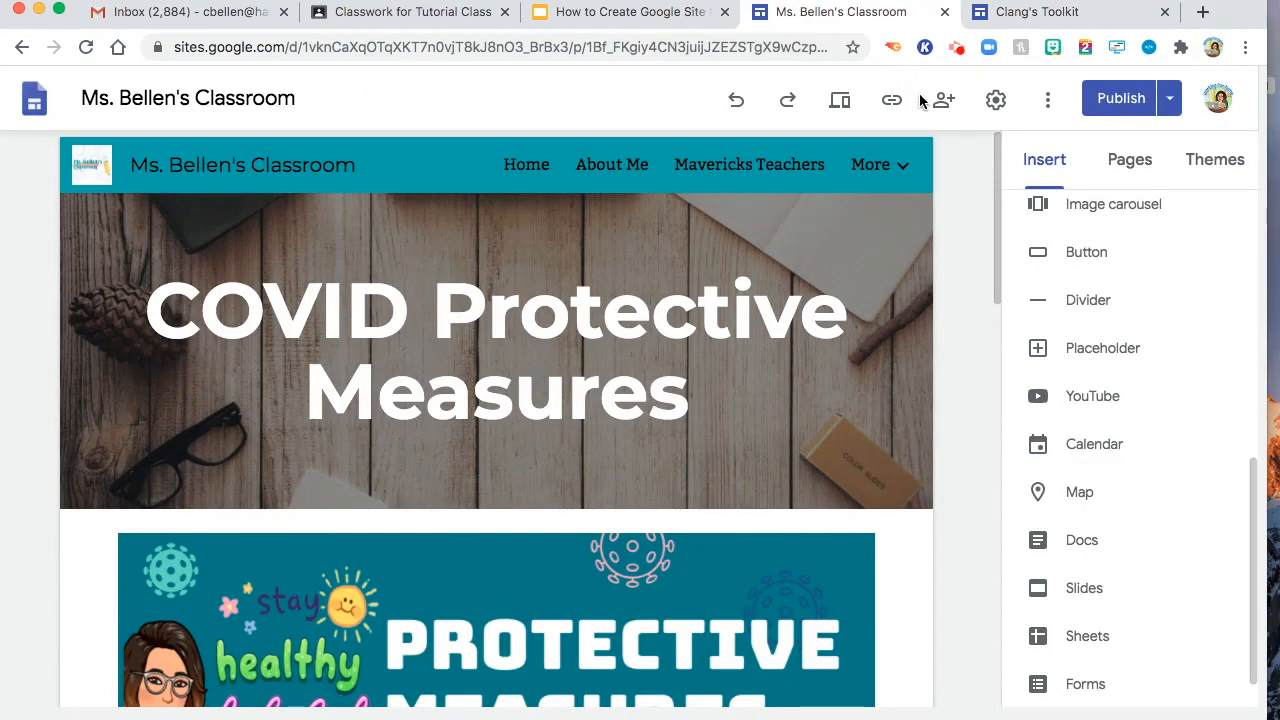
click(1120, 98)
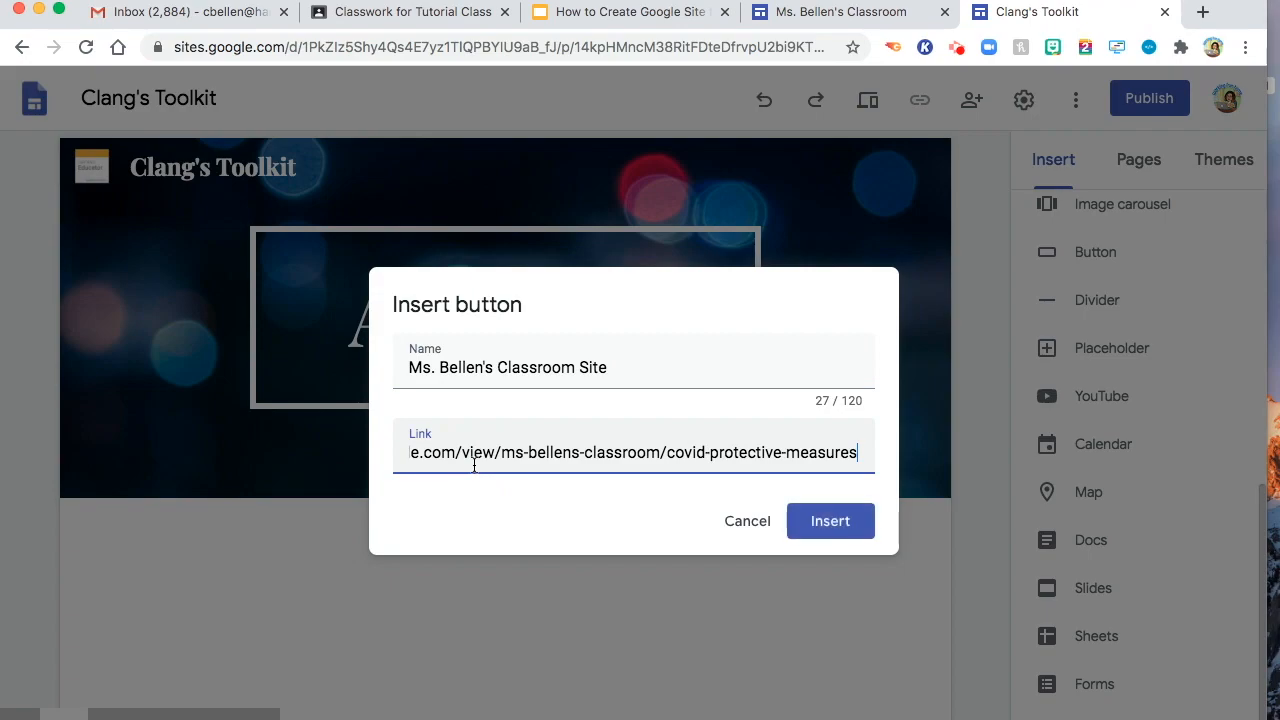
click(829, 520)
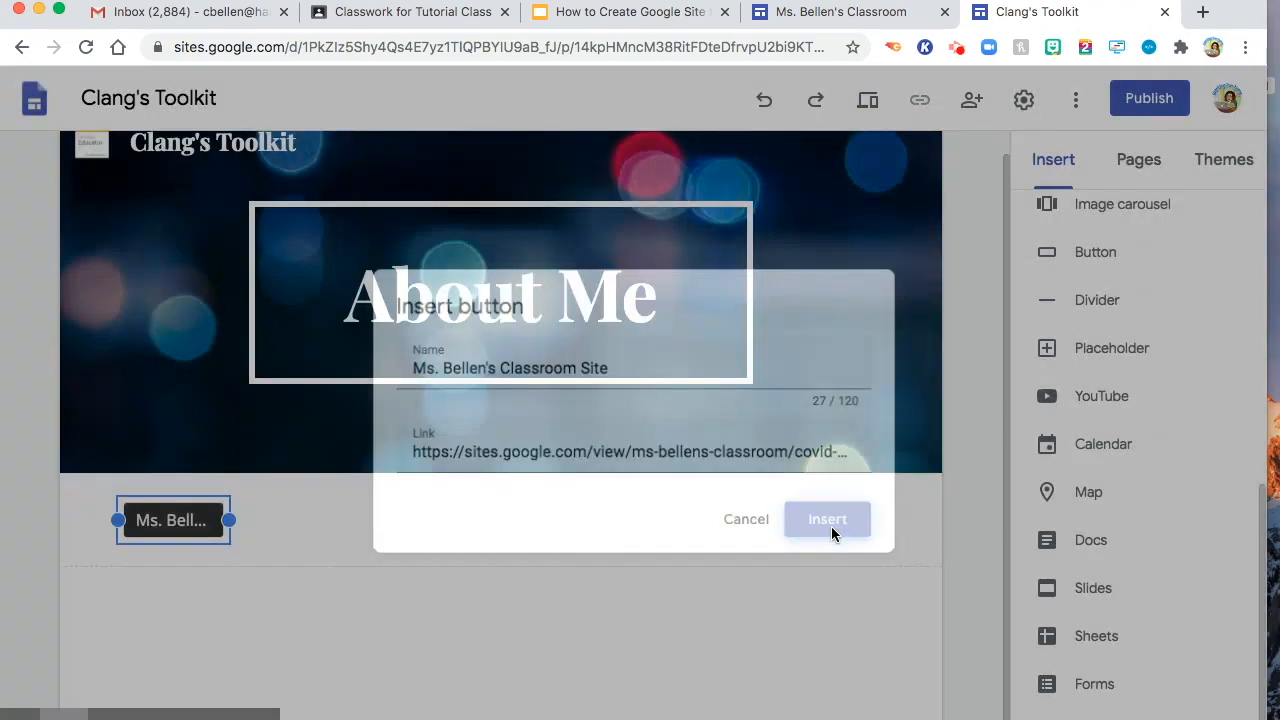
click(827, 519)
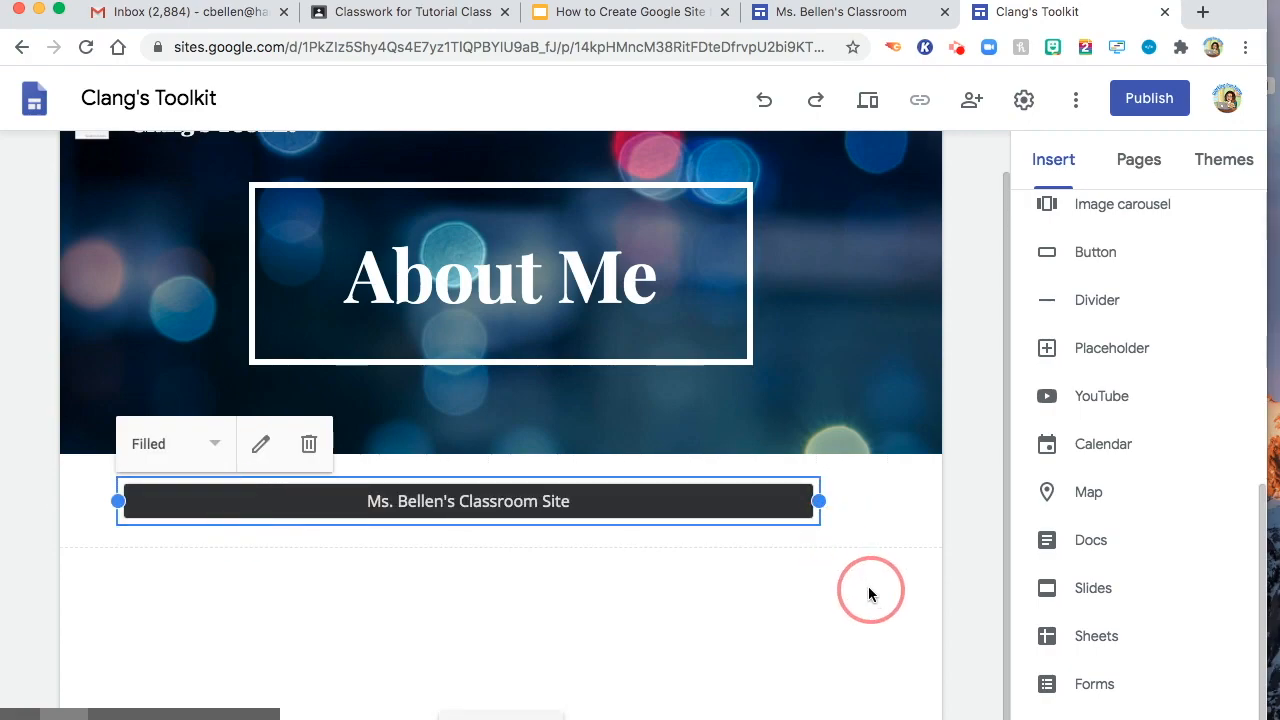
click(175, 443)
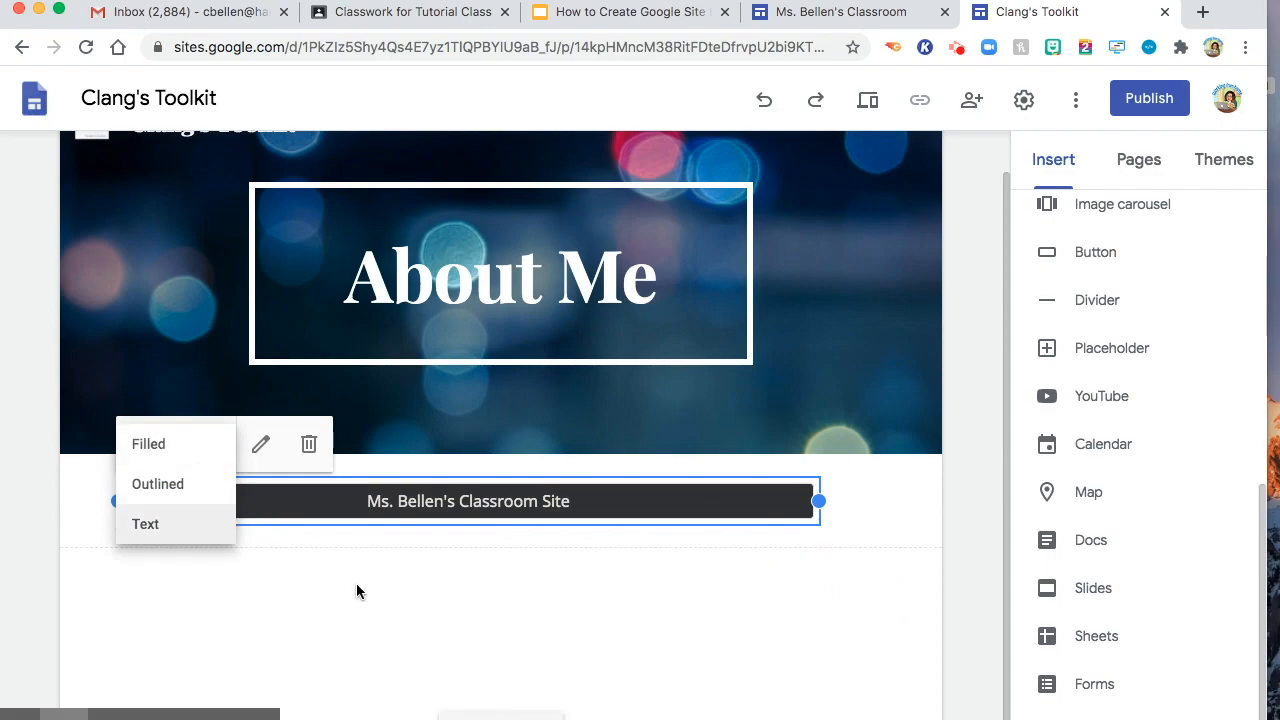
click(785, 497)
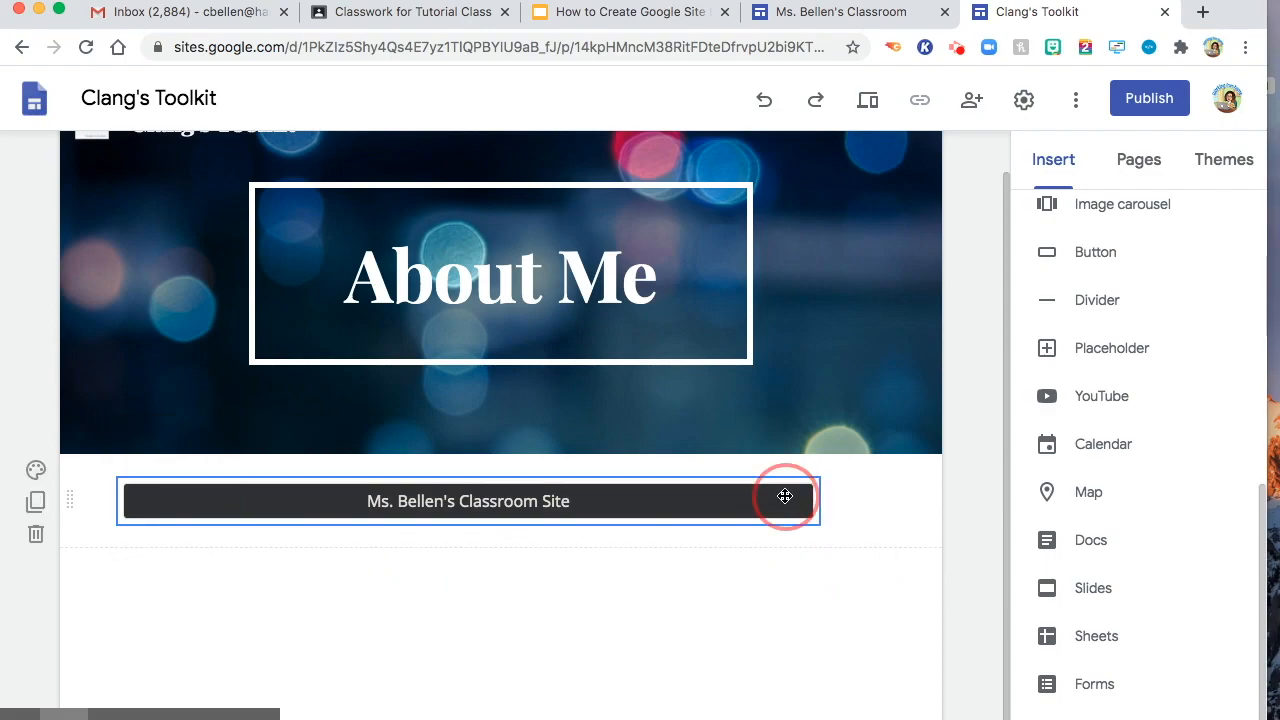
click(785, 497)
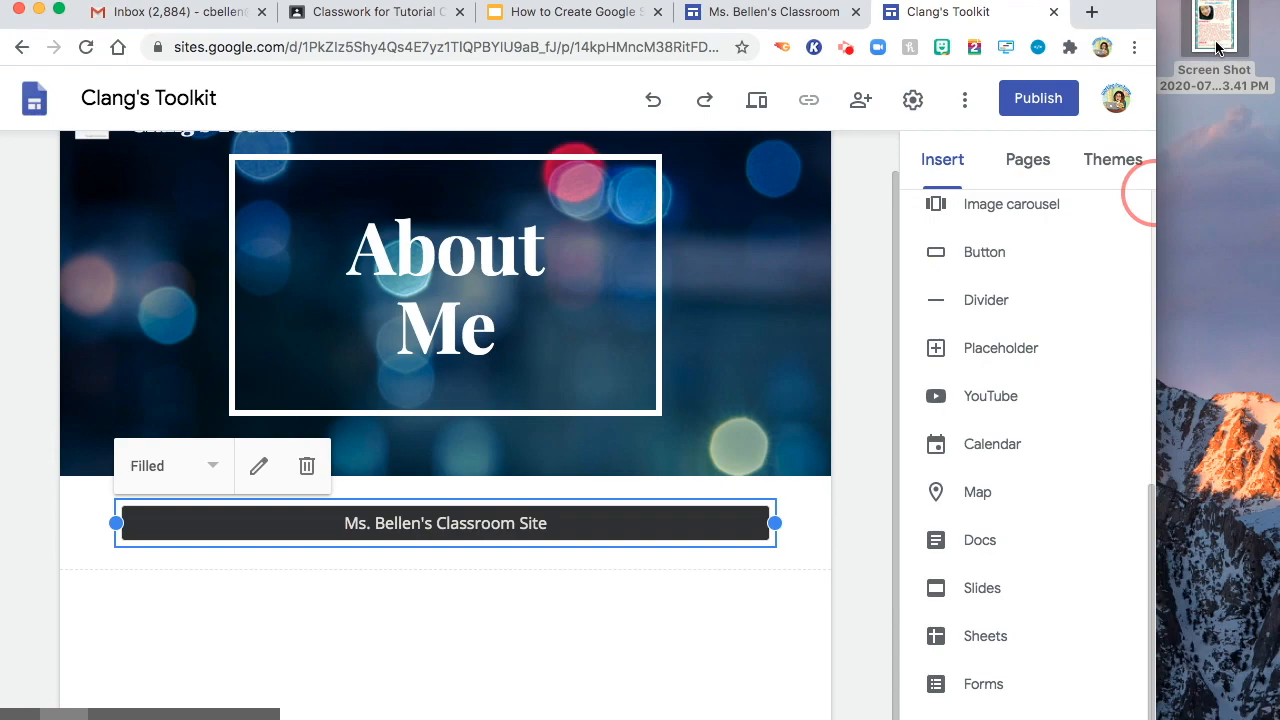
mouse_move(573, 482)
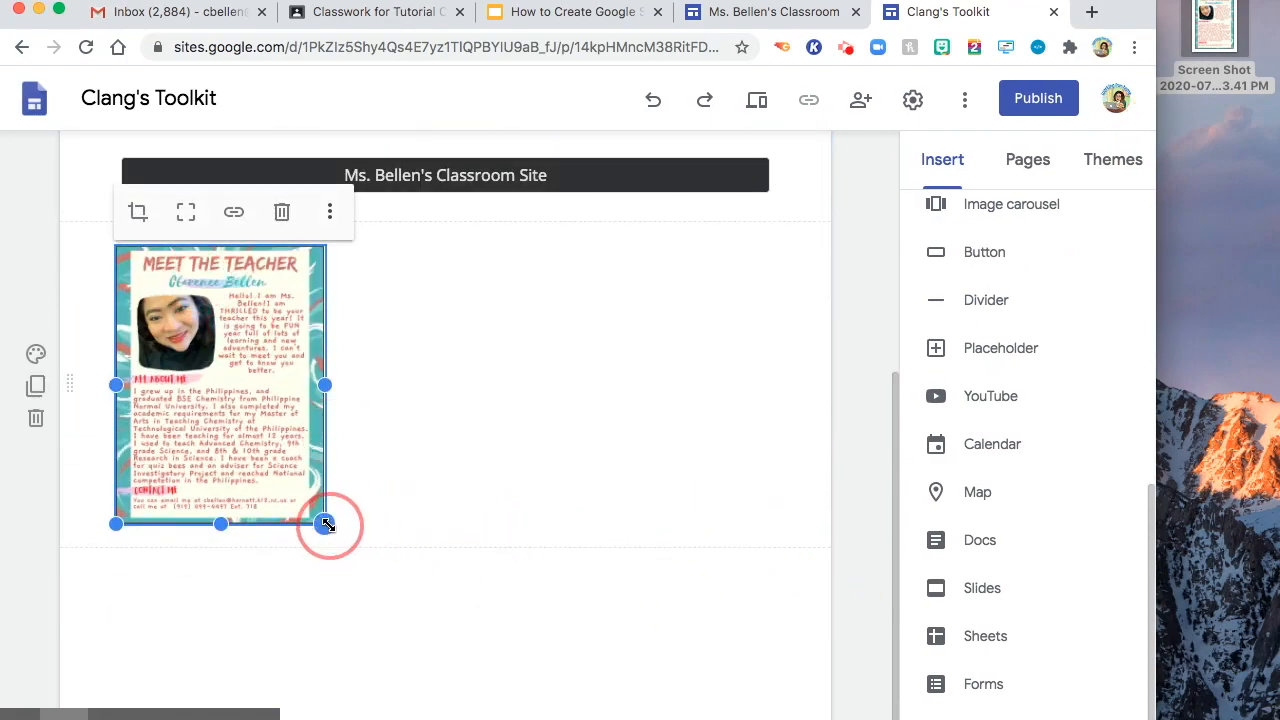
Step: Enlarge the Meet the Teacher flyer to near page width and show it uncropped
drag(325, 525, 740, 672)
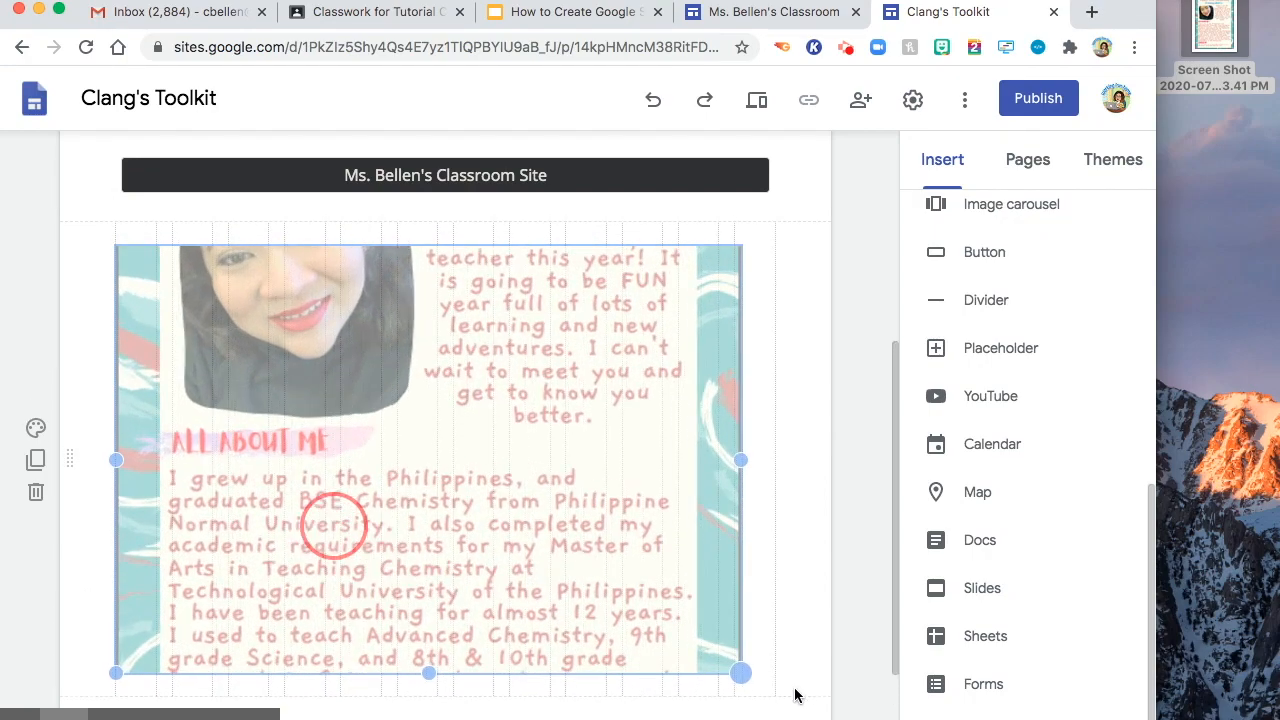
drag(740, 672, 770, 698)
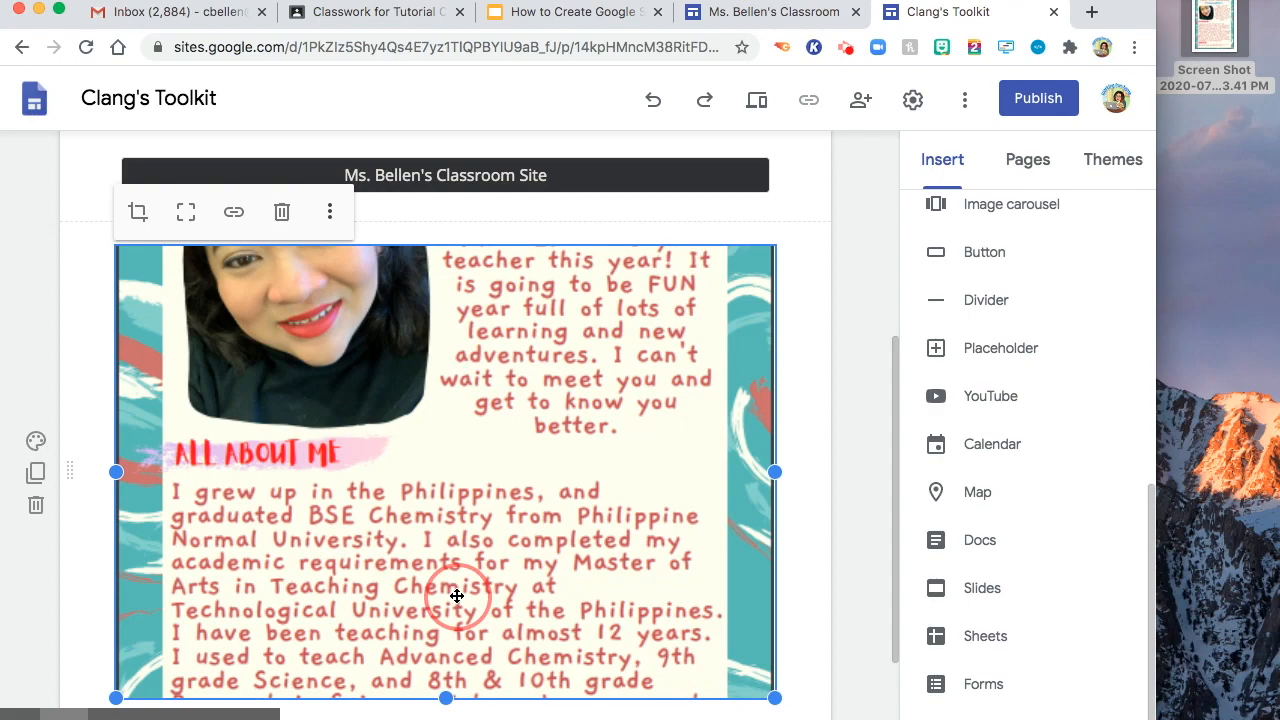
scroll(down, 3)
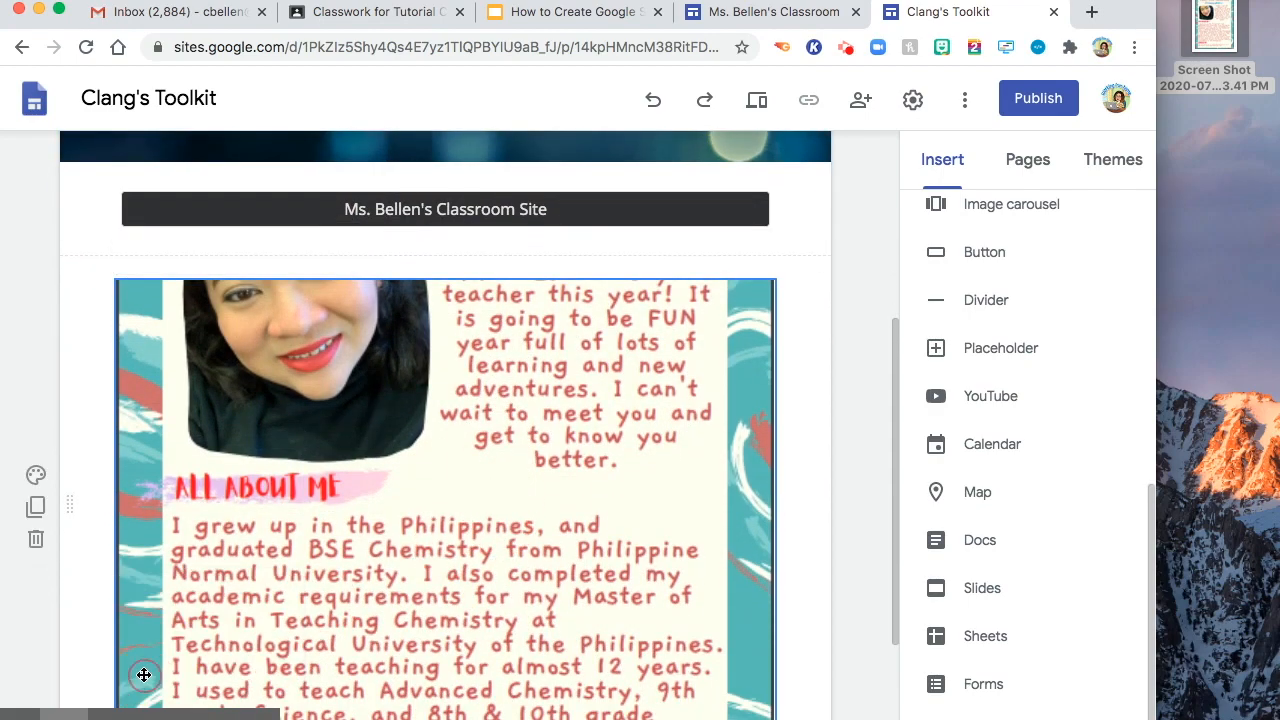
click(144, 675)
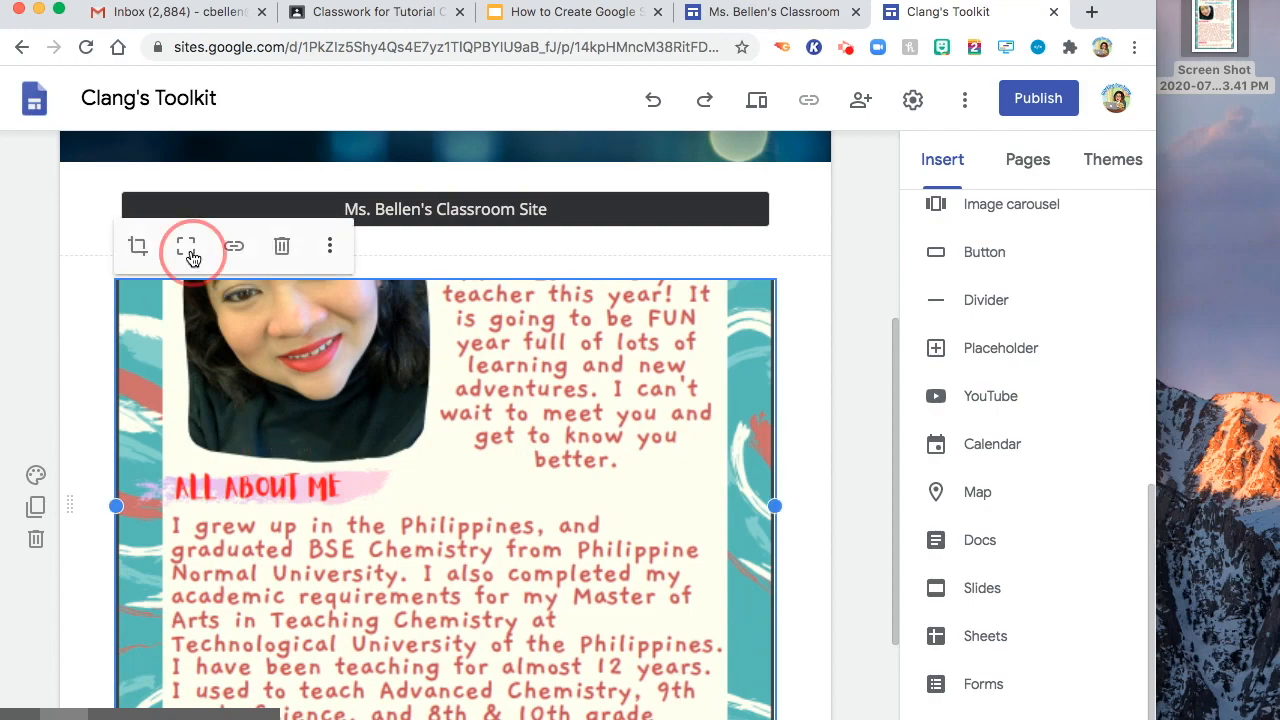
scroll(down, 3)
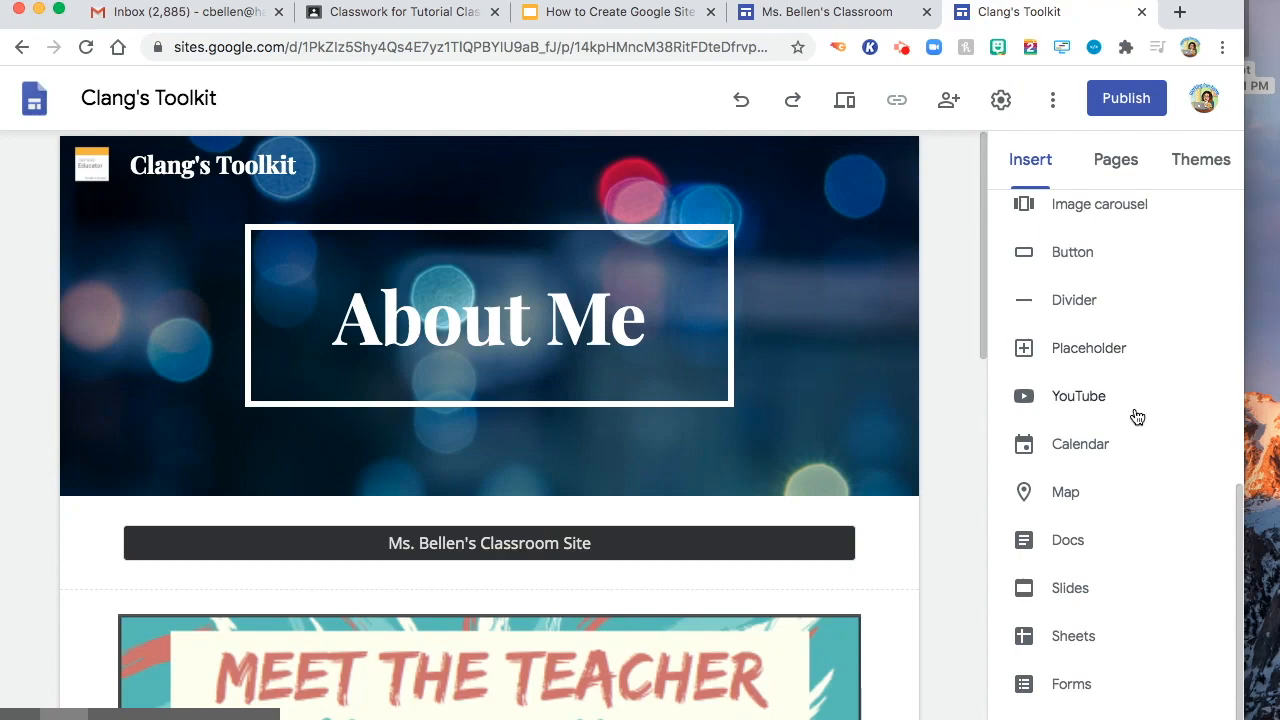
Step: Create a new page named 'Classroom' and bring up its Insert options
click(1115, 159)
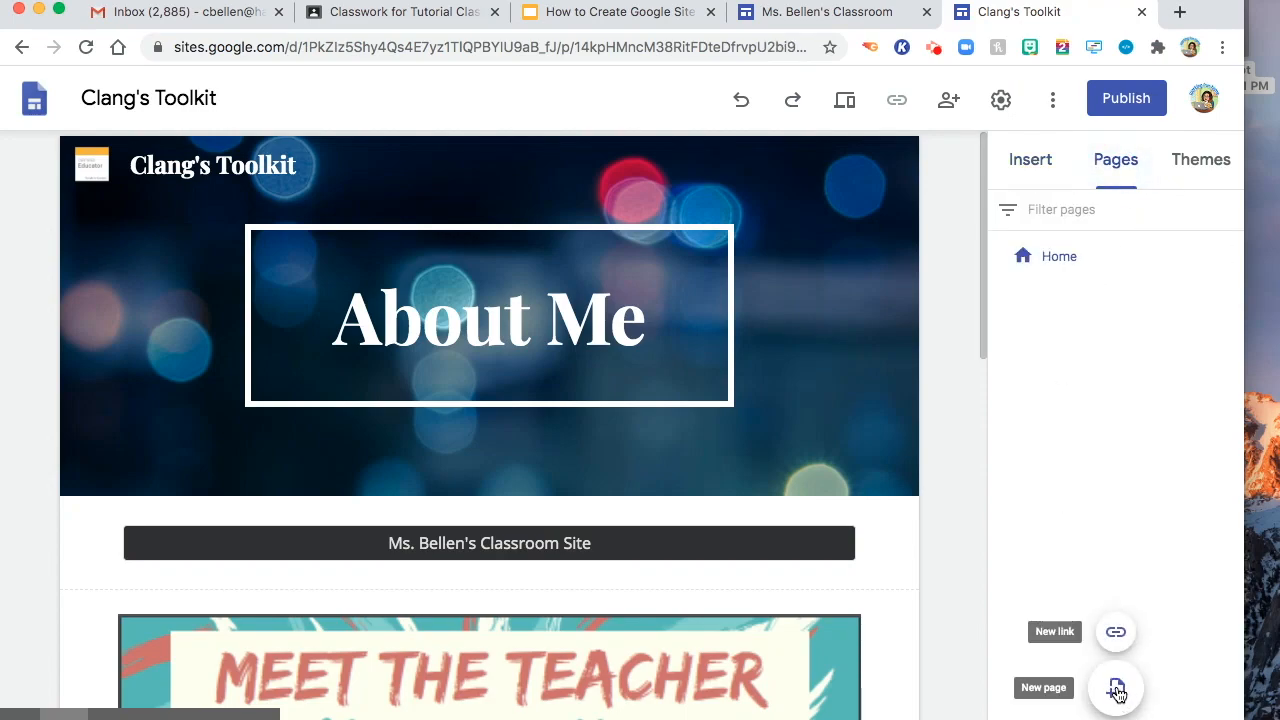
click(1115, 688)
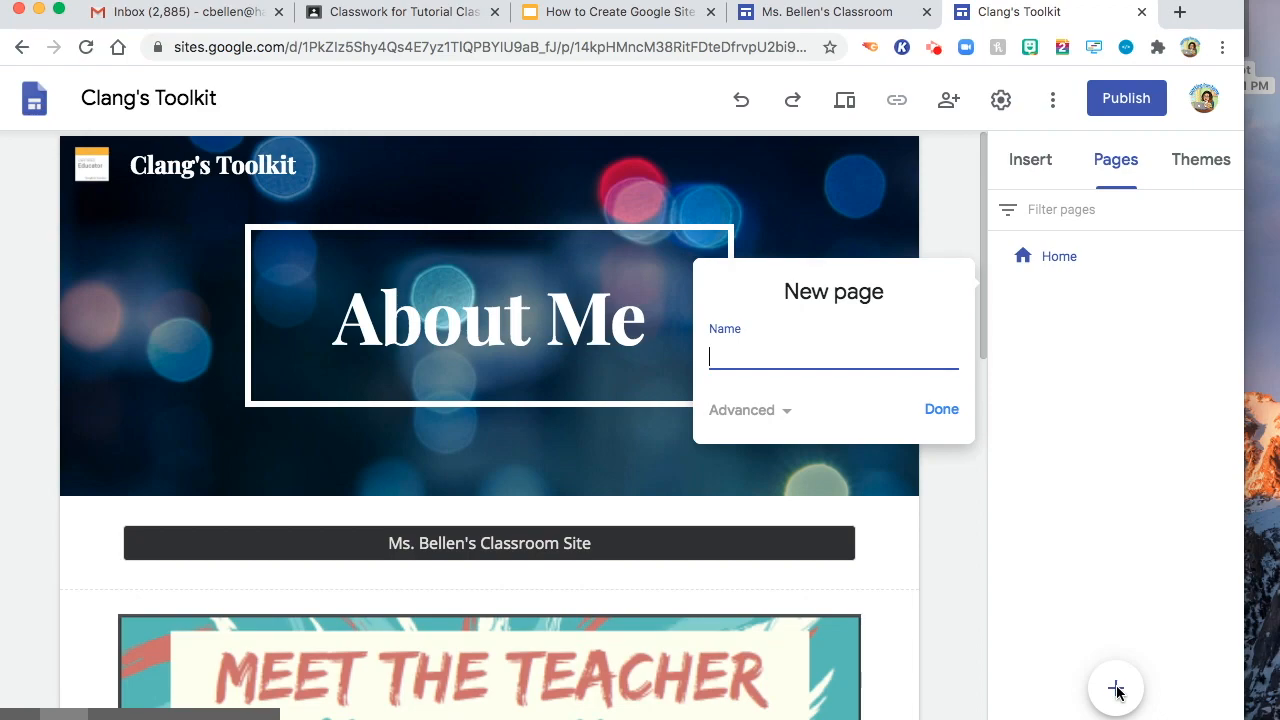
text(Classroom)
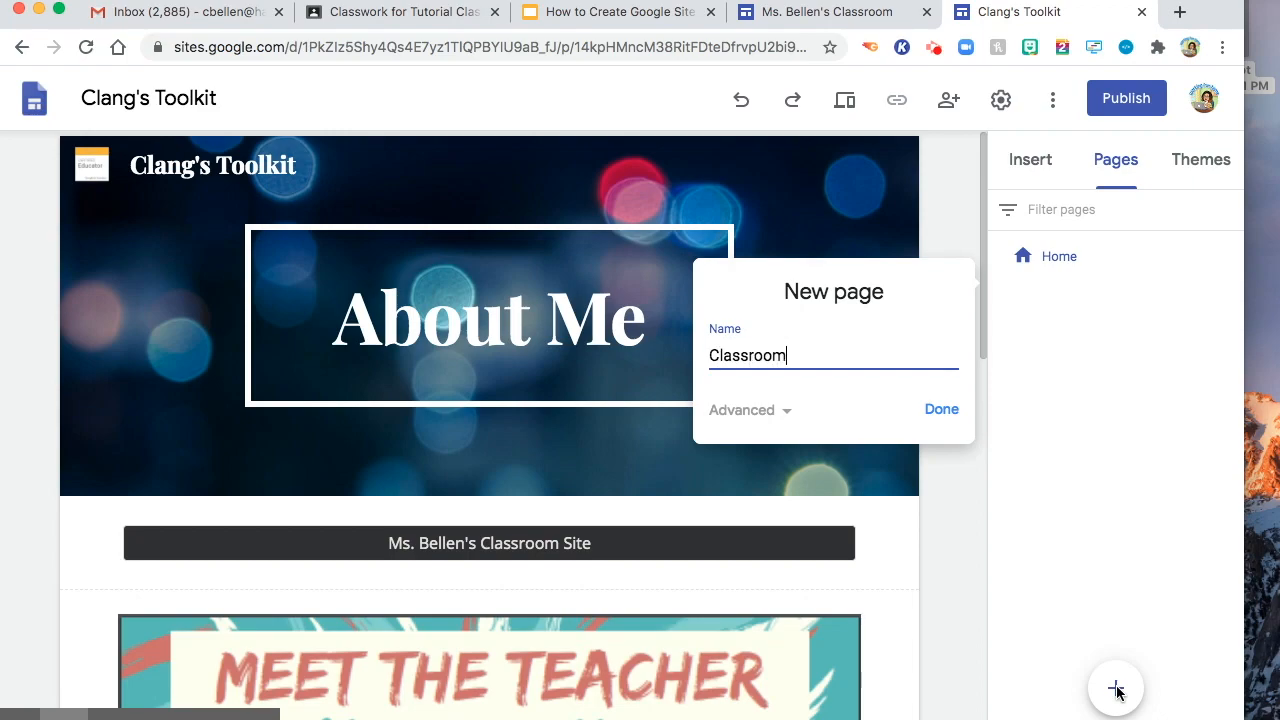
click(940, 409)
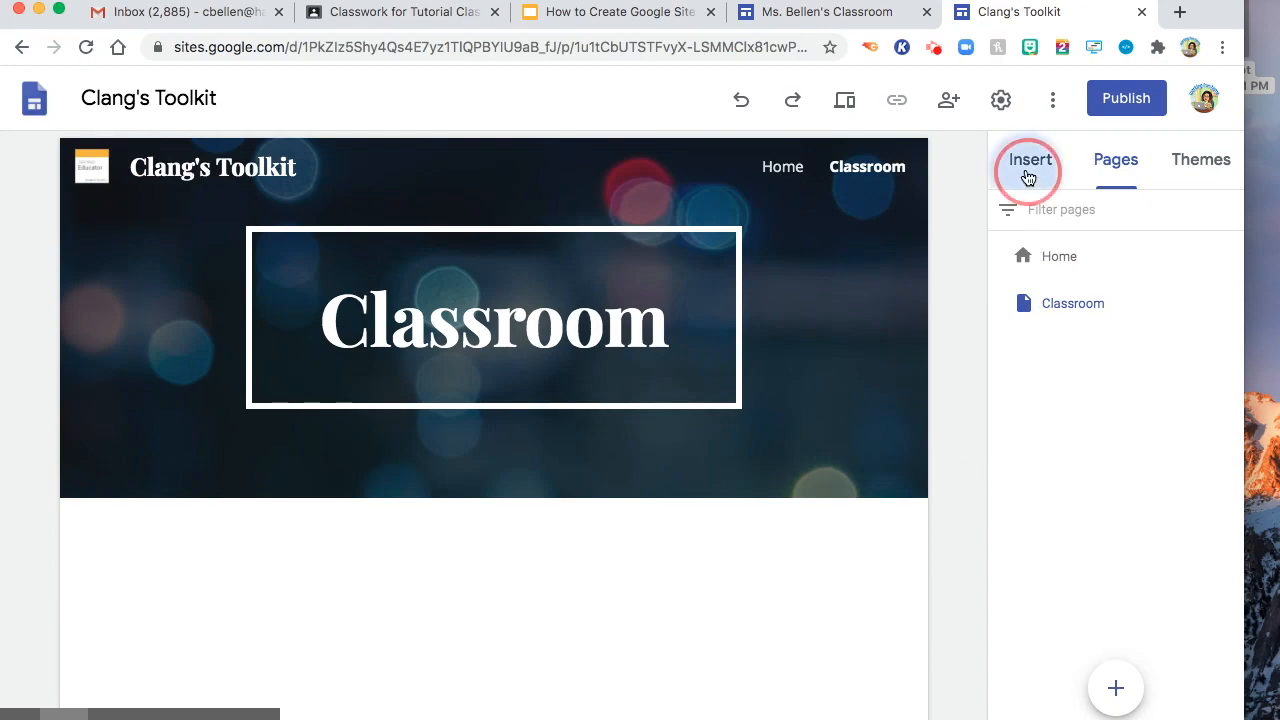
click(1029, 160)
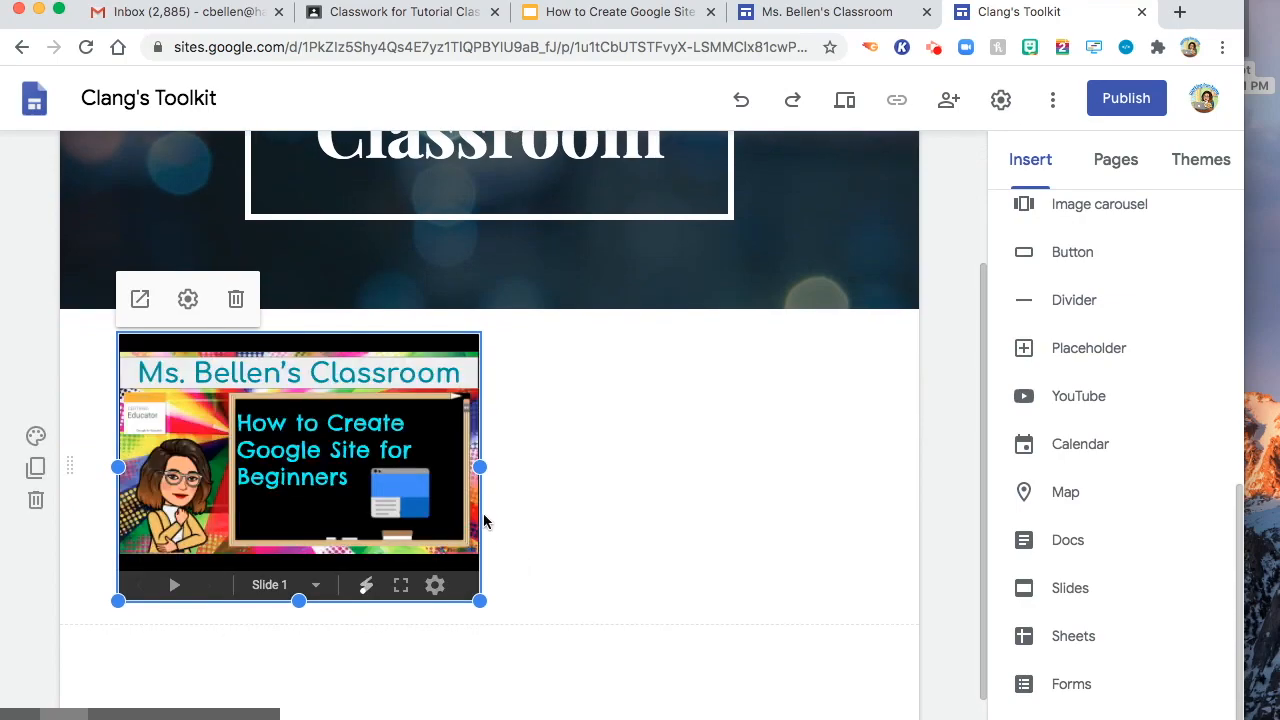
Step: Drag the Ms. Bellen's Classroom slideshow's handles outward until it spans nearly the full page width
drag(480, 467, 648, 467)
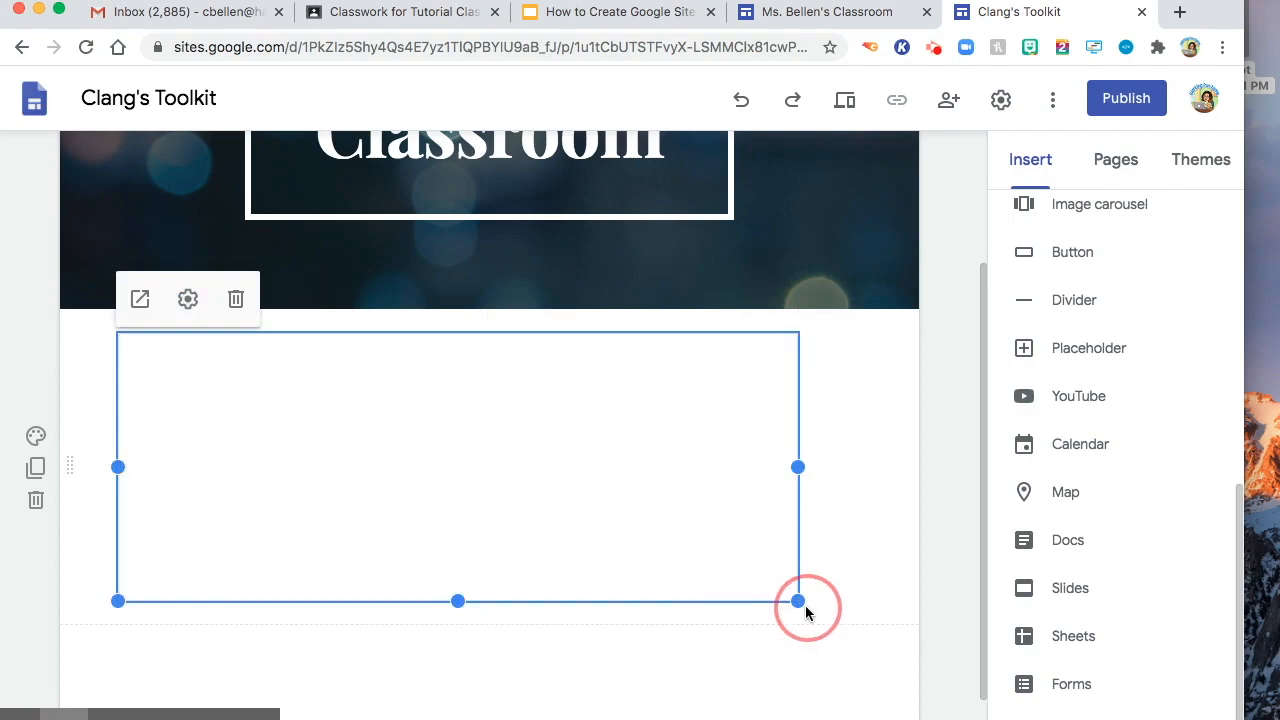
drag(797, 600, 850, 630)
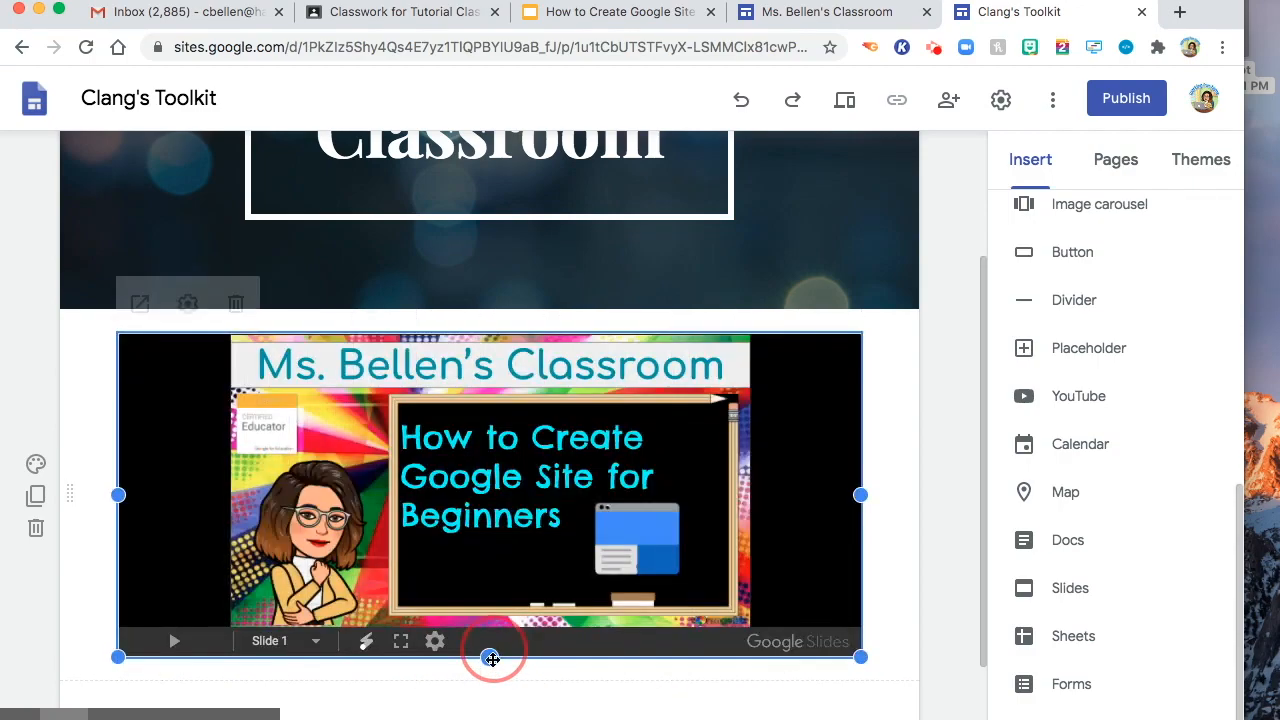
mouse_move(517, 380)
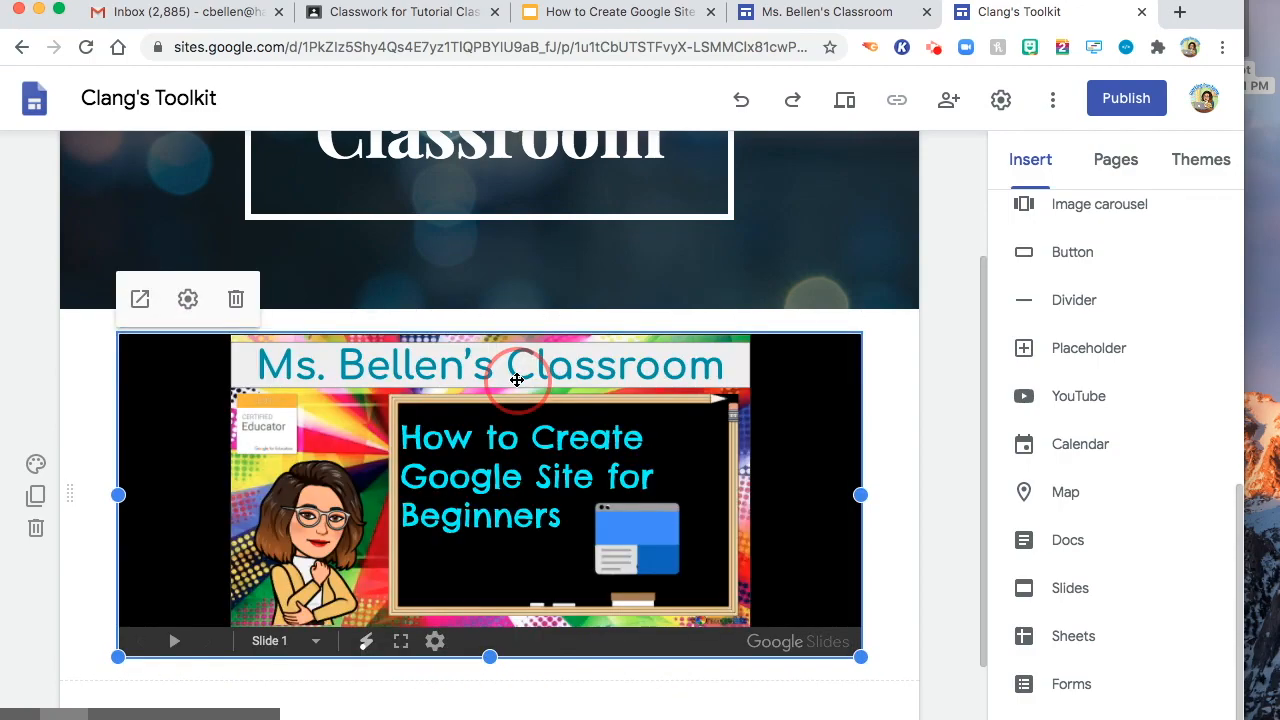
mouse_move(755, 563)
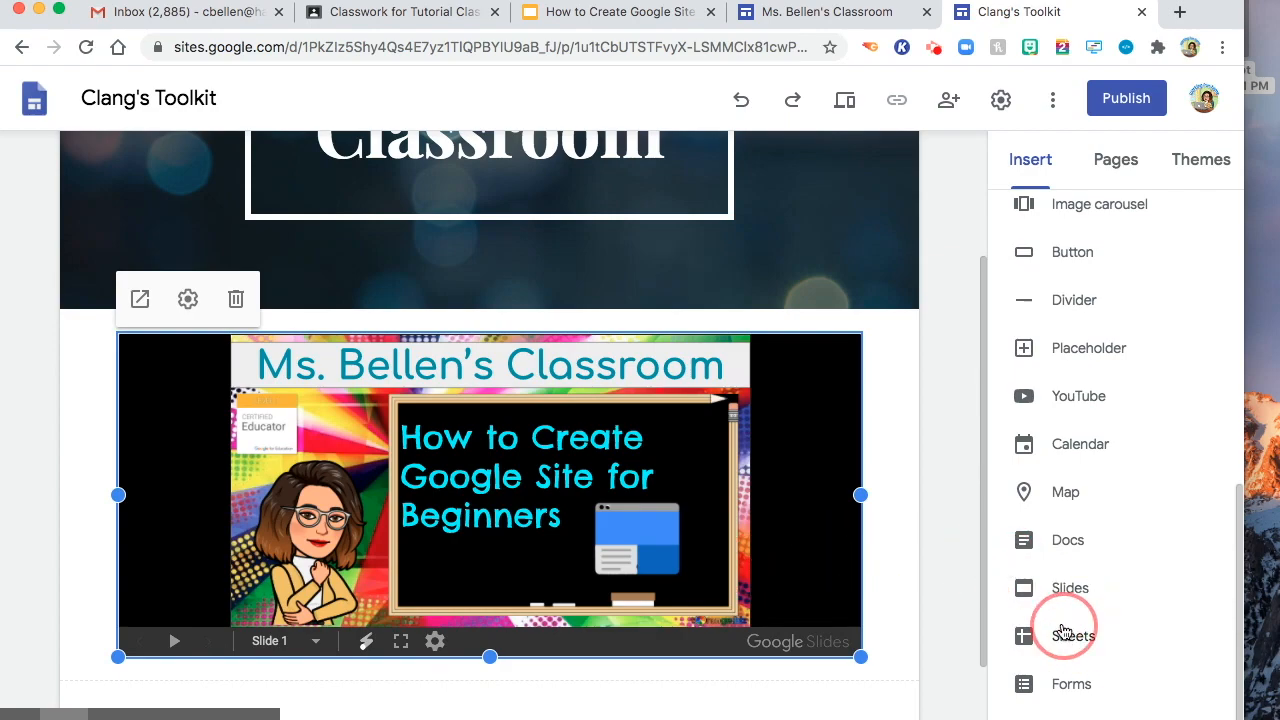
mouse_move(1053, 662)
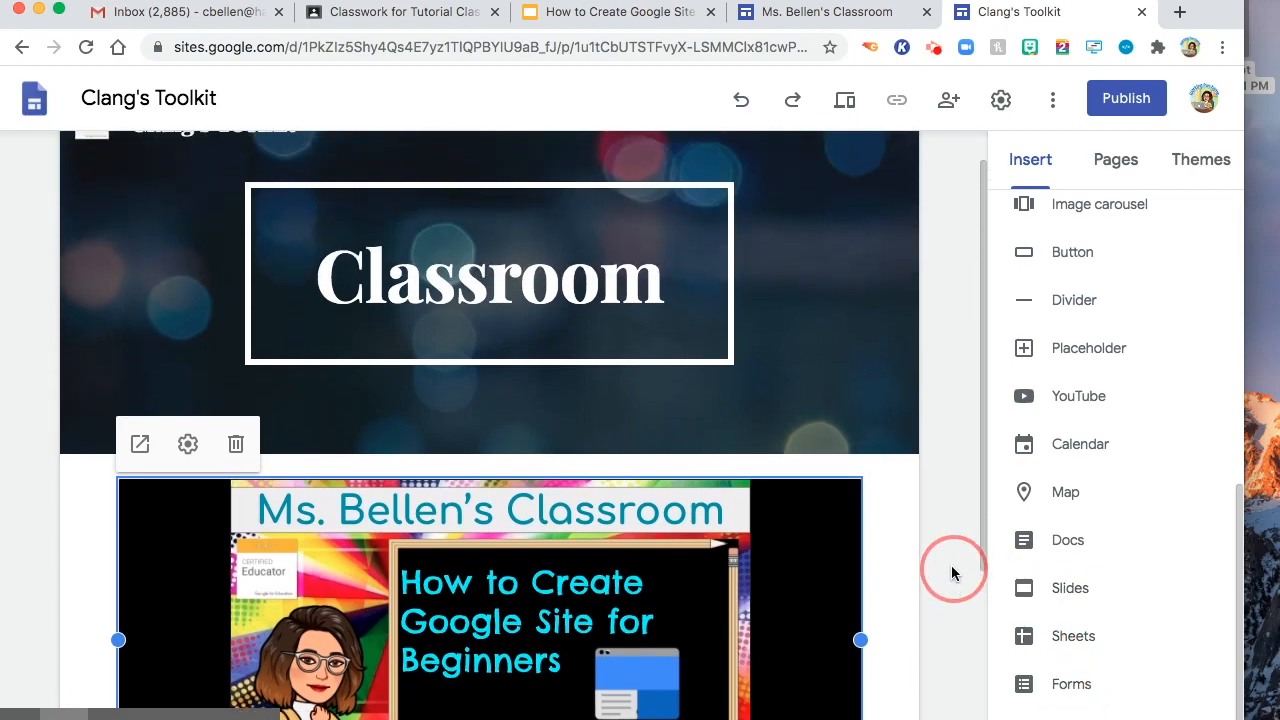
Step: From the Pages list, add a subpage named 'Core 1' beneath the Classroom page
click(1115, 159)
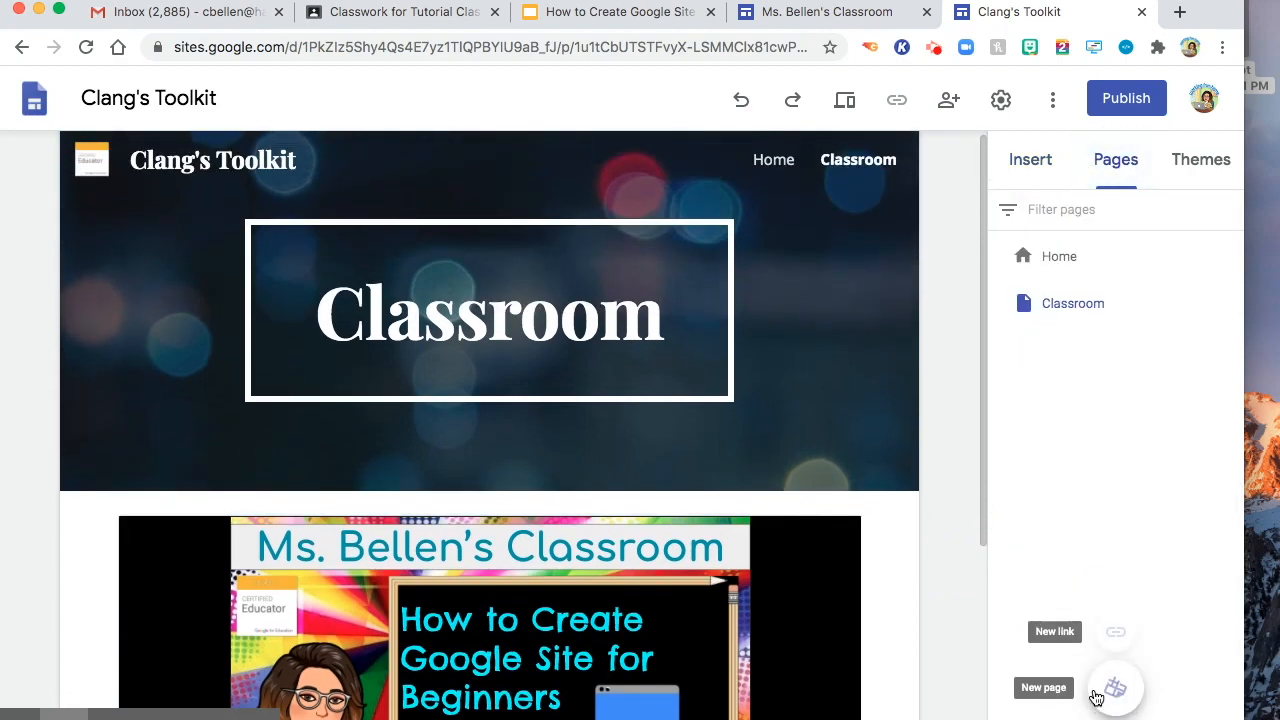
click(1073, 303)
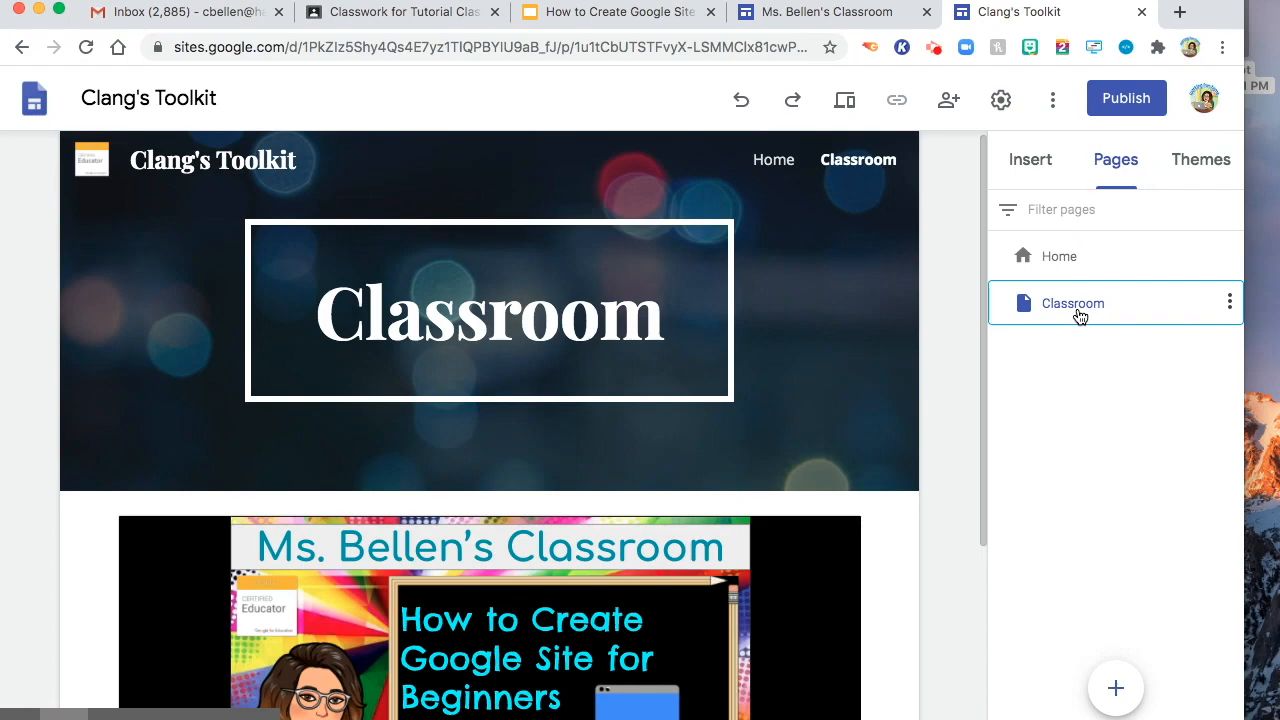
click(1229, 301)
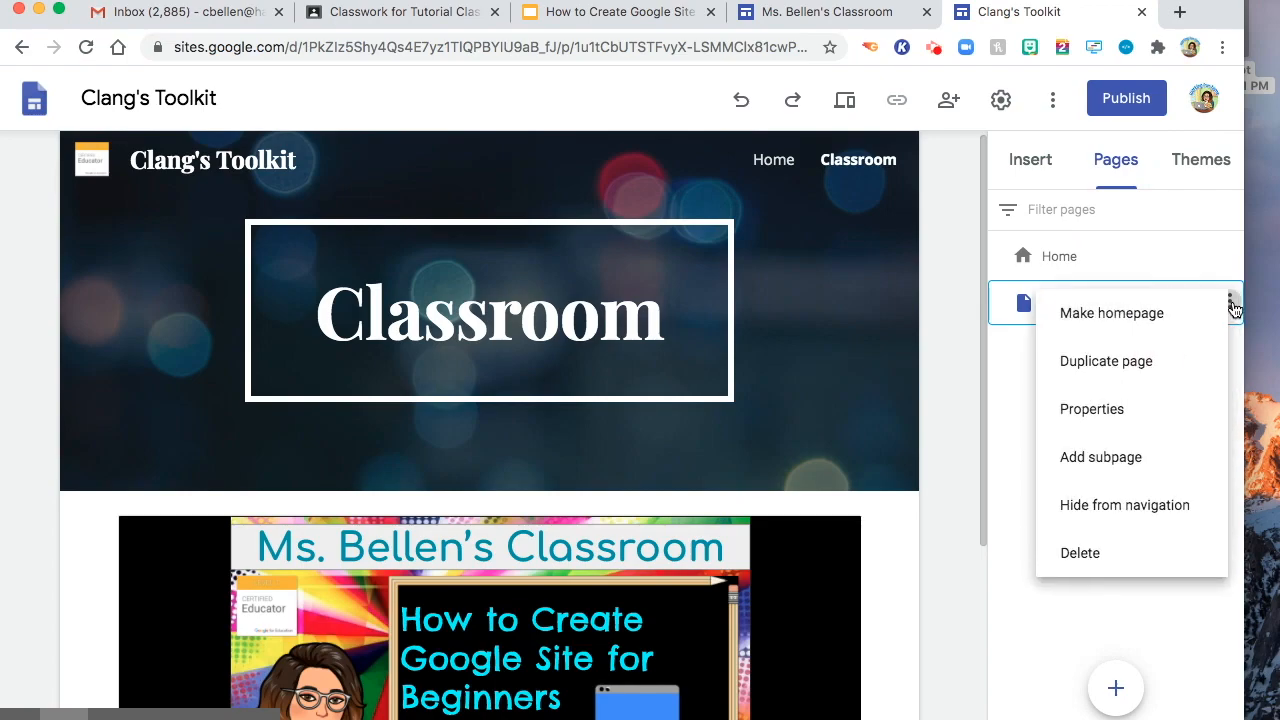
mouse_move(1111, 313)
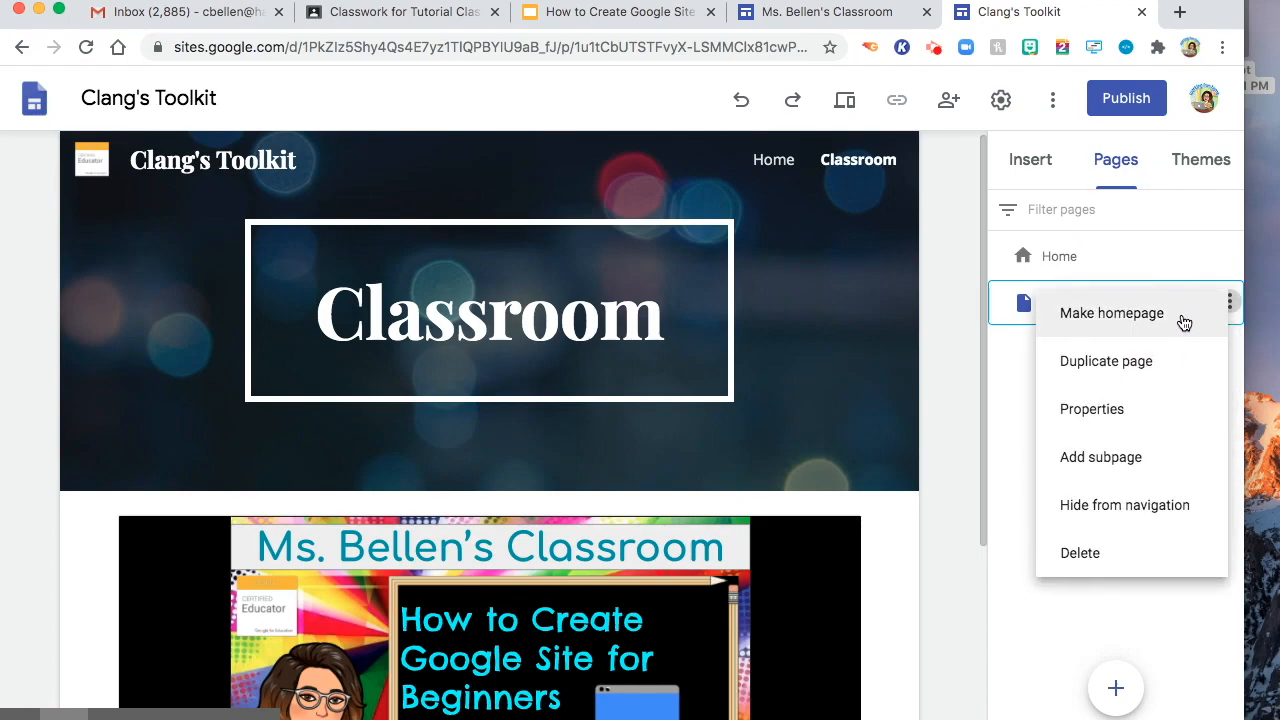
mouse_move(1164, 361)
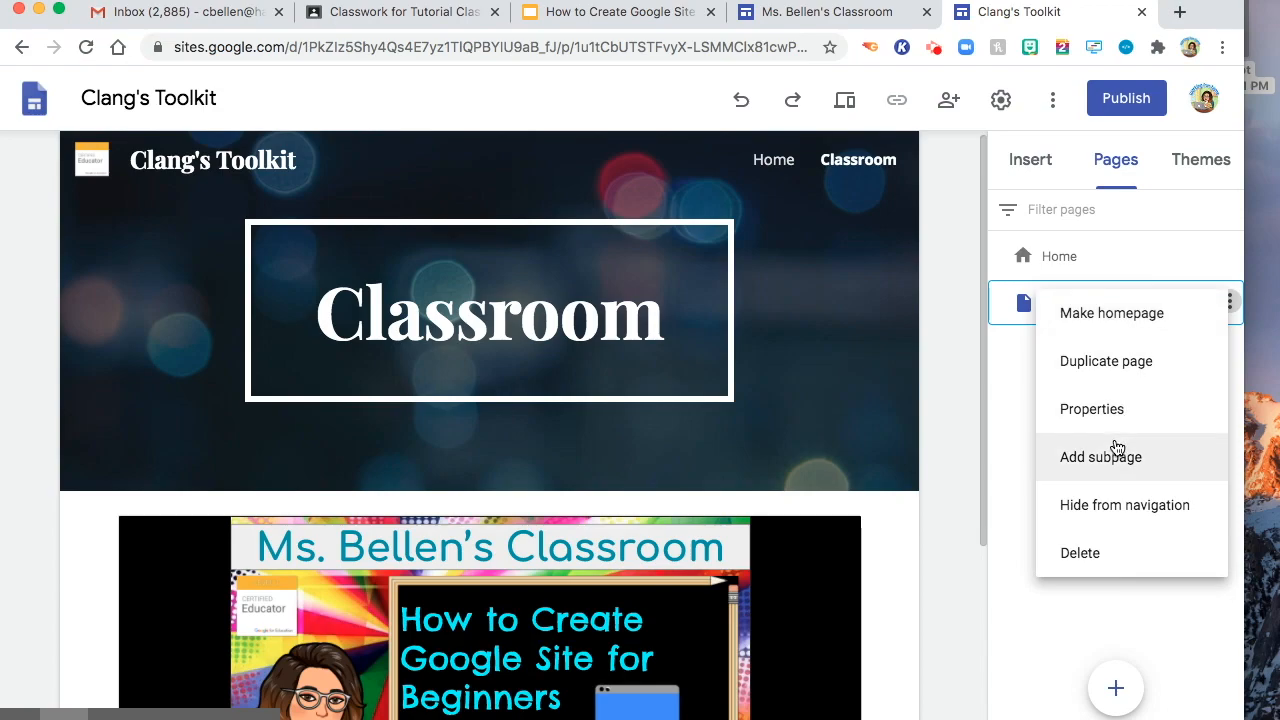
mouse_move(1100, 457)
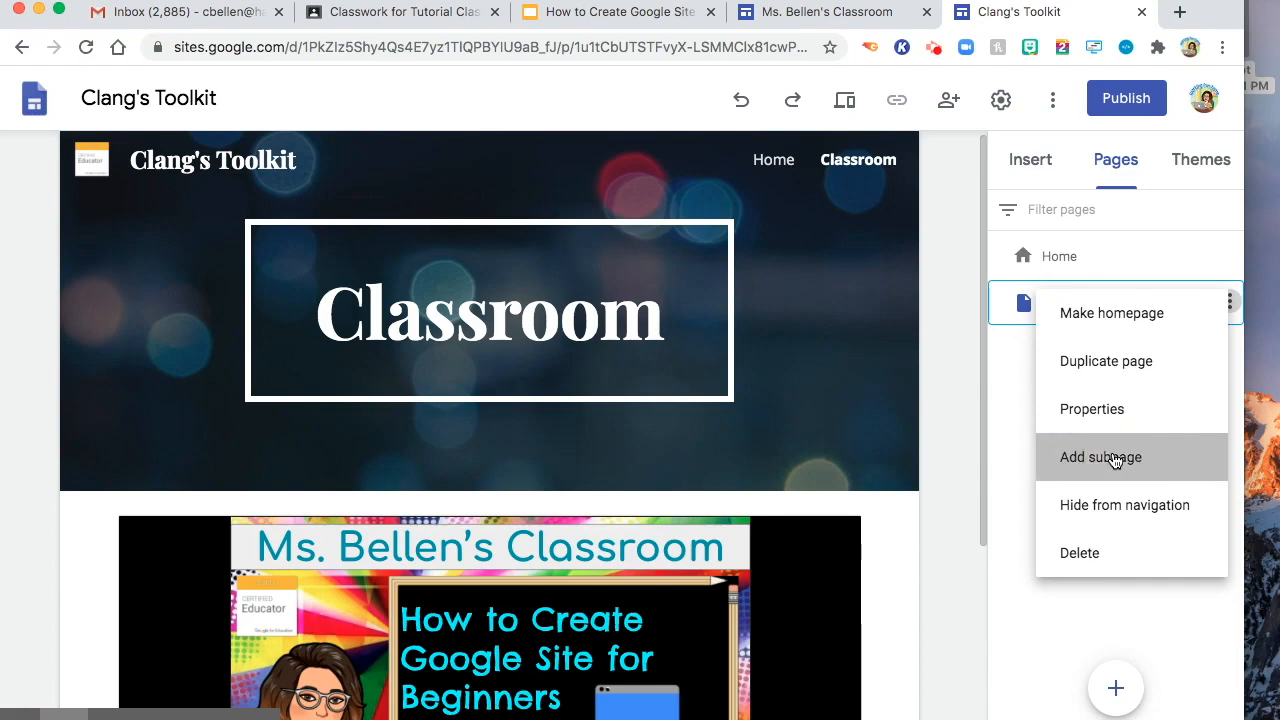
click(1100, 457)
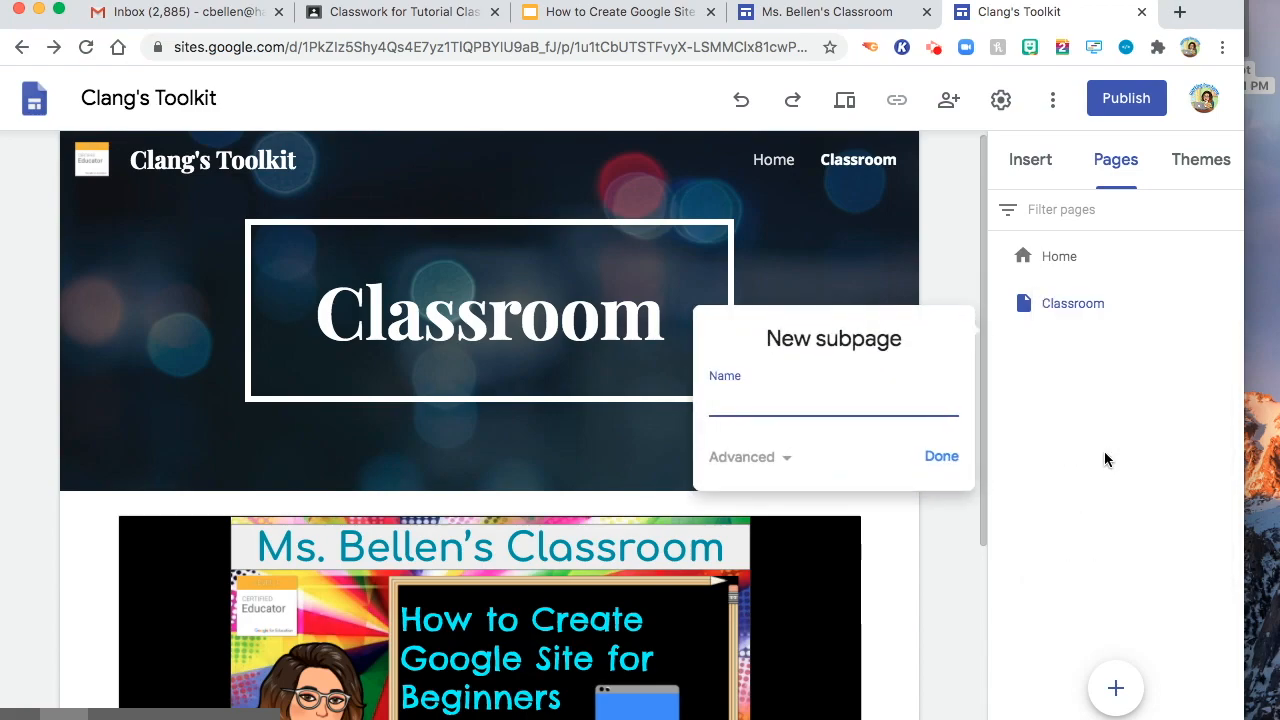
text(Core)
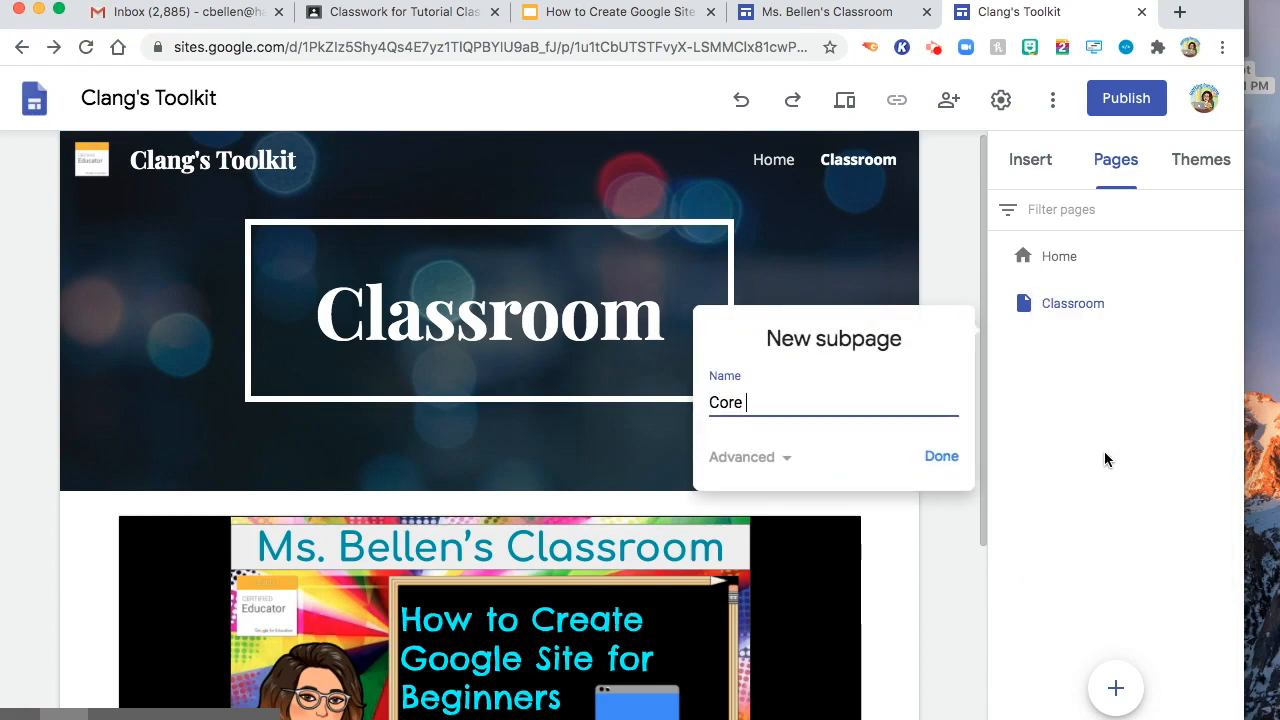
text(1)
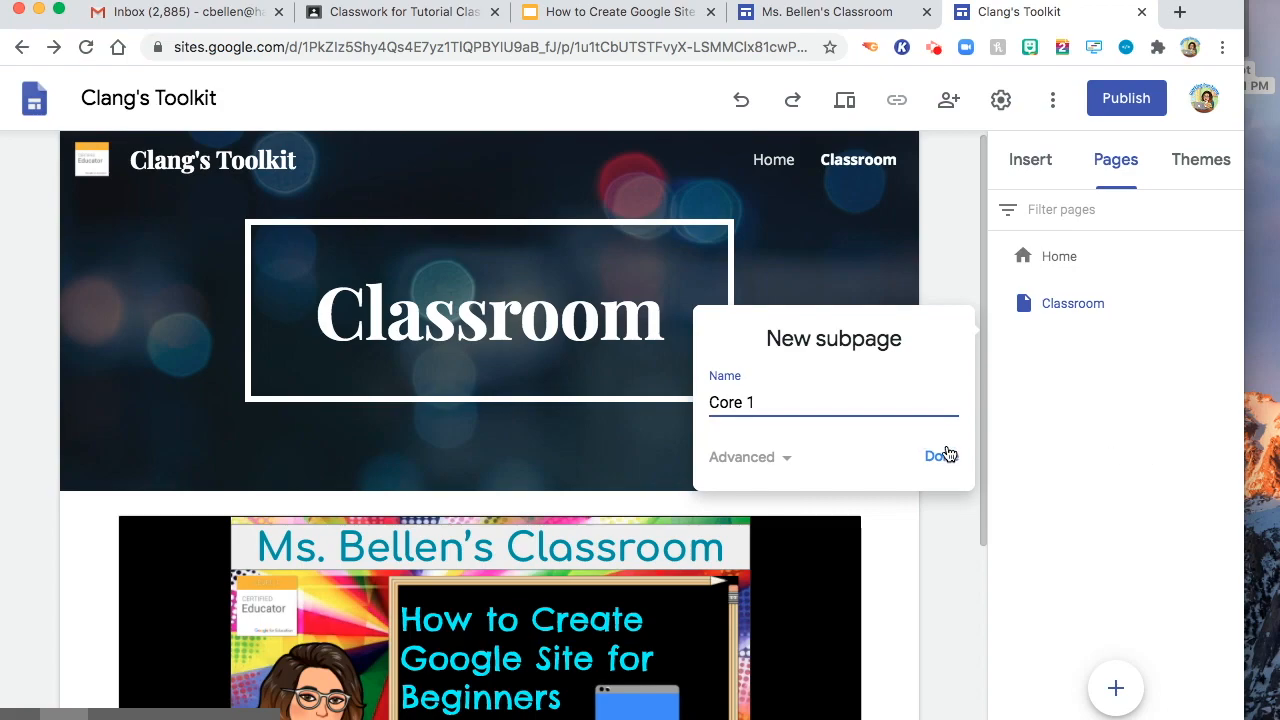
click(935, 456)
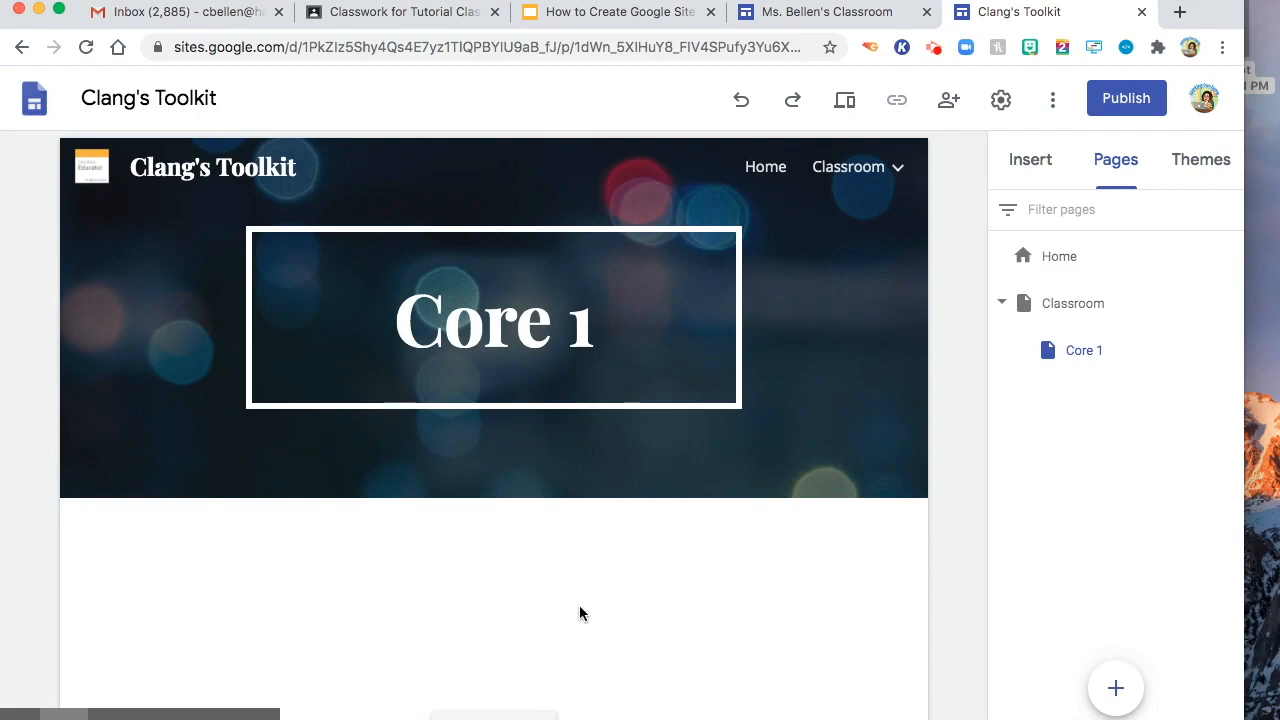
mouse_move(610, 616)
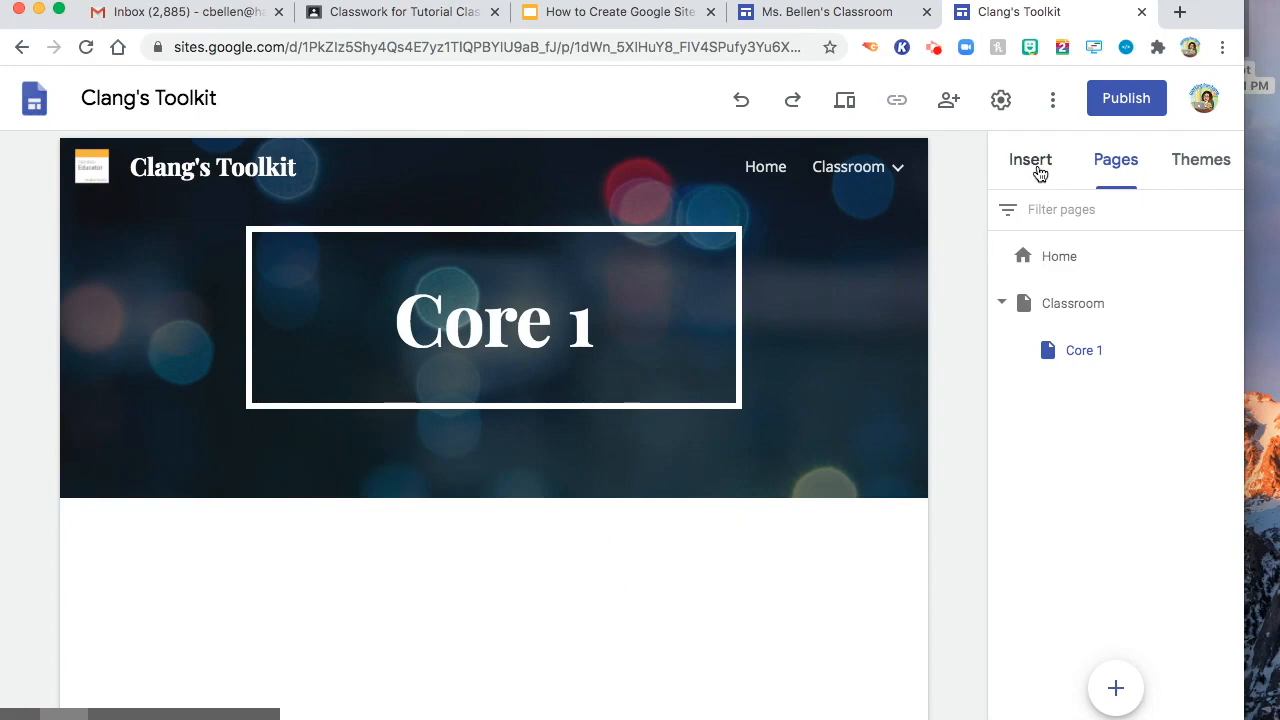
Step: Insert a text box on Core 1 reading 'Please do Activity #1.' and make it bold
click(1030, 160)
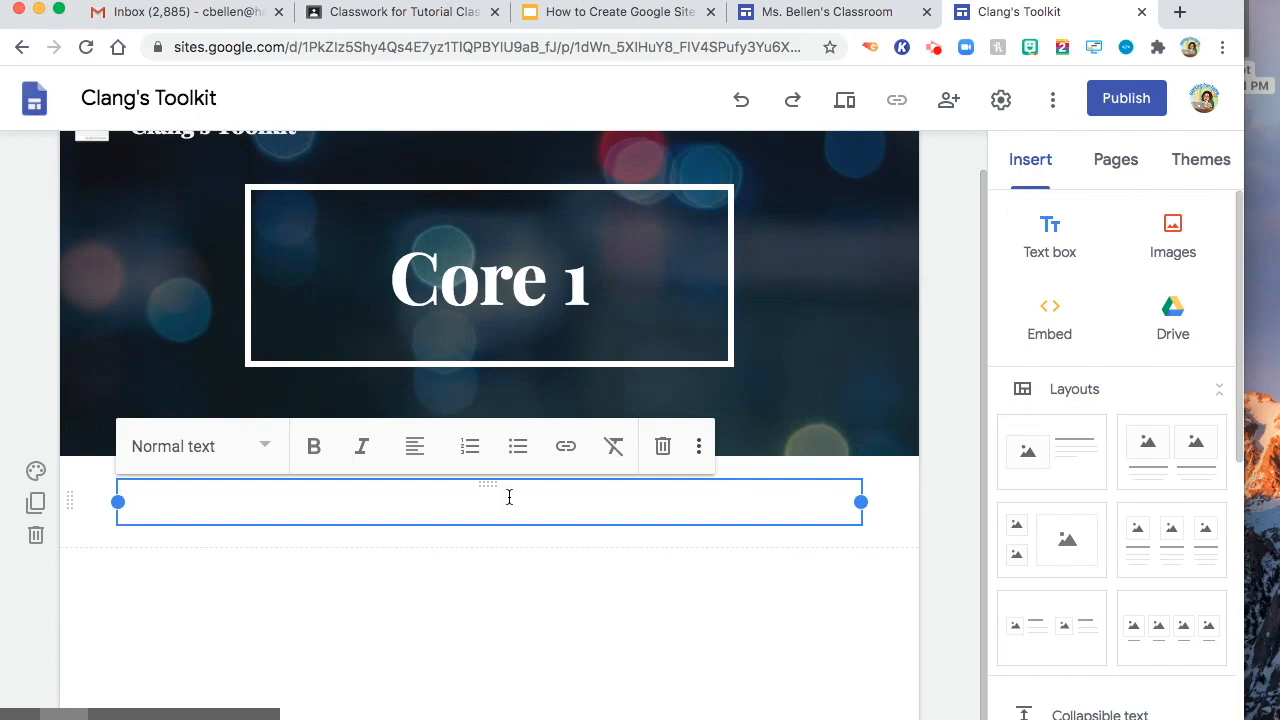
text(Please do Activ)
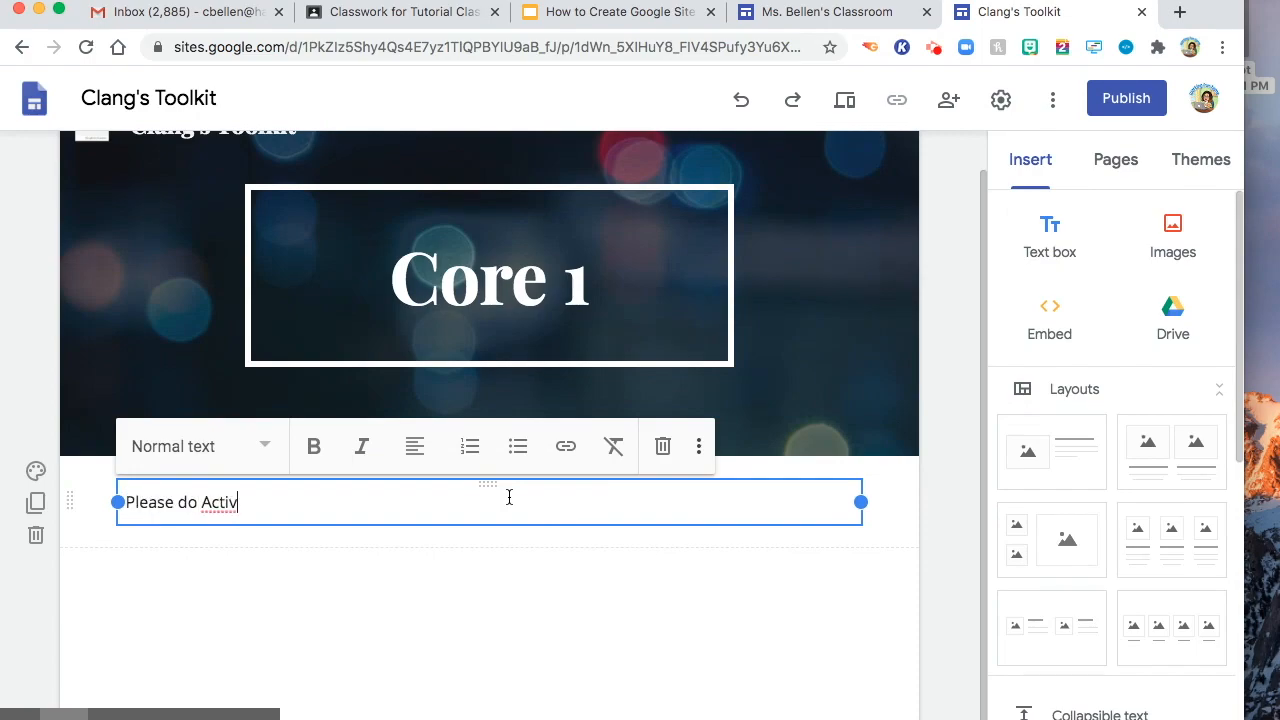
text(ity)
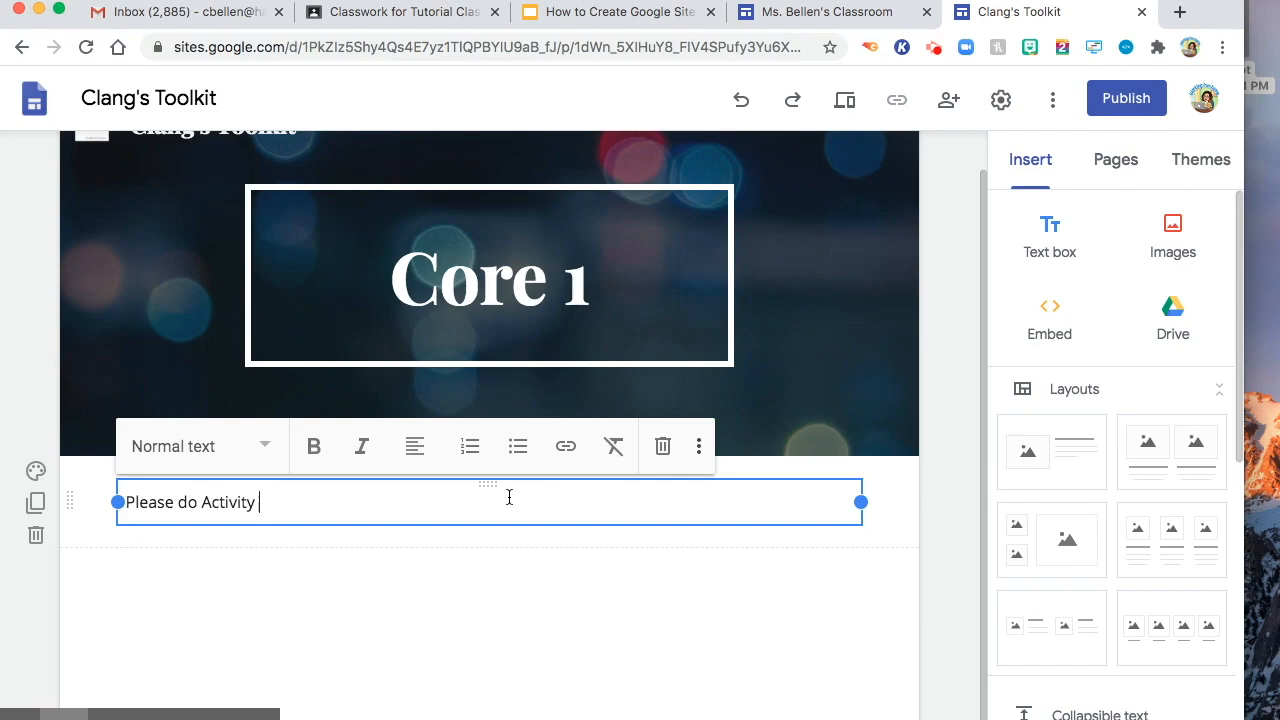
text(#1.)
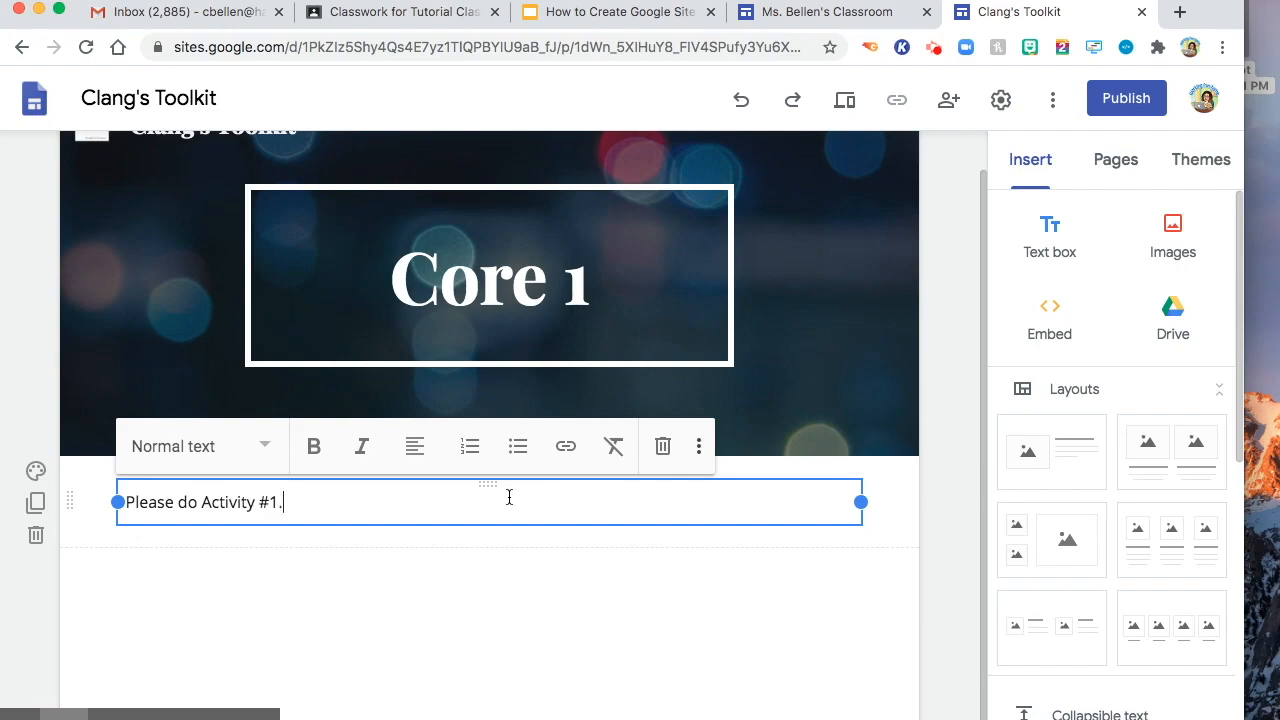
click(313, 446)
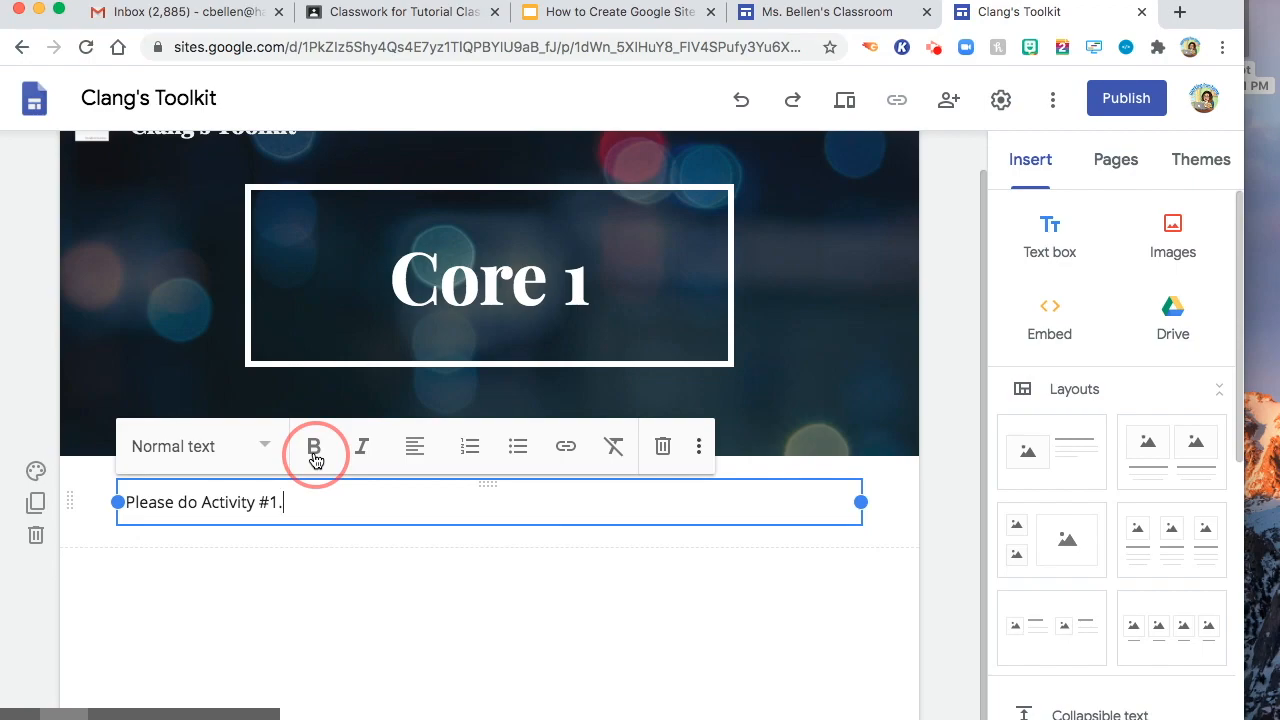
click(314, 446)
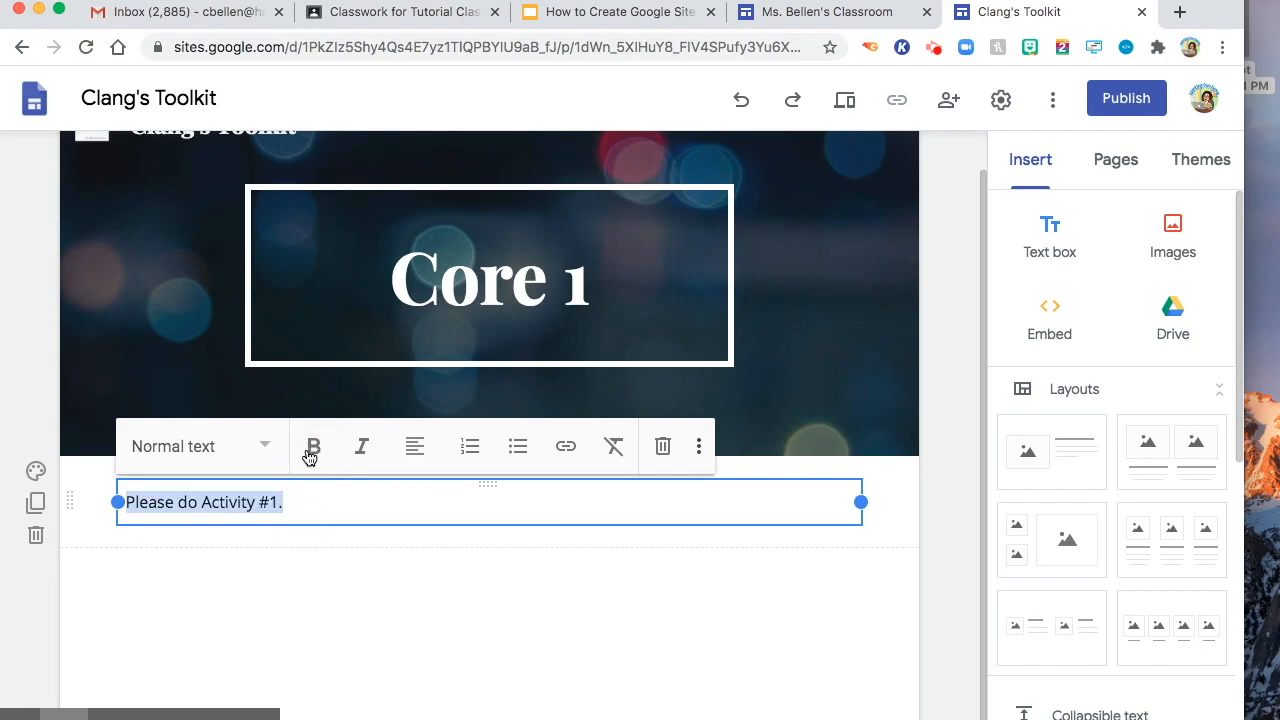
click(200, 445)
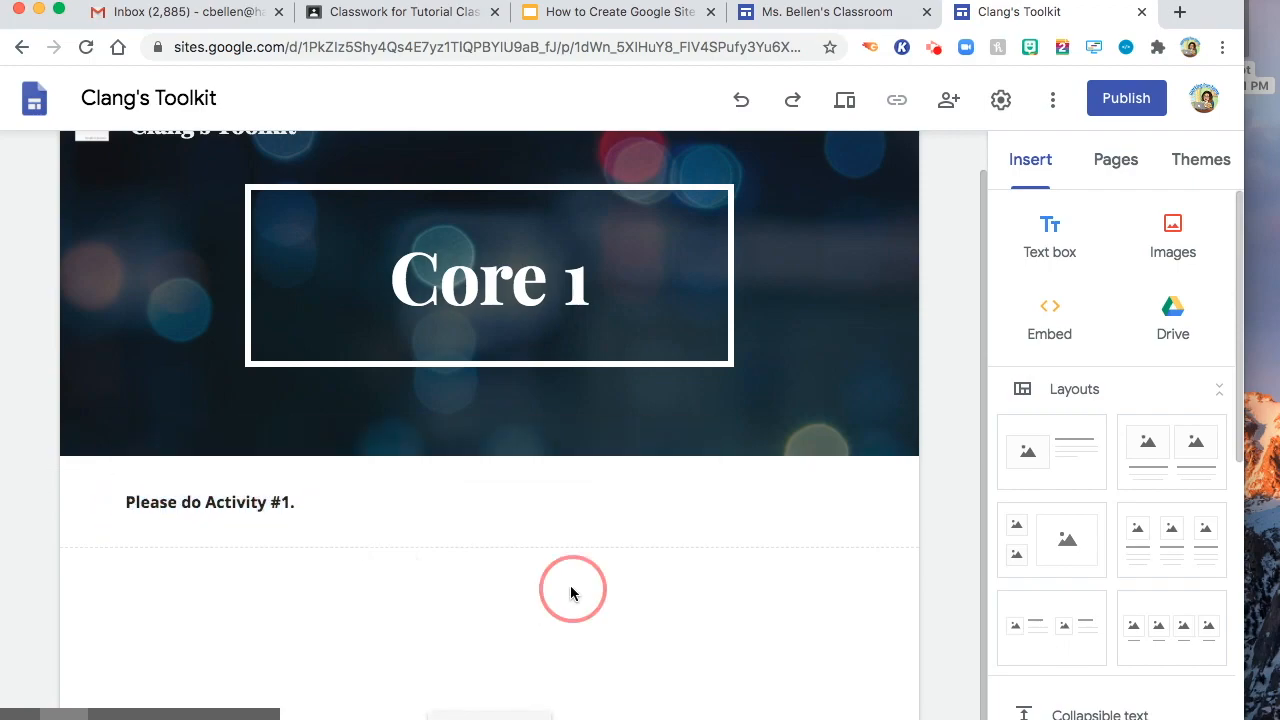
Step: Dismiss the link popup on the bold sentence without linking, then browse the Insert panel elements
click(210, 502)
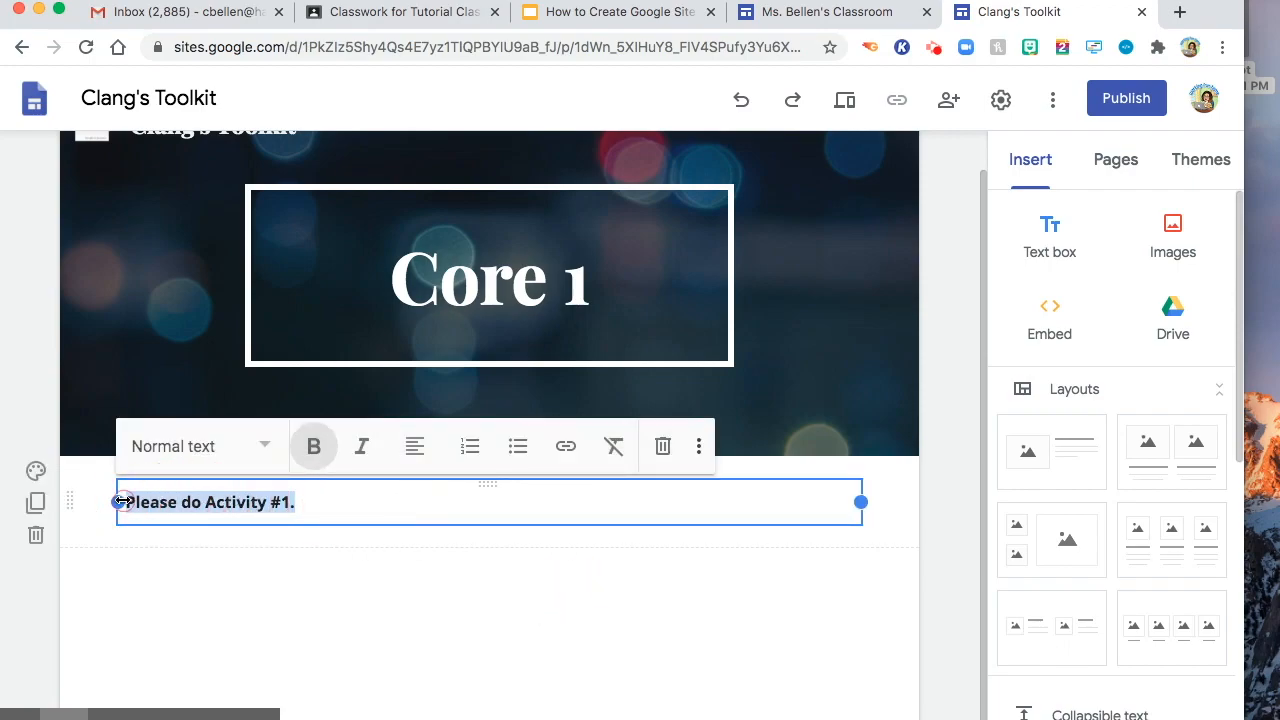
click(565, 446)
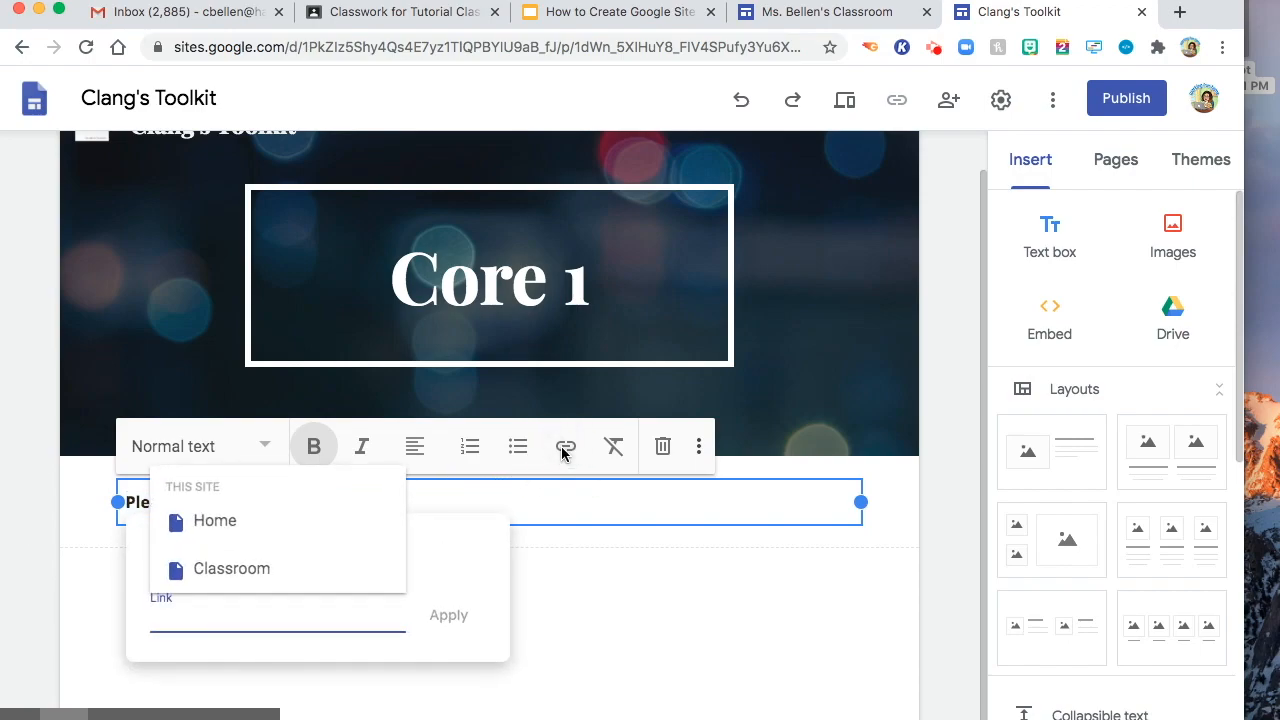
mouse_move(798, 445)
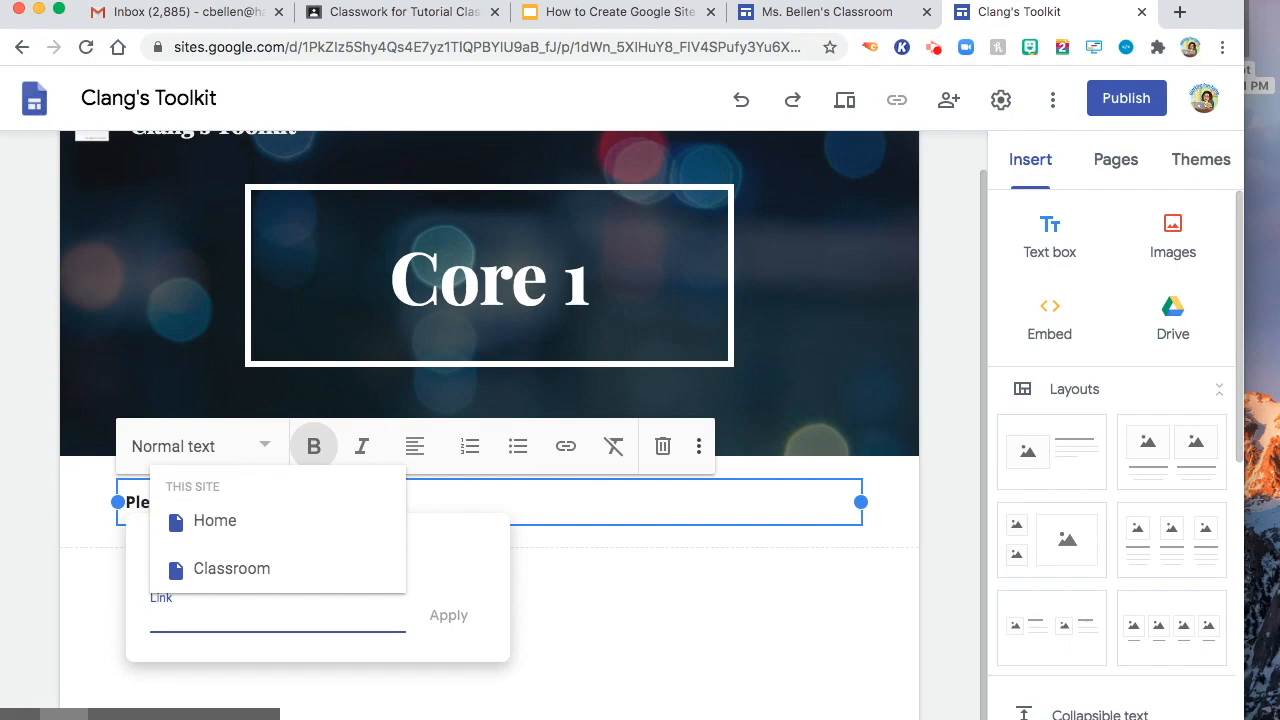
click(969, 527)
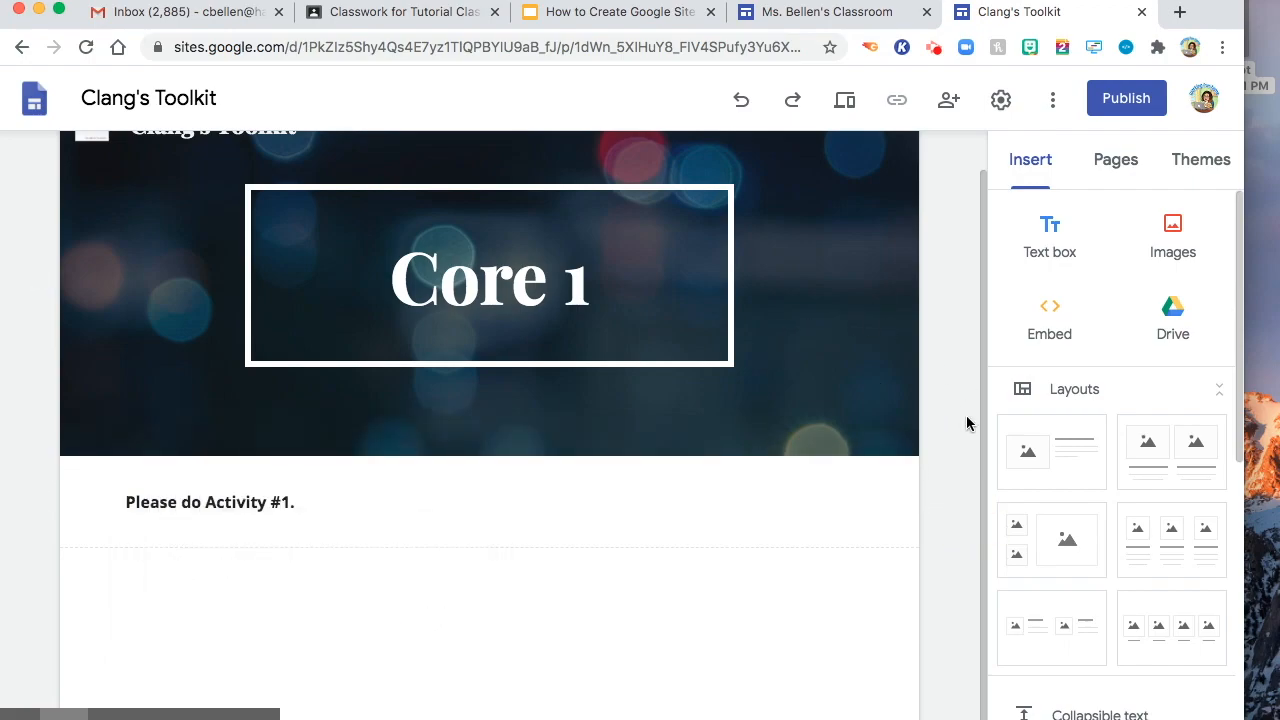
mouse_move(1154, 522)
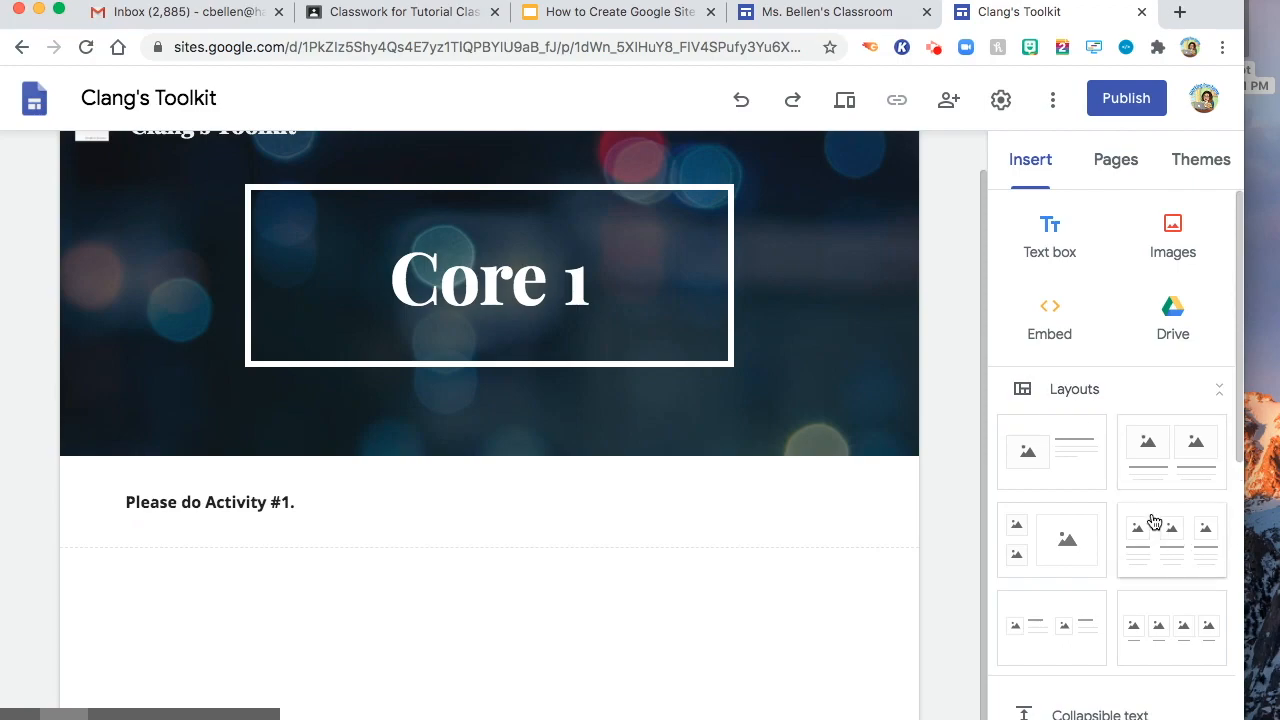
scroll(down, 3)
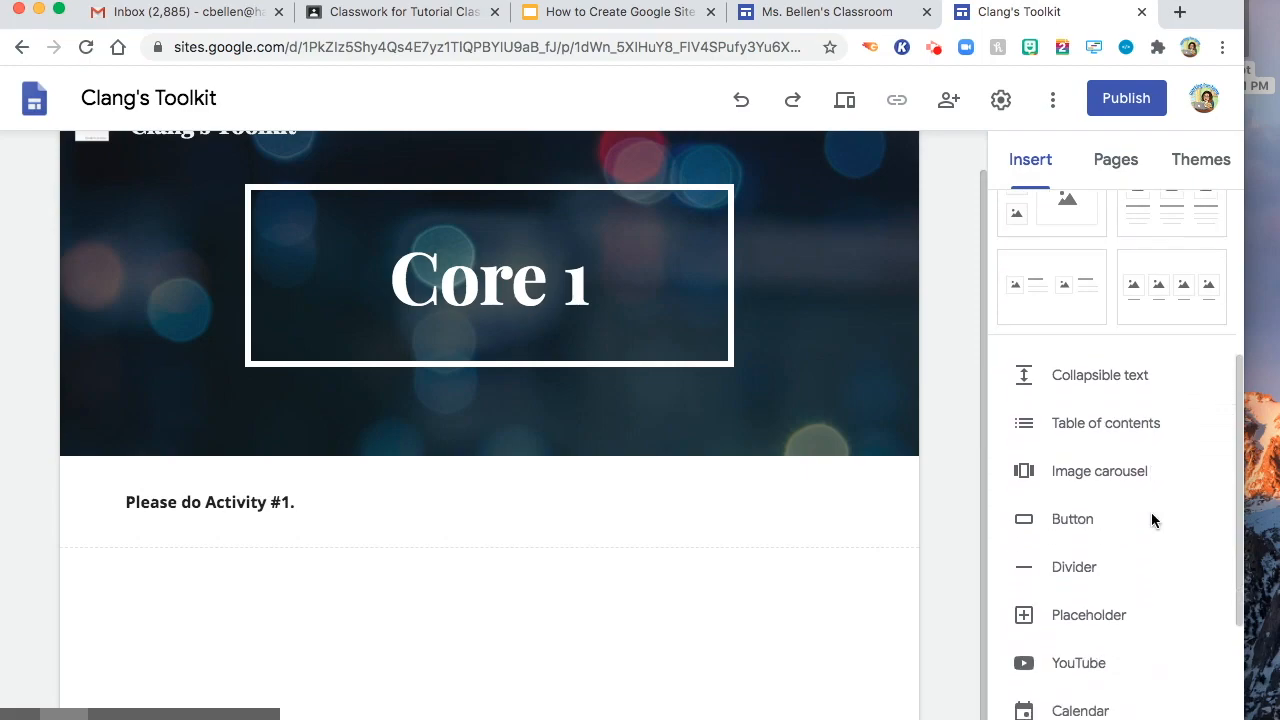
scroll(down, 3)
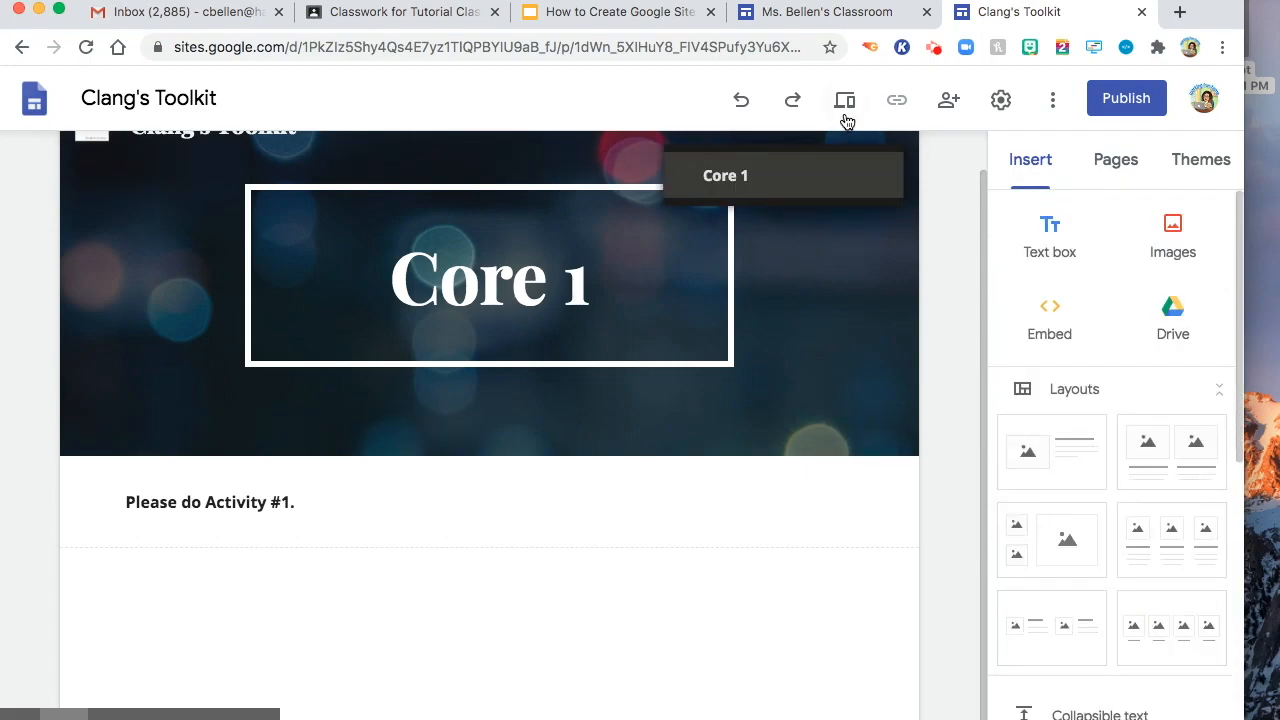
mouse_move(845, 100)
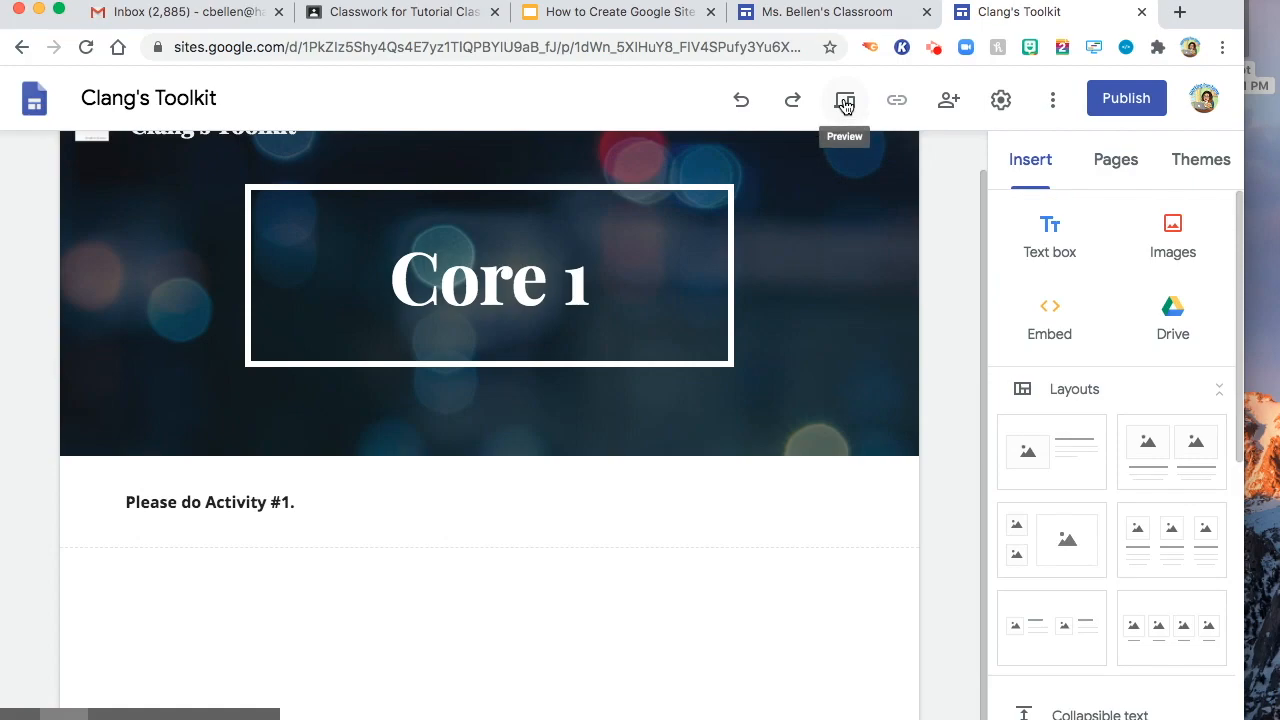
Step: Preview the site, view the Home page, then exit preview back to editing About Me
click(845, 99)
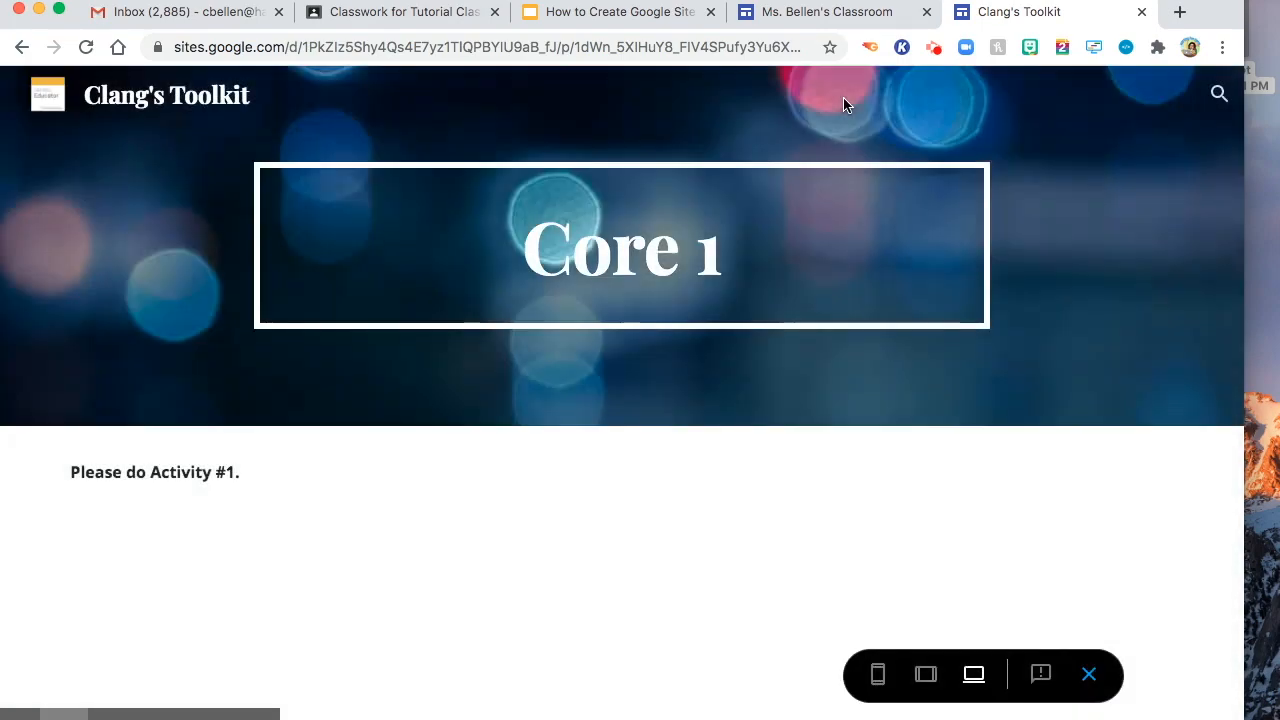
mouse_move(973, 673)
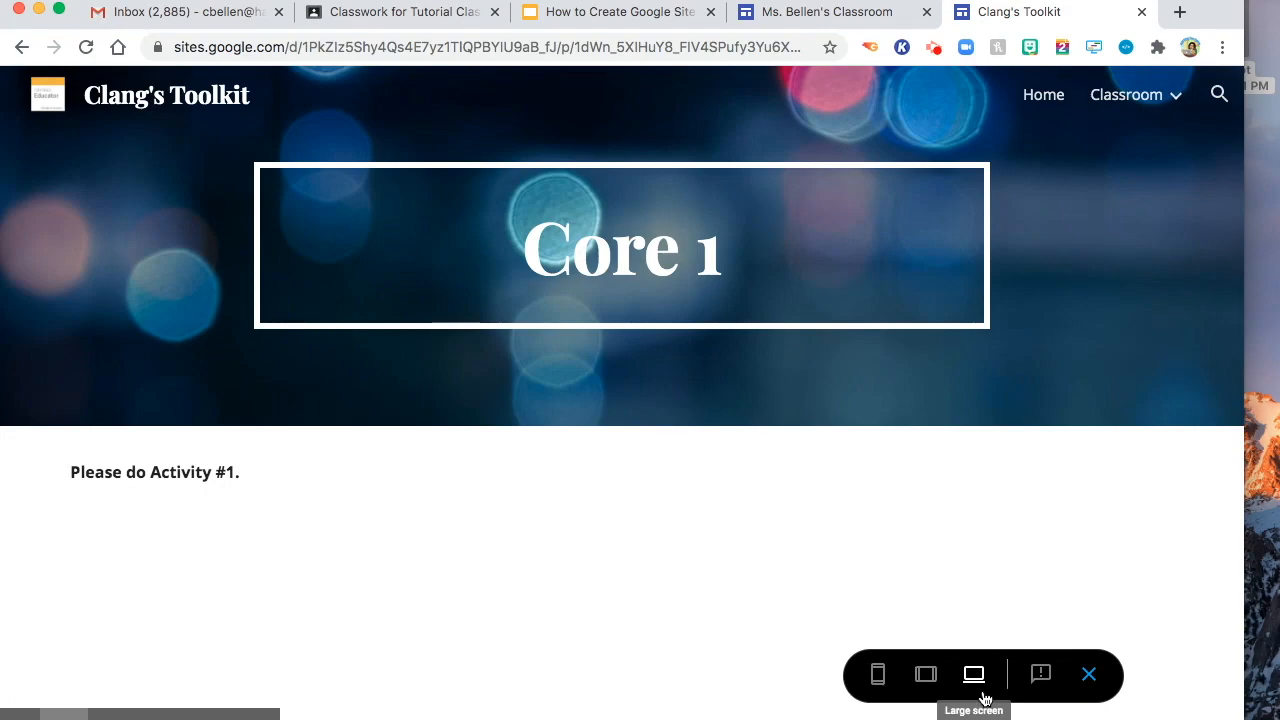
mouse_move(1072, 149)
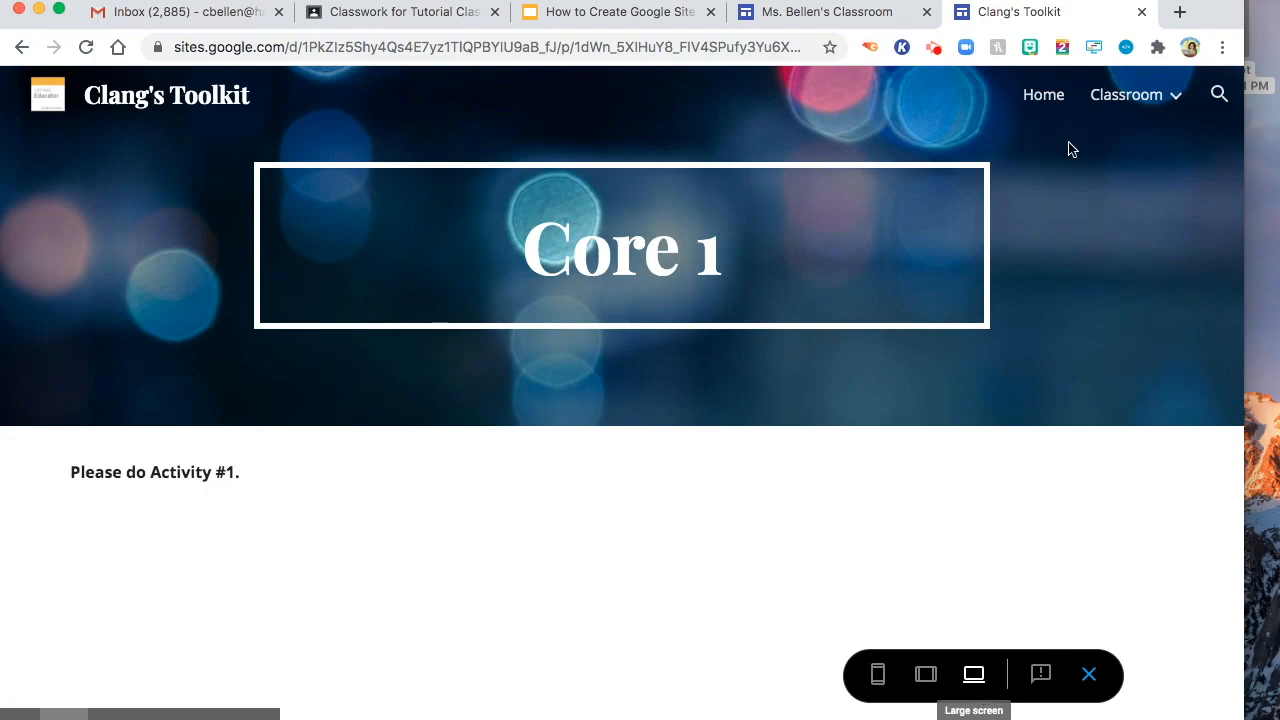
click(1043, 94)
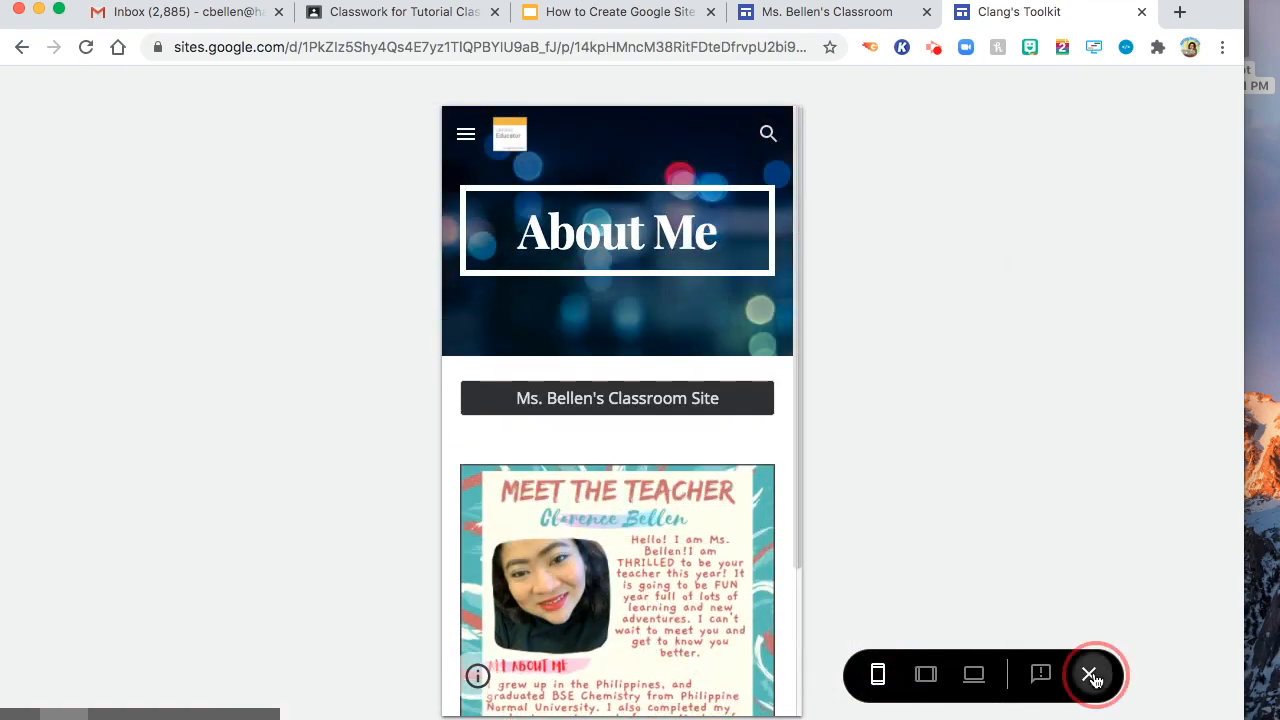
click(1089, 673)
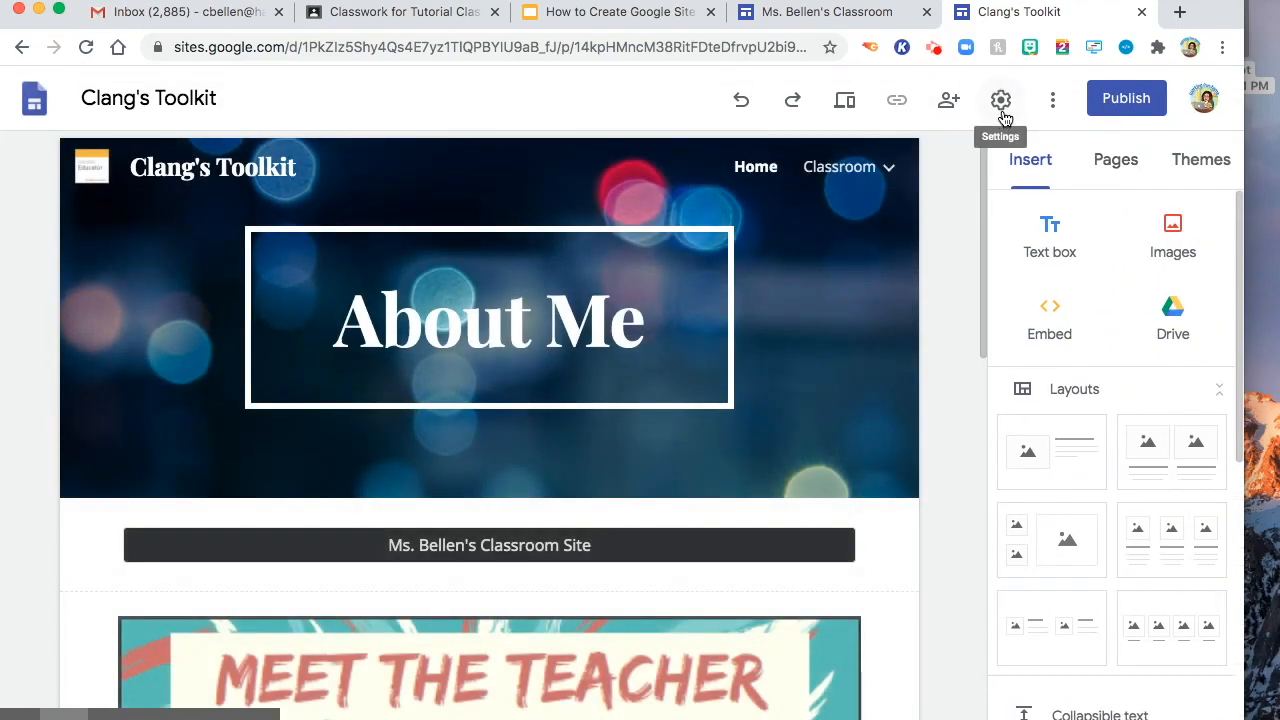
click(1001, 99)
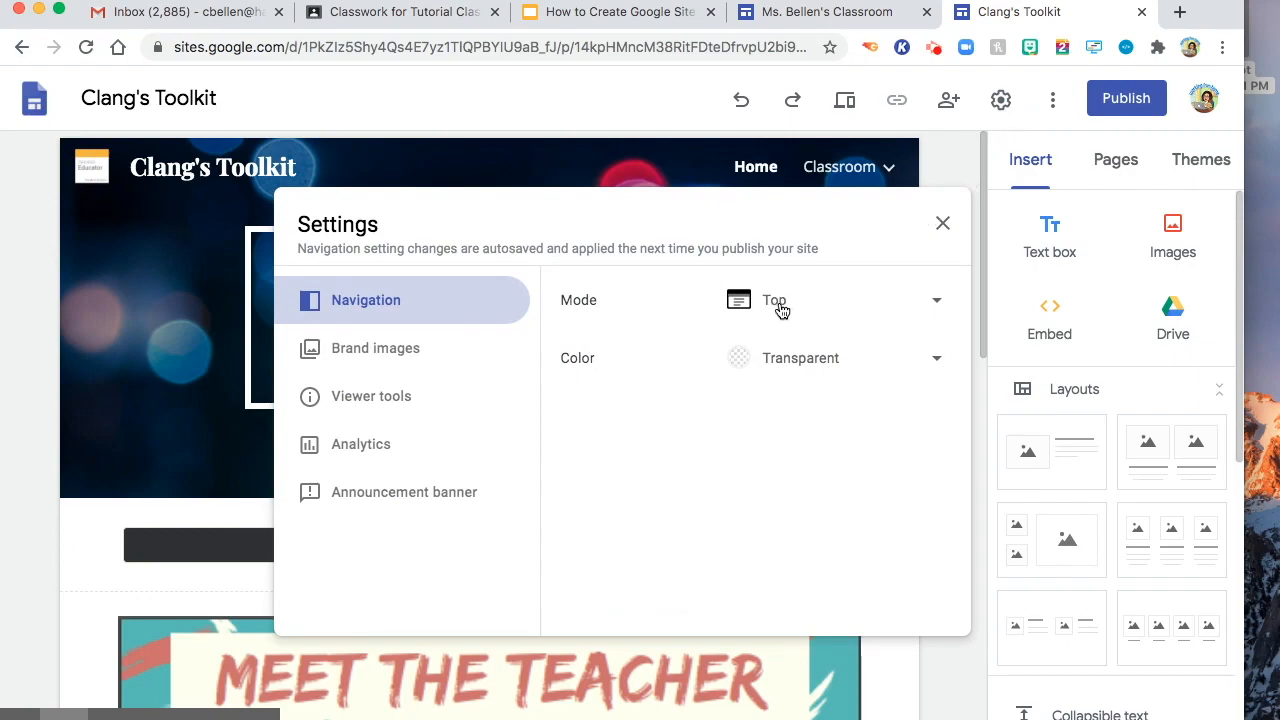
mouse_move(745, 182)
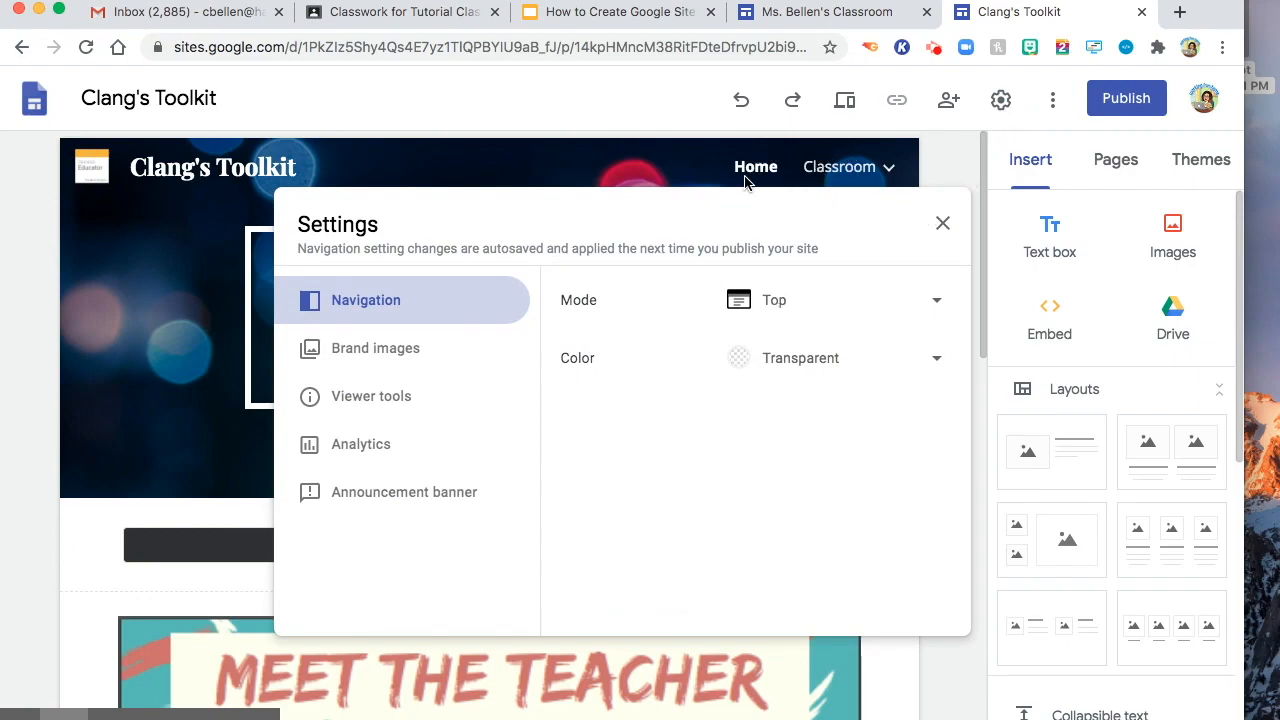
click(835, 299)
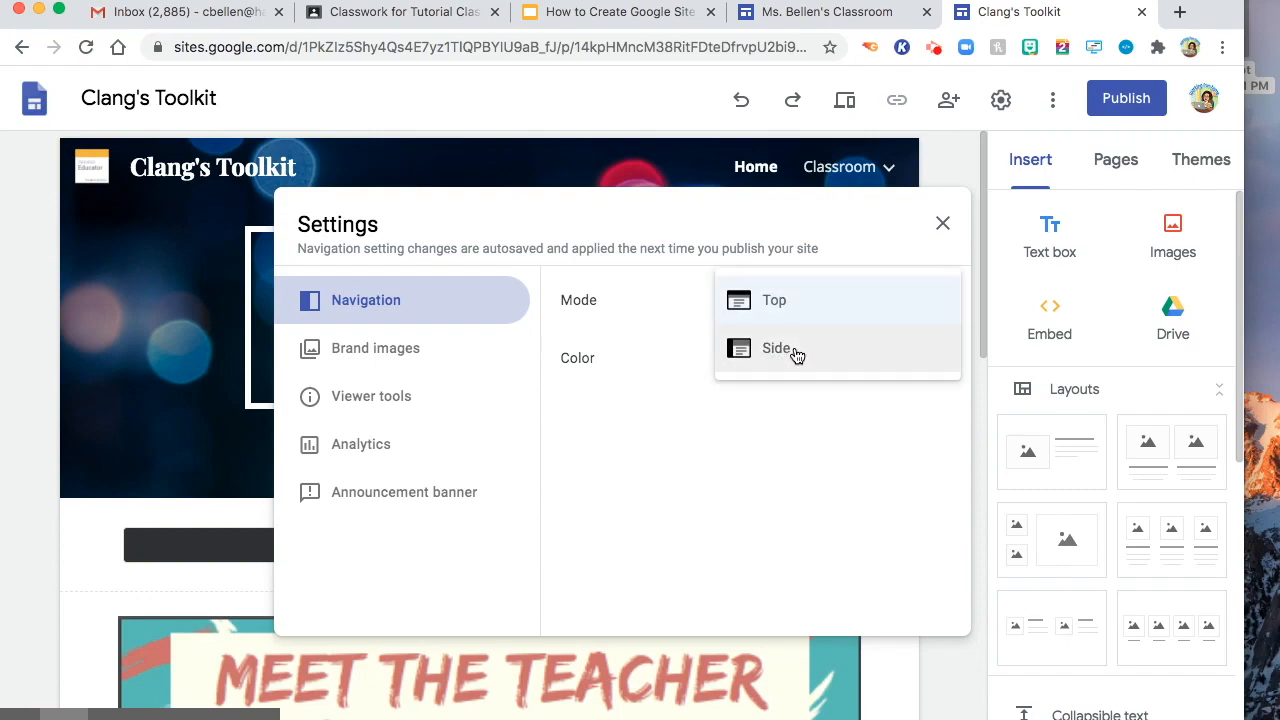
click(776, 348)
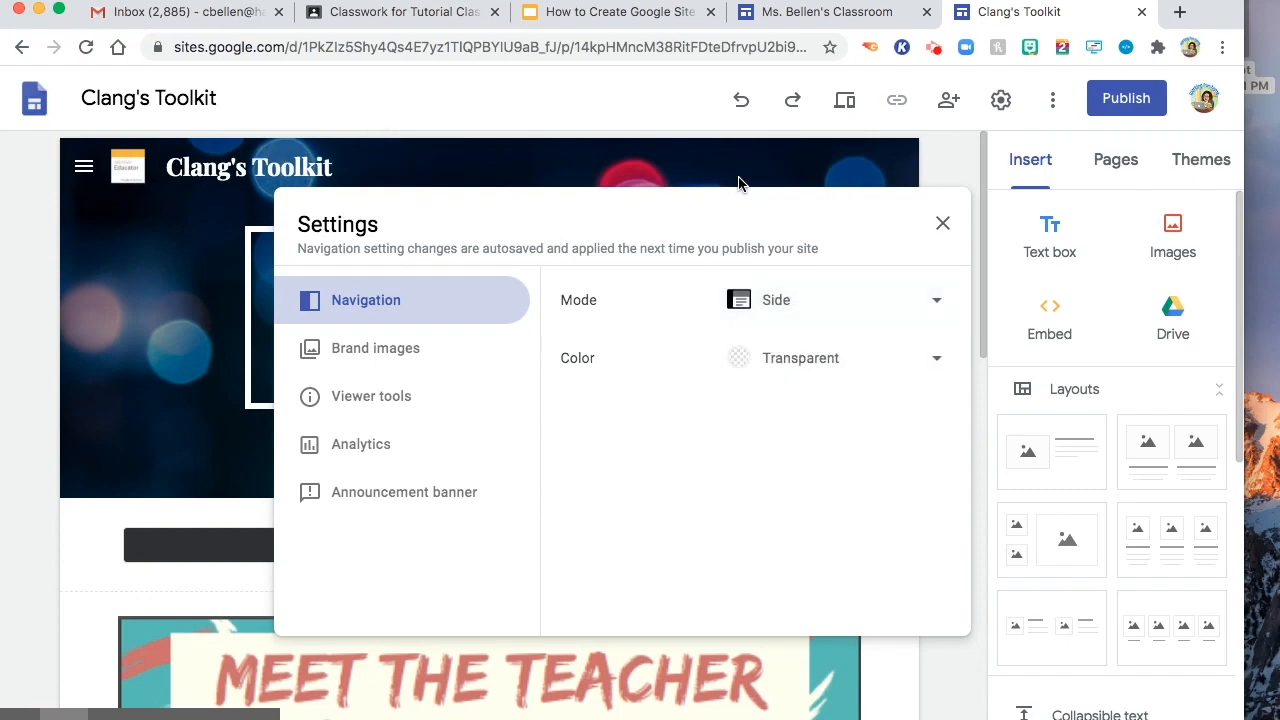
mouse_move(835, 462)
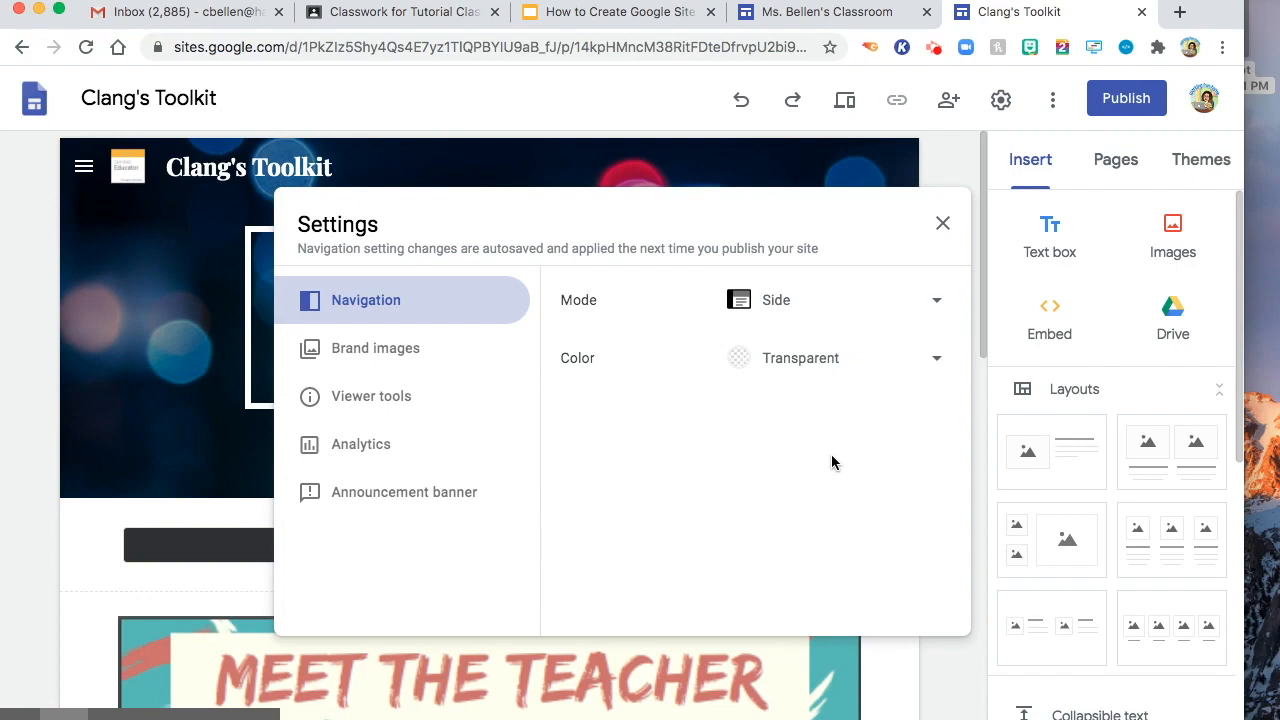
click(835, 299)
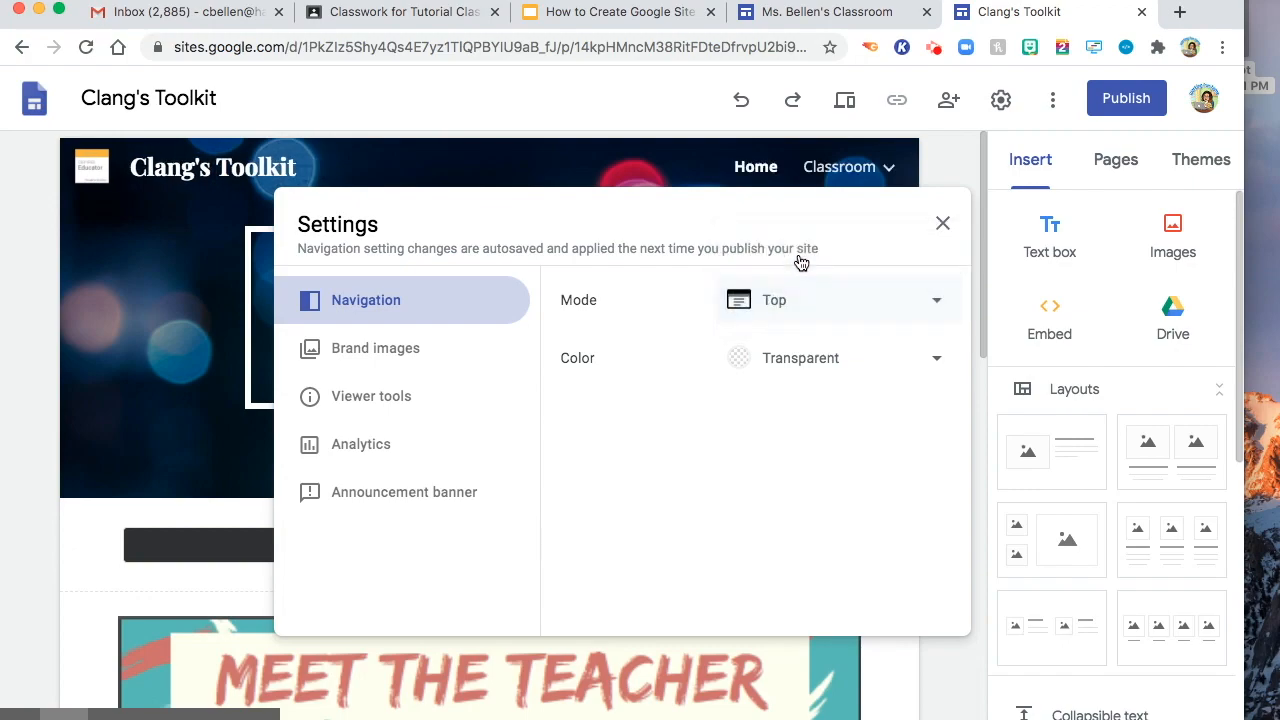
click(942, 223)
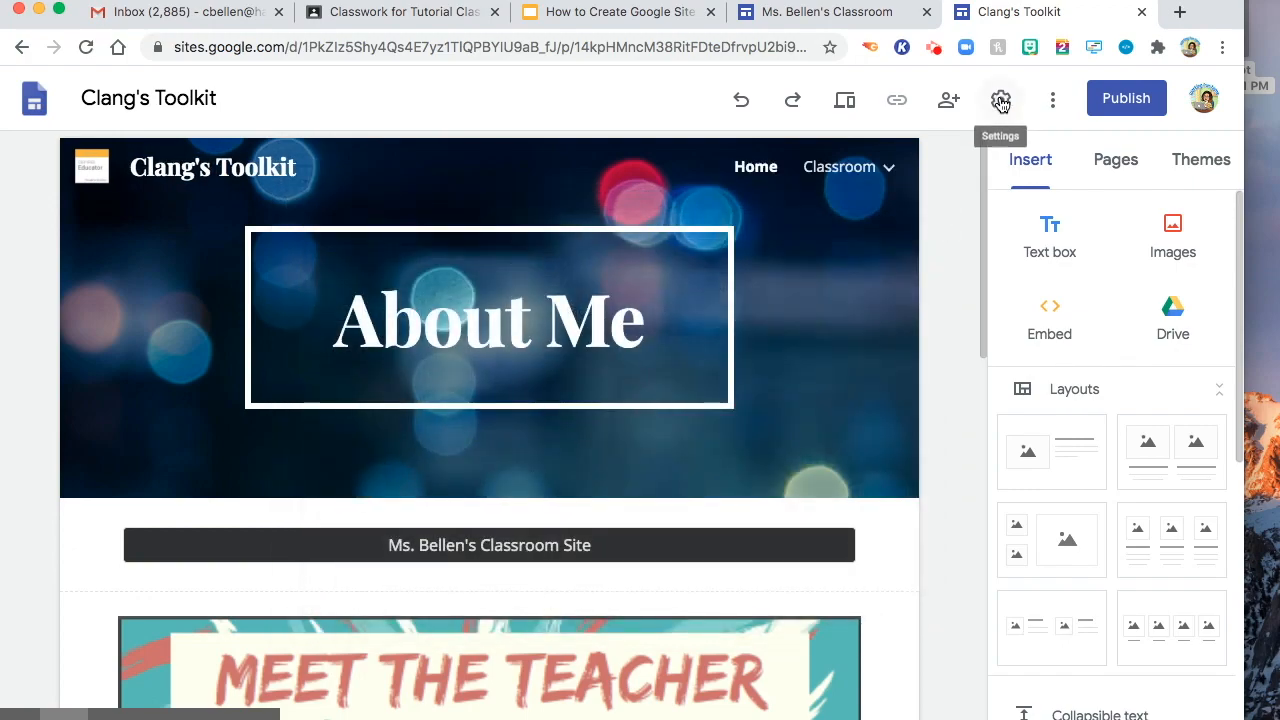
mouse_move(1127, 98)
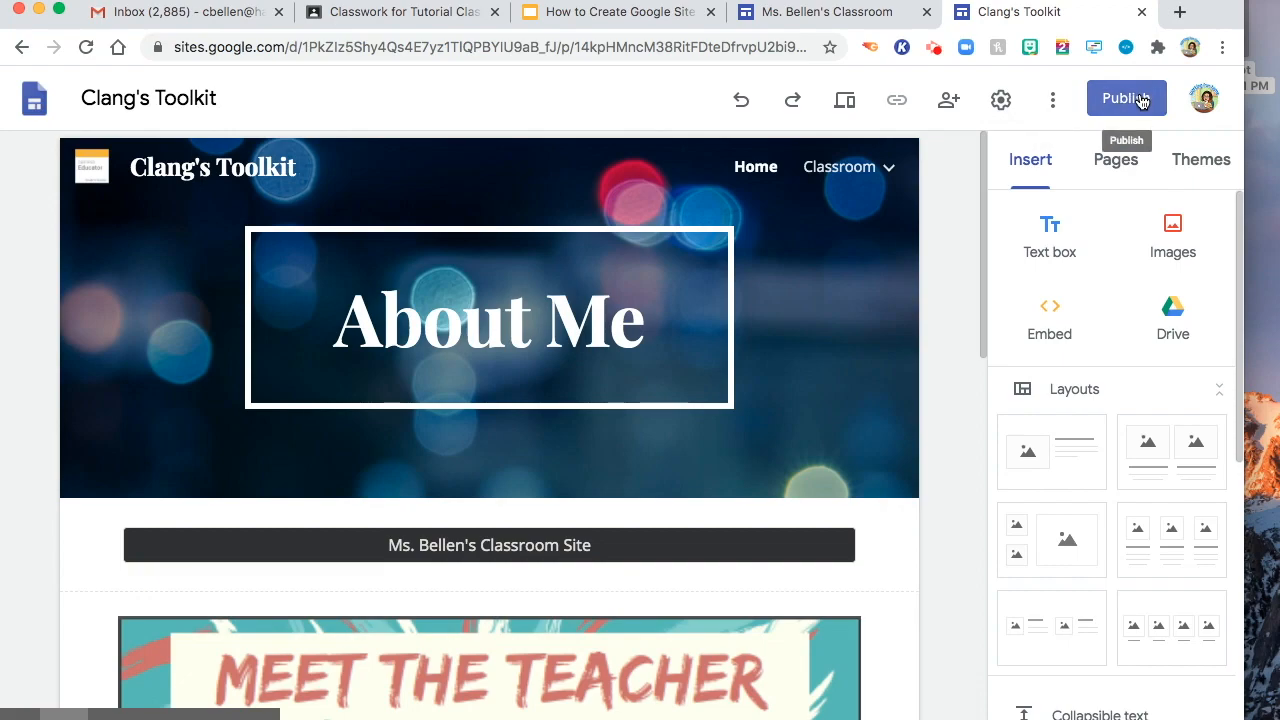
Step: Inspect the Harnett County Schools link access settings from the Publish dialog's Manage option, then go back
click(1126, 98)
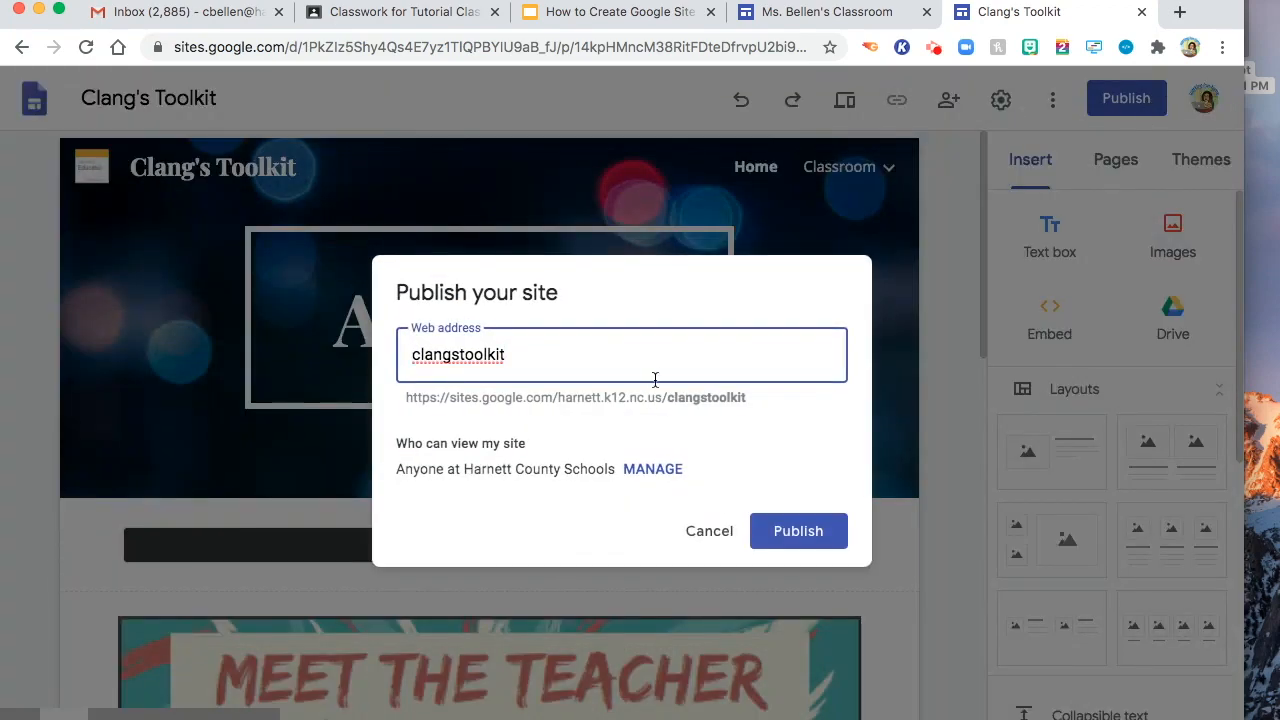
mouse_move(545, 428)
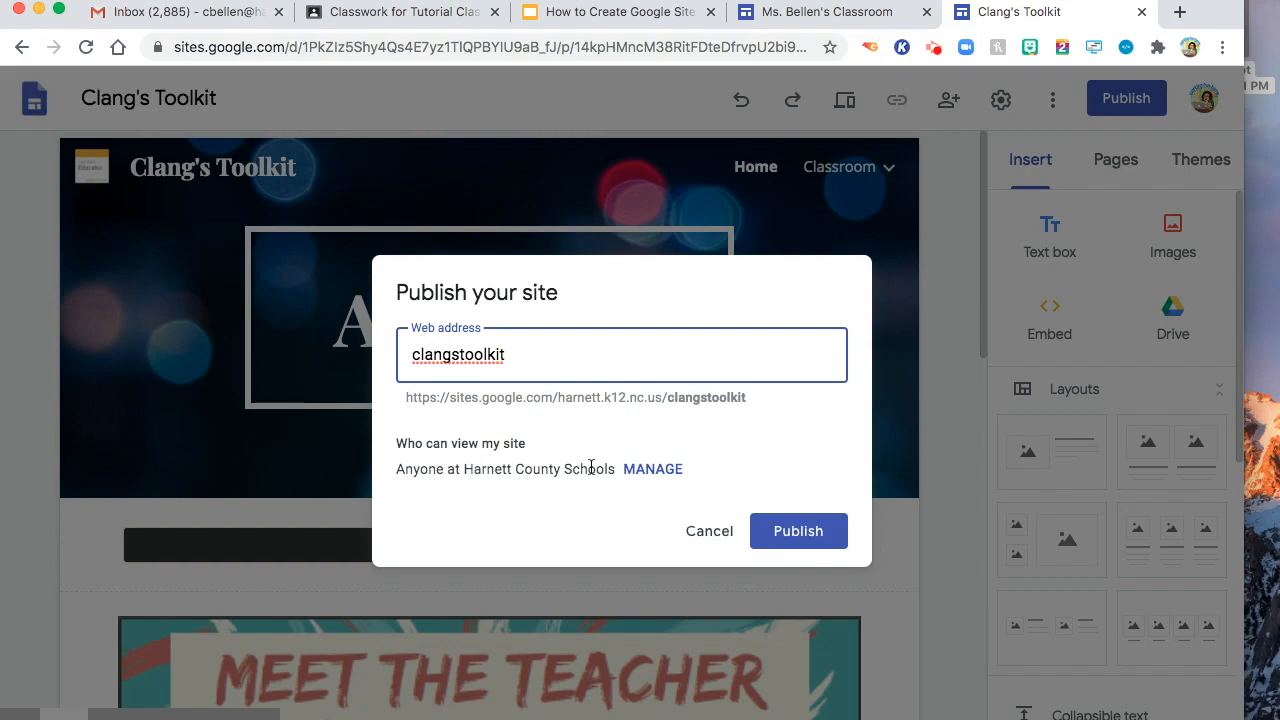
click(798, 531)
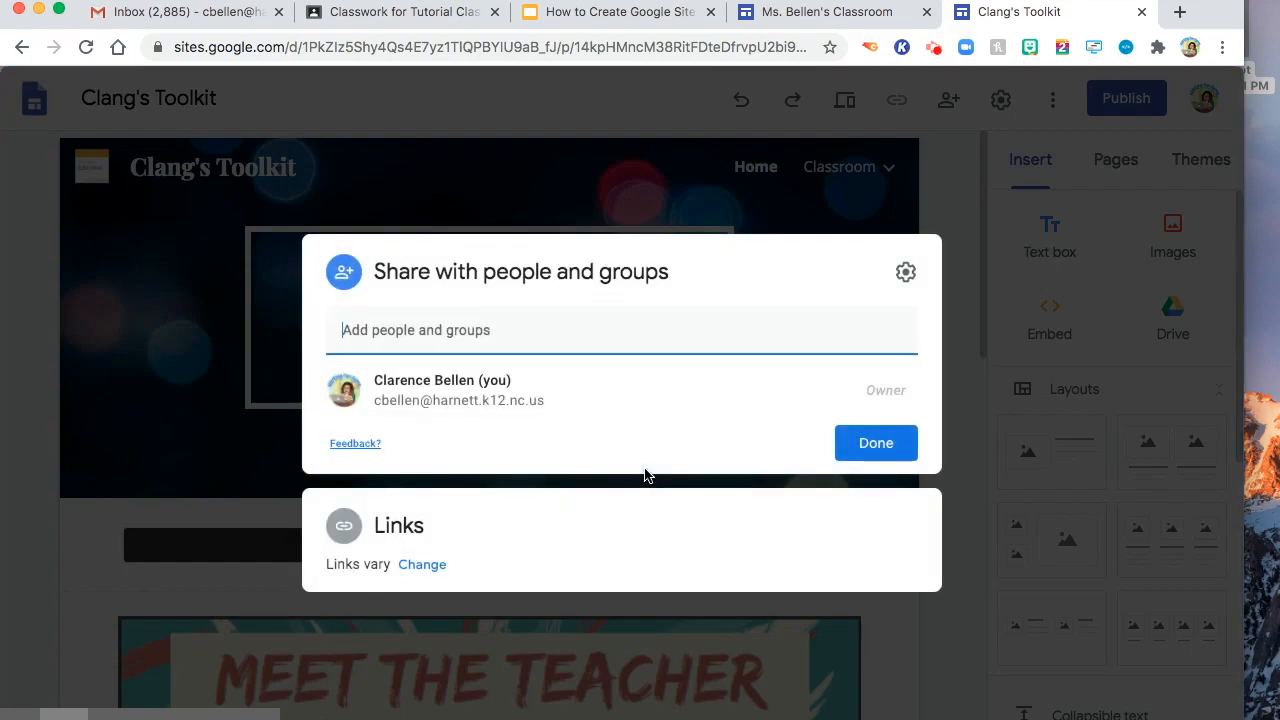
mouse_move(421, 564)
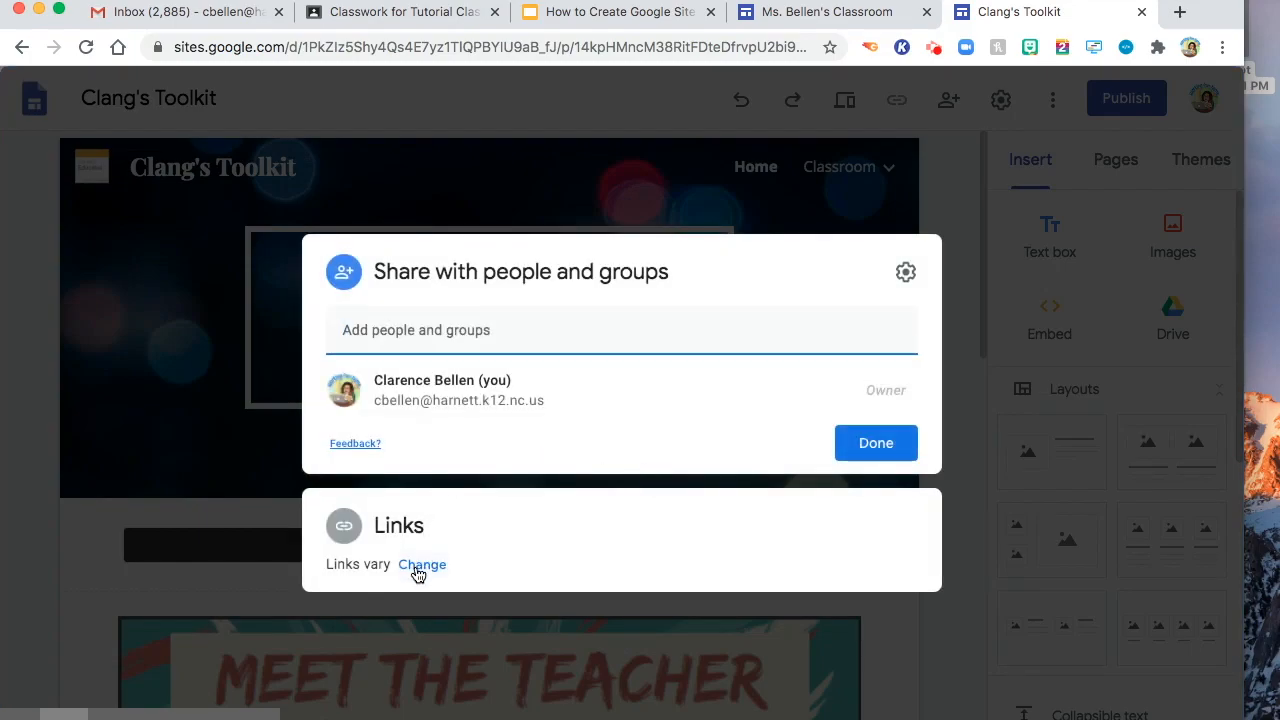
click(422, 564)
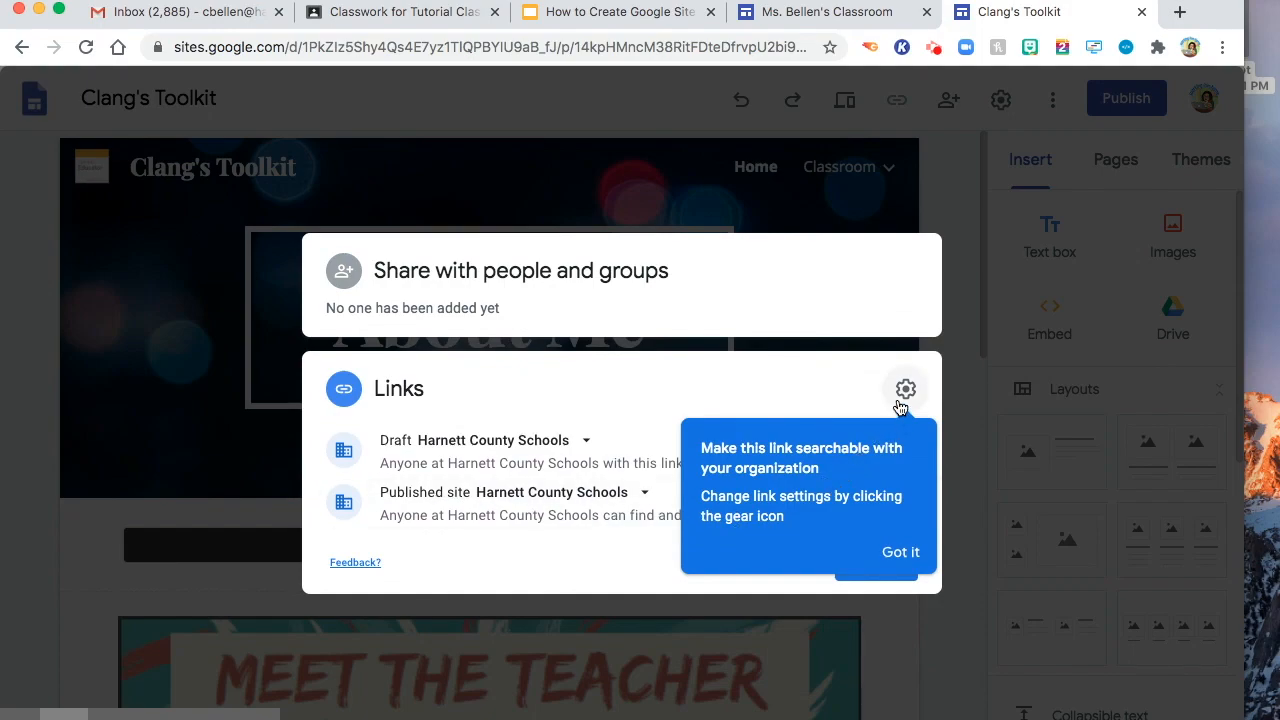
click(905, 388)
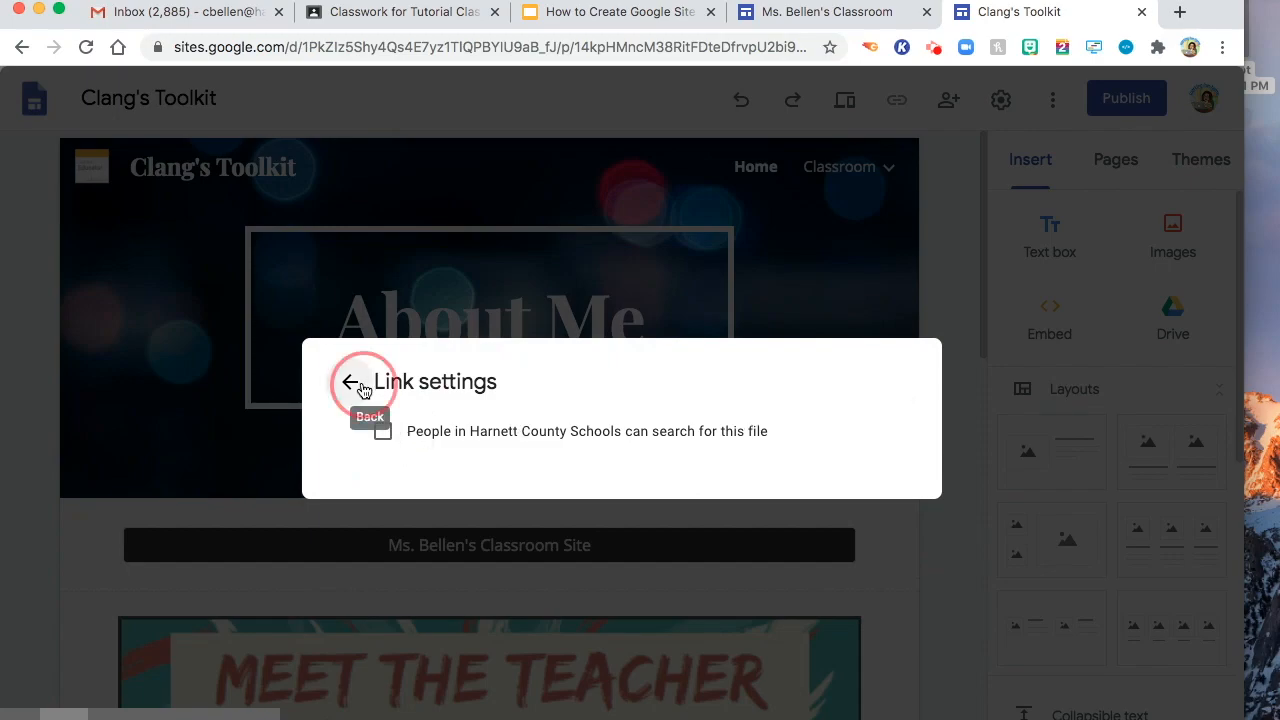
click(351, 381)
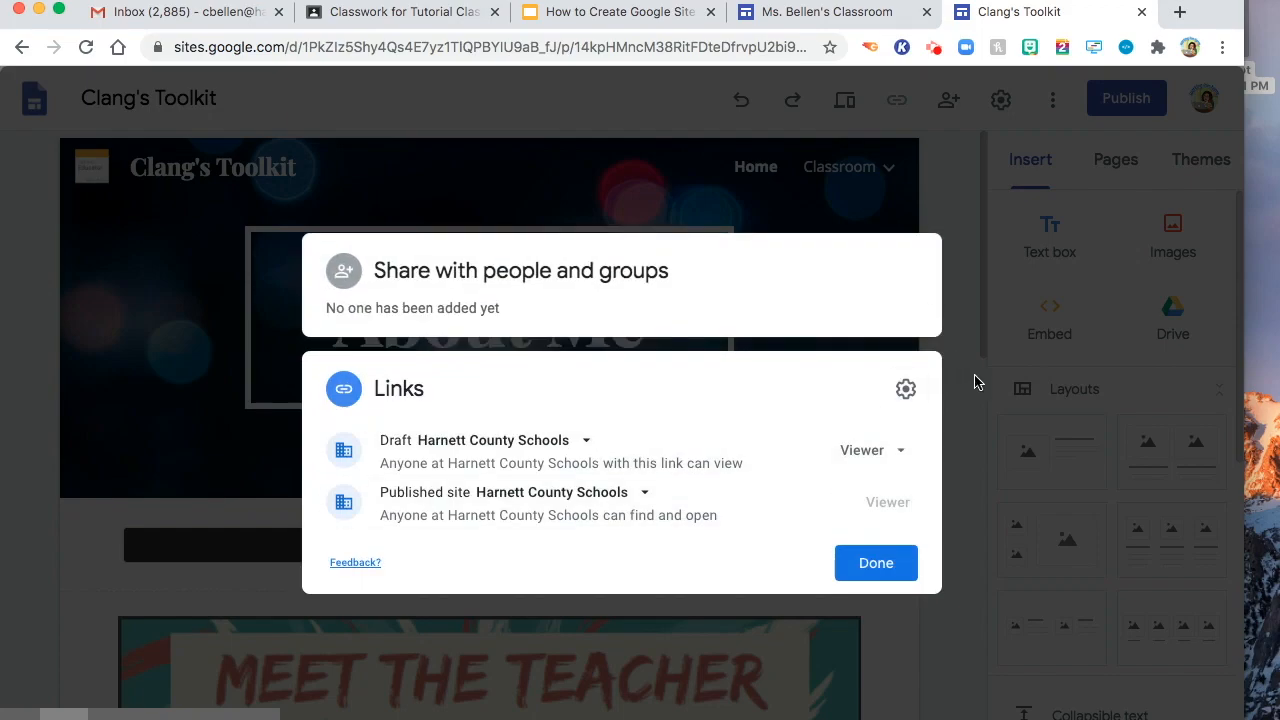
mouse_move(505, 575)
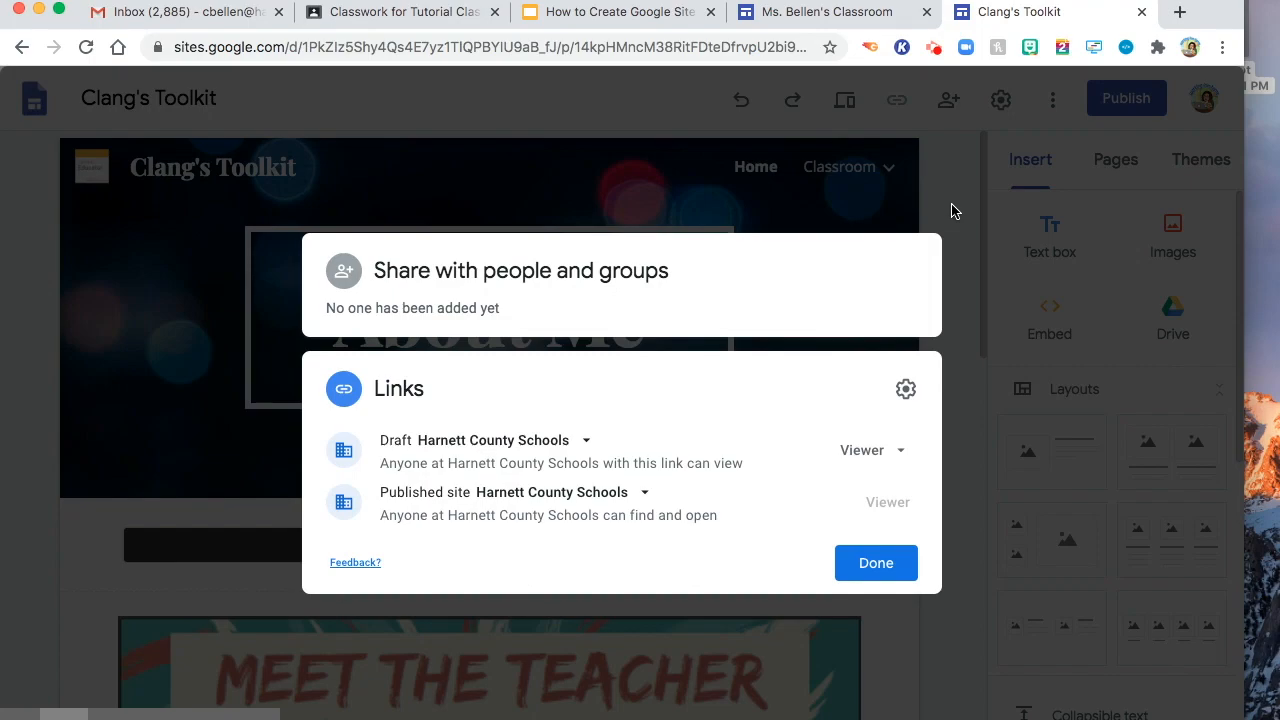
mouse_move(355, 272)
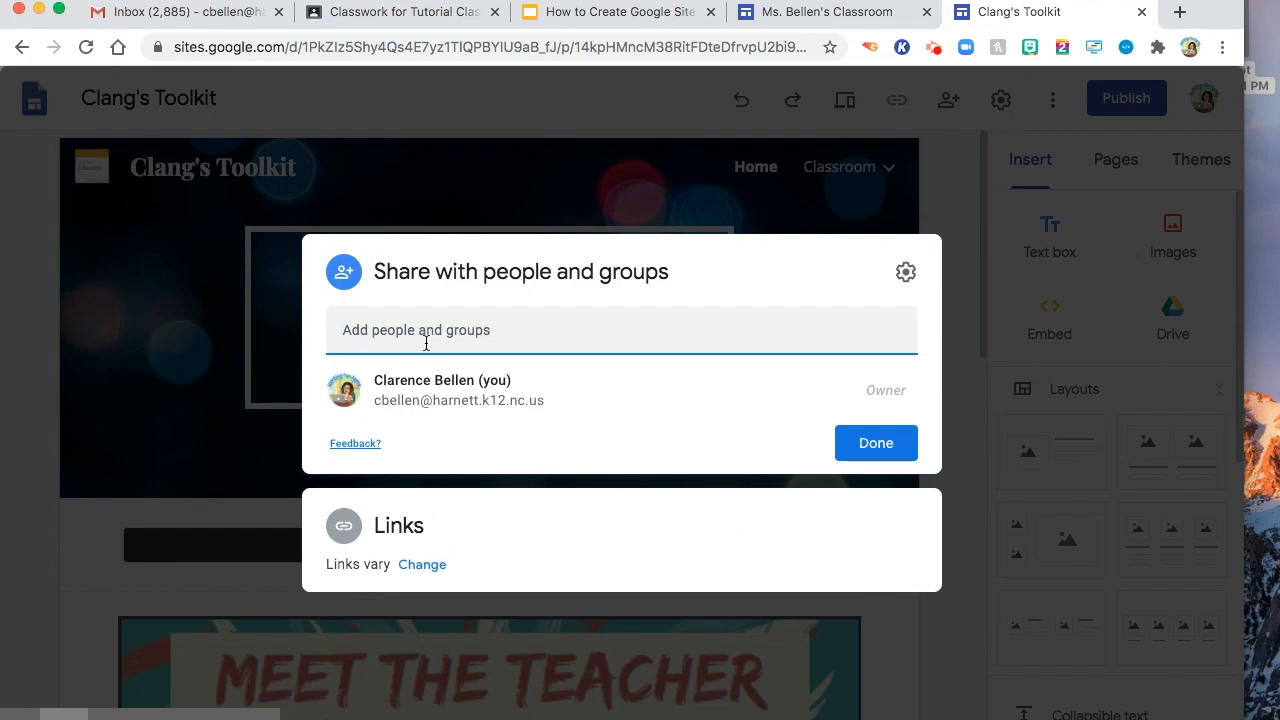
Step: Share with the student account (cbel…) as Published Viewer despite the outside-domain warning, then publish at clangstoolkit
text(cbel)
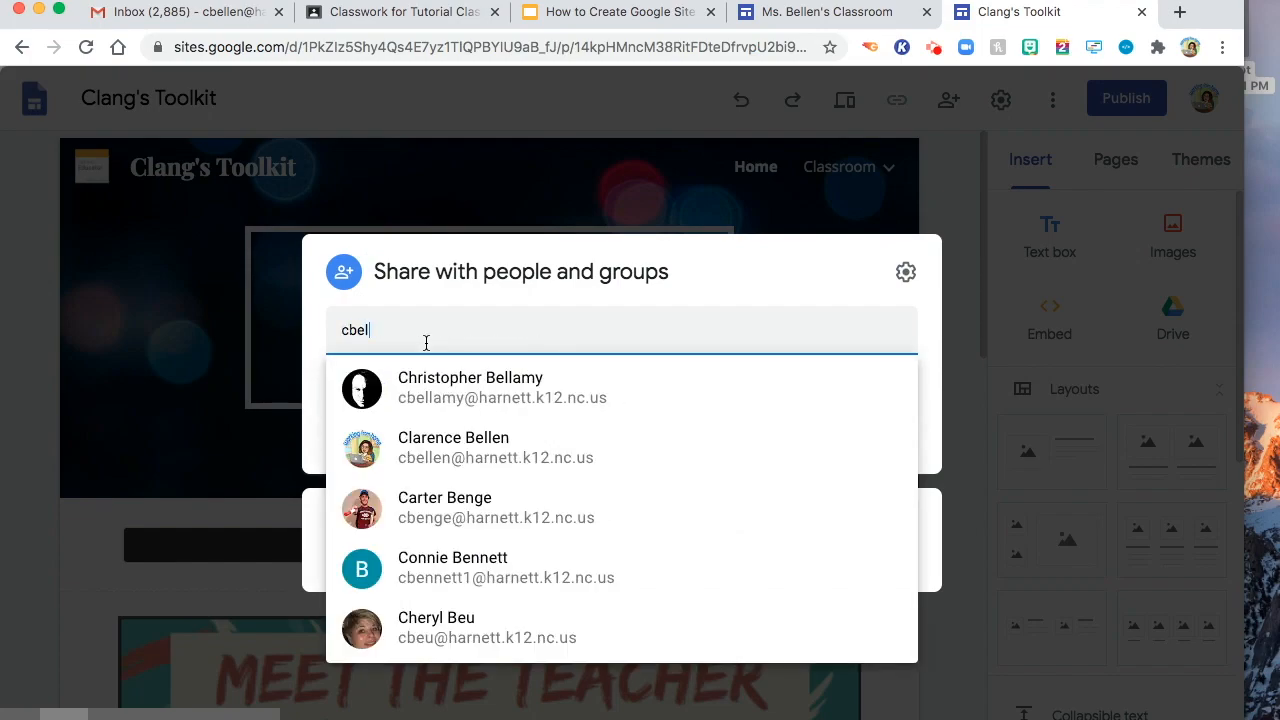
click(453, 447)
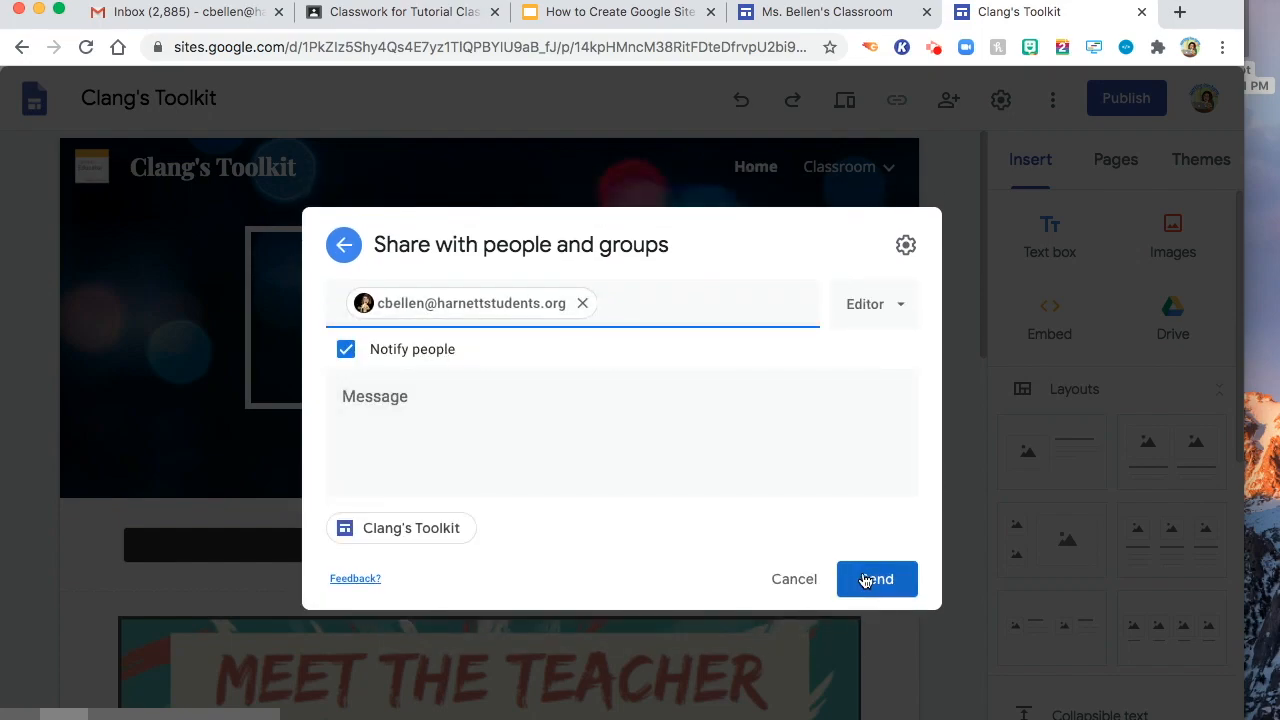
click(876, 579)
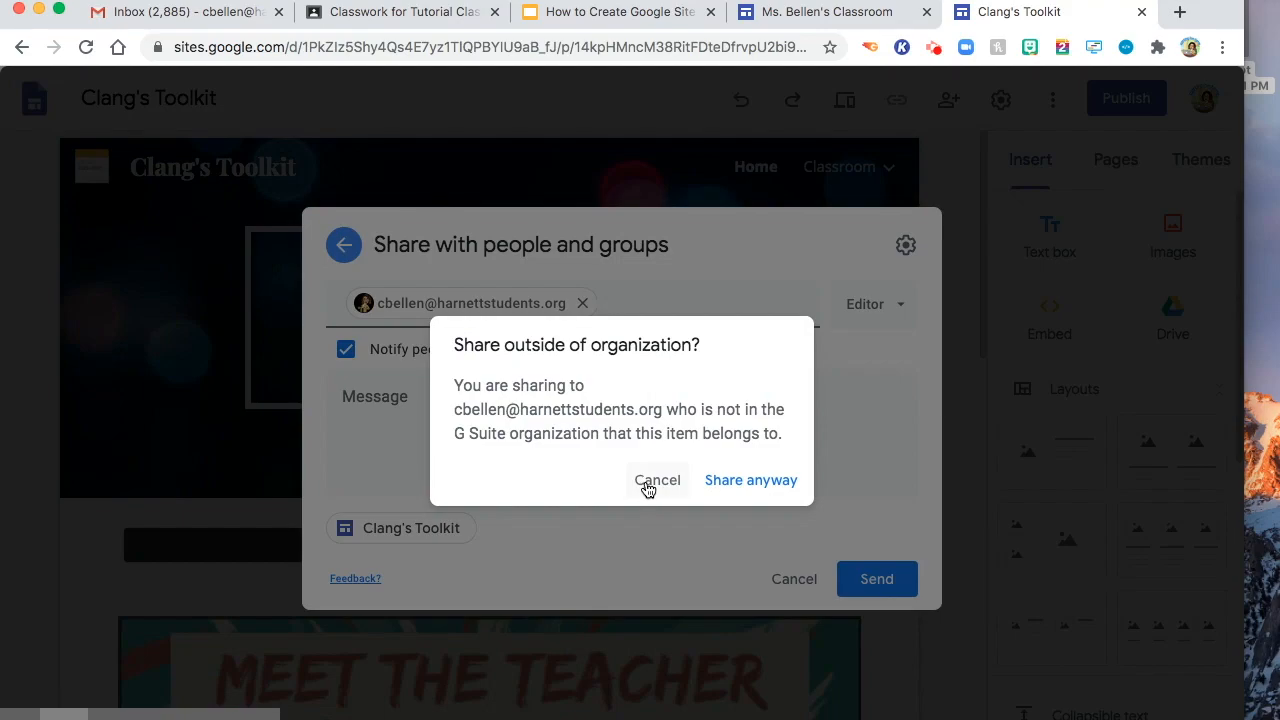
click(657, 480)
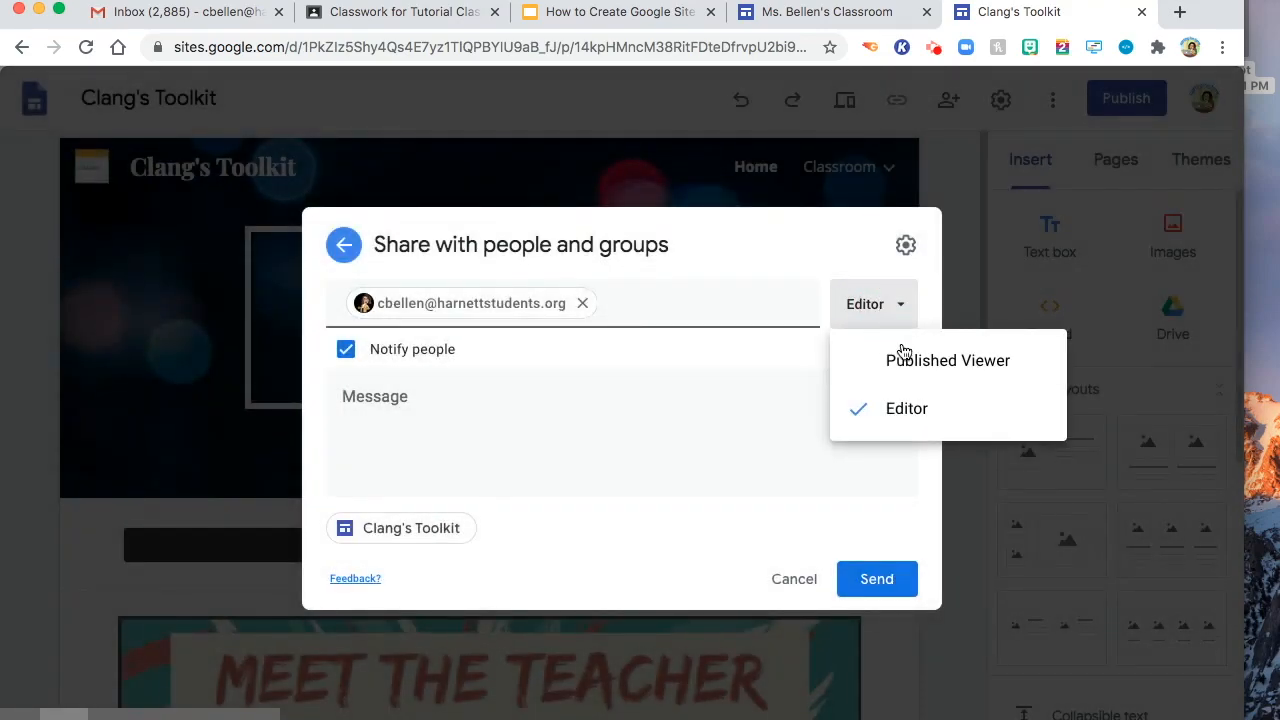
click(947, 360)
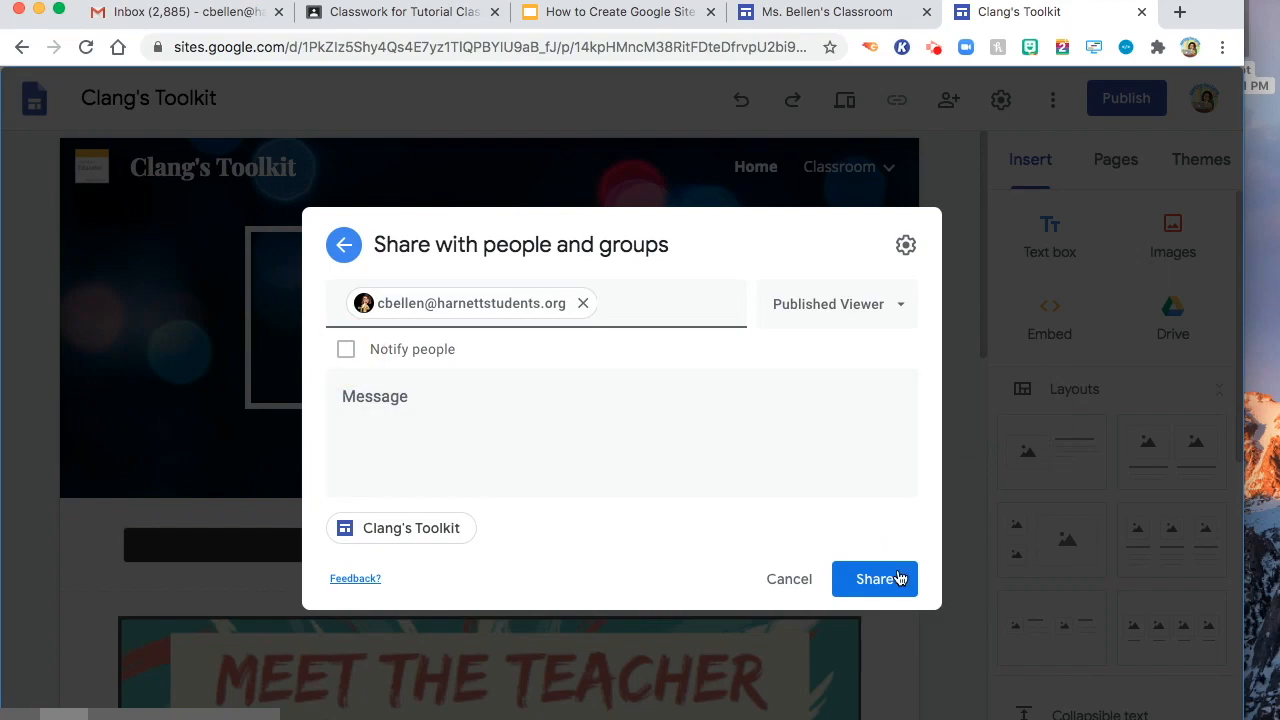
click(874, 578)
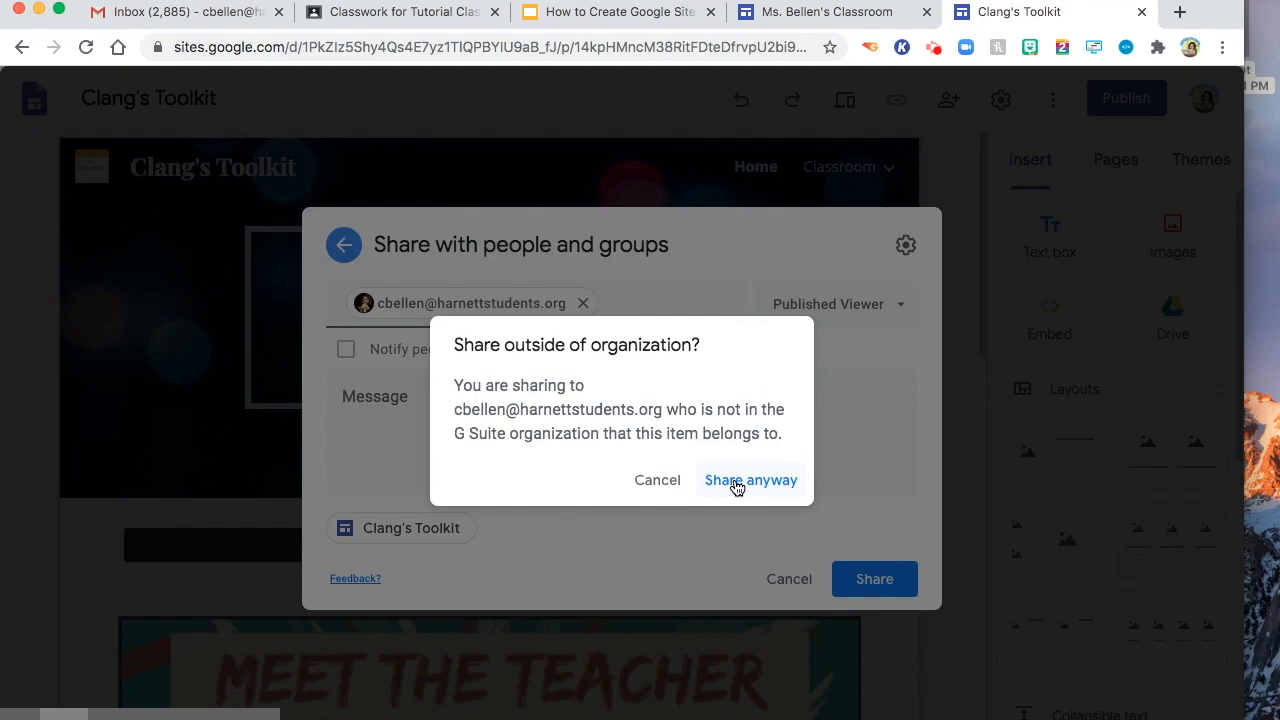
click(750, 480)
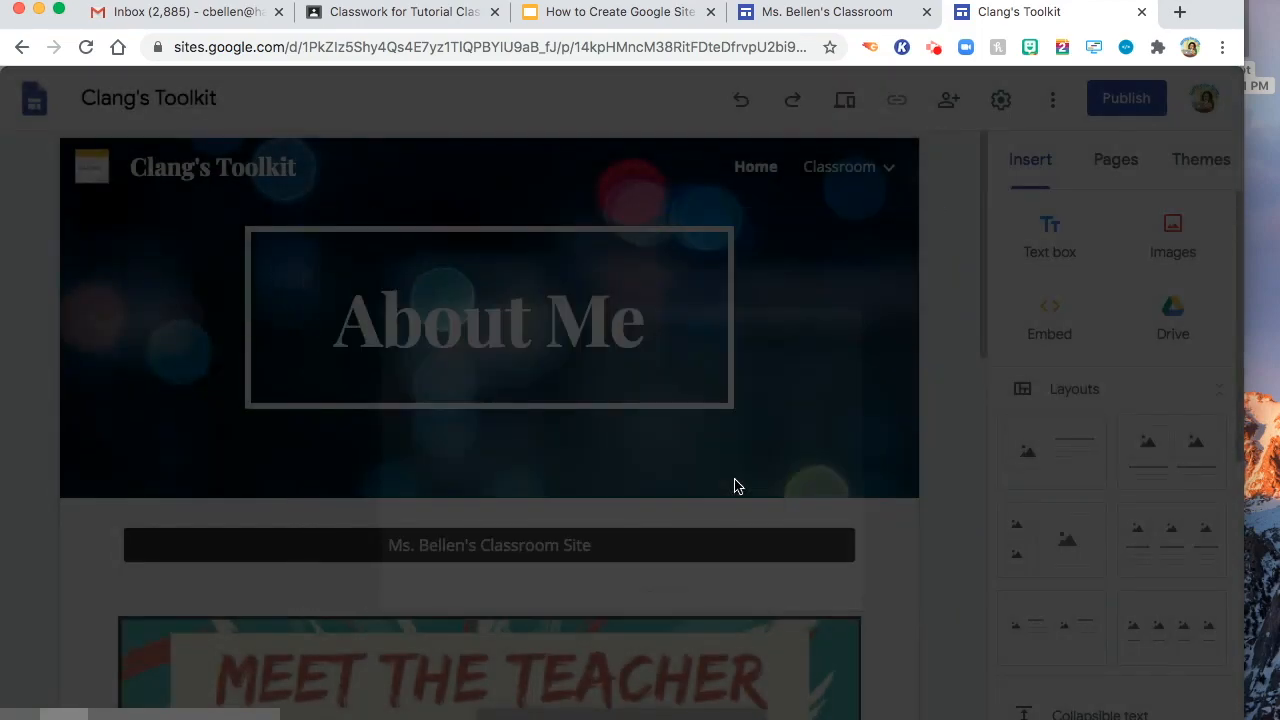
click(1126, 98)
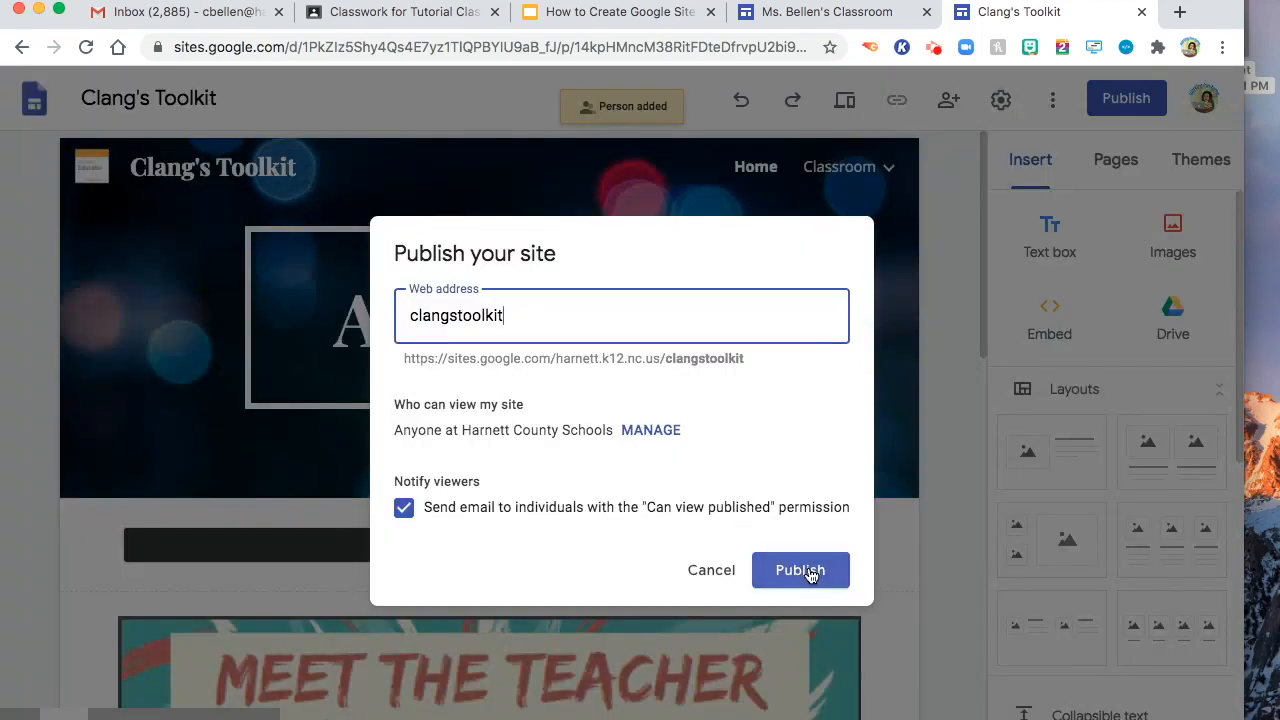
click(800, 570)
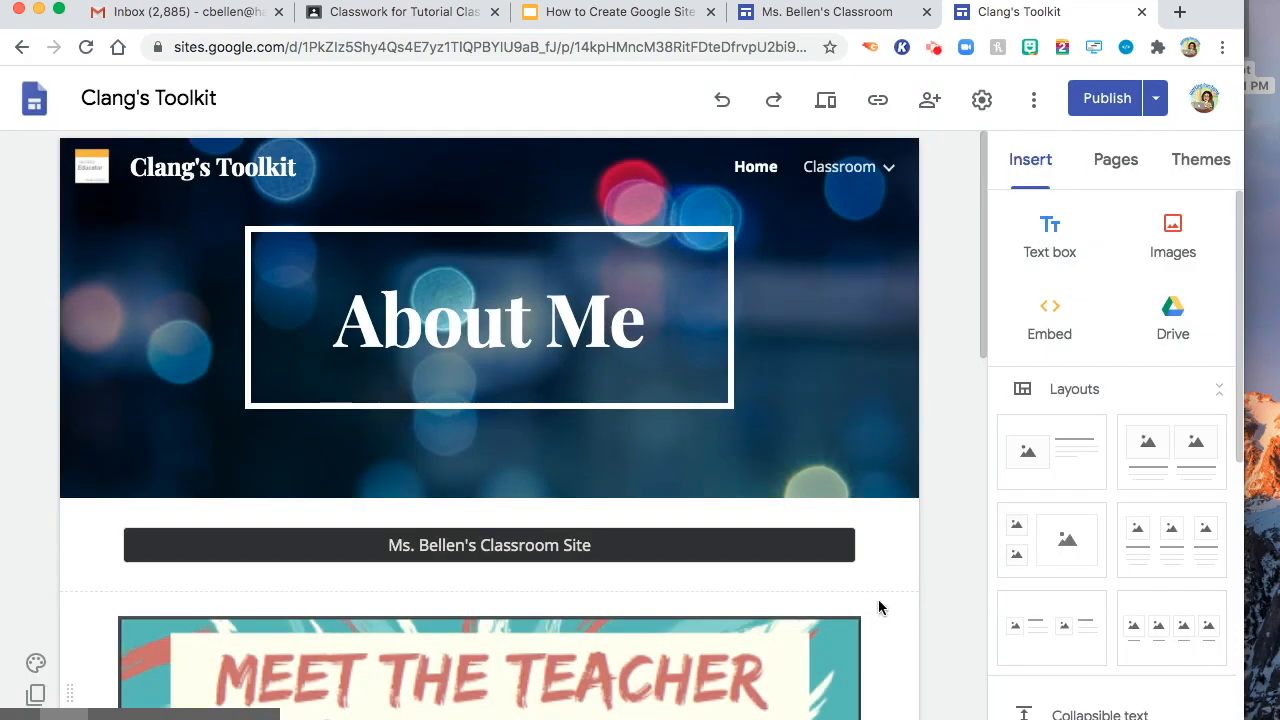
Step: Create a new top-level page named 'Google Meet Expectation' from the Pages panel
scroll(down, 3)
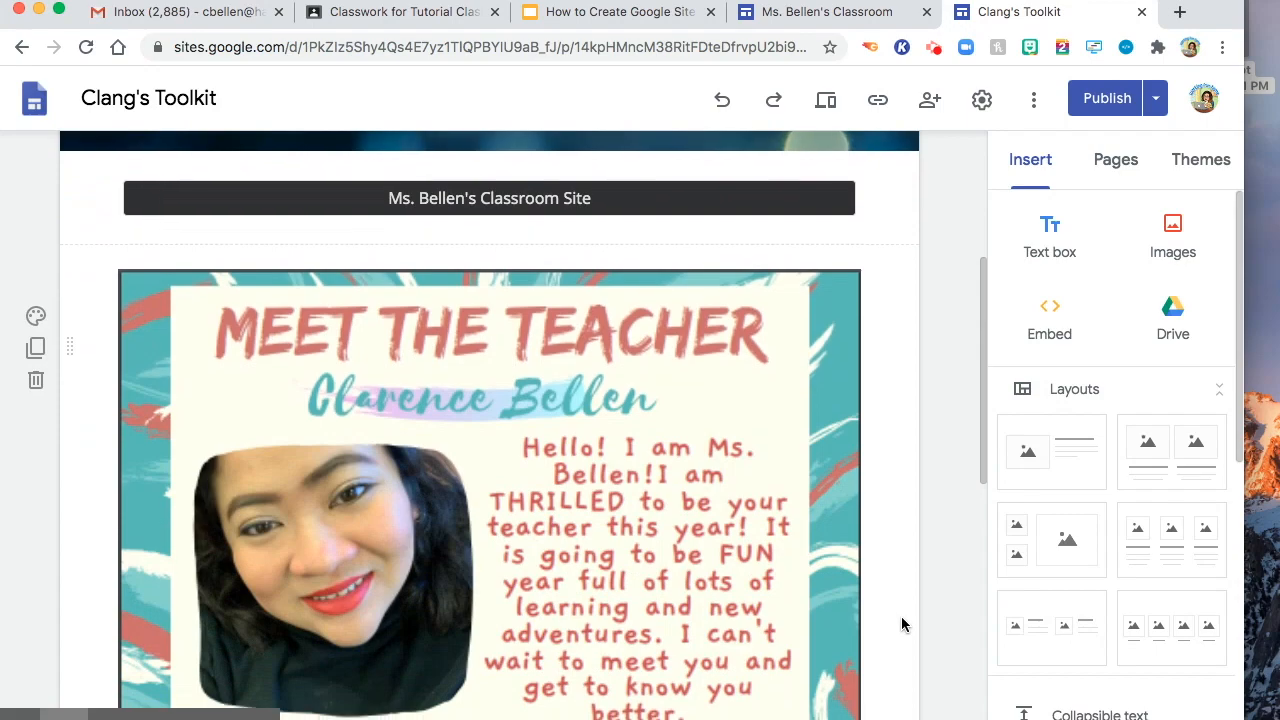
scroll(down, 3)
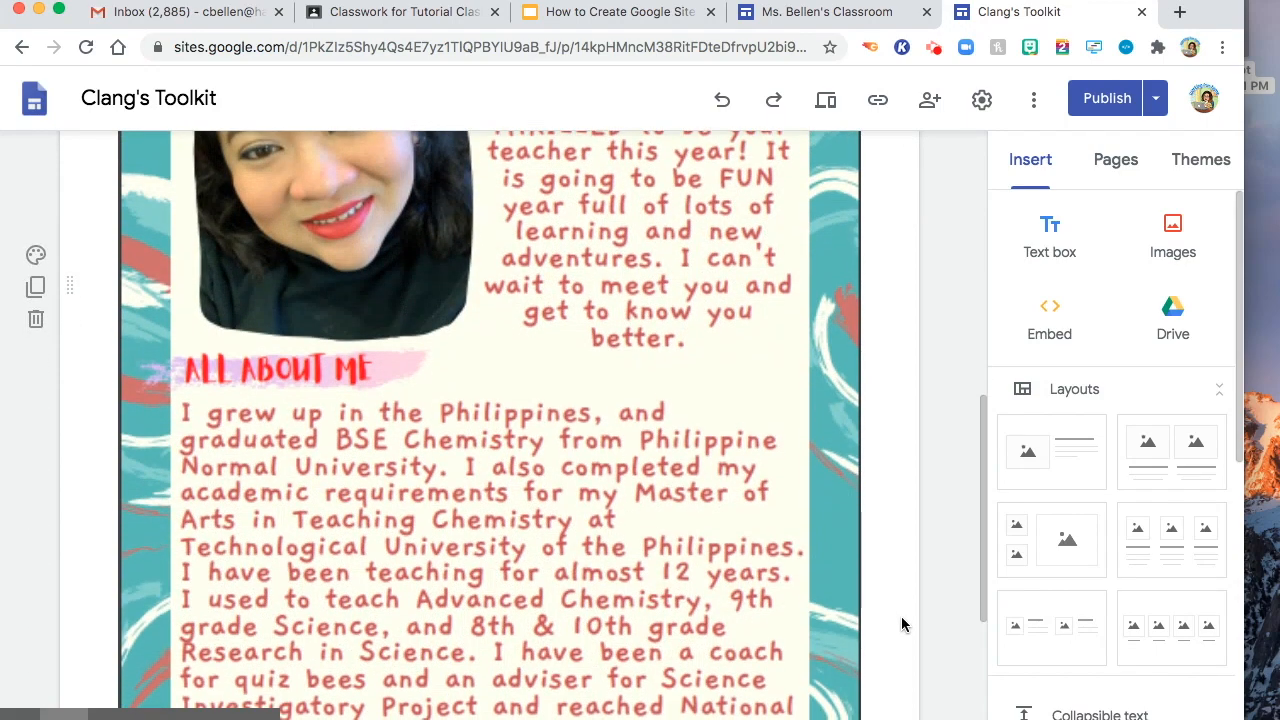
click(1115, 159)
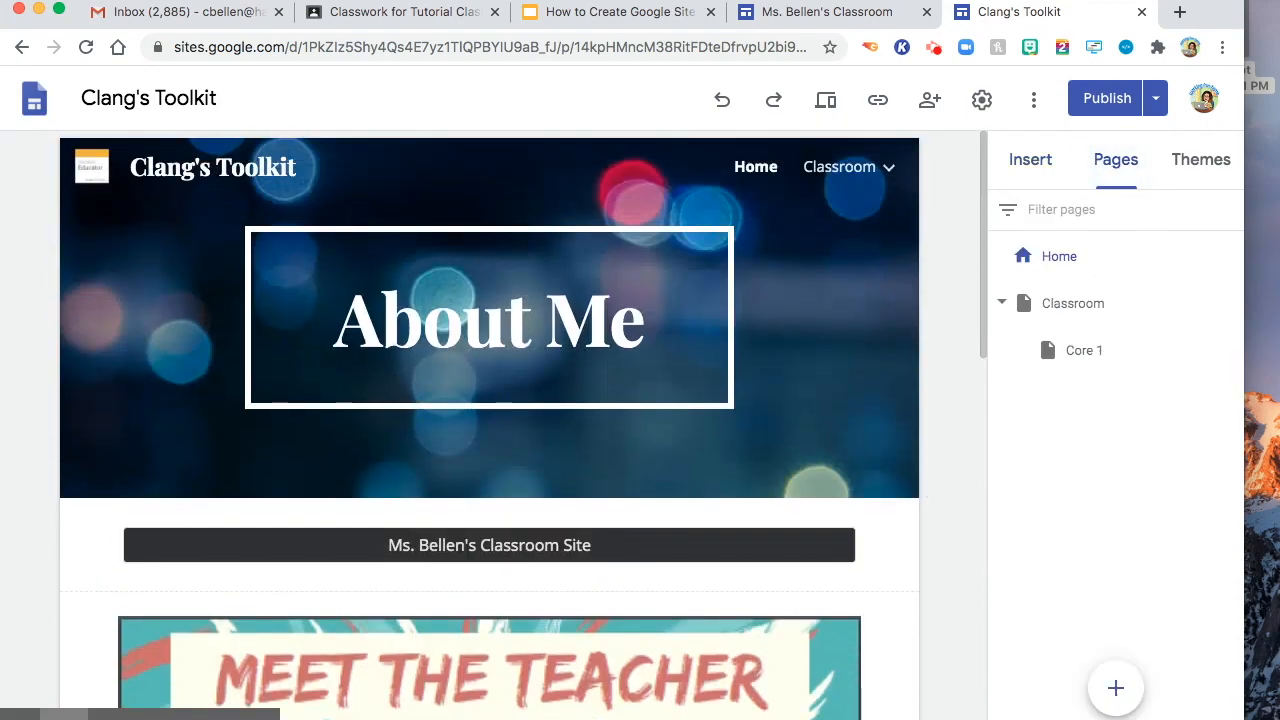
click(1115, 687)
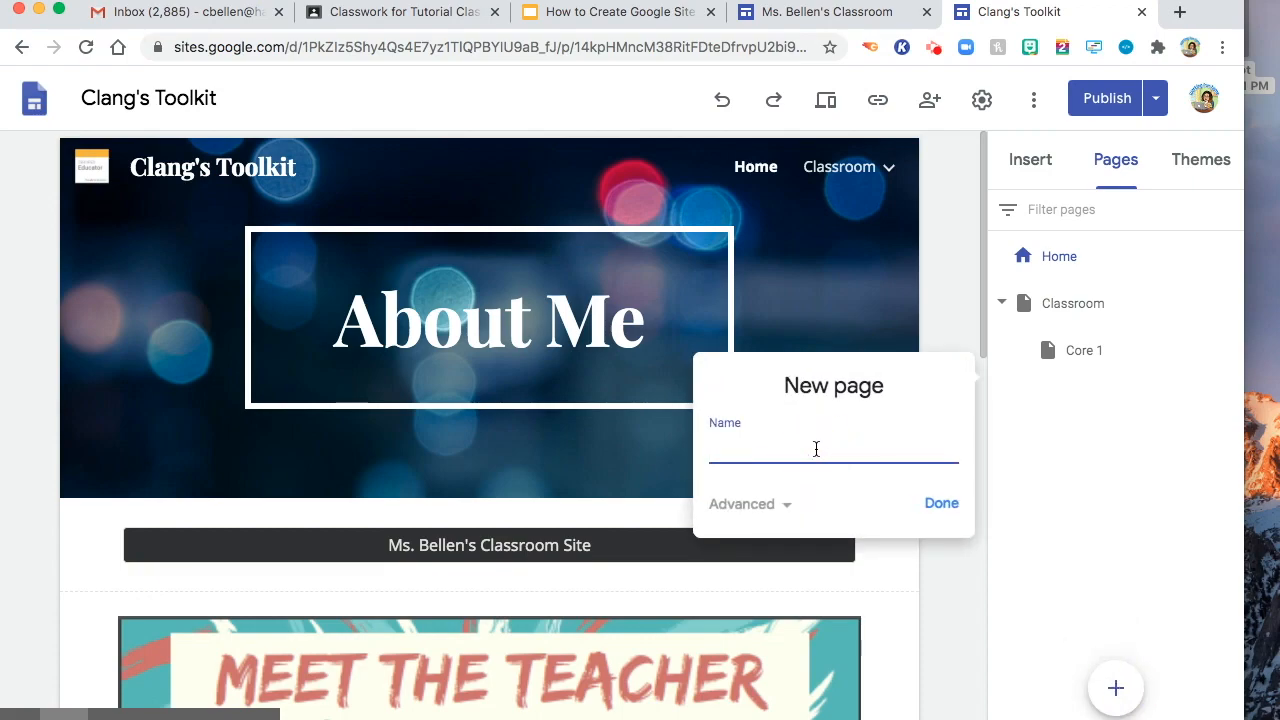
text(G)
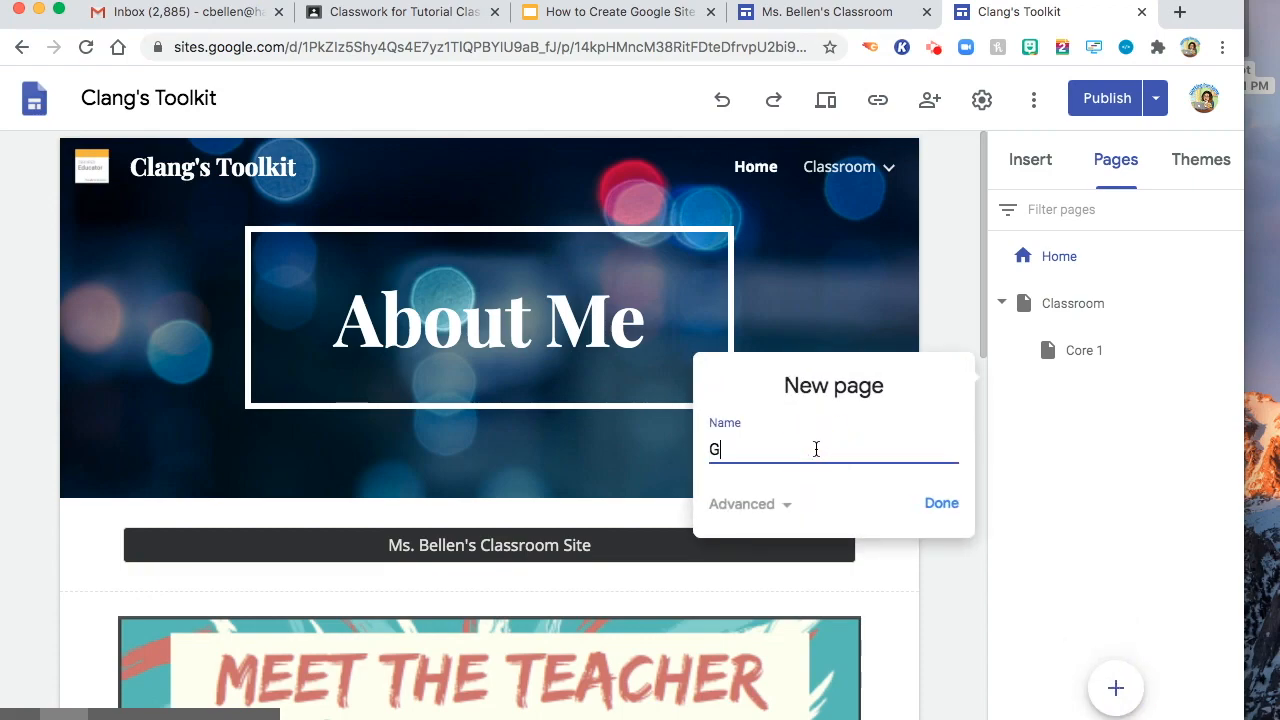
text(oogle Meet Expectation)
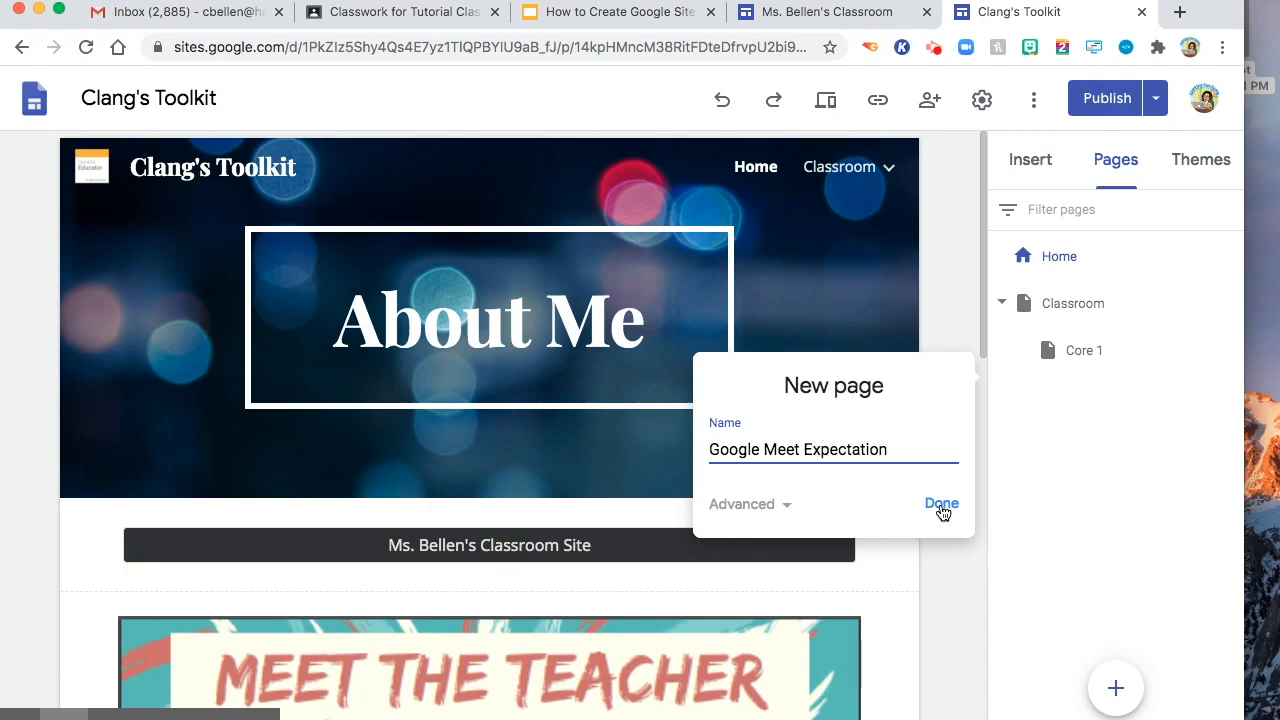
click(941, 503)
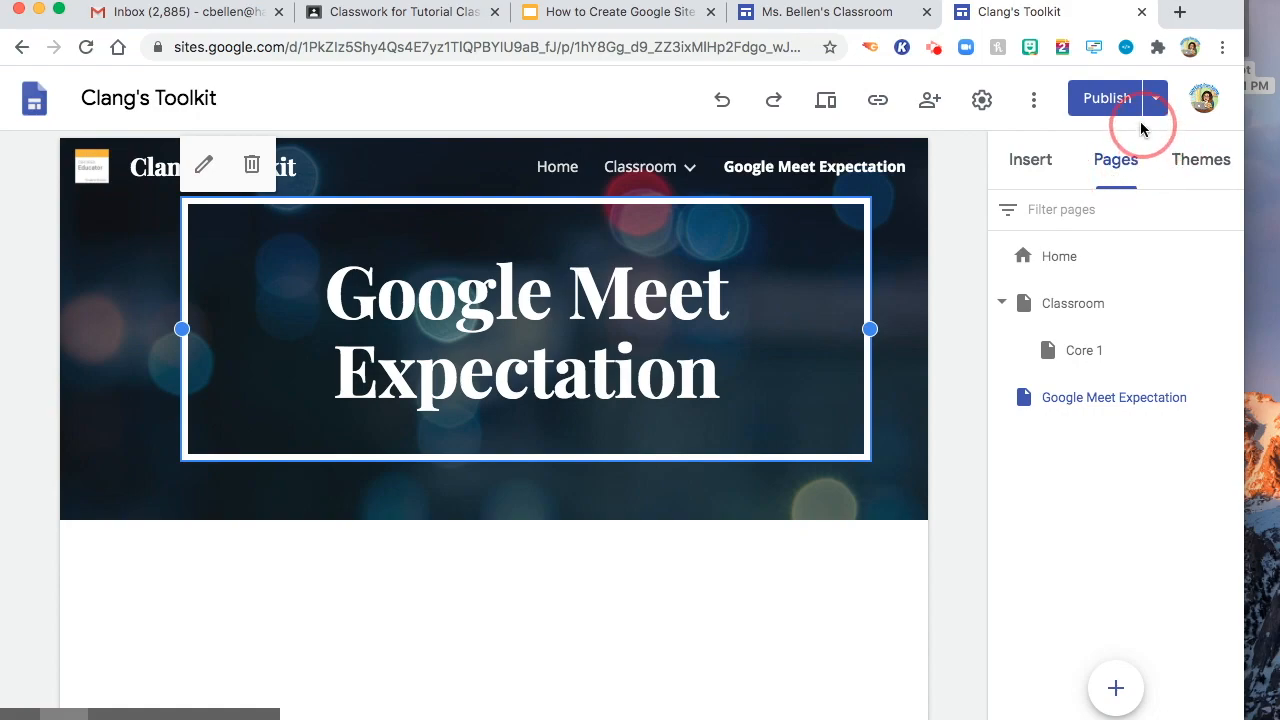
mouse_move(1155, 98)
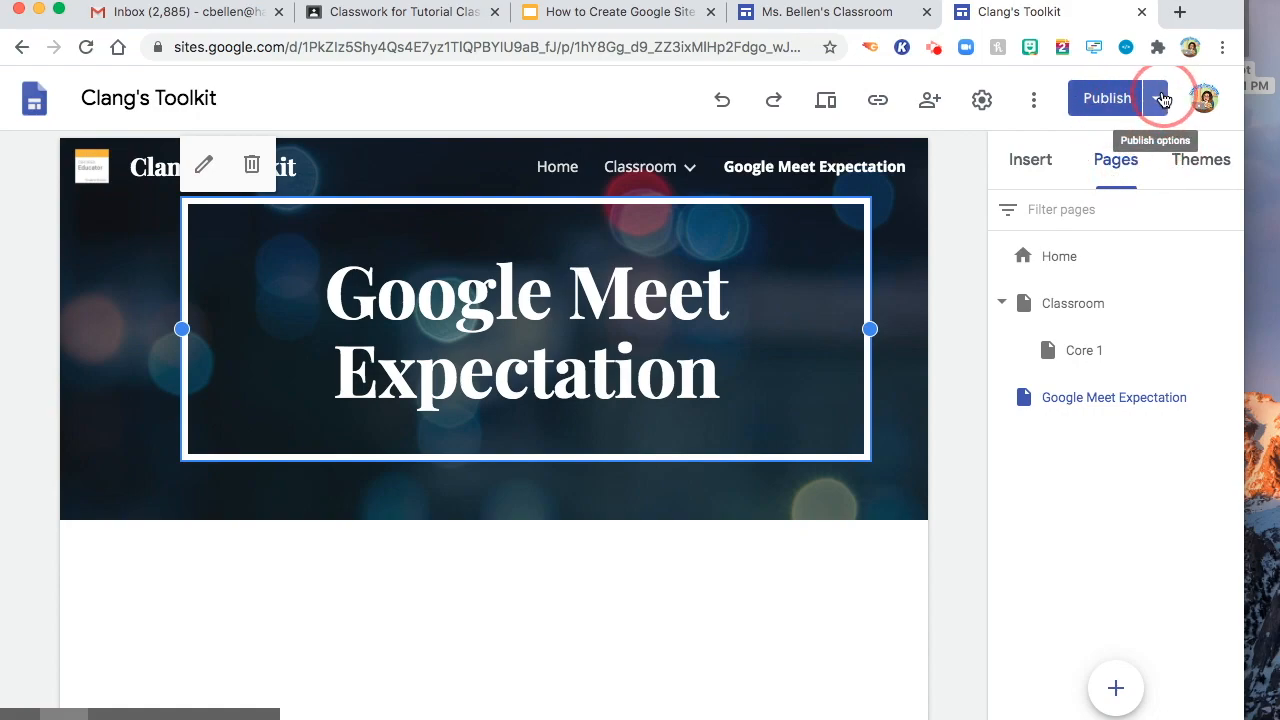
Step: Review the pending Google Meet Expectation page change and publish the updated site
click(1160, 98)
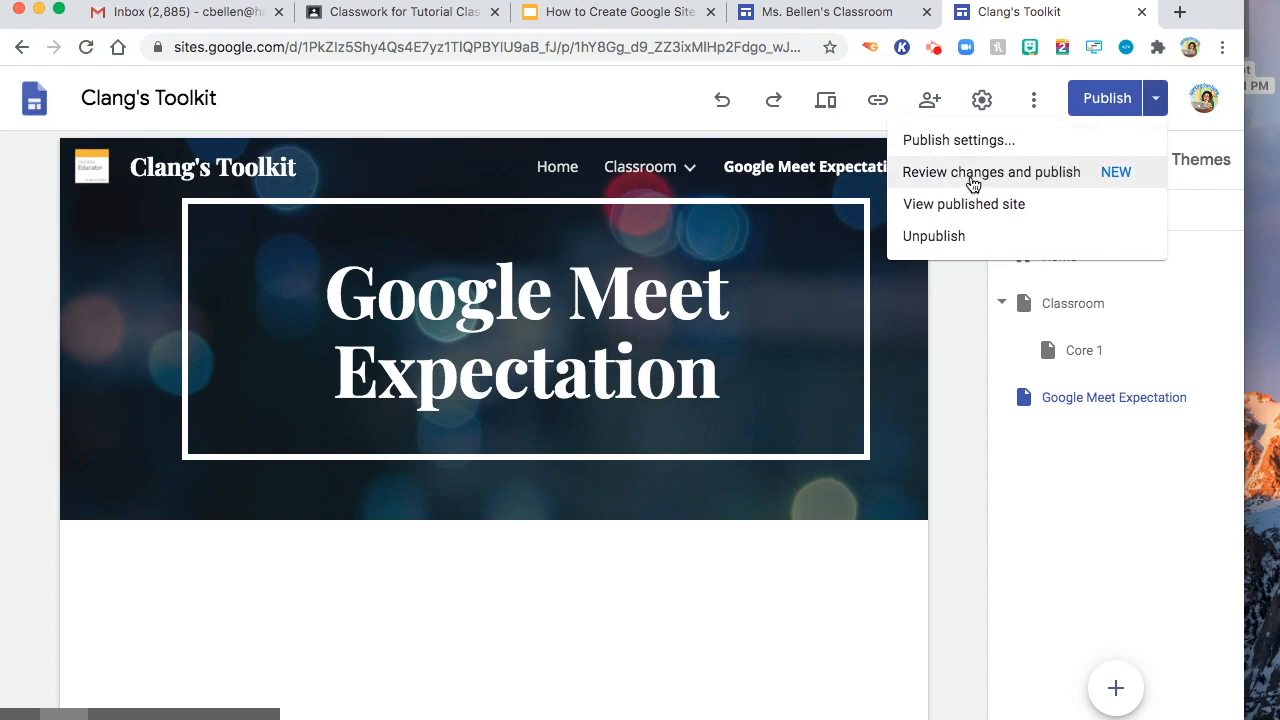
click(991, 171)
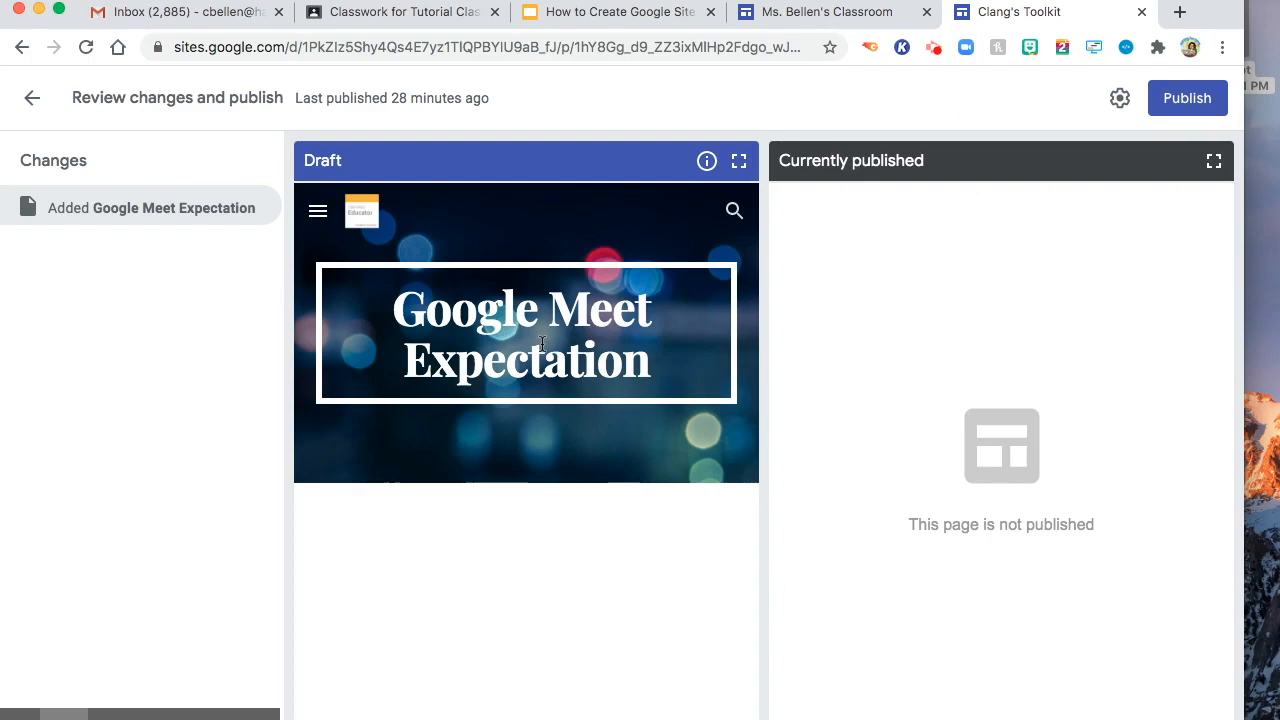
mouse_move(902, 410)
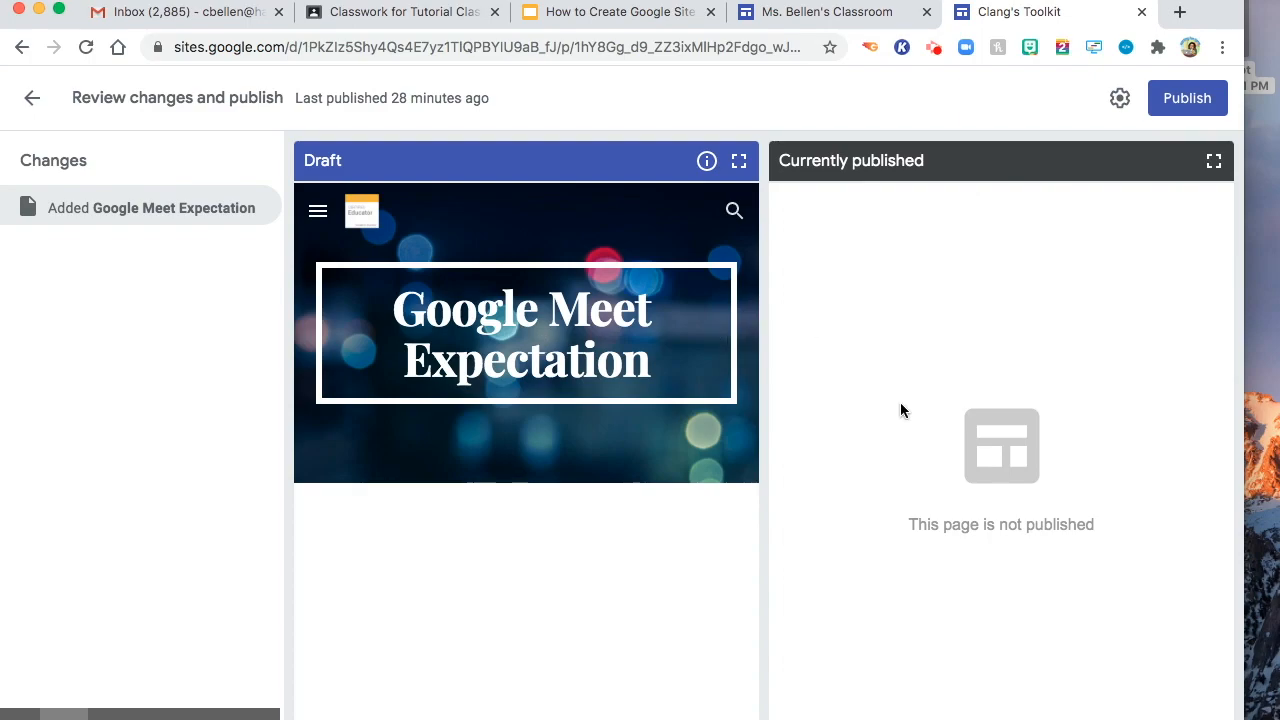
mouse_move(1034, 562)
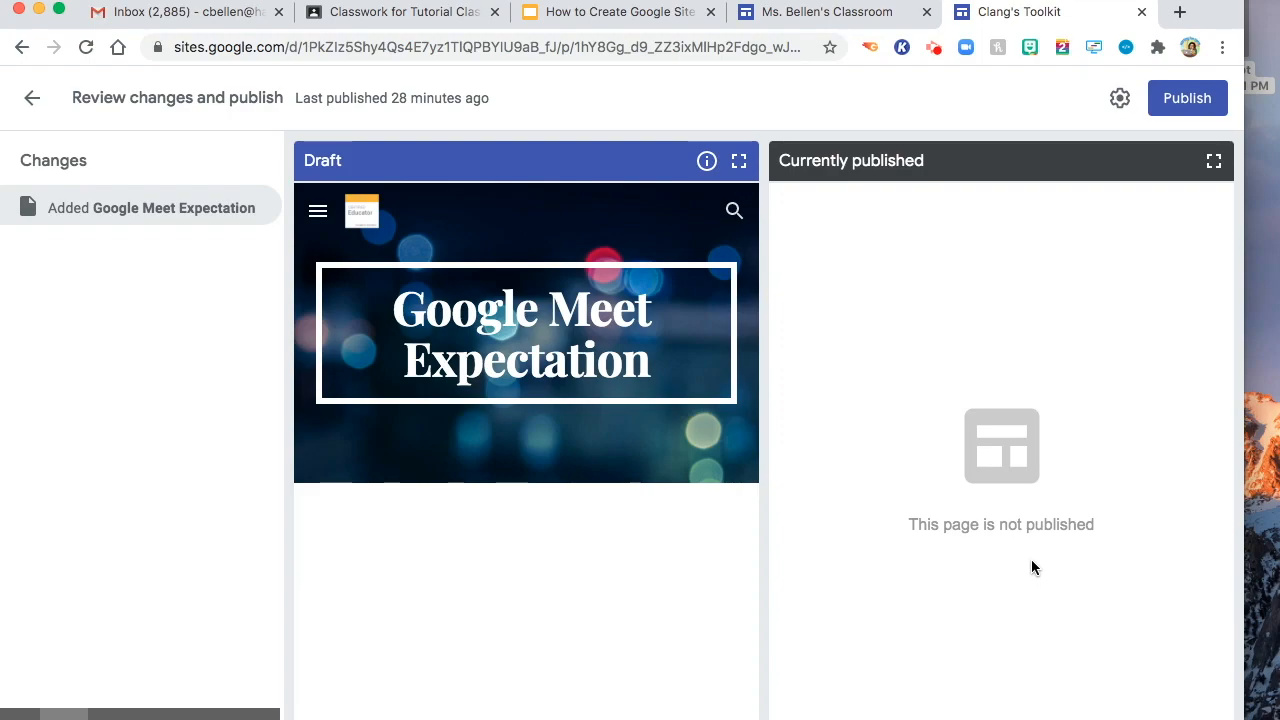
mouse_move(1157, 173)
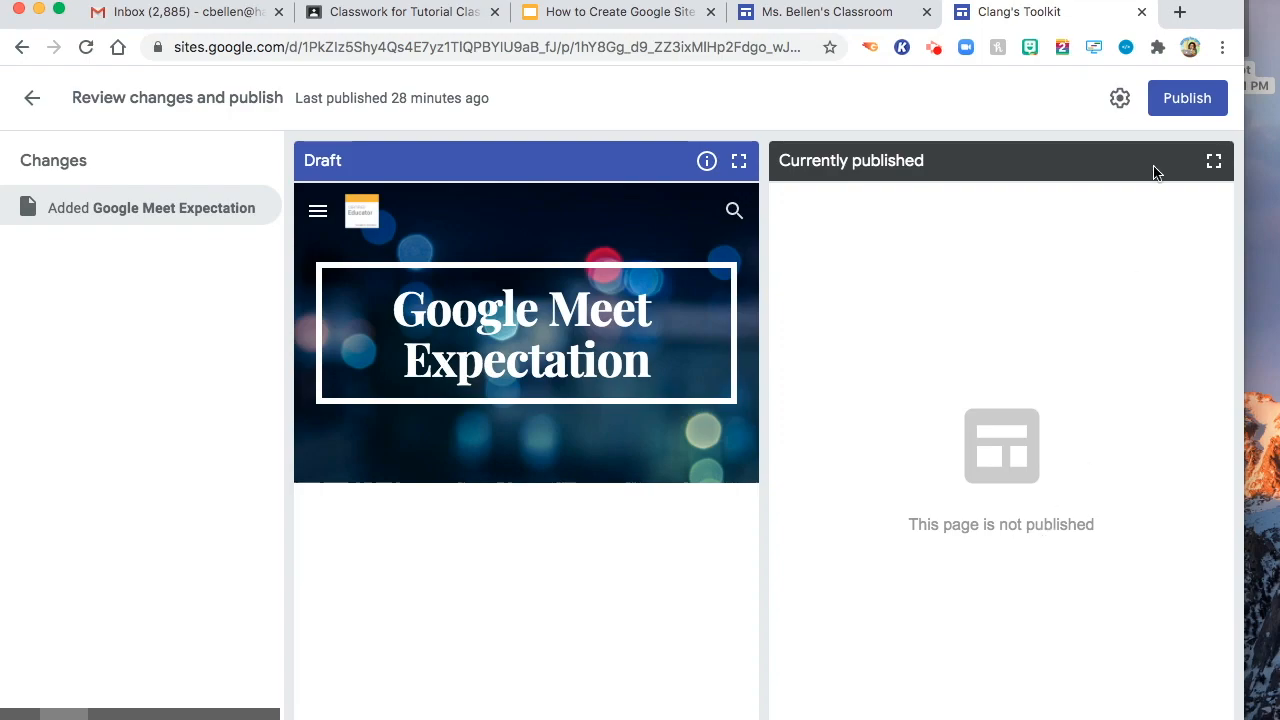
mouse_move(1187, 98)
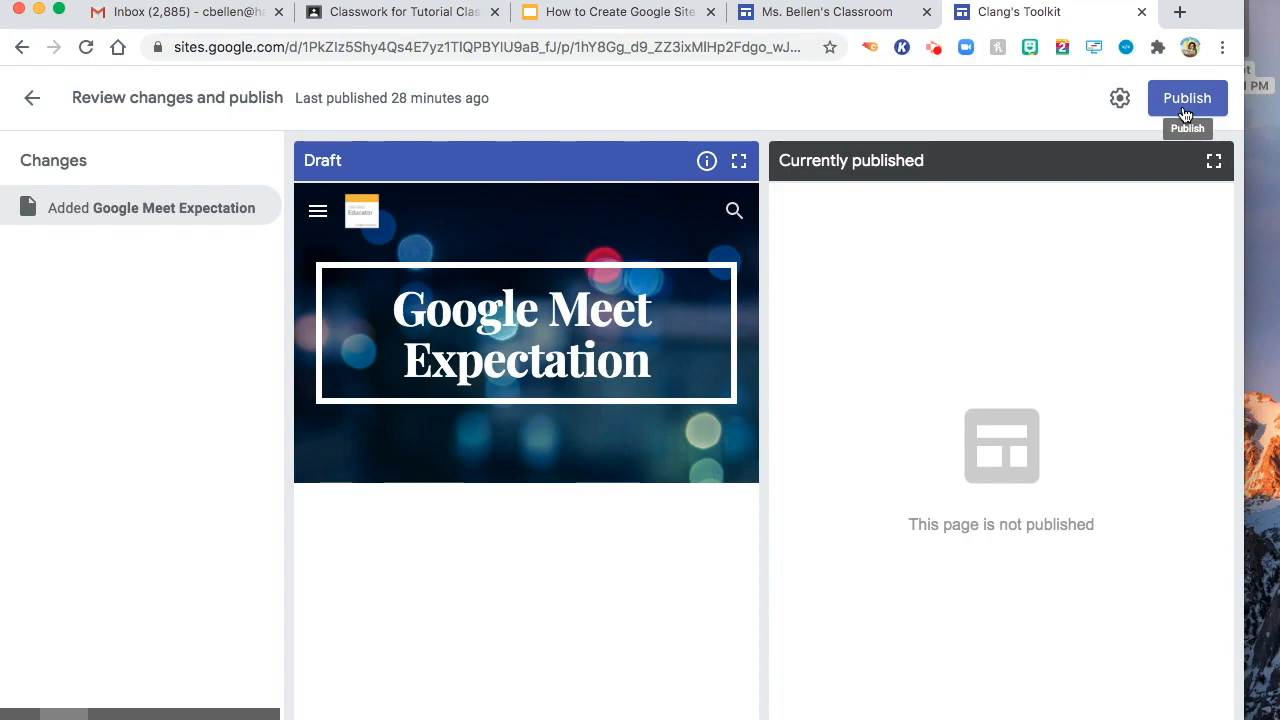
click(1187, 98)
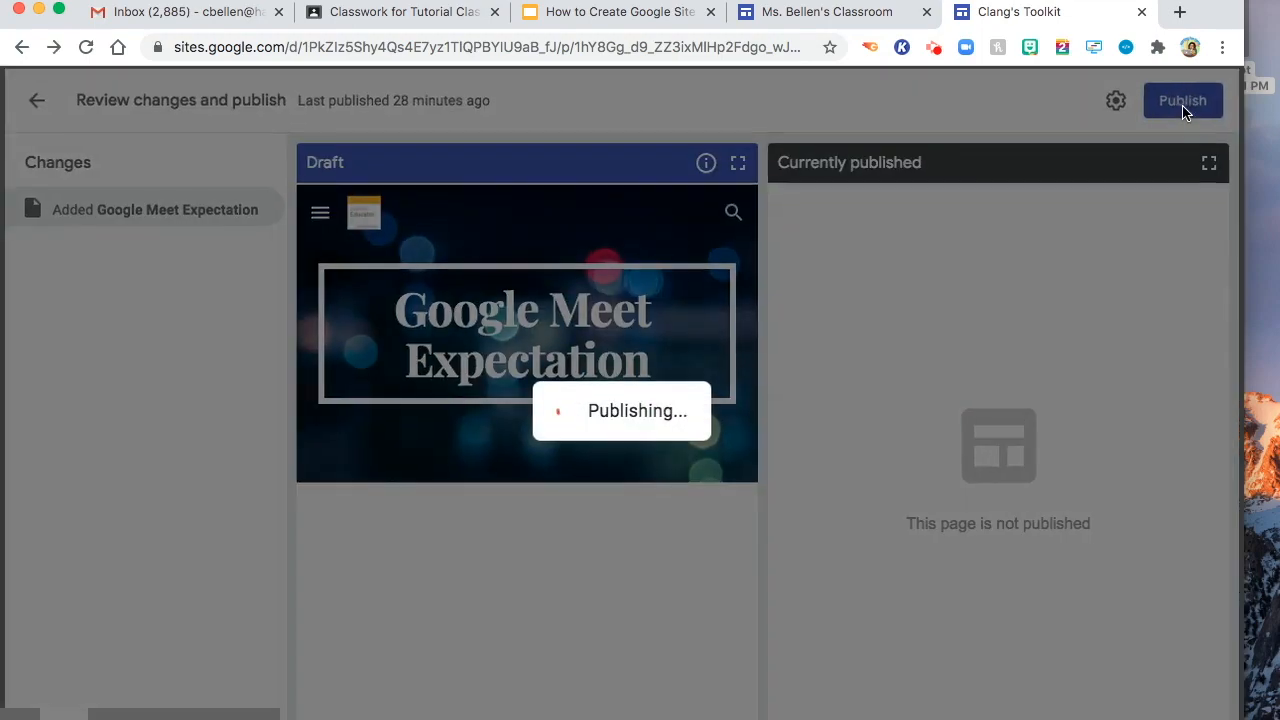
click(1183, 100)
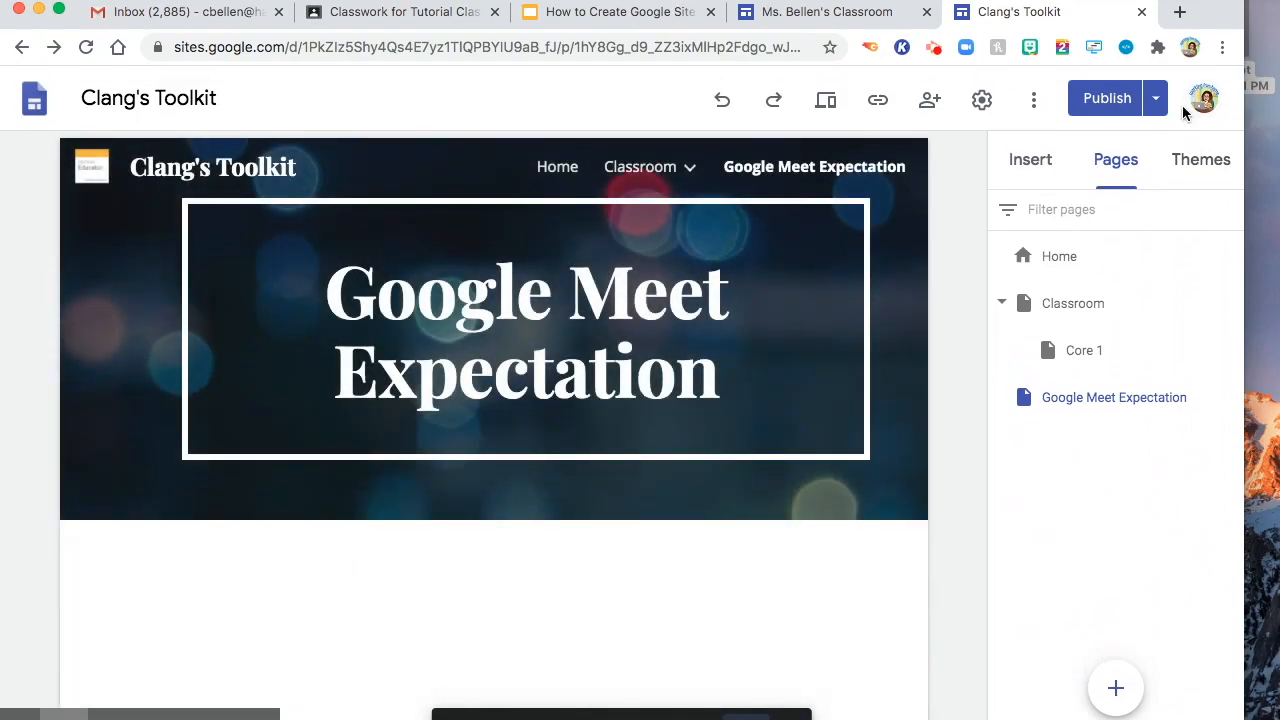